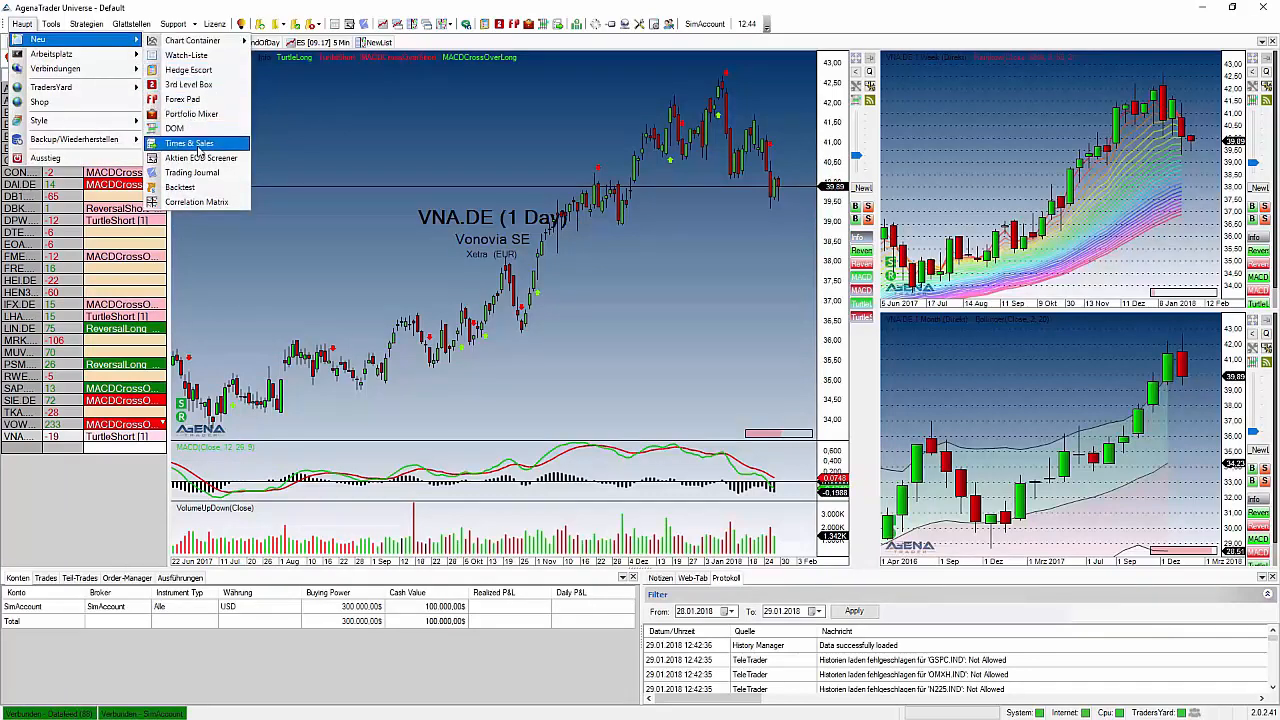
Create a new Trading Journal, scroll its trade list, and switch to the PerformanceGraph view.
click(192, 172)
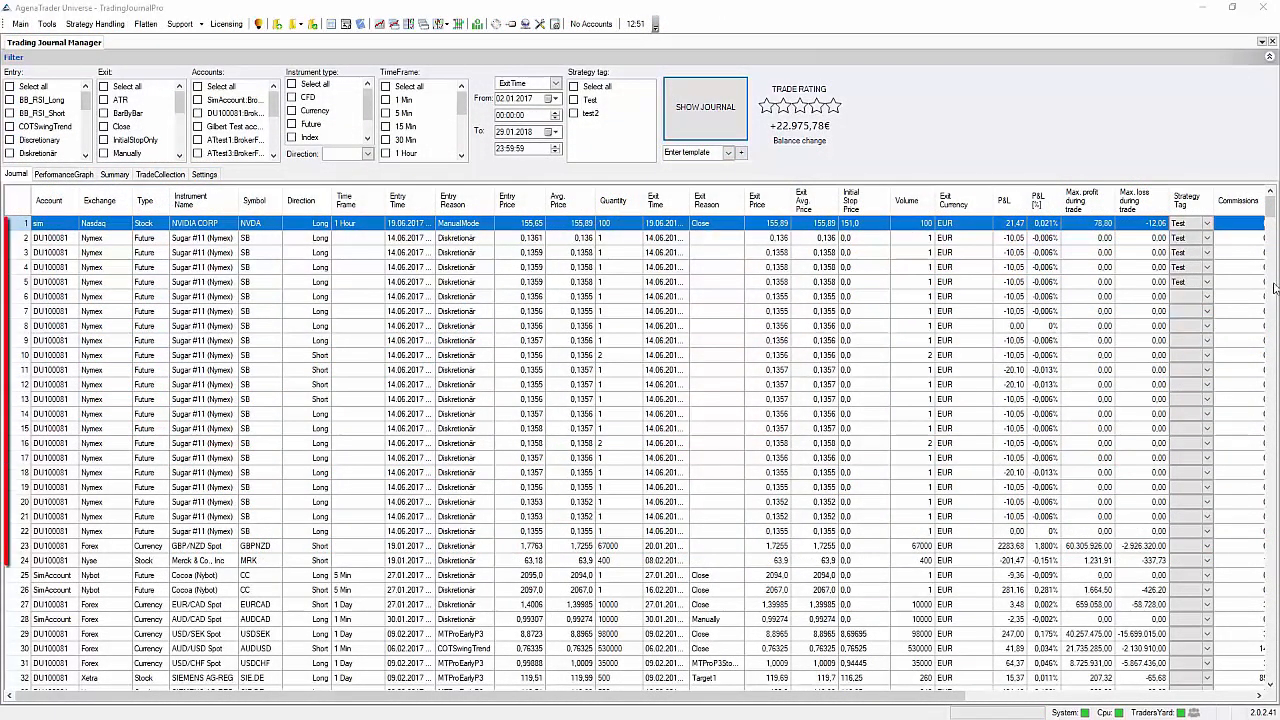
scroll(down, 3)
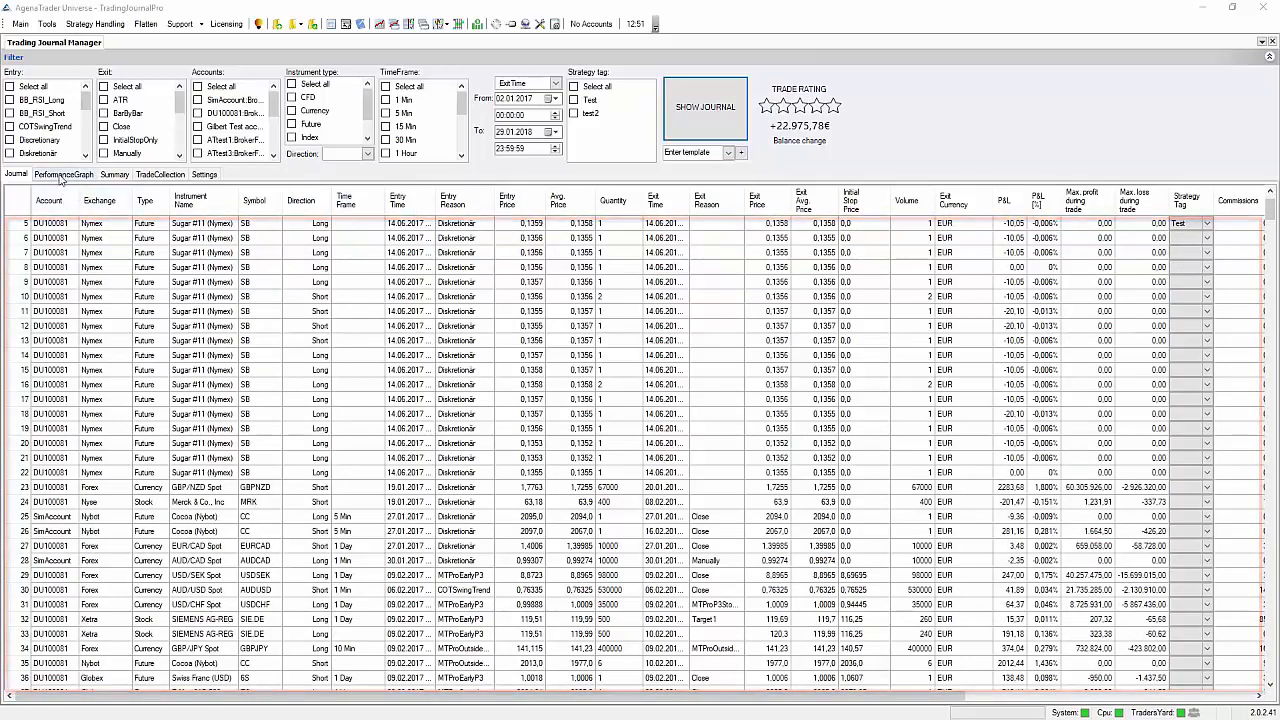
click(63, 174)
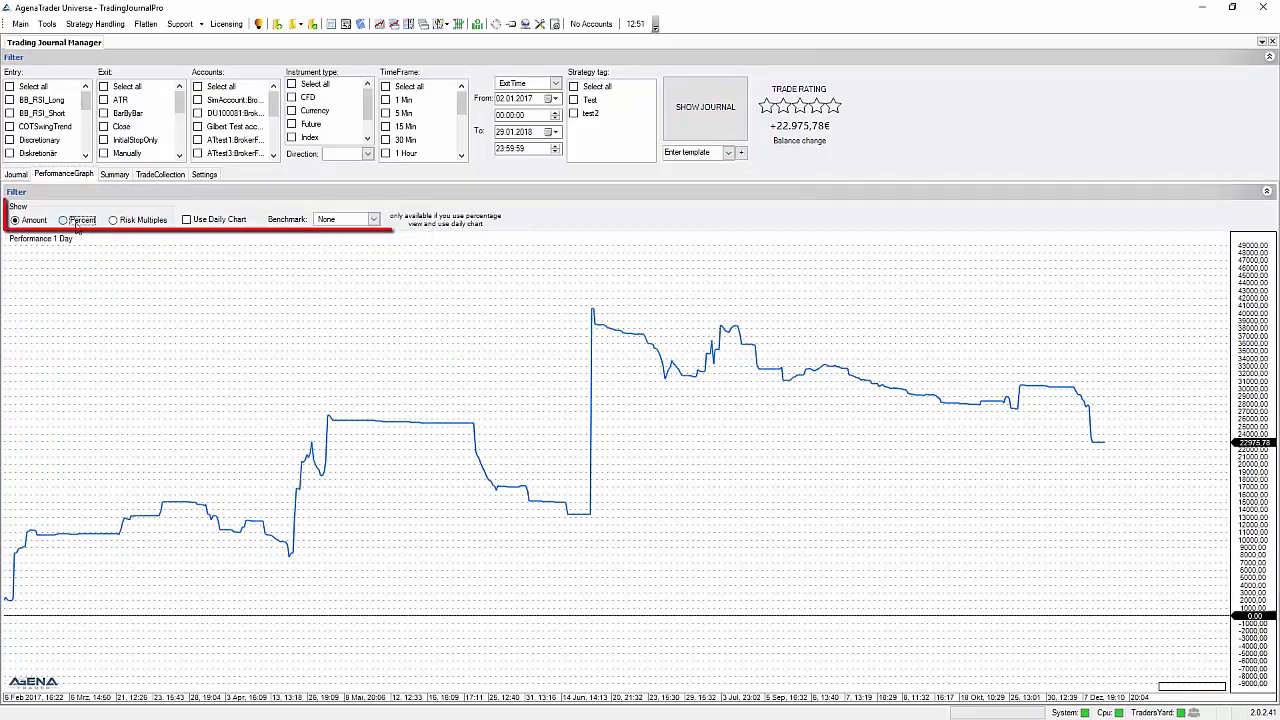
Try the graph in Risk Multiples and Amount, and toggle Use Daily Chart on and off.
click(113, 218)
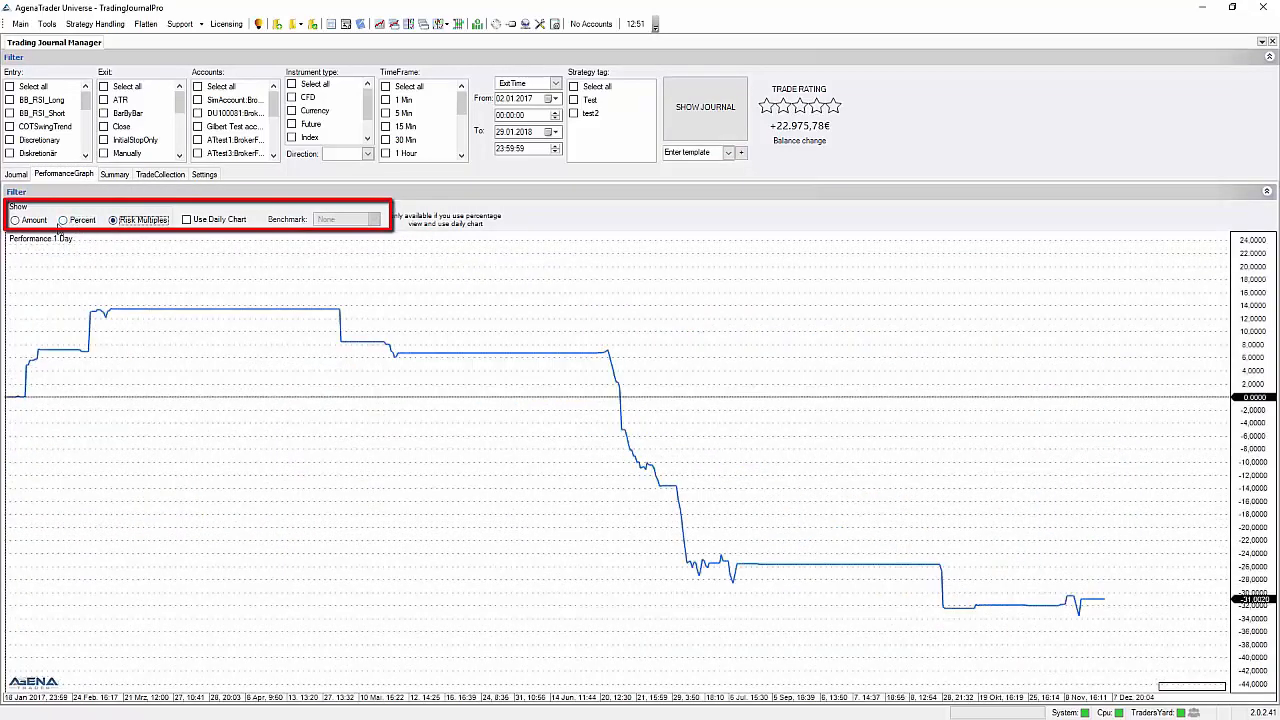
click(11, 219)
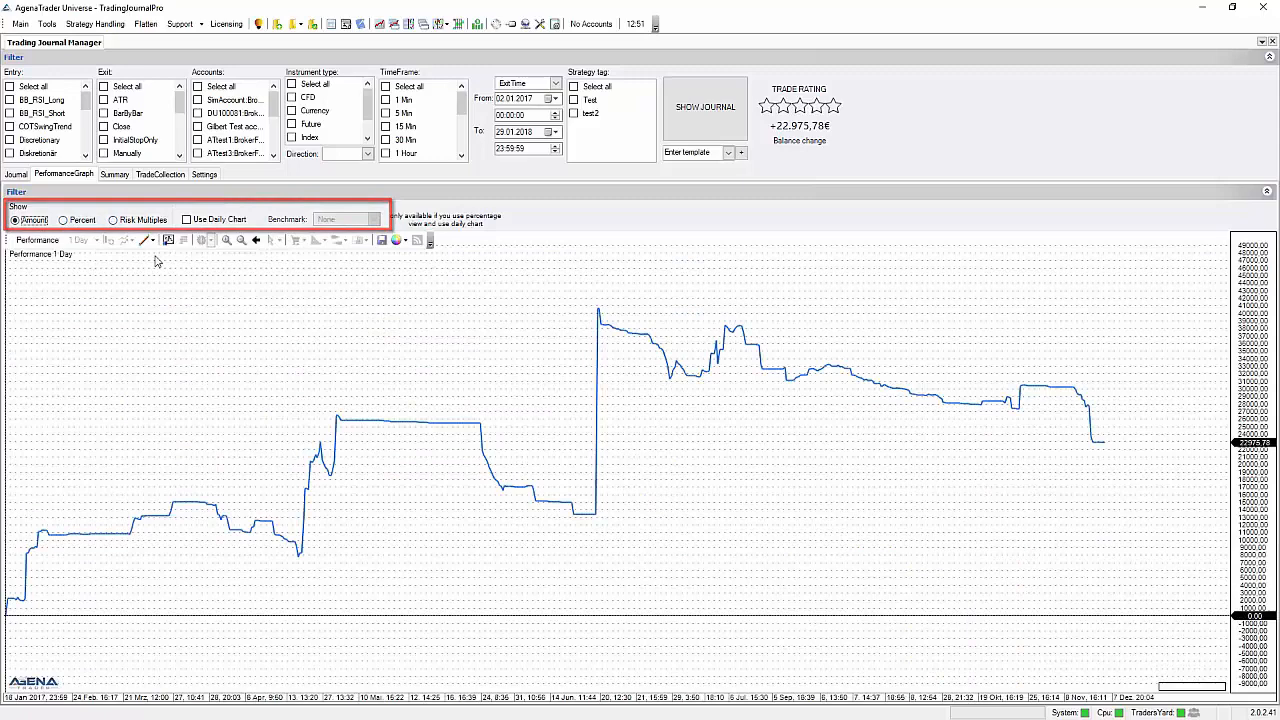
click(186, 219)
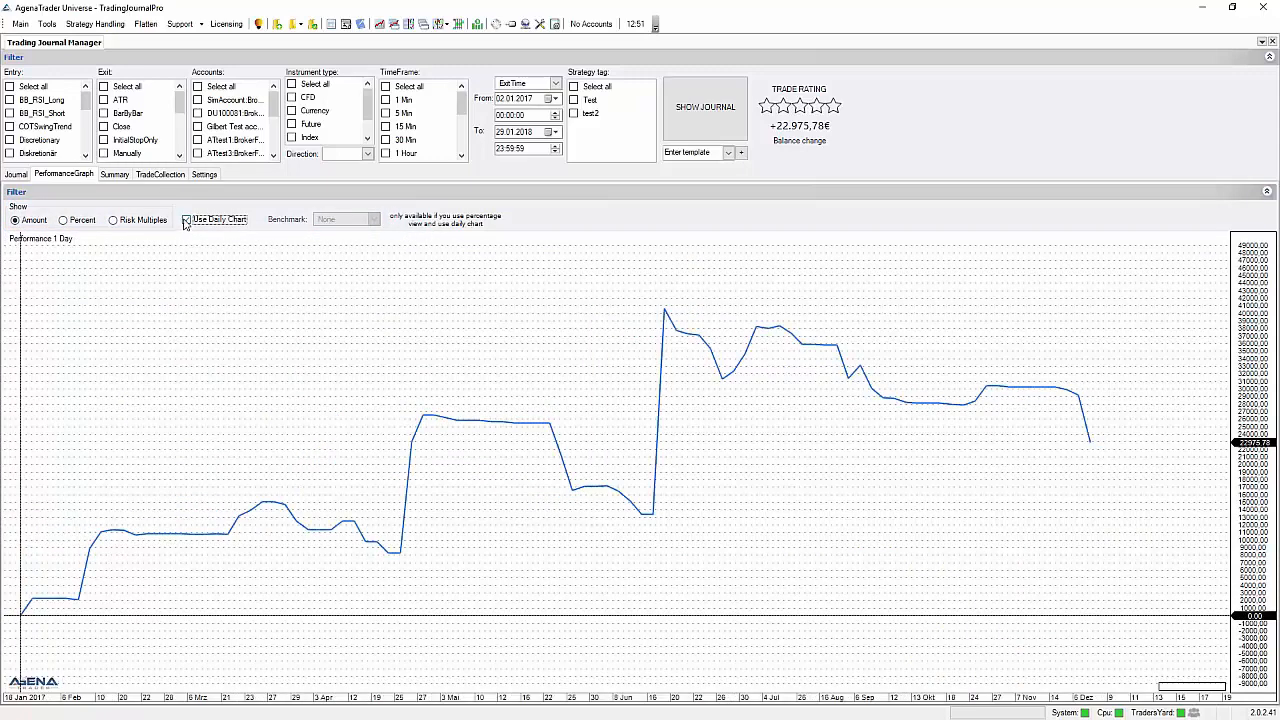
click(186, 219)
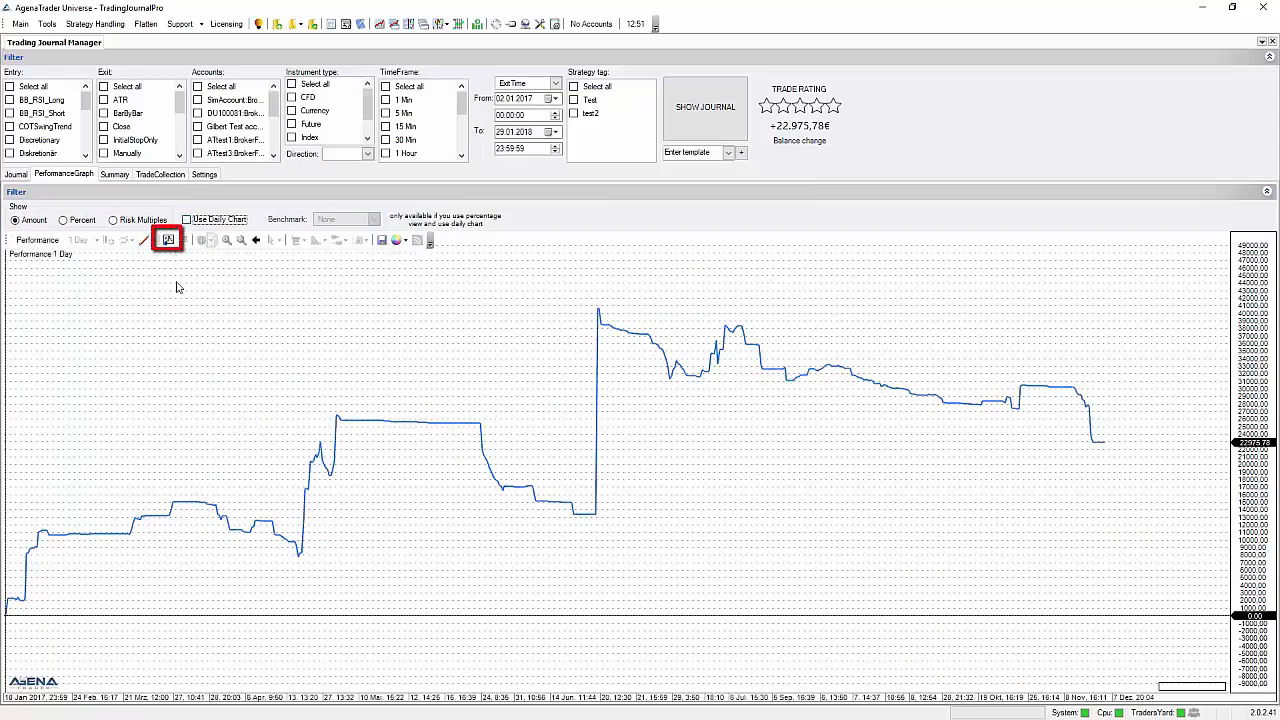
Browse the Indicators dialog's standard group, close it, and switch to the Summary view.
click(167, 240)
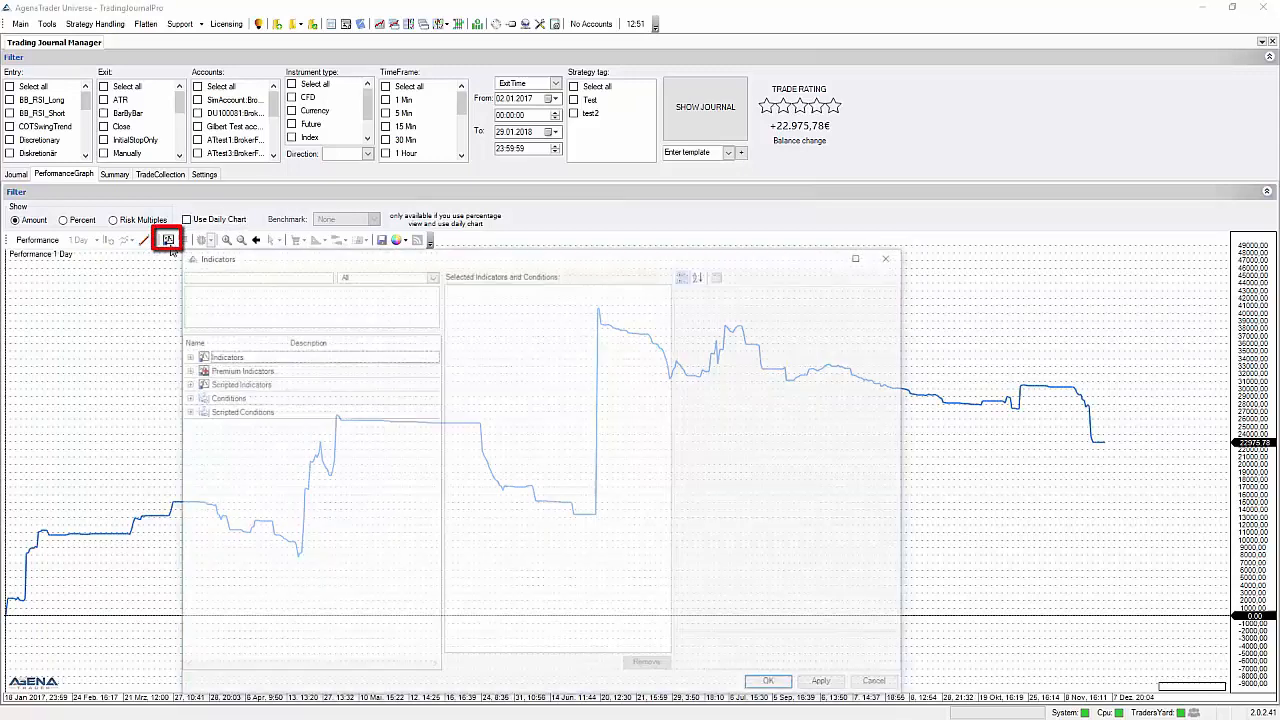
click(190, 357)
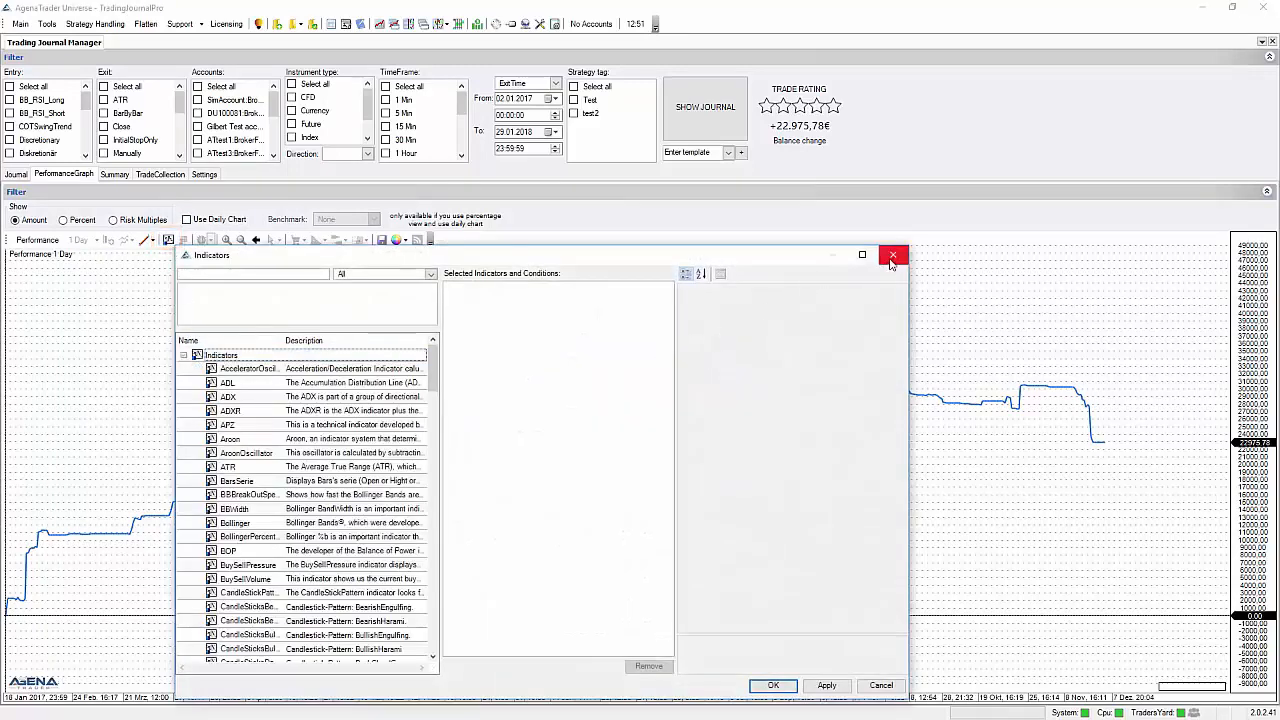
click(890, 255)
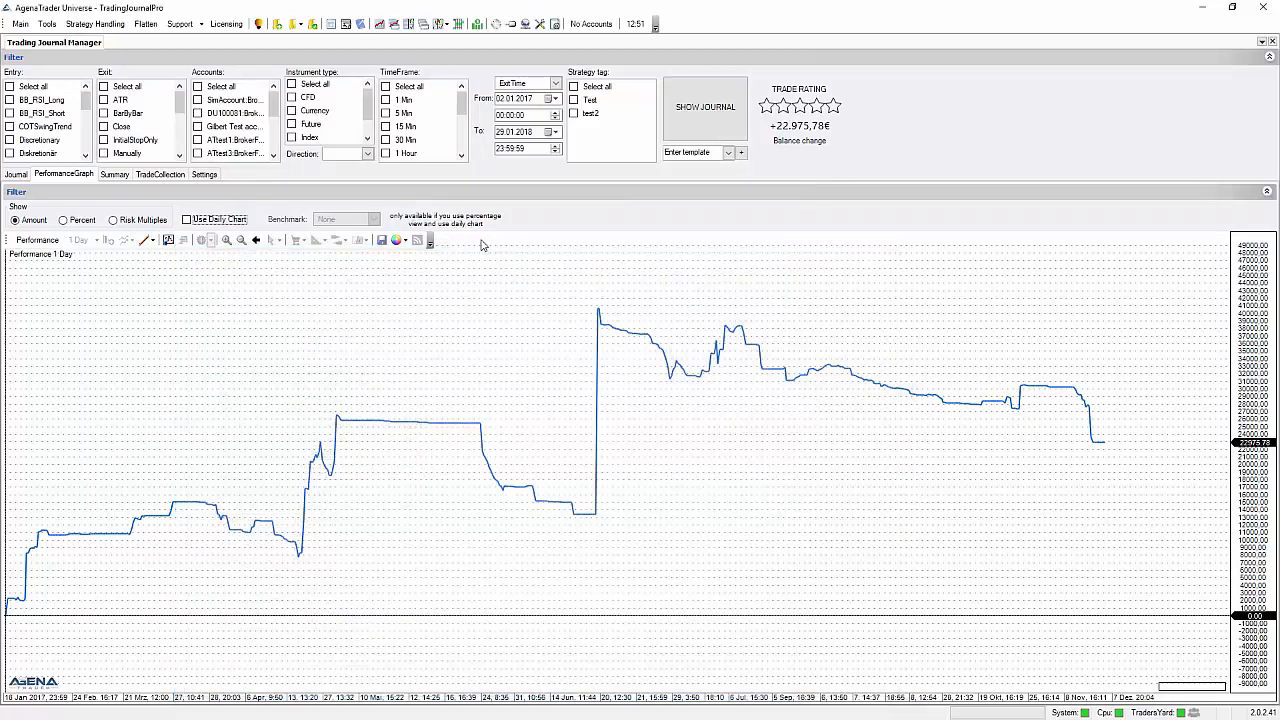
click(114, 174)
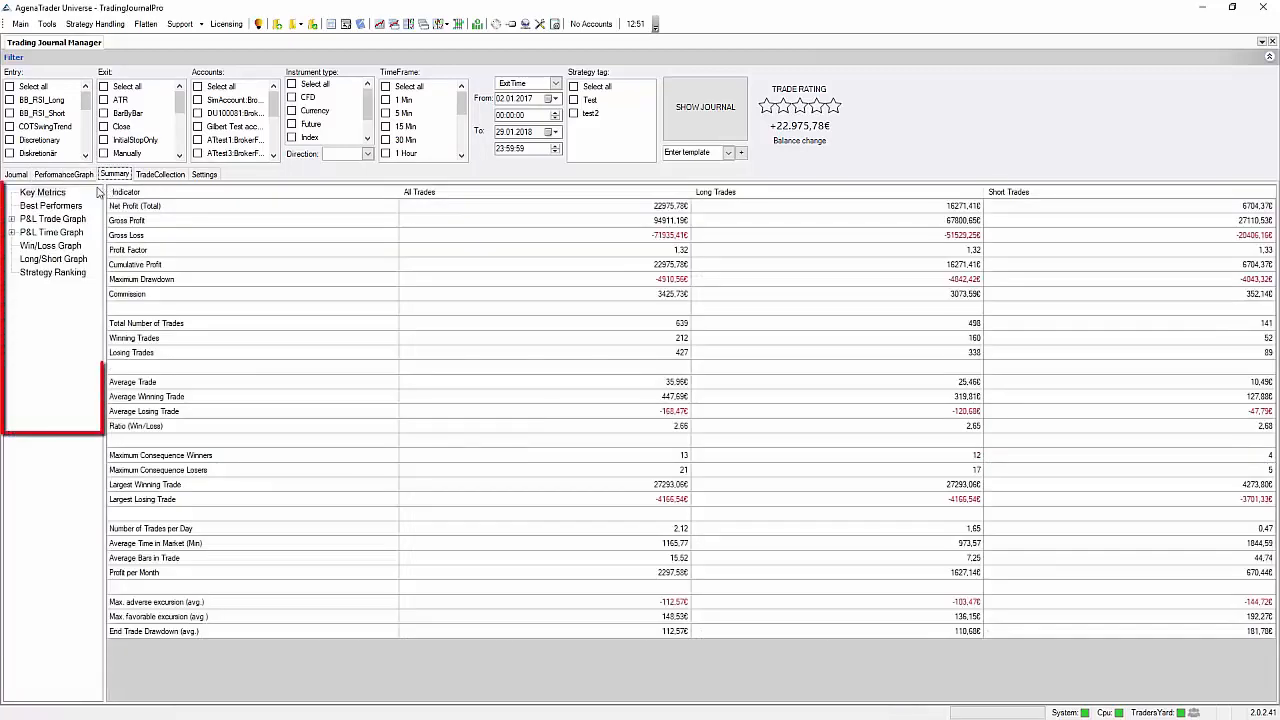
View Best Performers, the P&L Trade Graph and the P&L Time Graph by weekday.
click(50, 206)
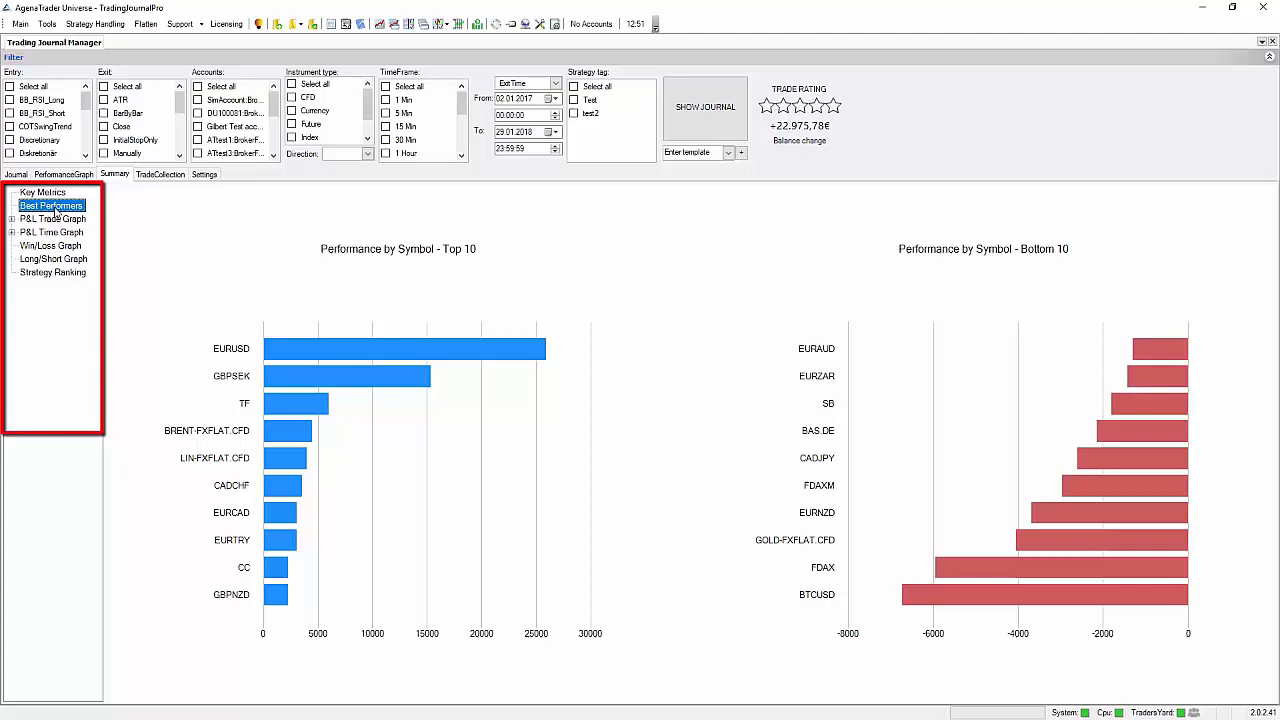
click(54, 218)
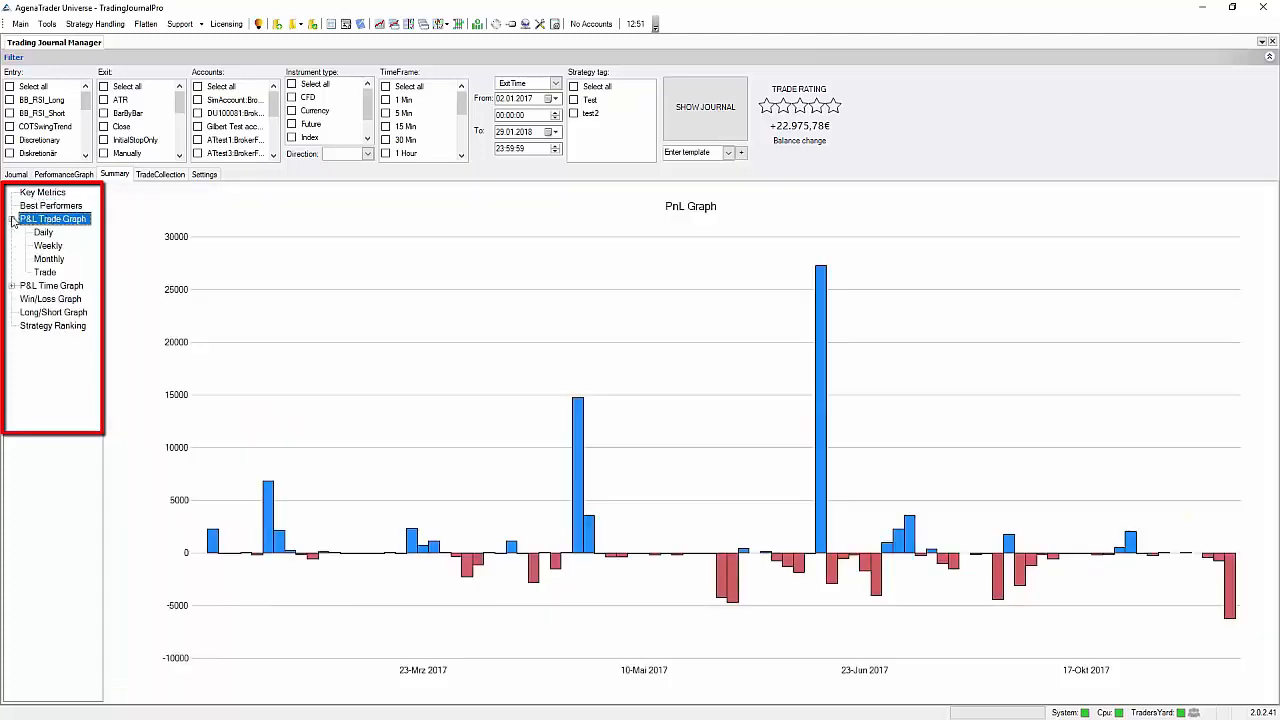
click(52, 285)
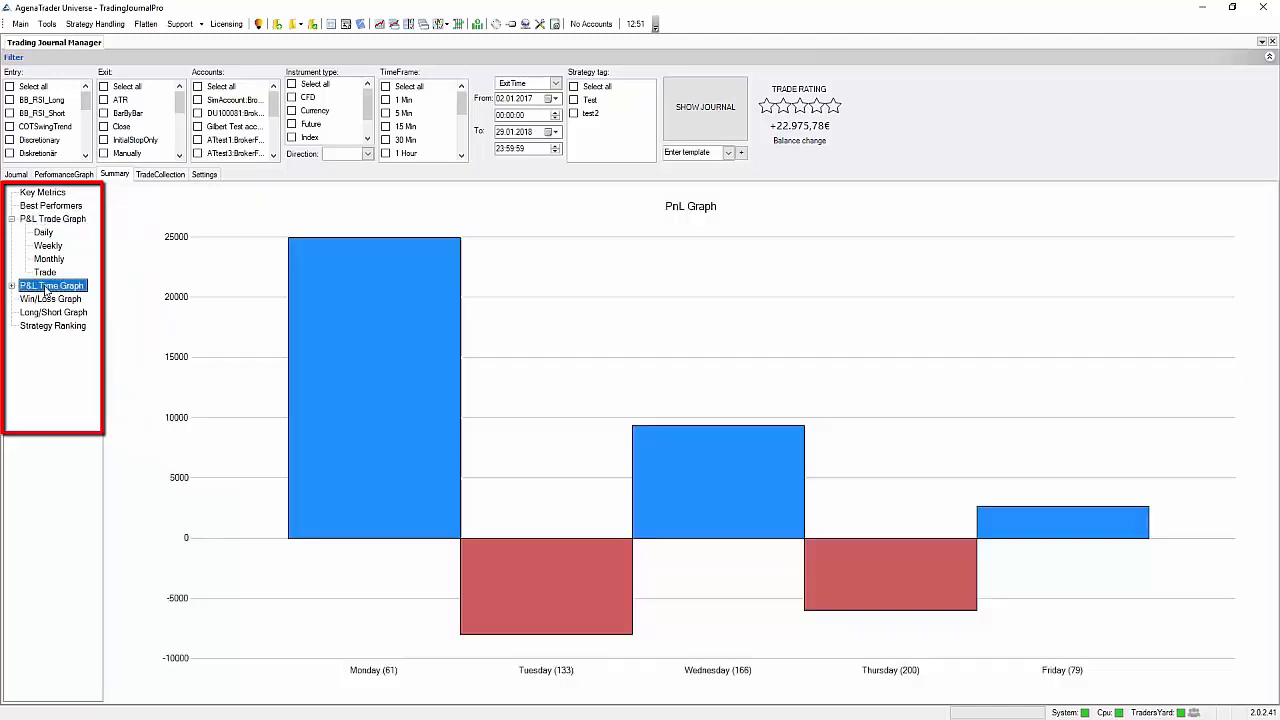
click(13, 285)
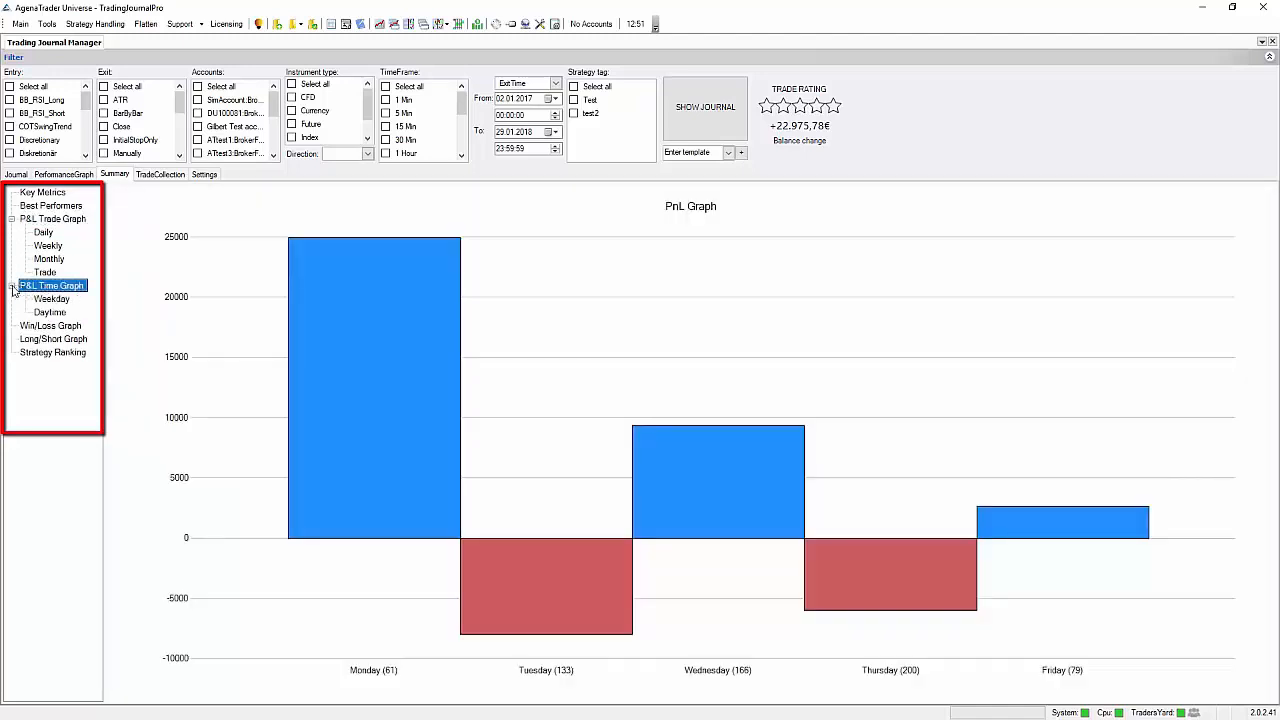
View the Win/Loss and Long/Short graphs, then the Strategy Ranking.
click(51, 325)
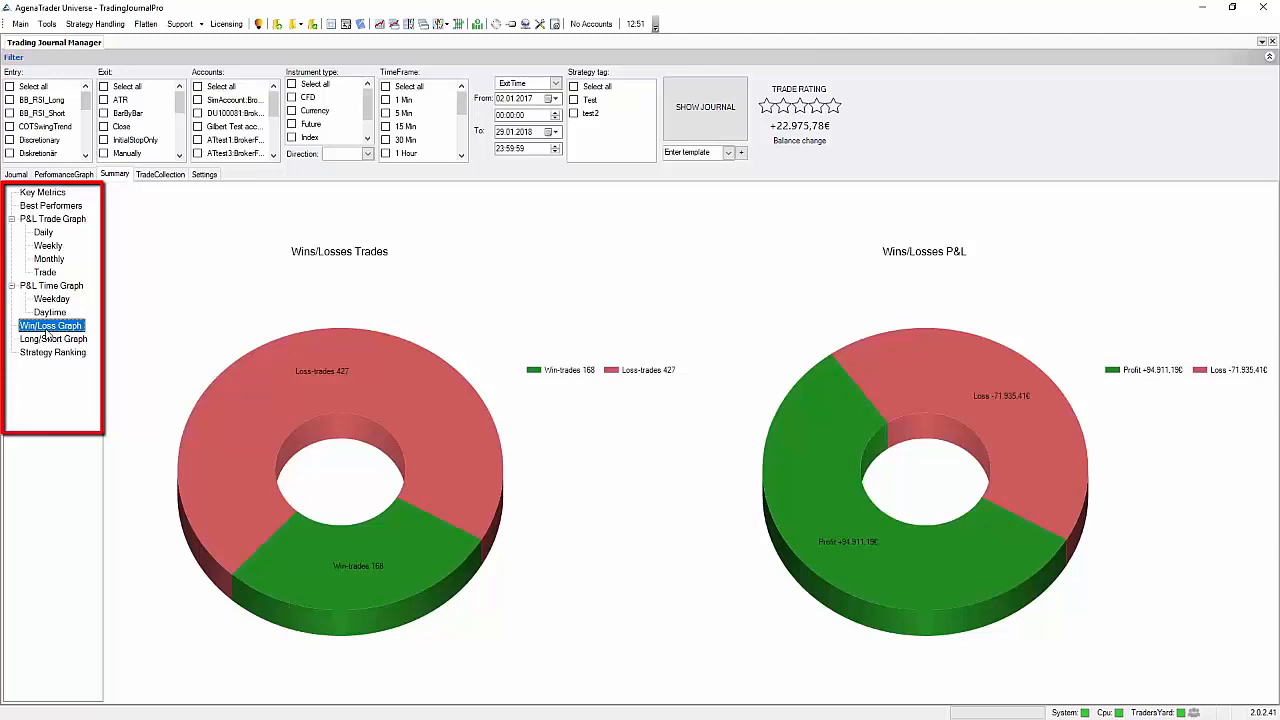
click(52, 338)
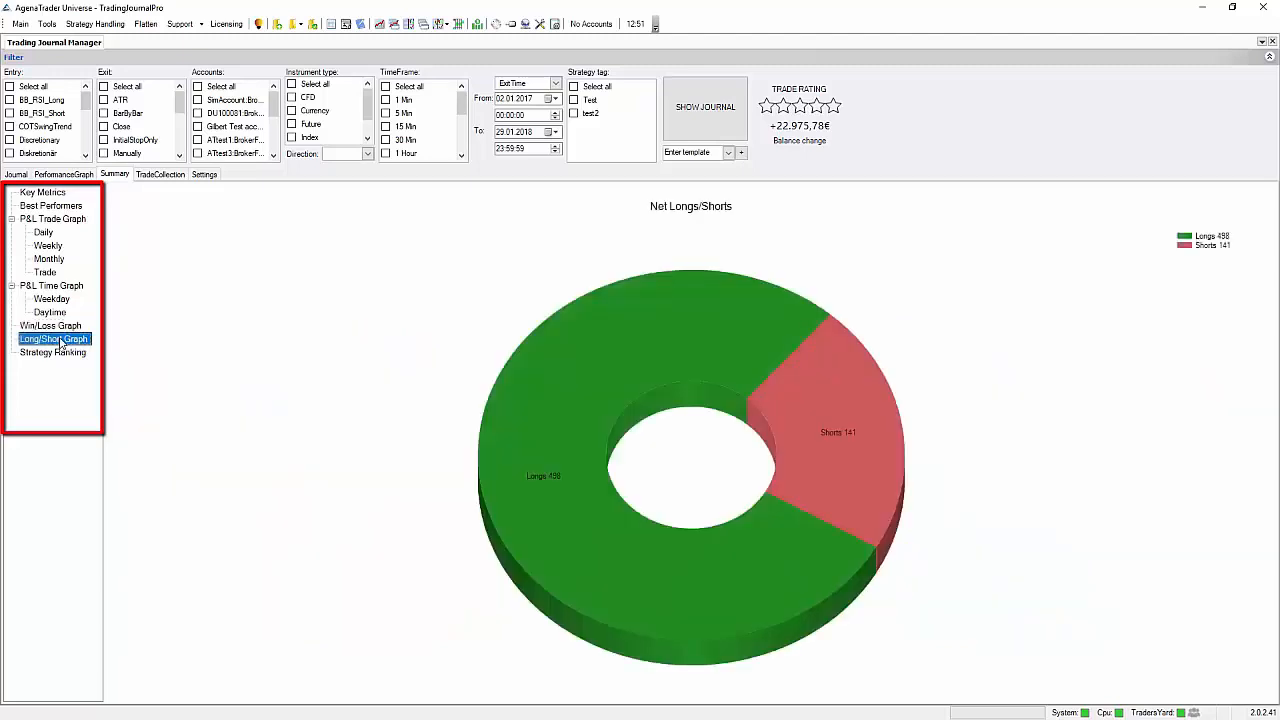
click(52, 352)
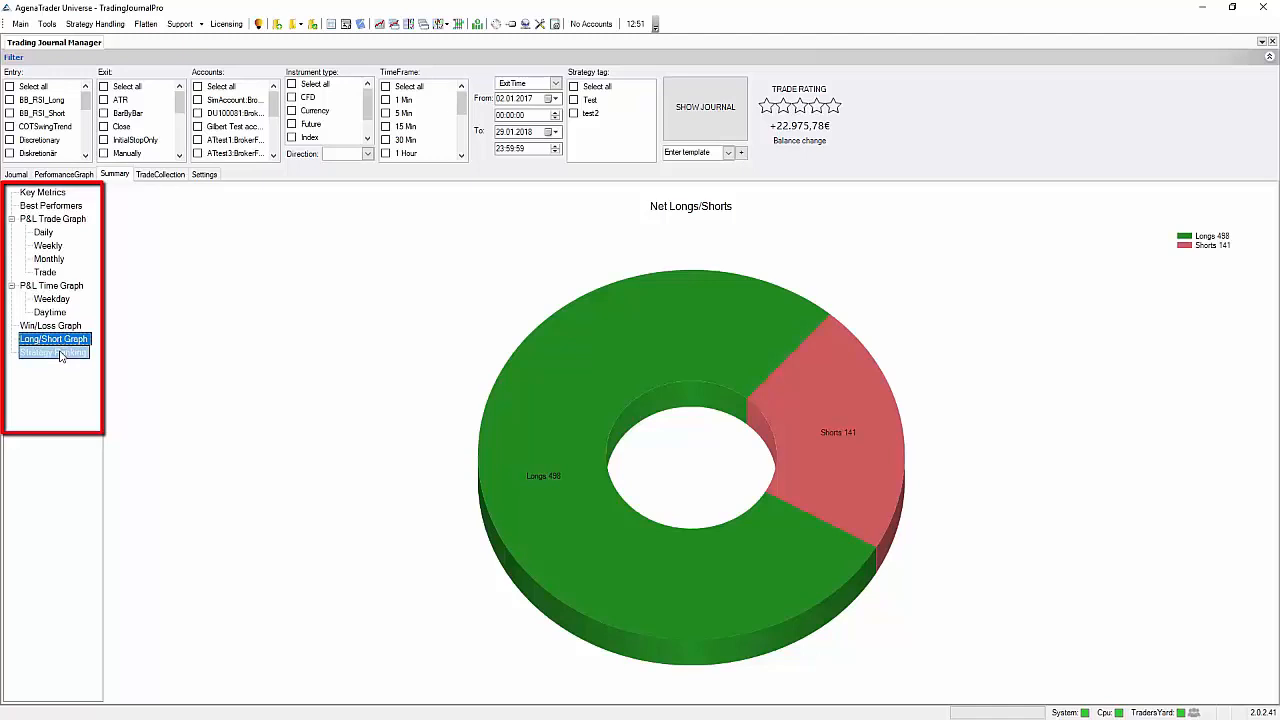
click(54, 352)
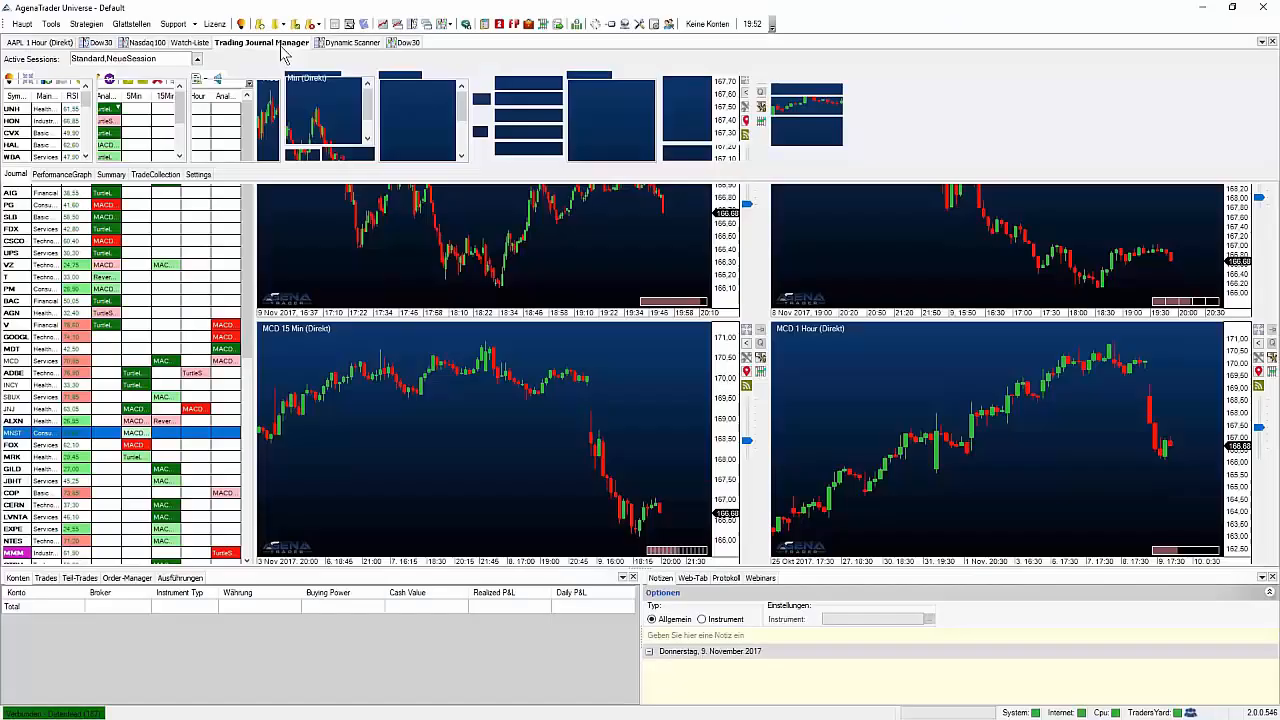
Show the Trading Journal Manager, then add a journal via Hauptmenü > Neu > Trading Journal.
click(259, 42)
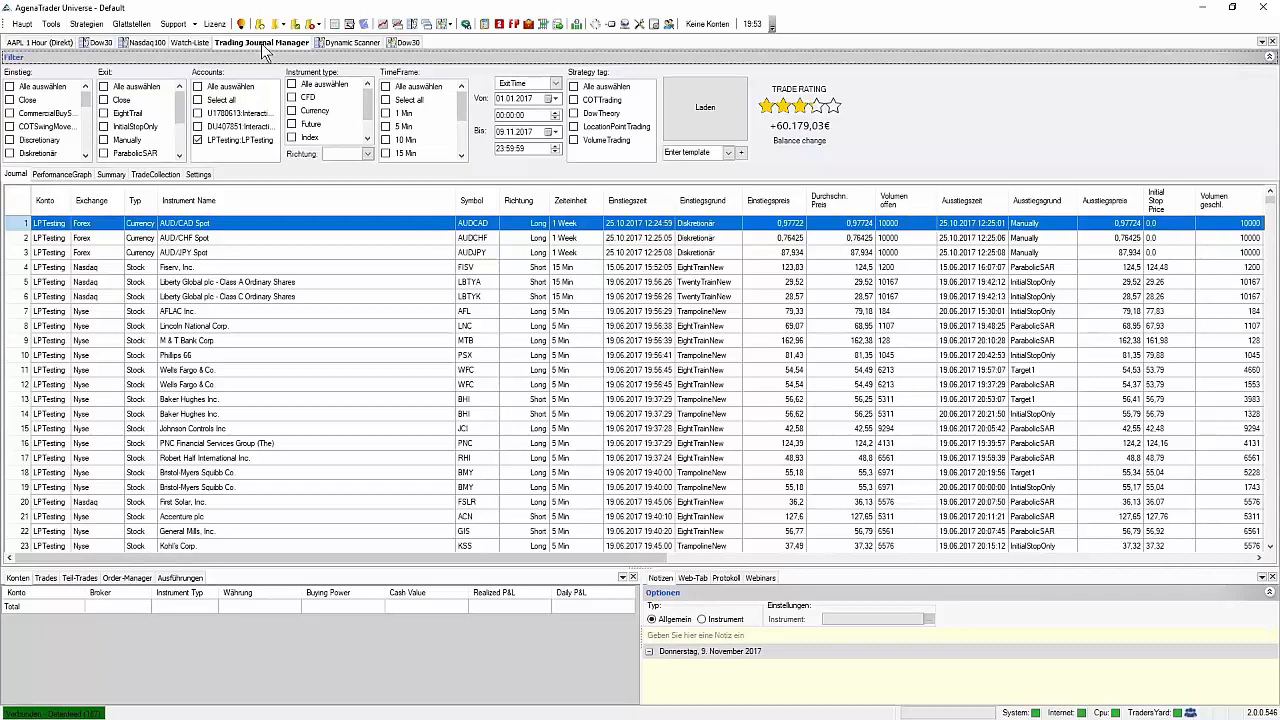
mouse_move(293, 76)
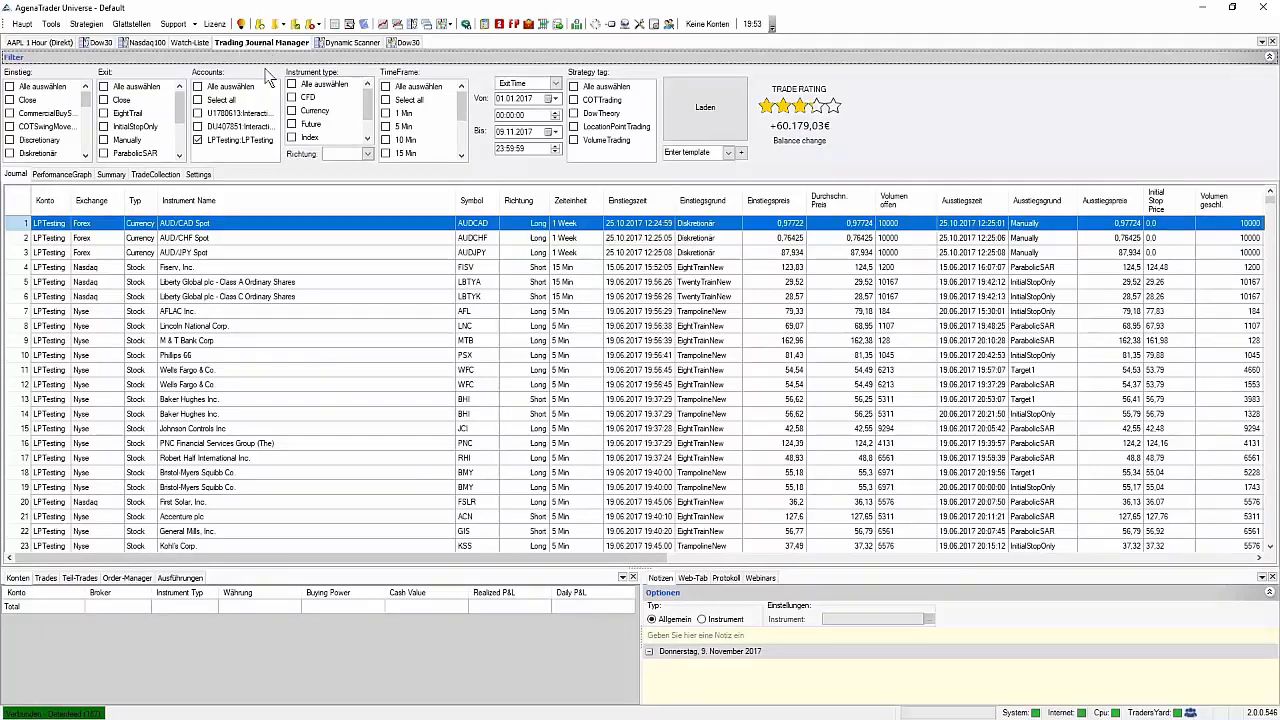
click(22, 37)
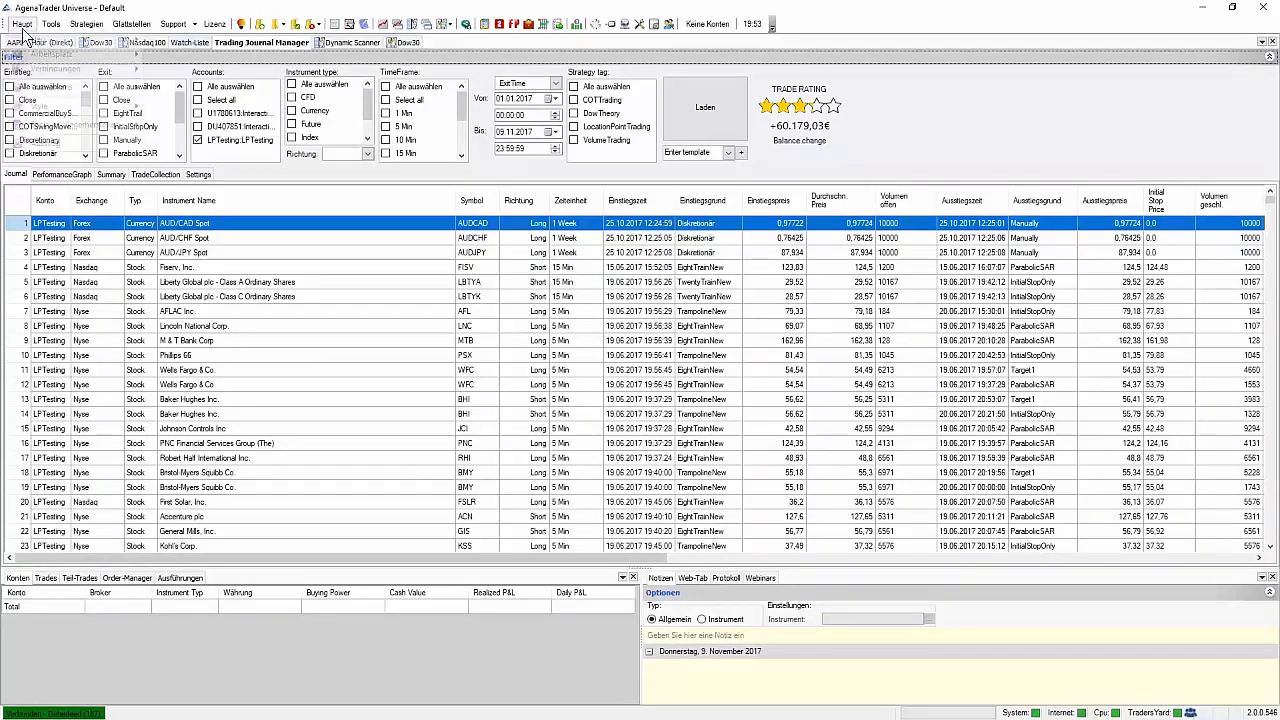
click(24, 24)
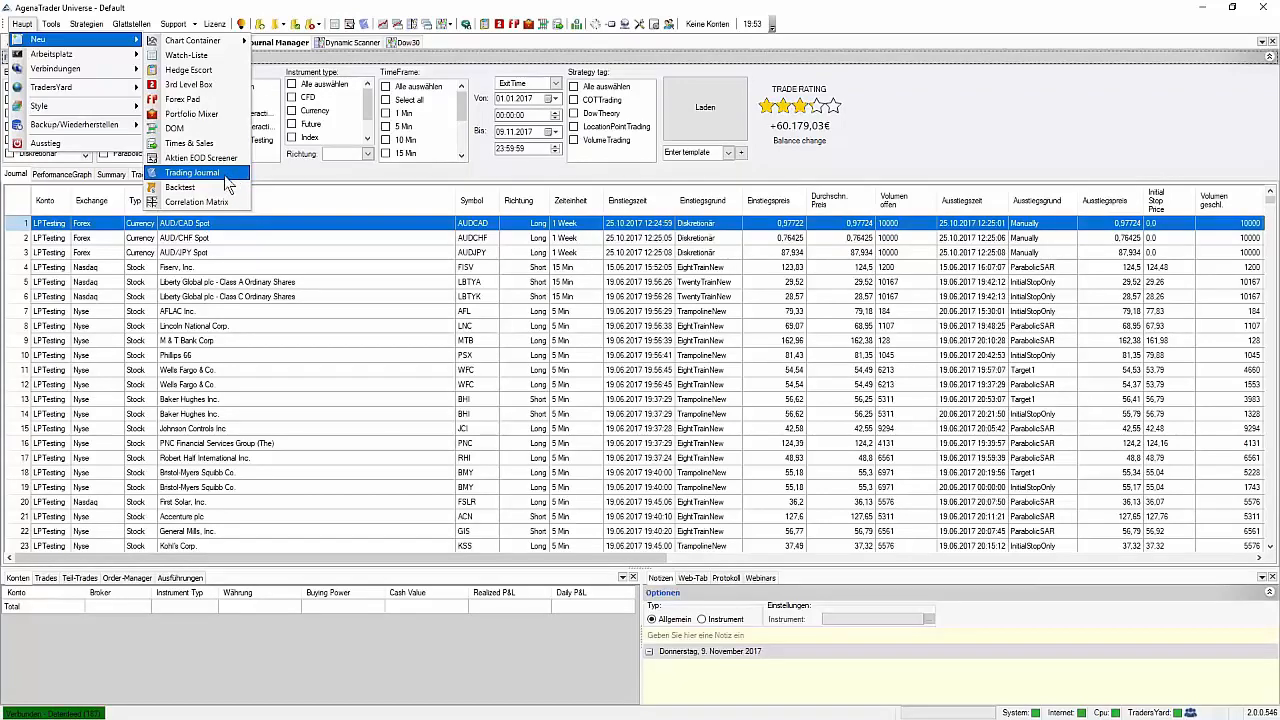
click(190, 172)
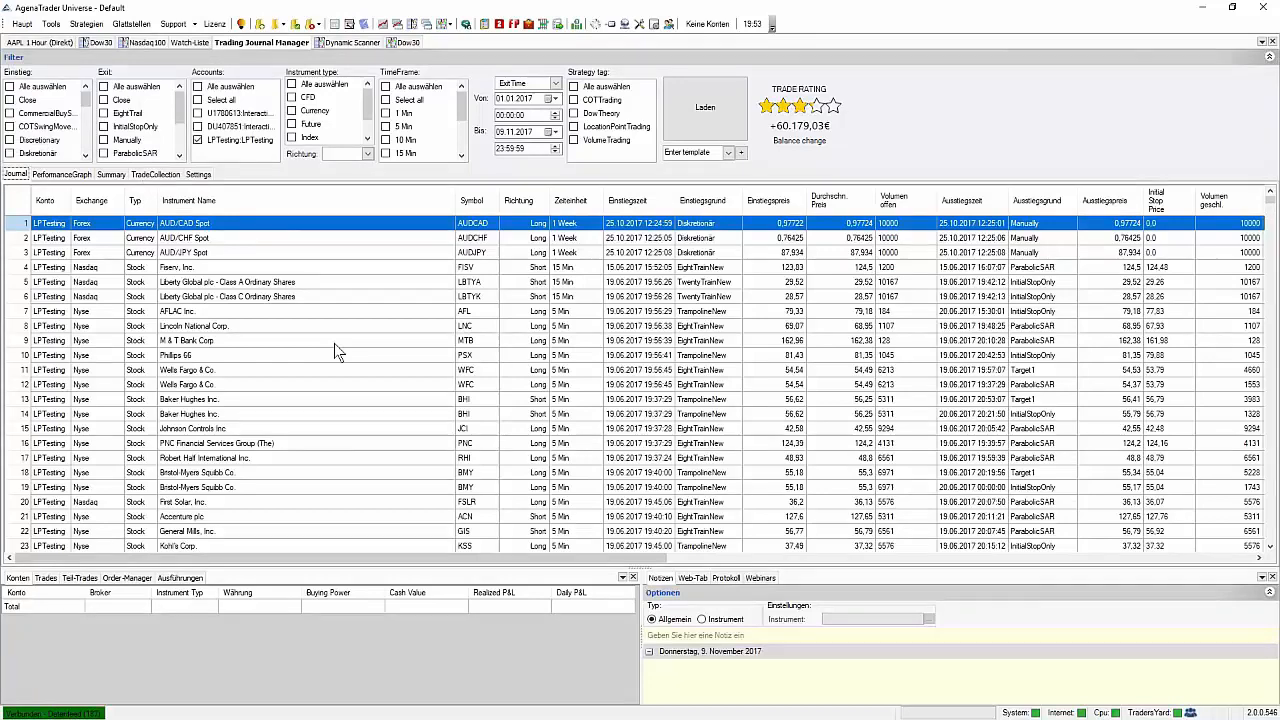
mouse_move(363, 392)
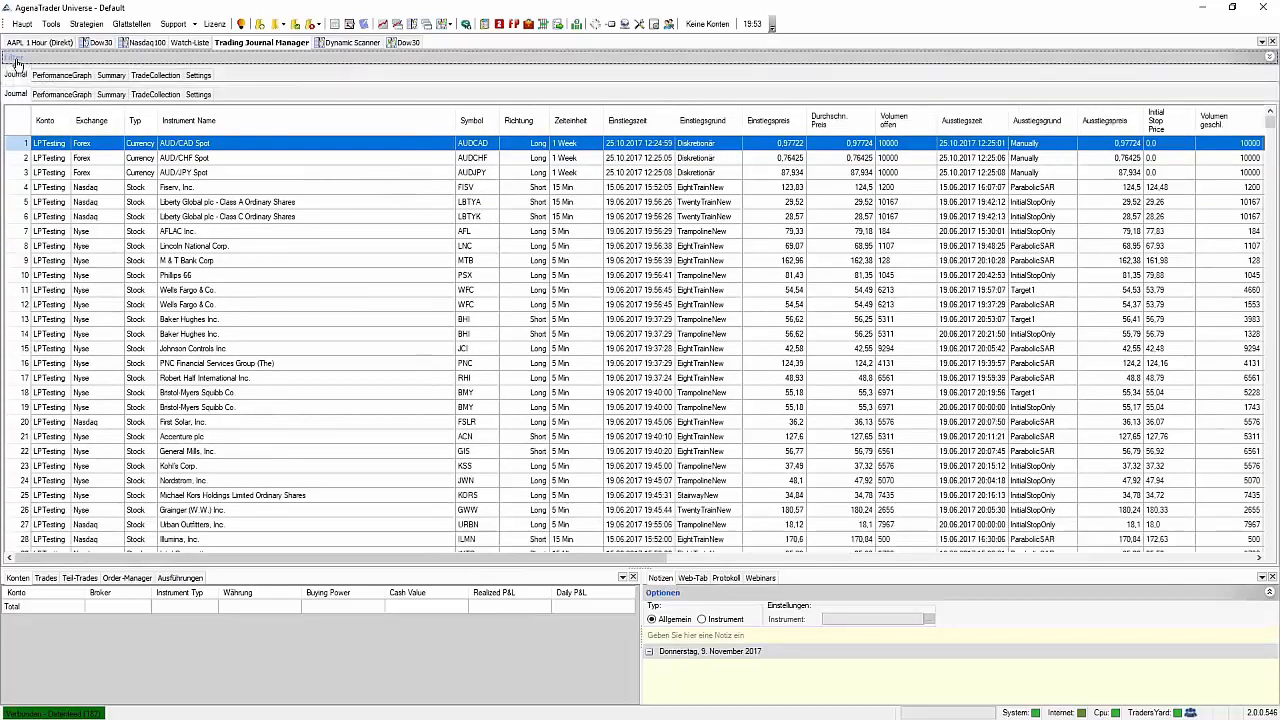
click(12, 72)
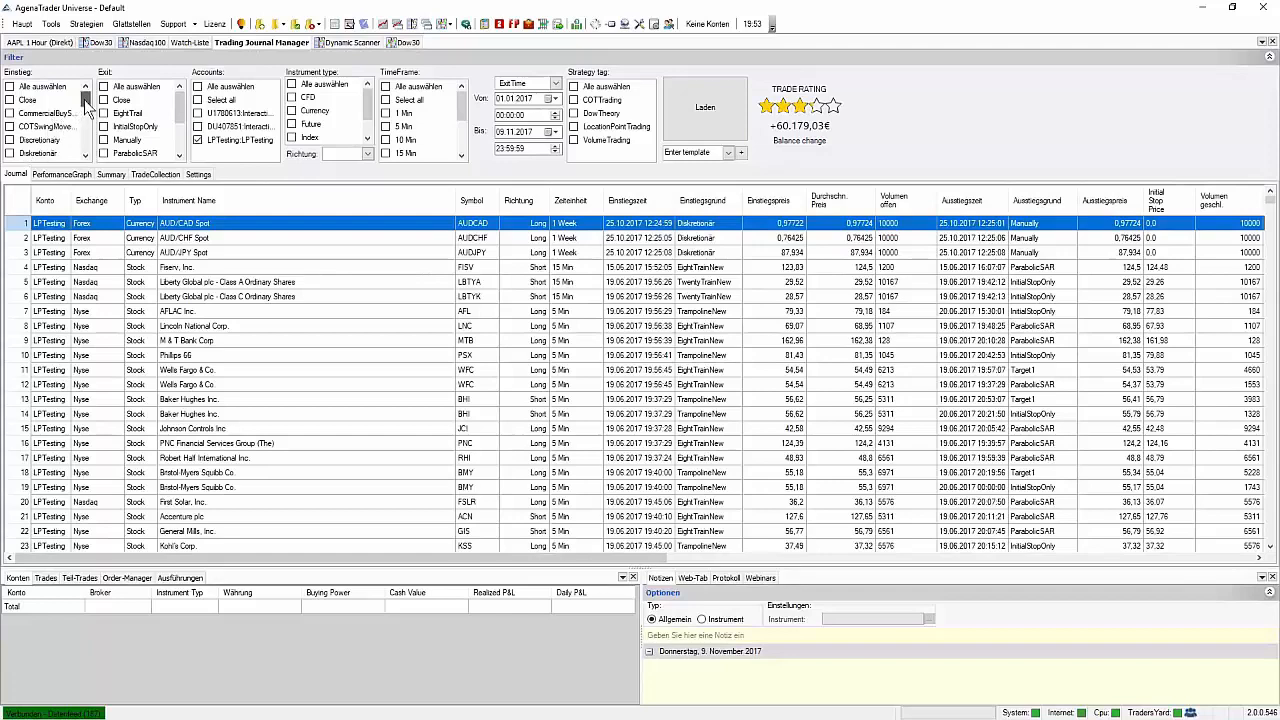
scroll(down, 3)
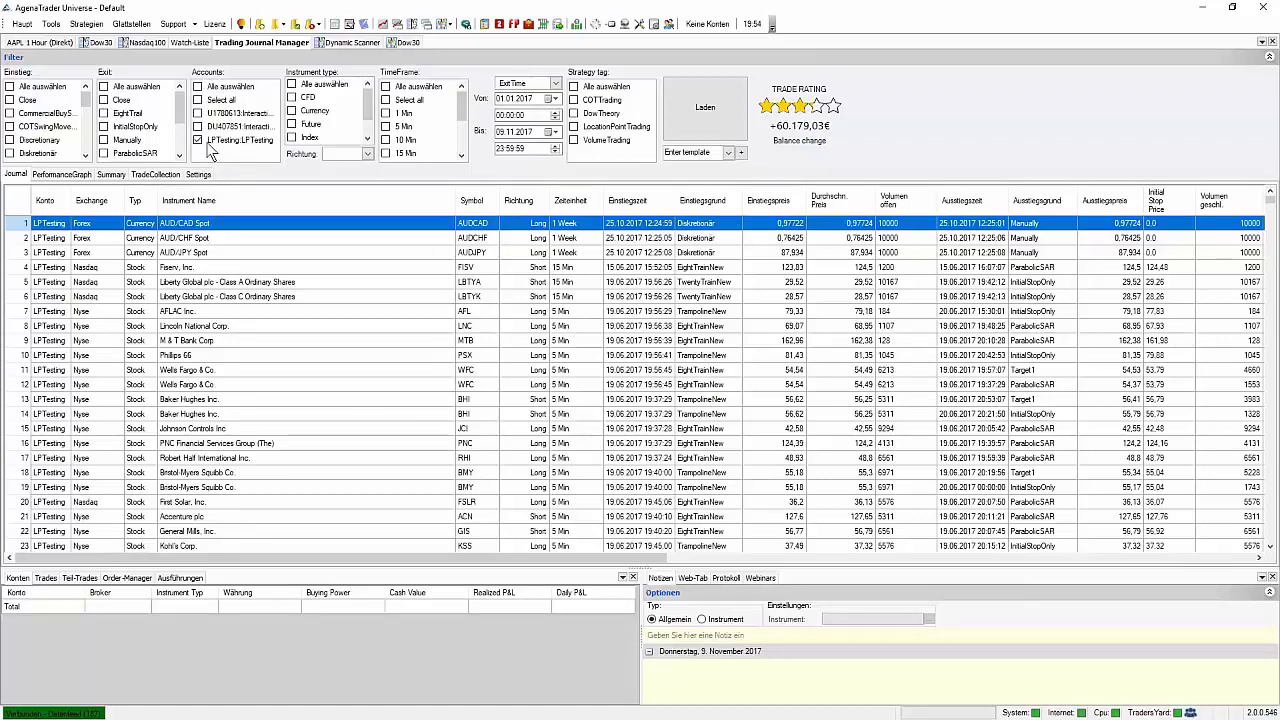
mouse_move(228, 162)
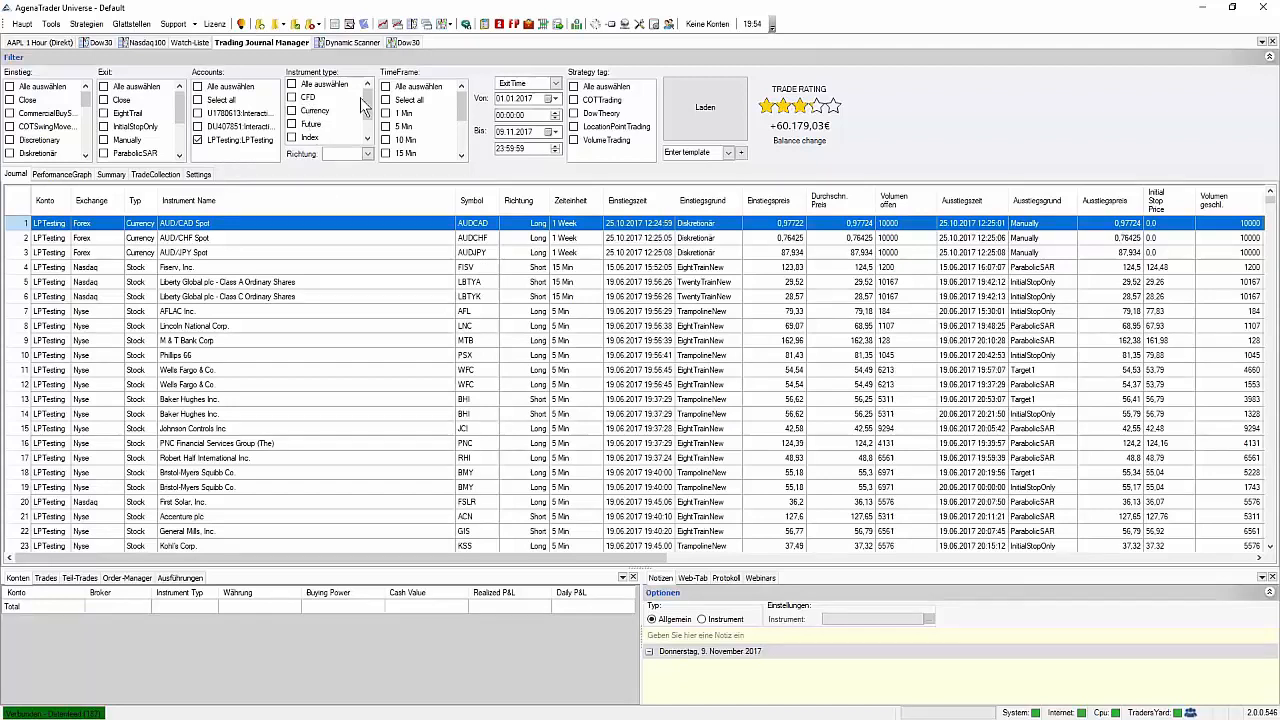
click(372, 153)
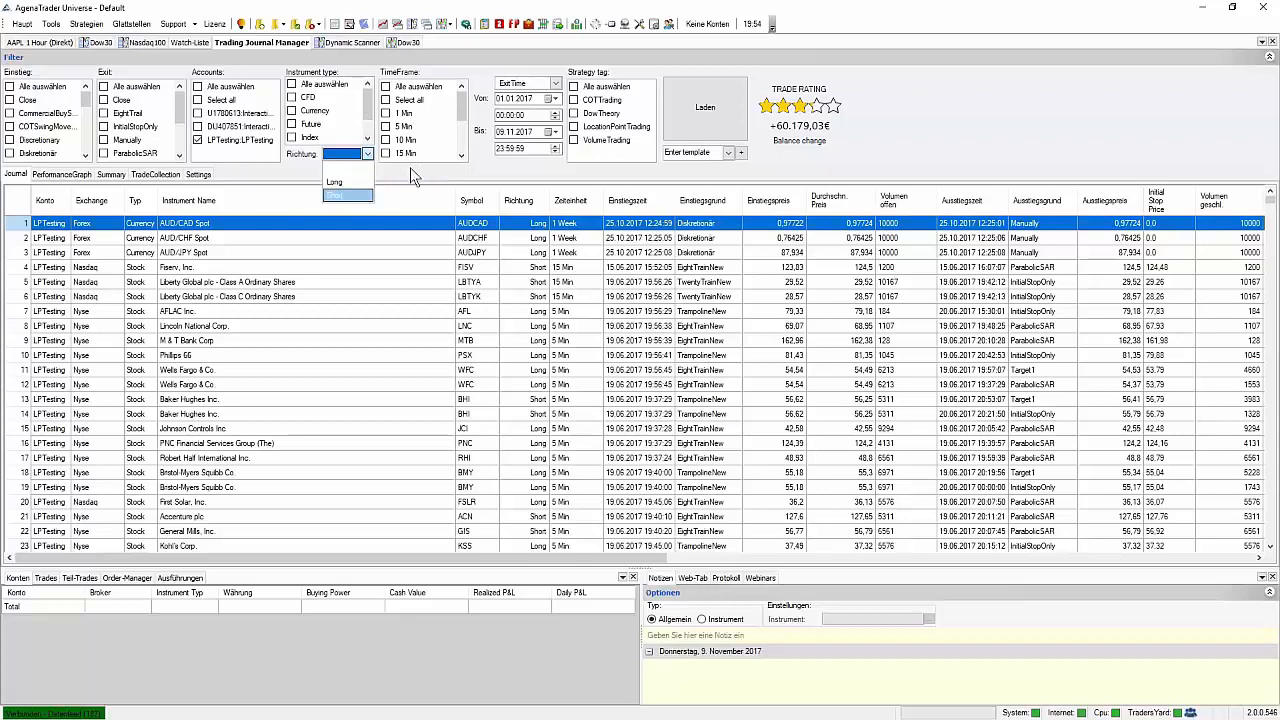
click(377, 153)
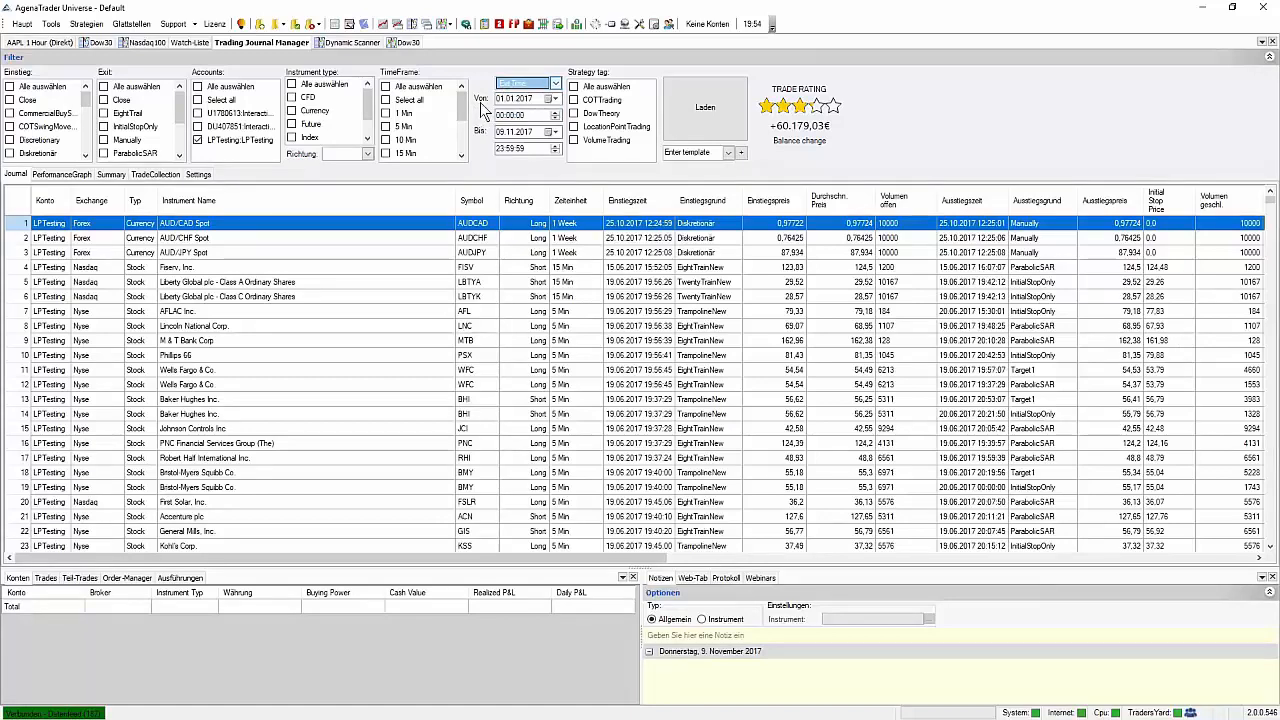
click(556, 99)
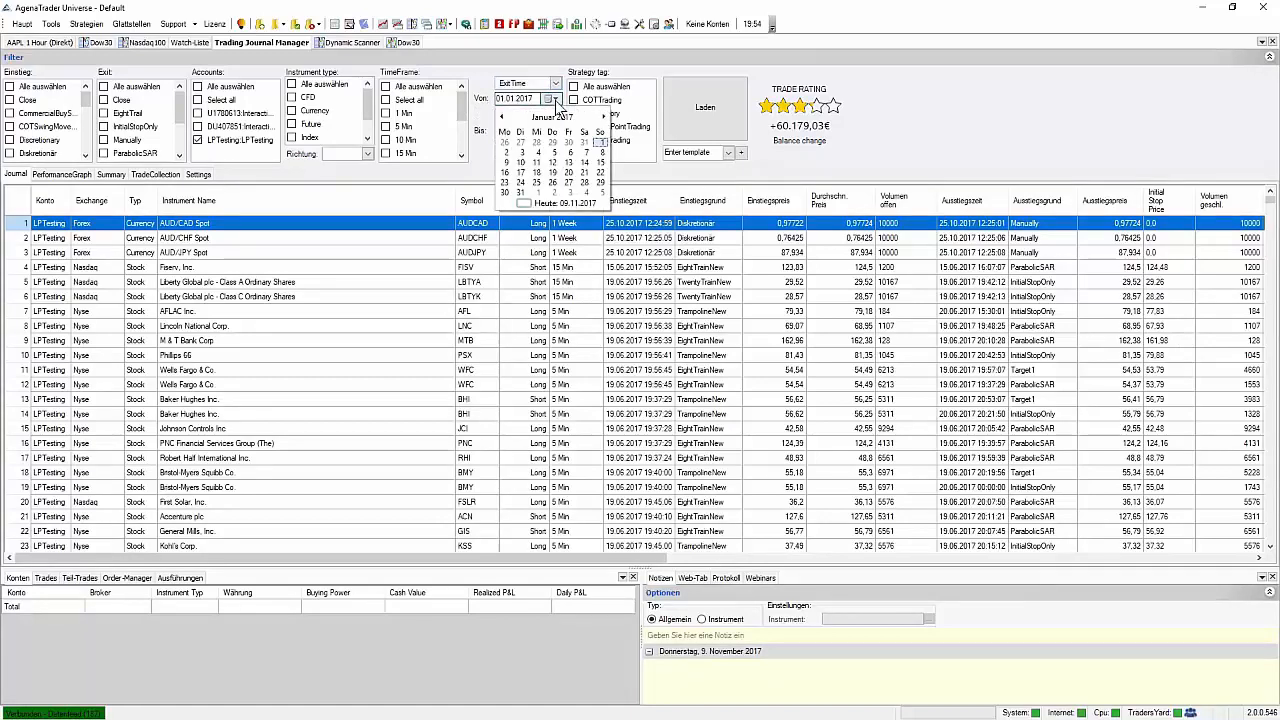
click(561, 100)
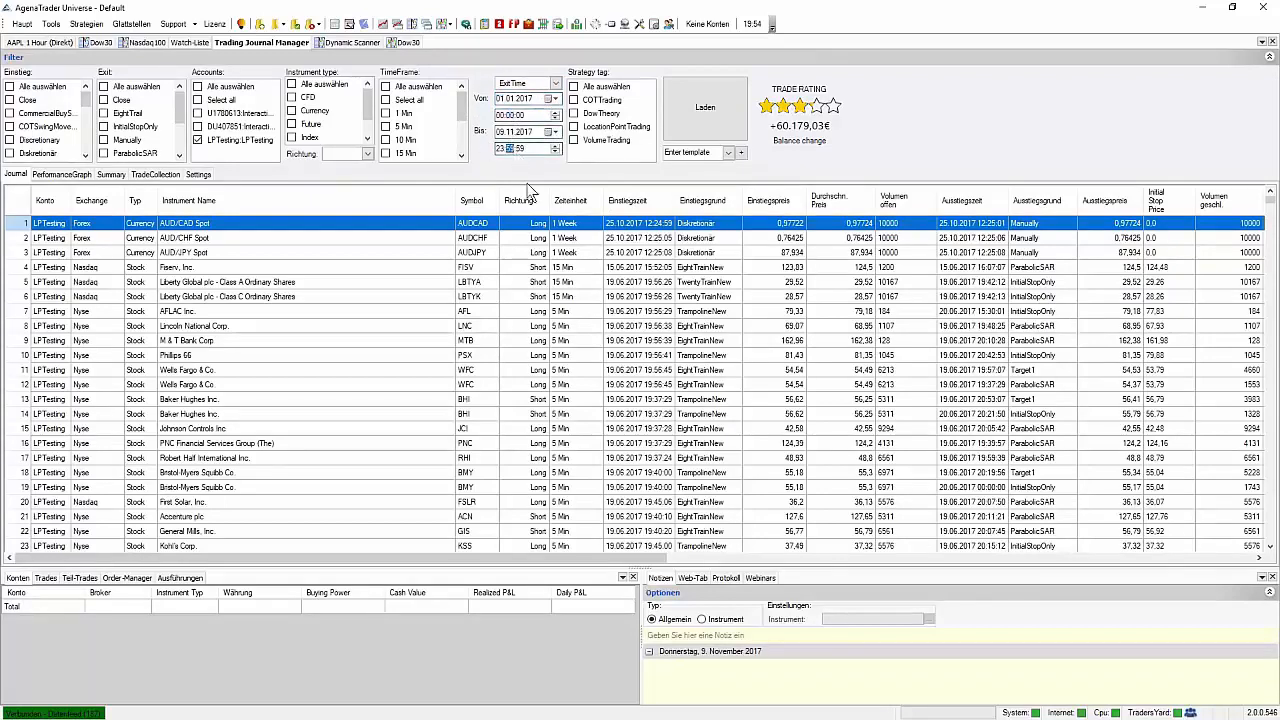
mouse_move(500, 180)
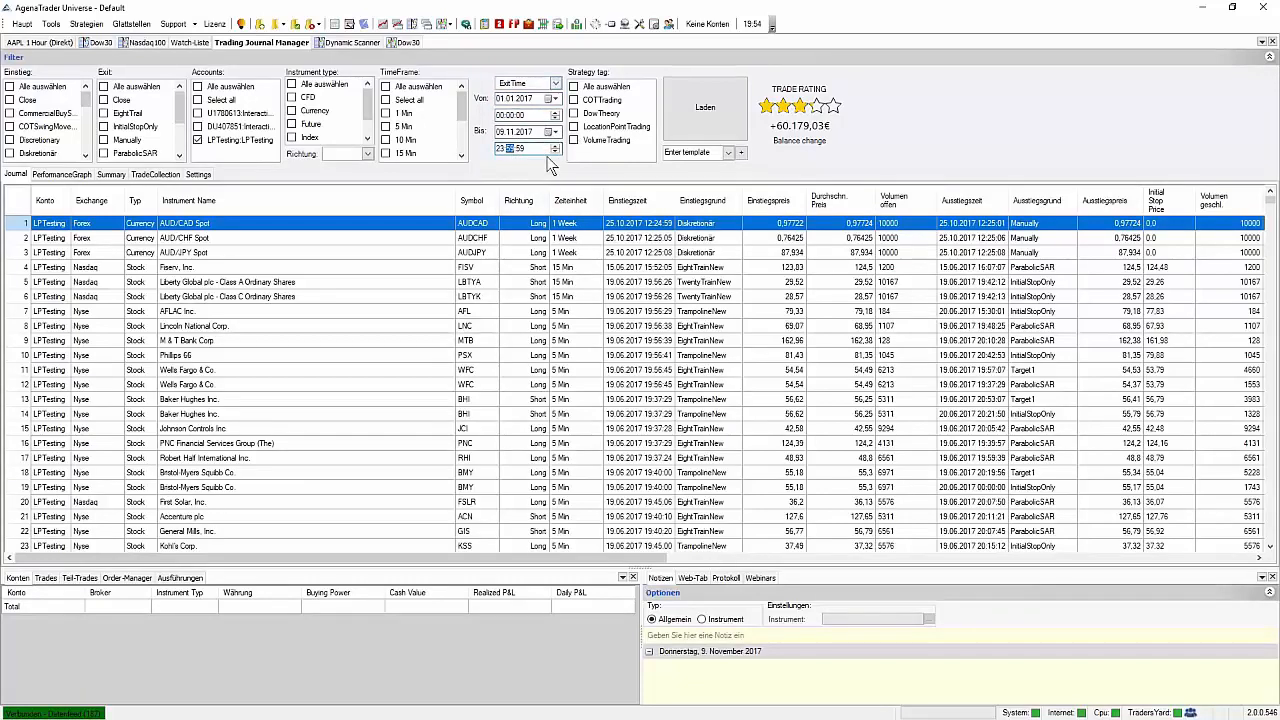
mouse_move(530, 169)
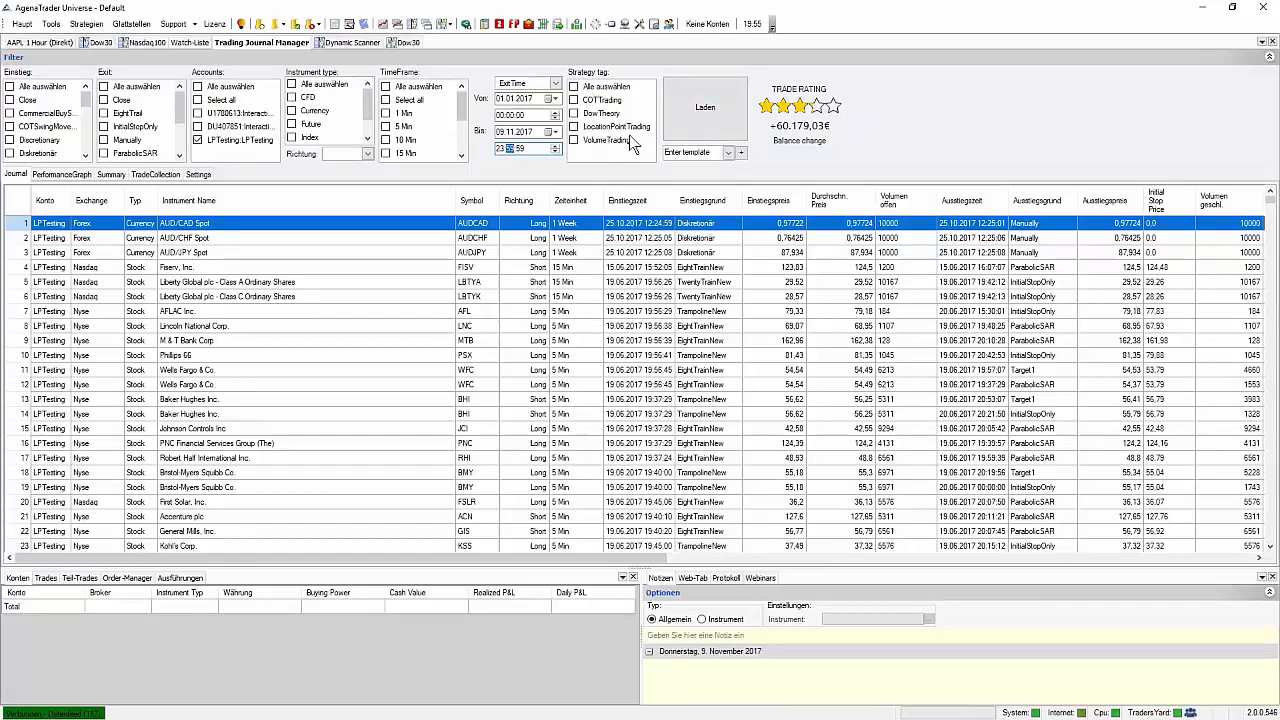
mouse_move(603, 147)
text(MeinJournal)
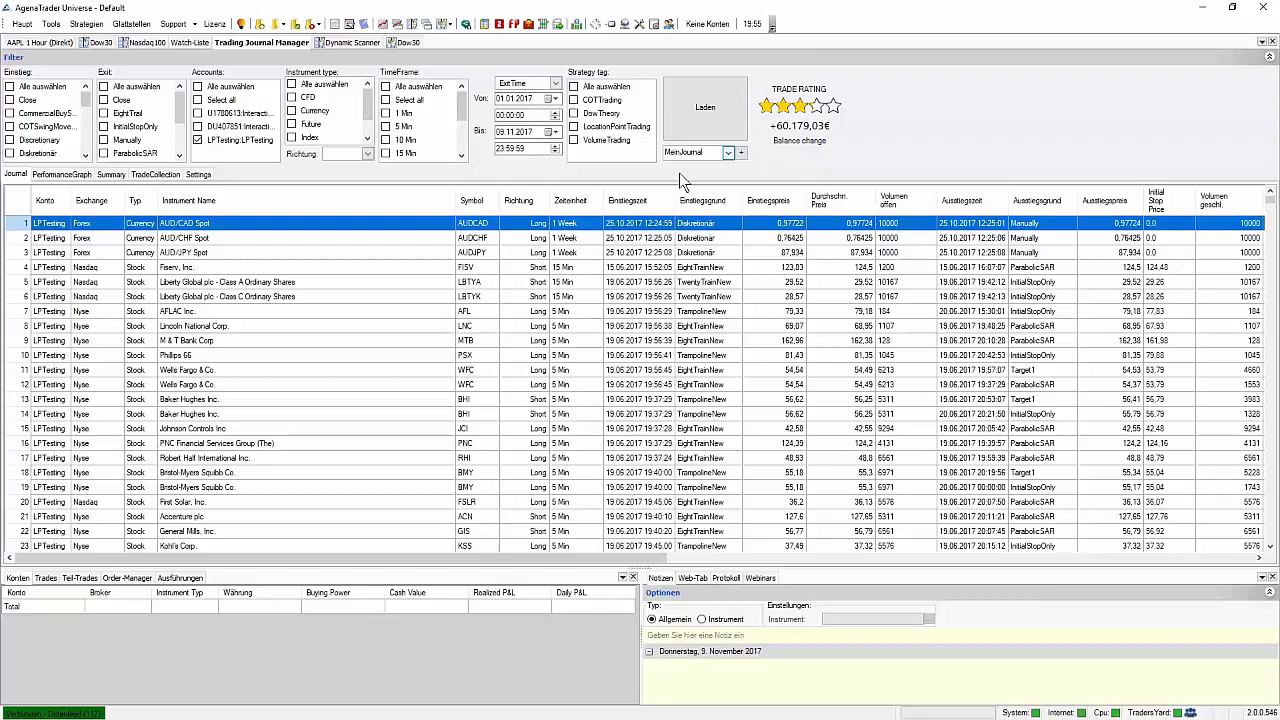
mouse_move(730, 187)
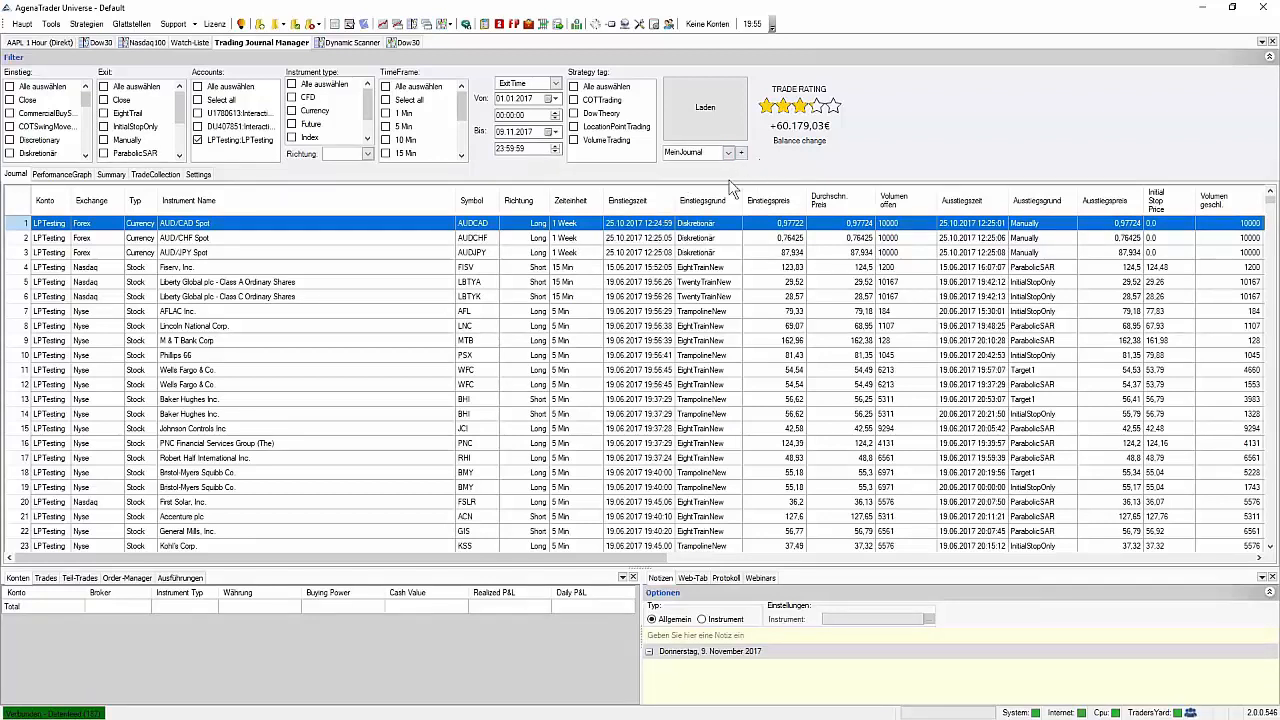
Clear filters with -None-, then apply the saved MeinJournal template for 01.01.2017–09.11.2017 on LPTesting.
click(742, 152)
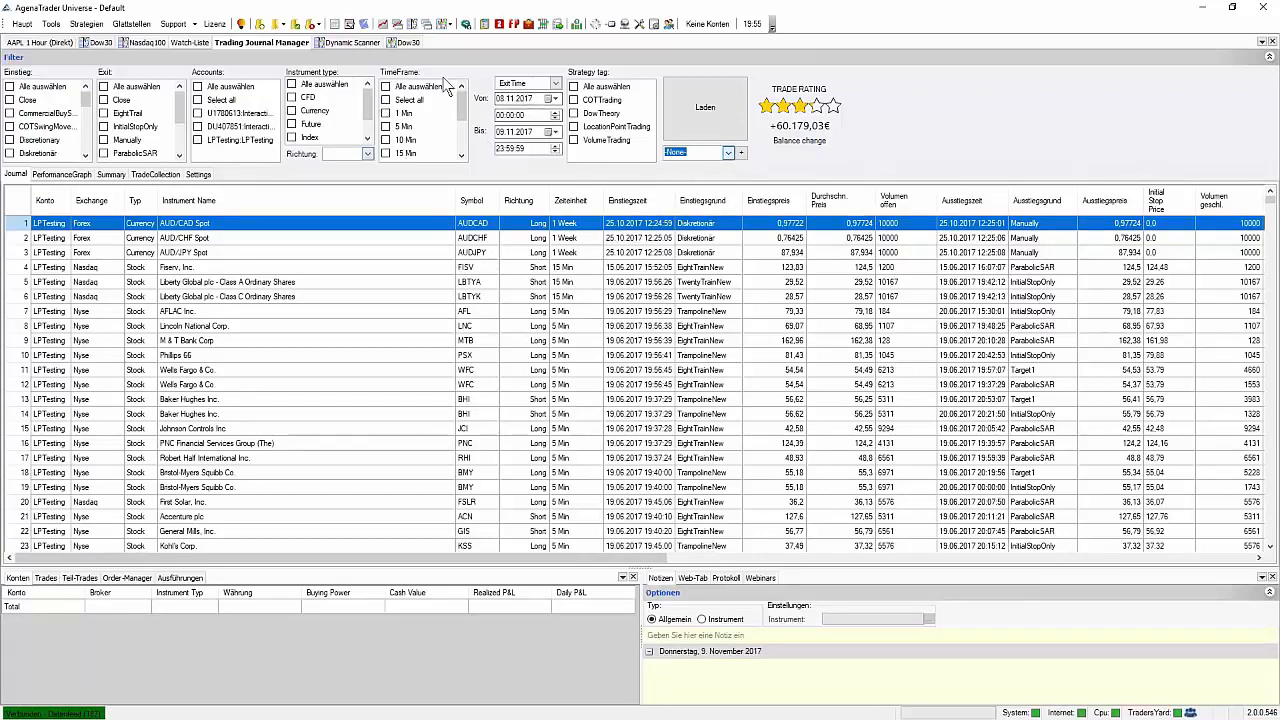
click(741, 152)
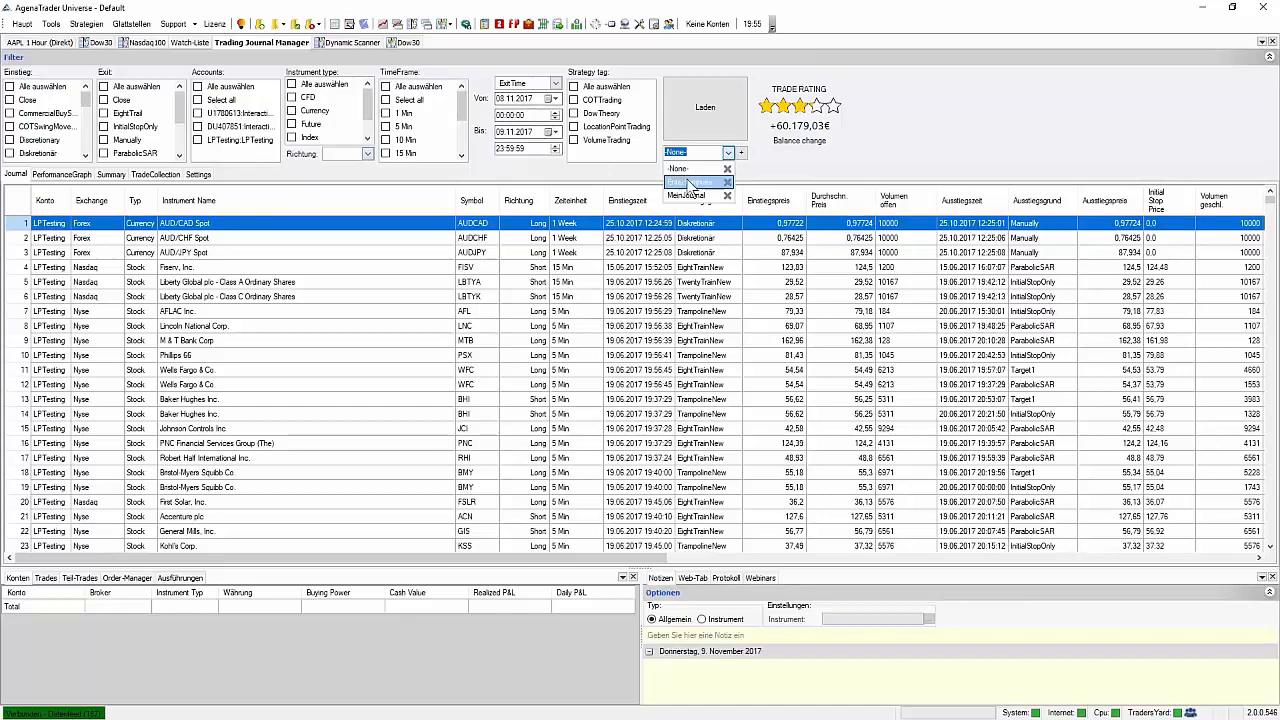
click(695, 182)
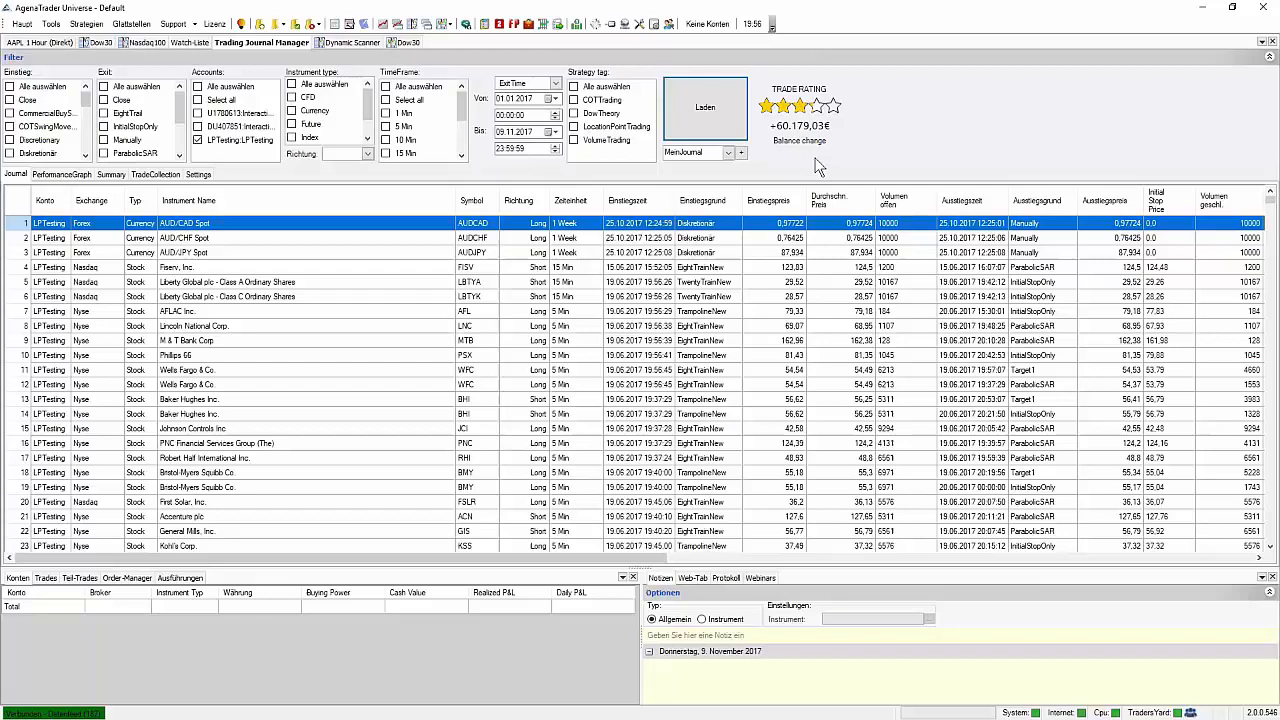
mouse_move(815, 183)
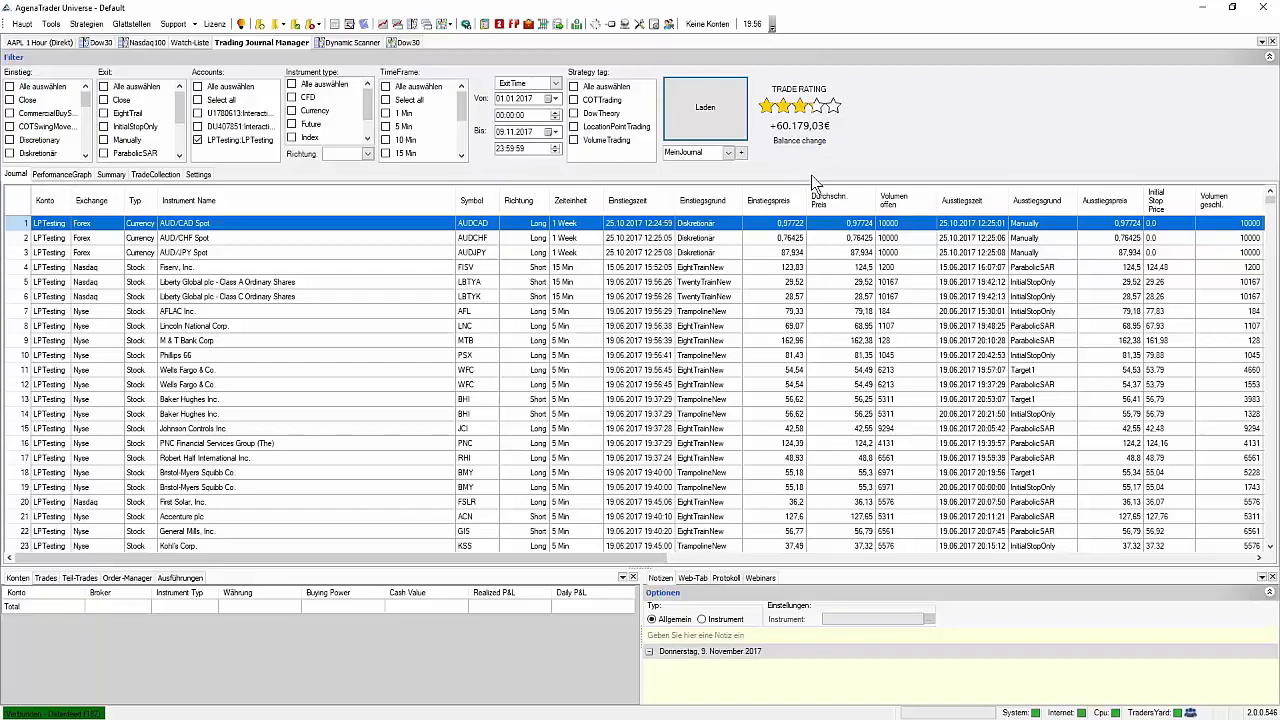
mouse_move(13, 192)
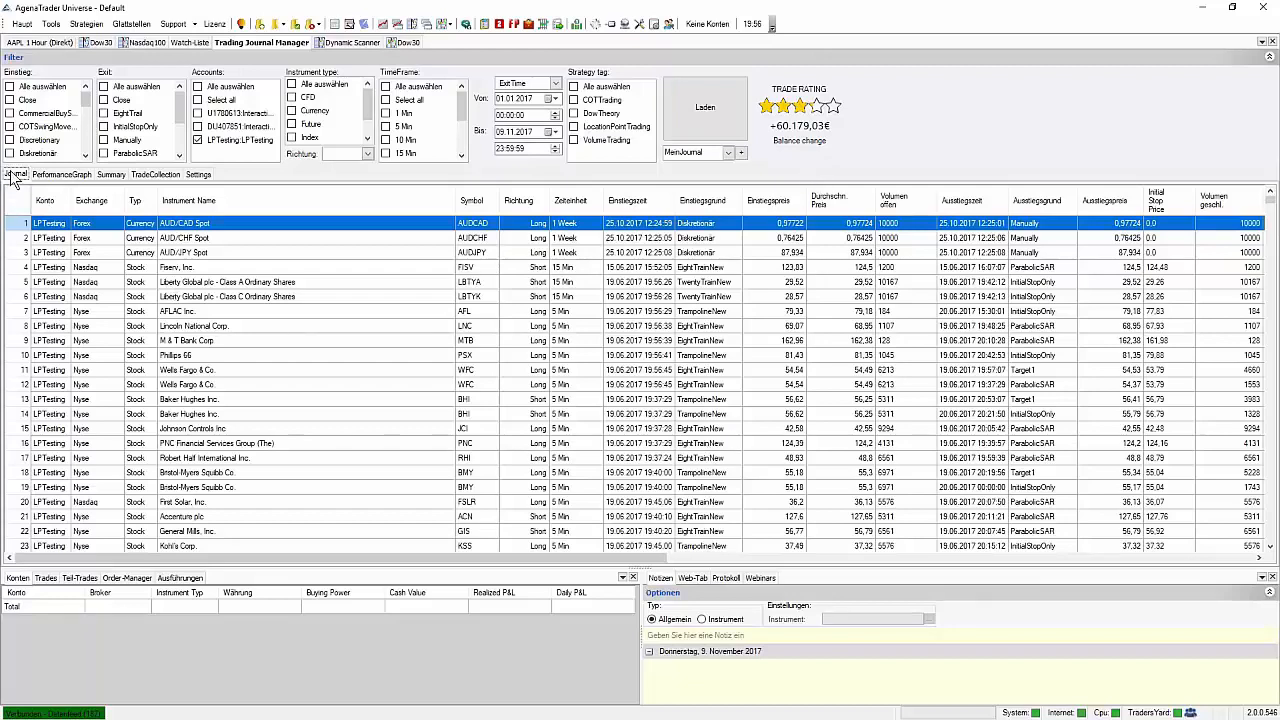
Scroll the journal grid down and right until the Strategy Tag column is visible.
scroll(down, 3)
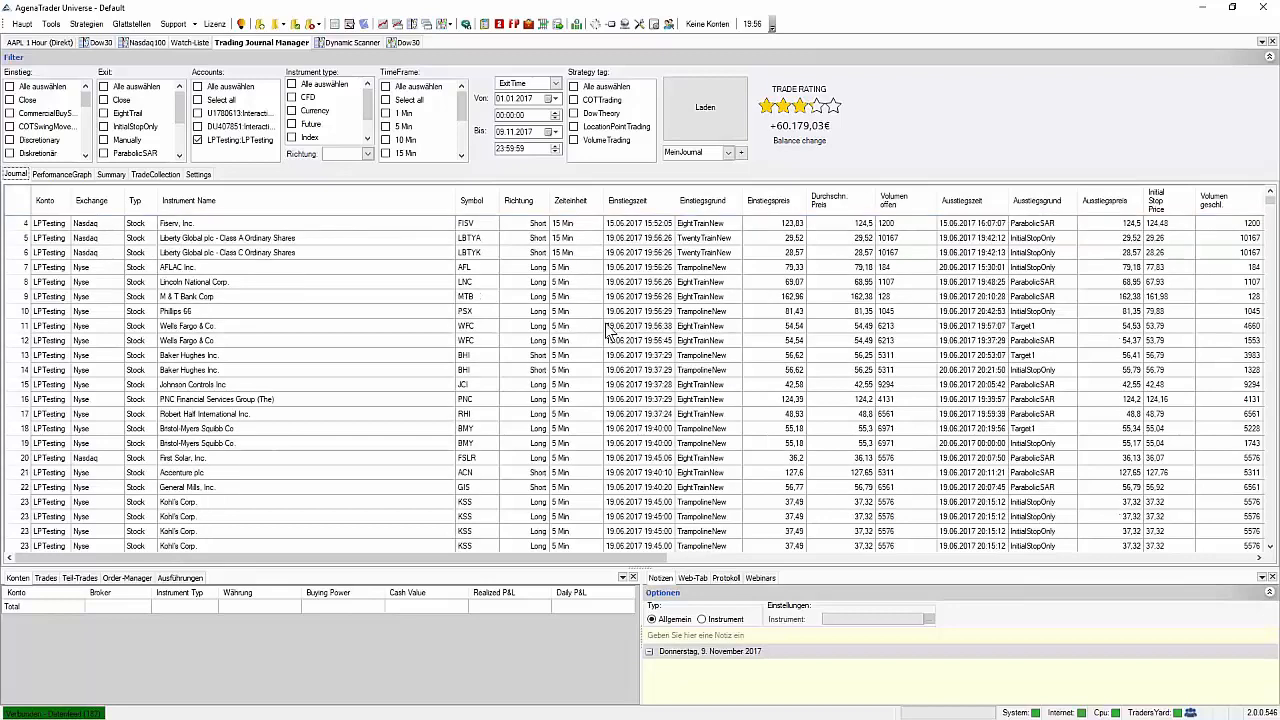
scroll(down, 3)
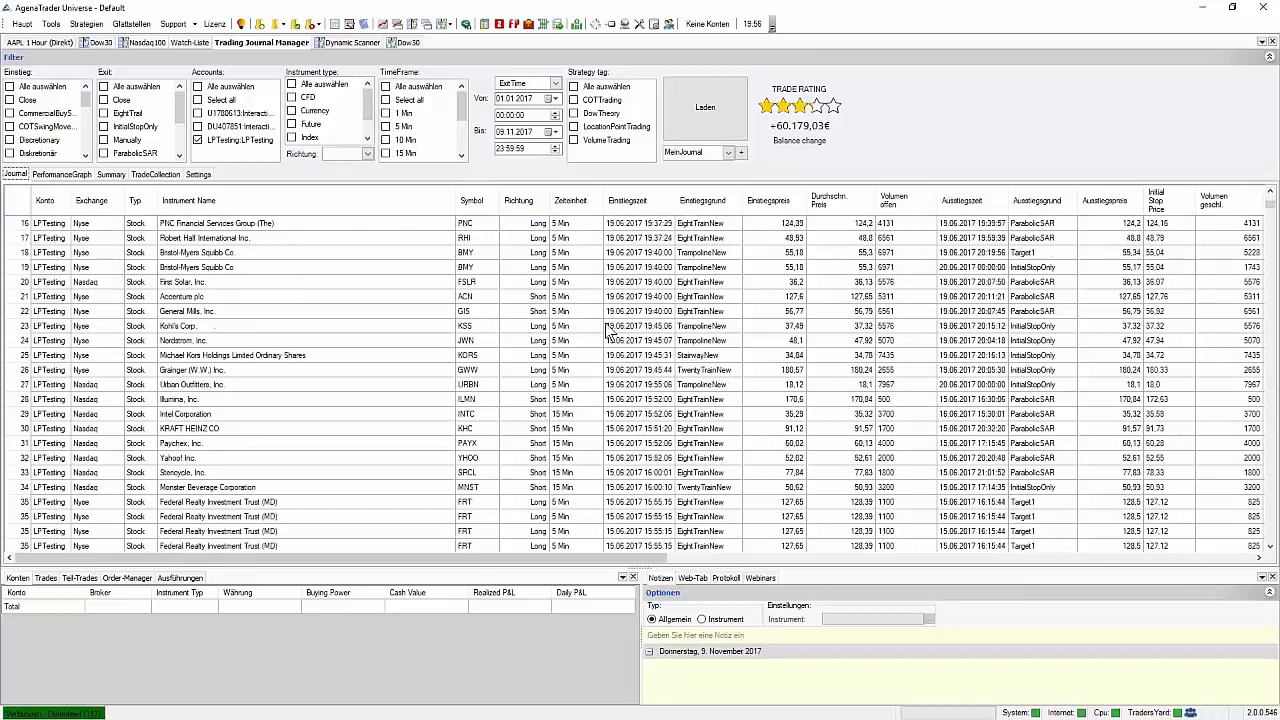
scroll(down, 3)
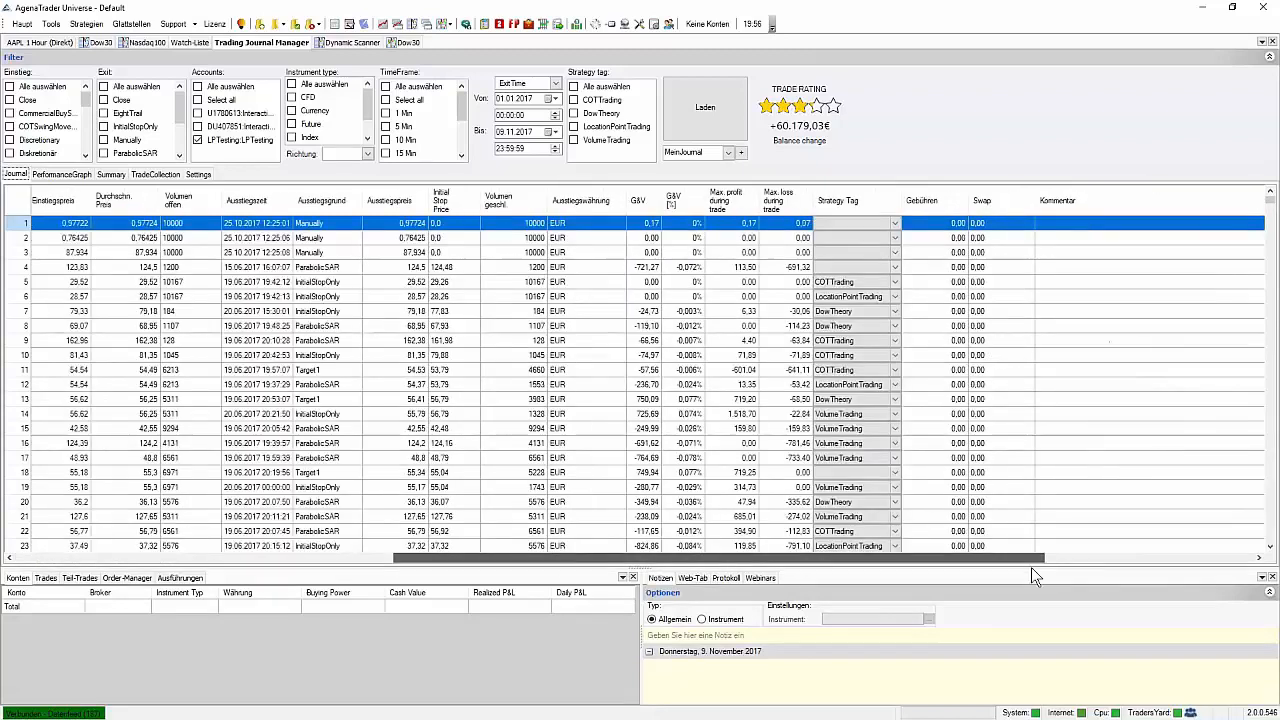
scroll(right, 3)
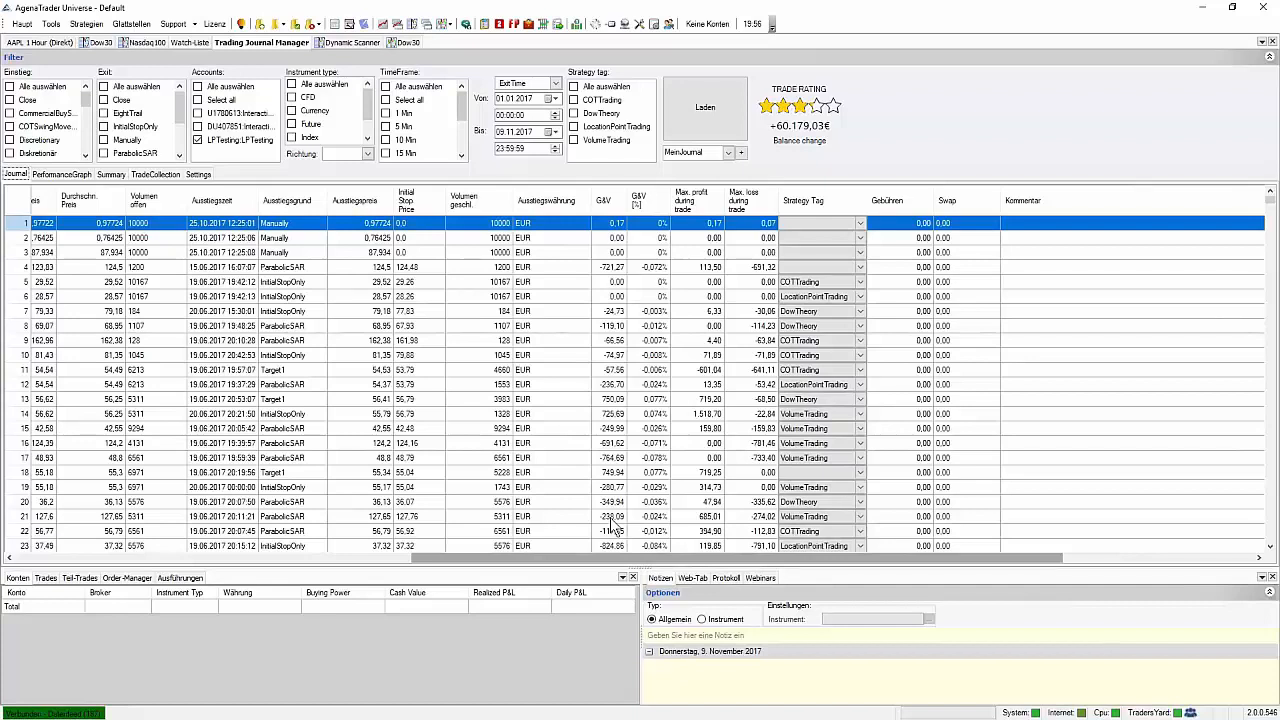
mouse_move(628, 508)
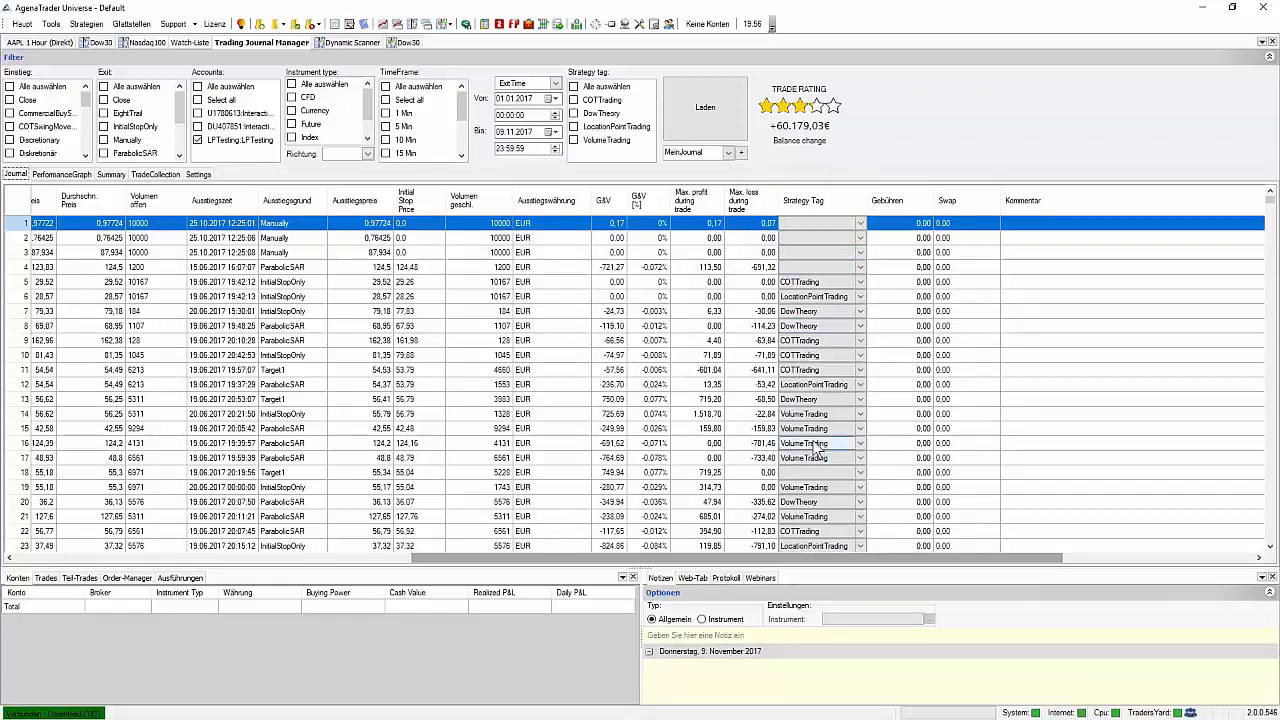
scroll(down, 3)
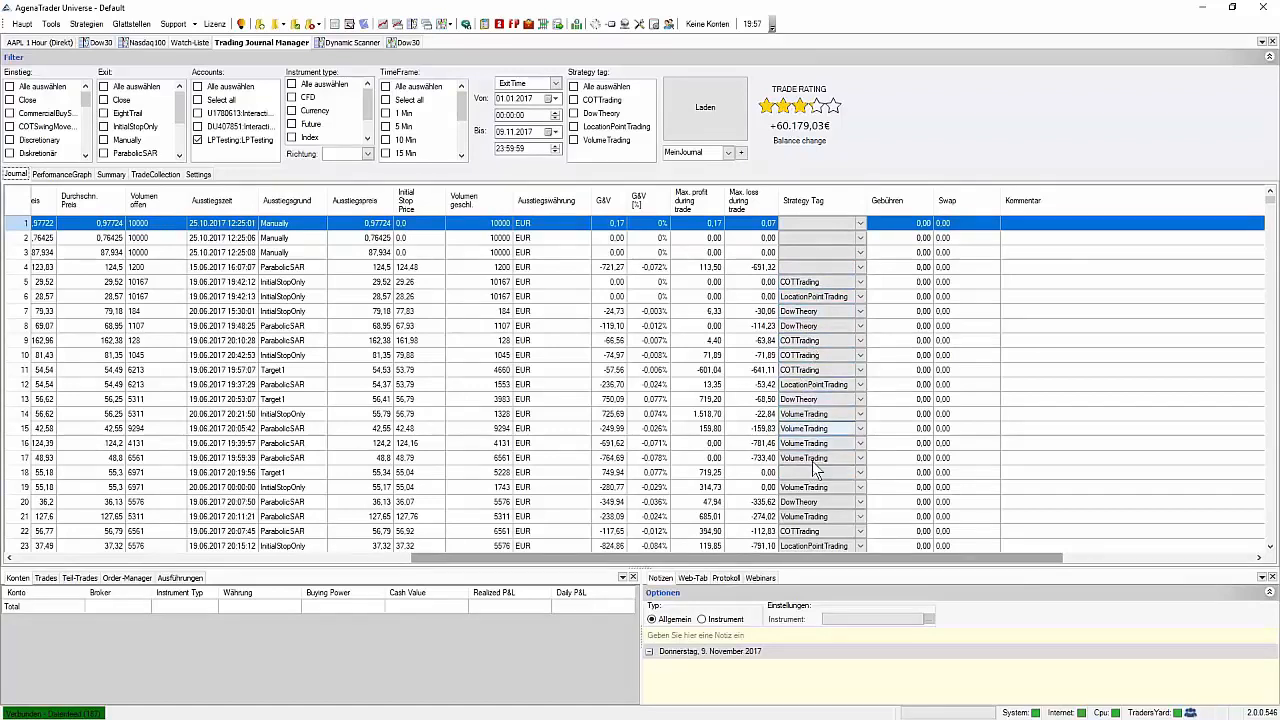
mouse_move(802, 436)
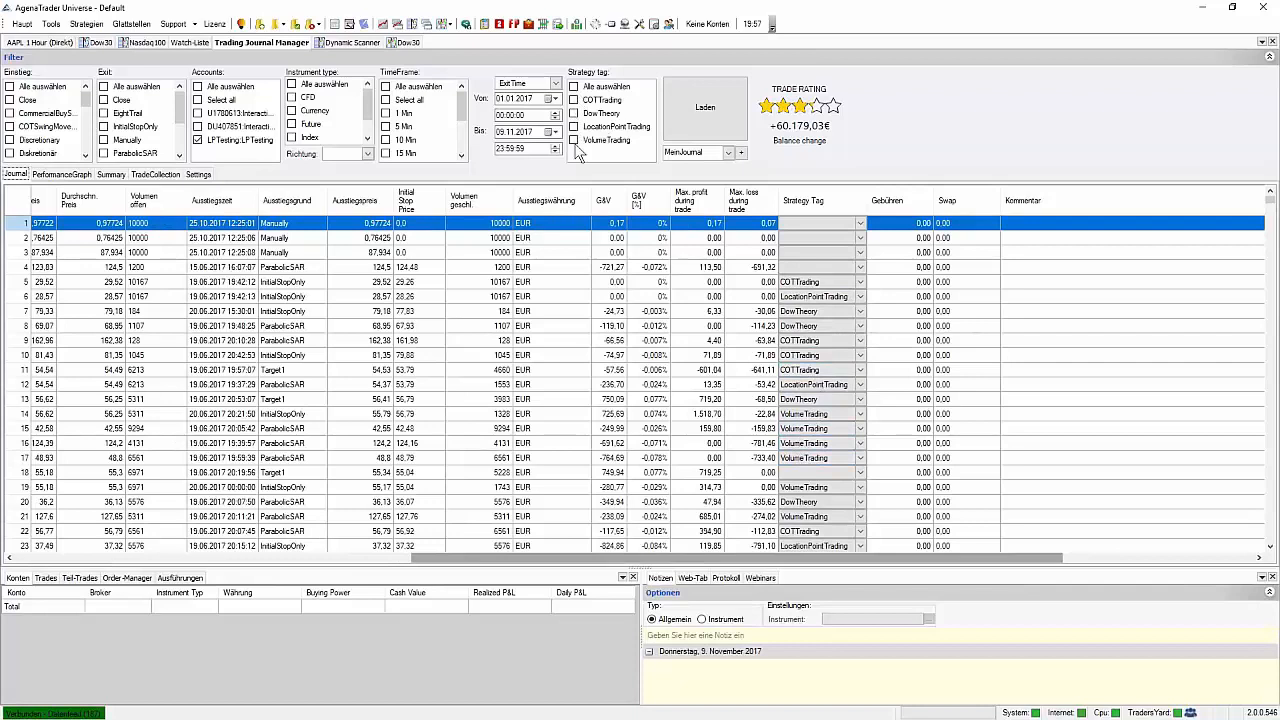
mouse_move(787, 190)
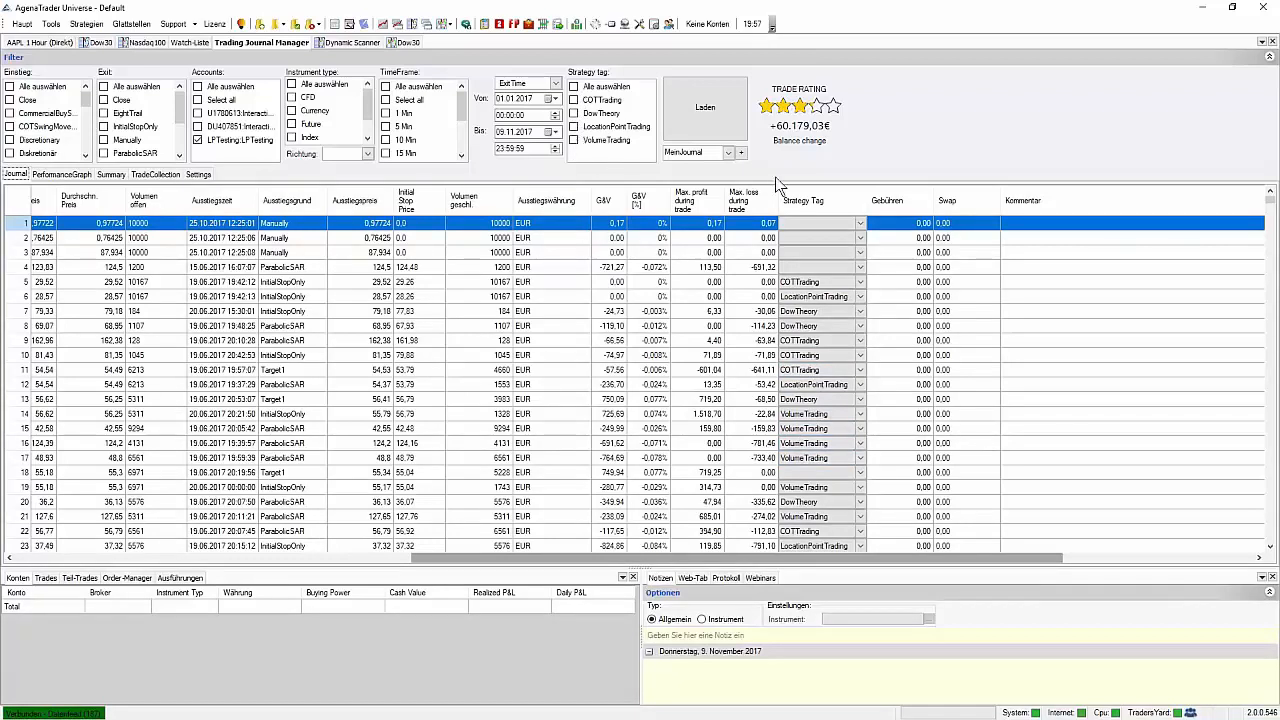
Expand row 1's Strategy Tag choices and choose Manage... to edit the tag list.
click(858, 222)
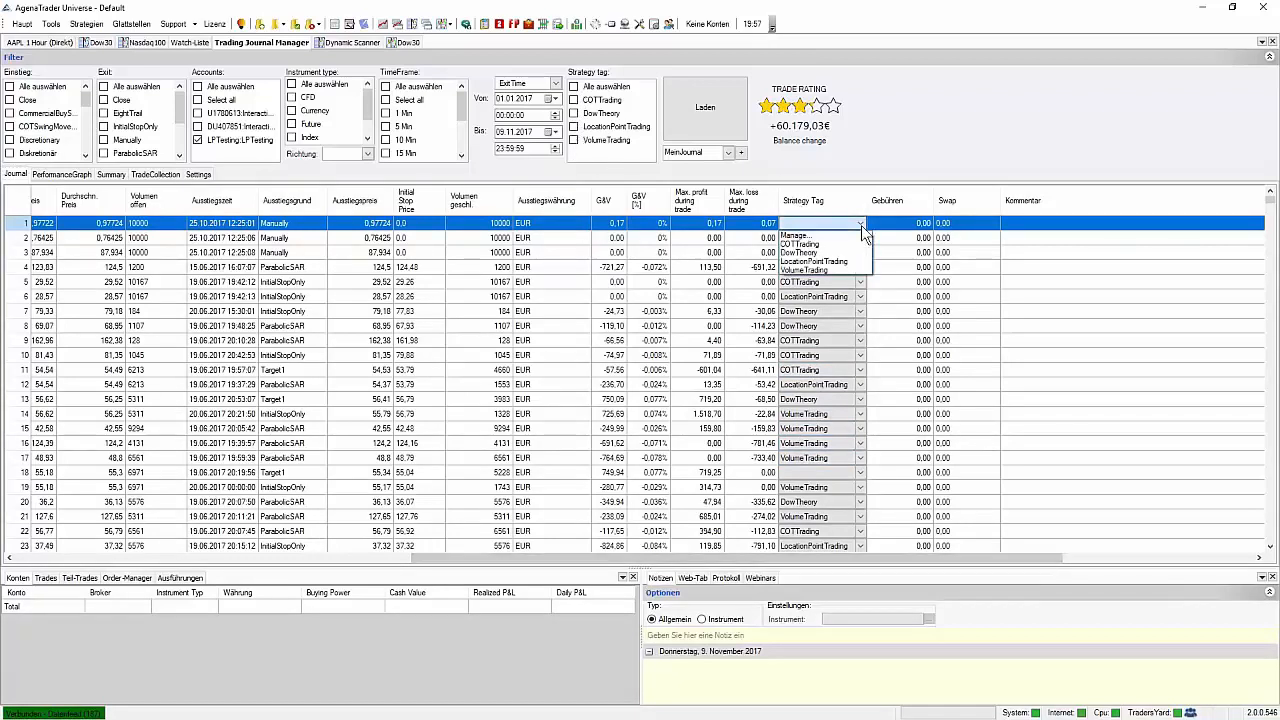
click(857, 223)
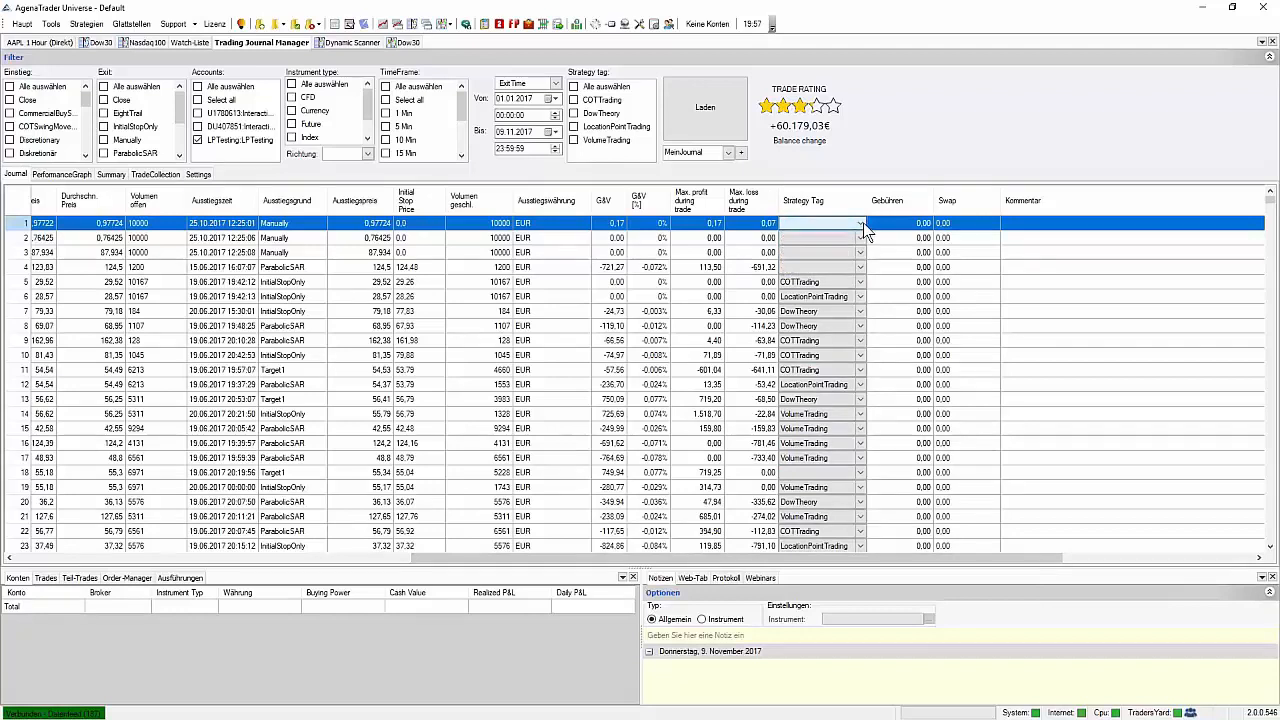
click(862, 223)
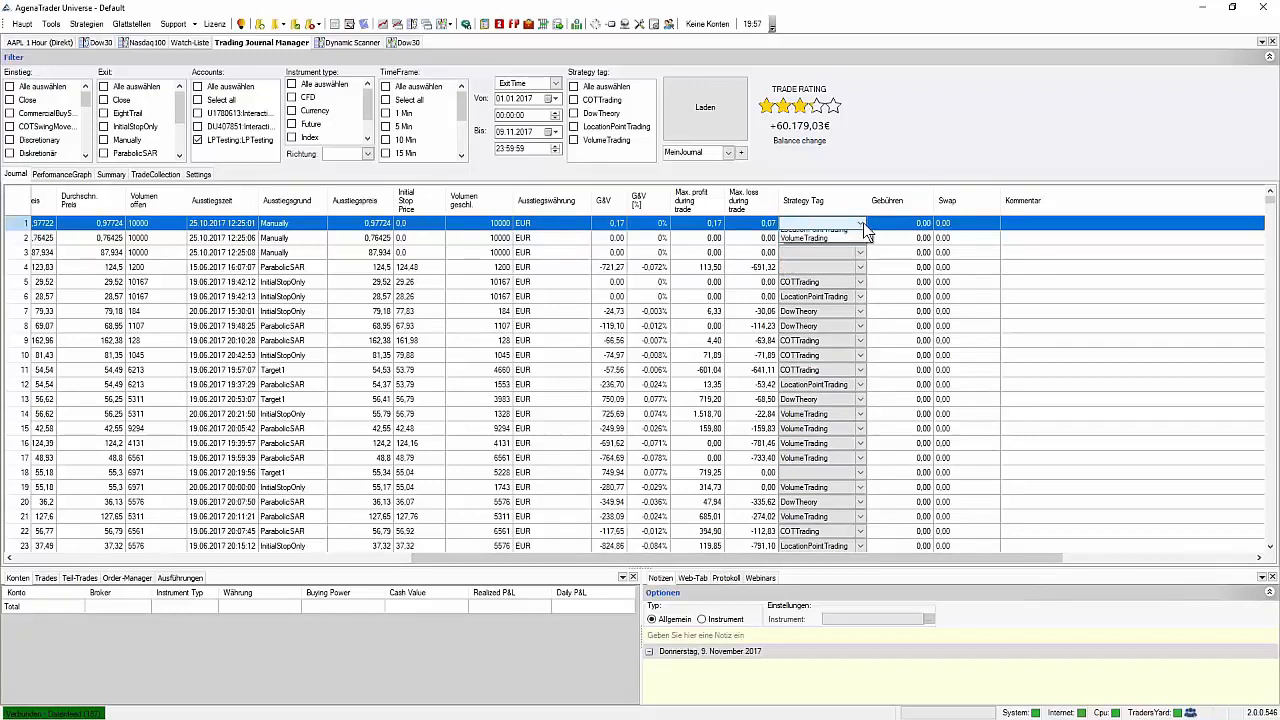
click(857, 222)
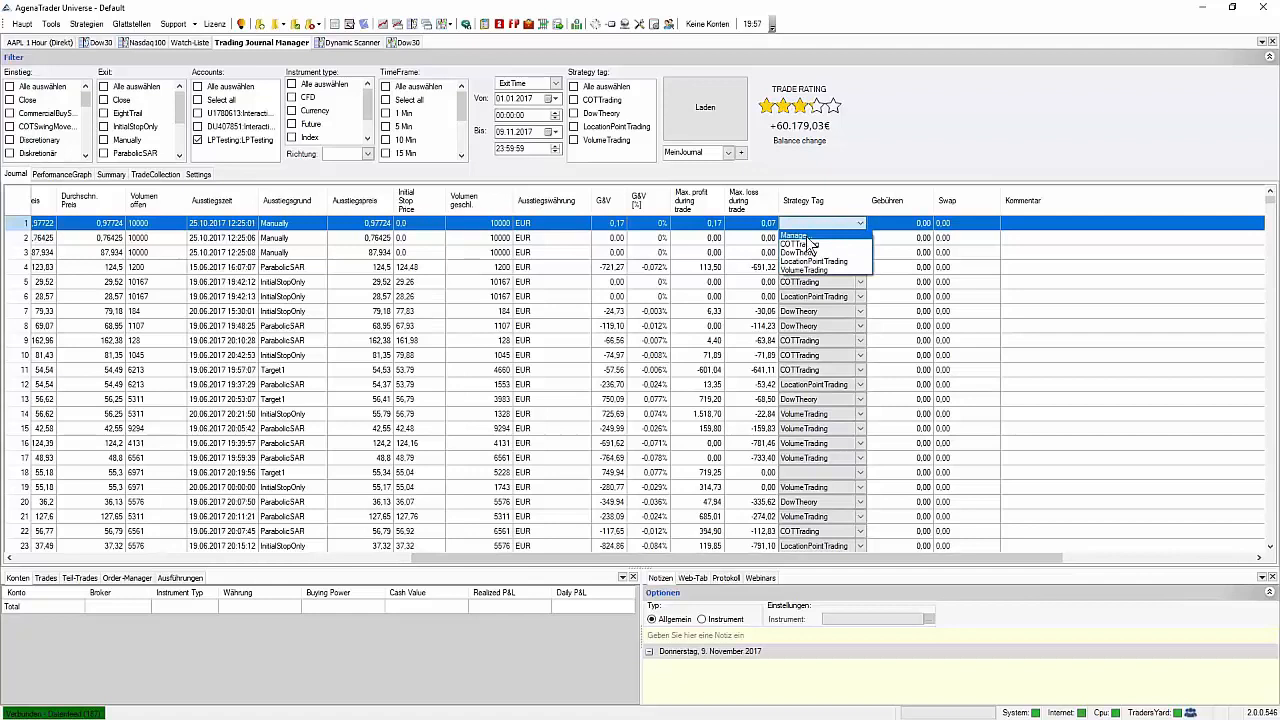
click(791, 235)
text(MeinTag)
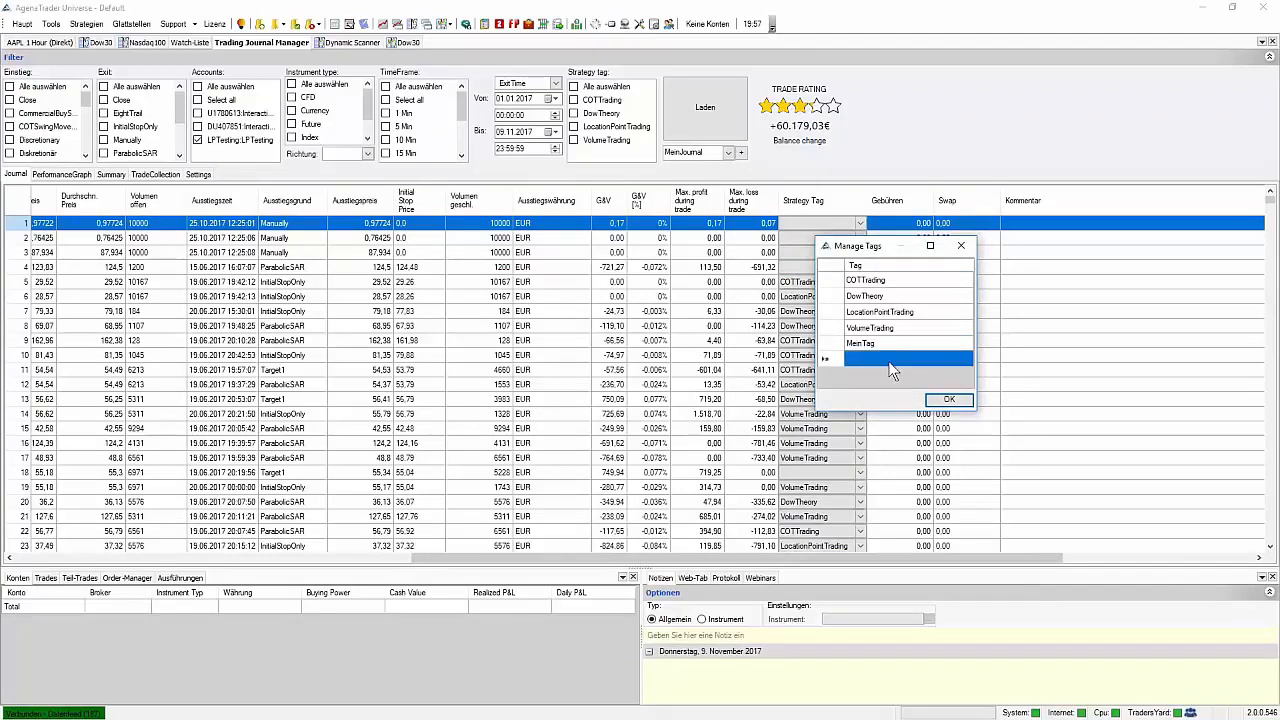
Confirm the Manage Tags dialog with the new MeinTag tag added.
click(948, 399)
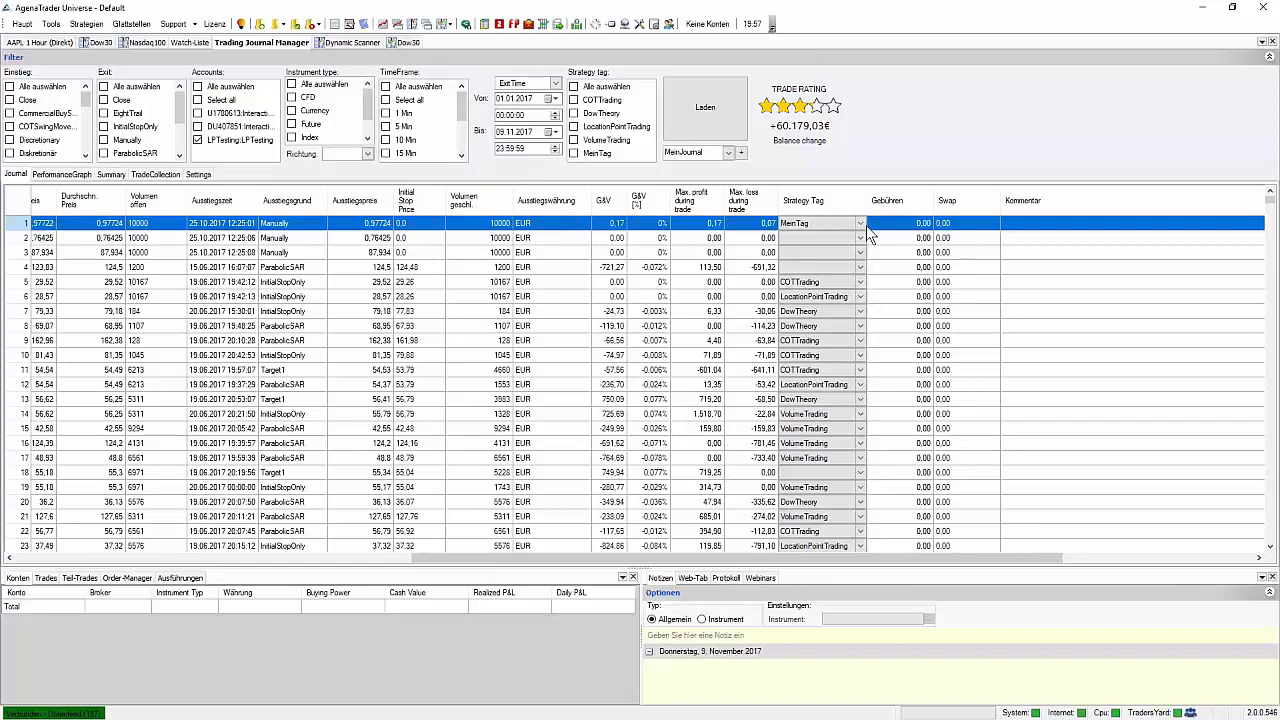
mouse_move(890, 288)
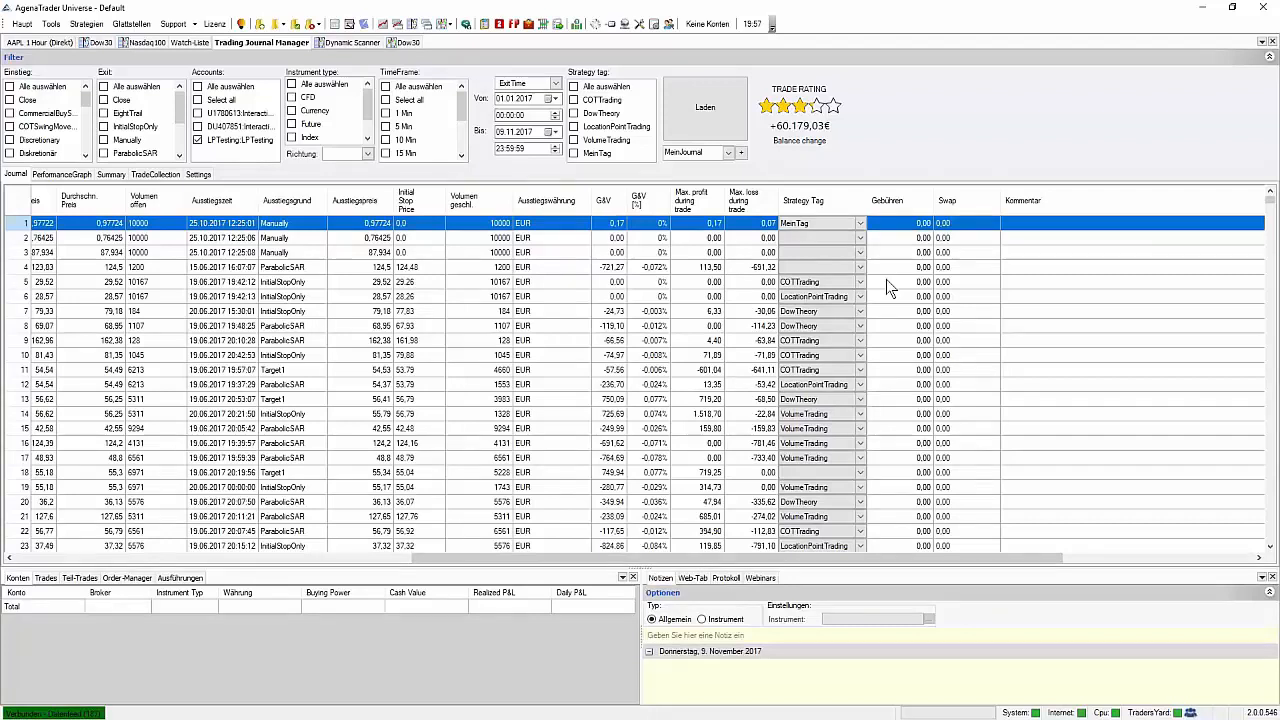
mouse_move(932, 277)
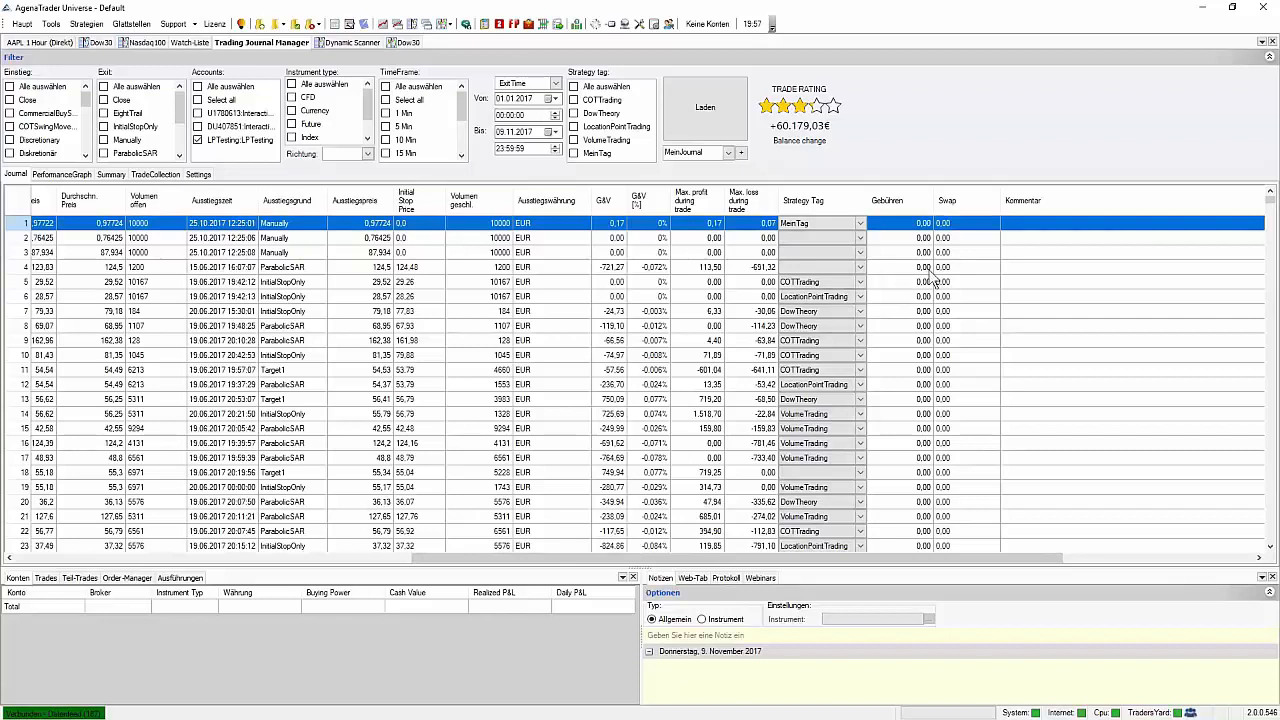
mouse_move(946, 298)
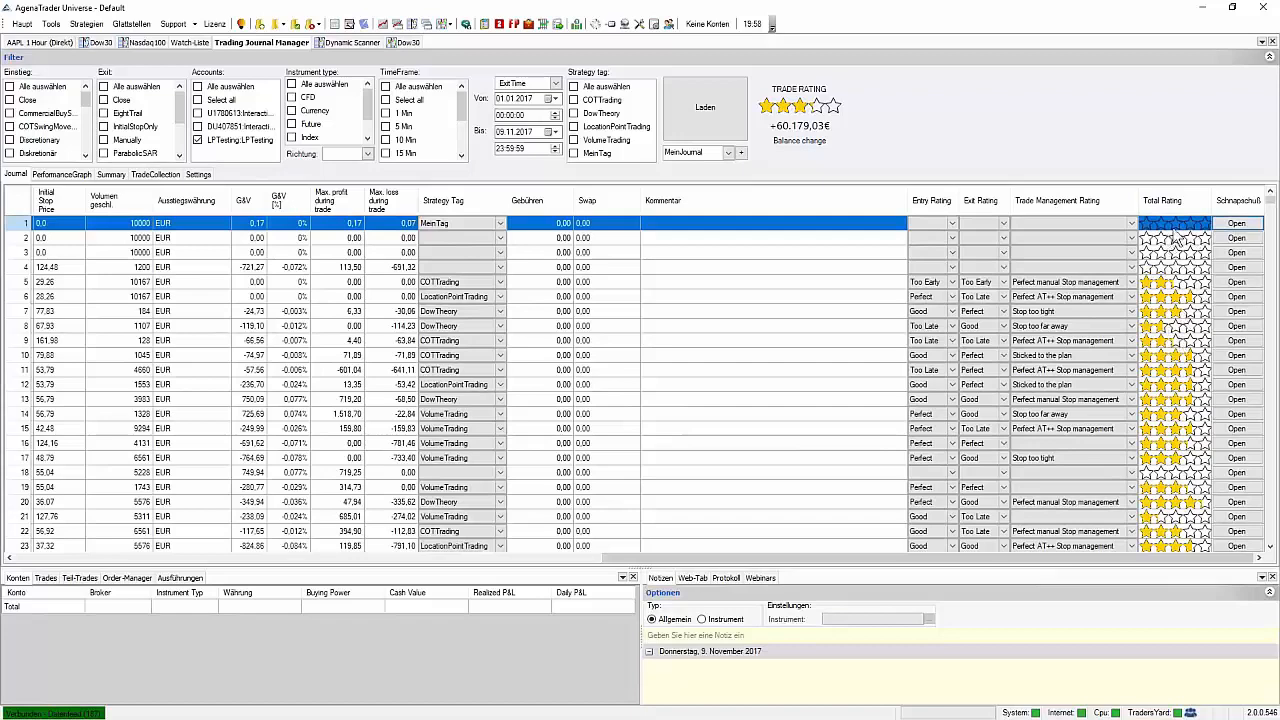
mouse_move(1165, 230)
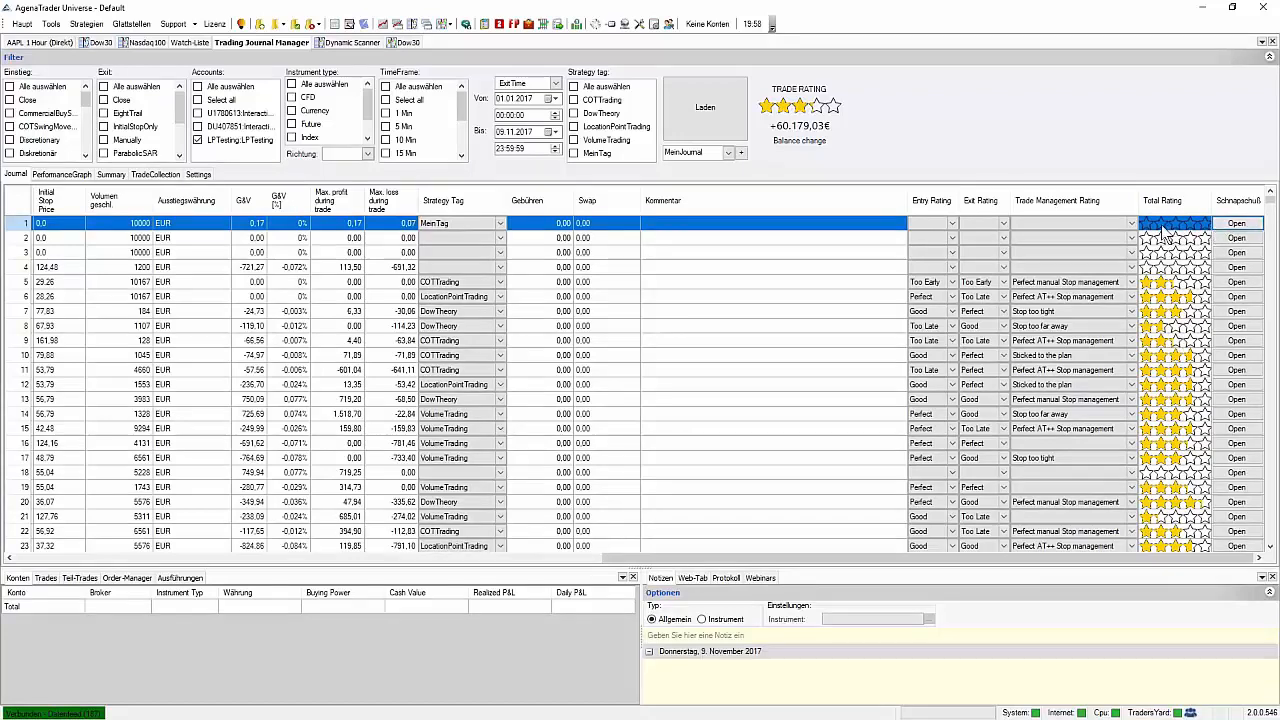
mouse_move(1180, 355)
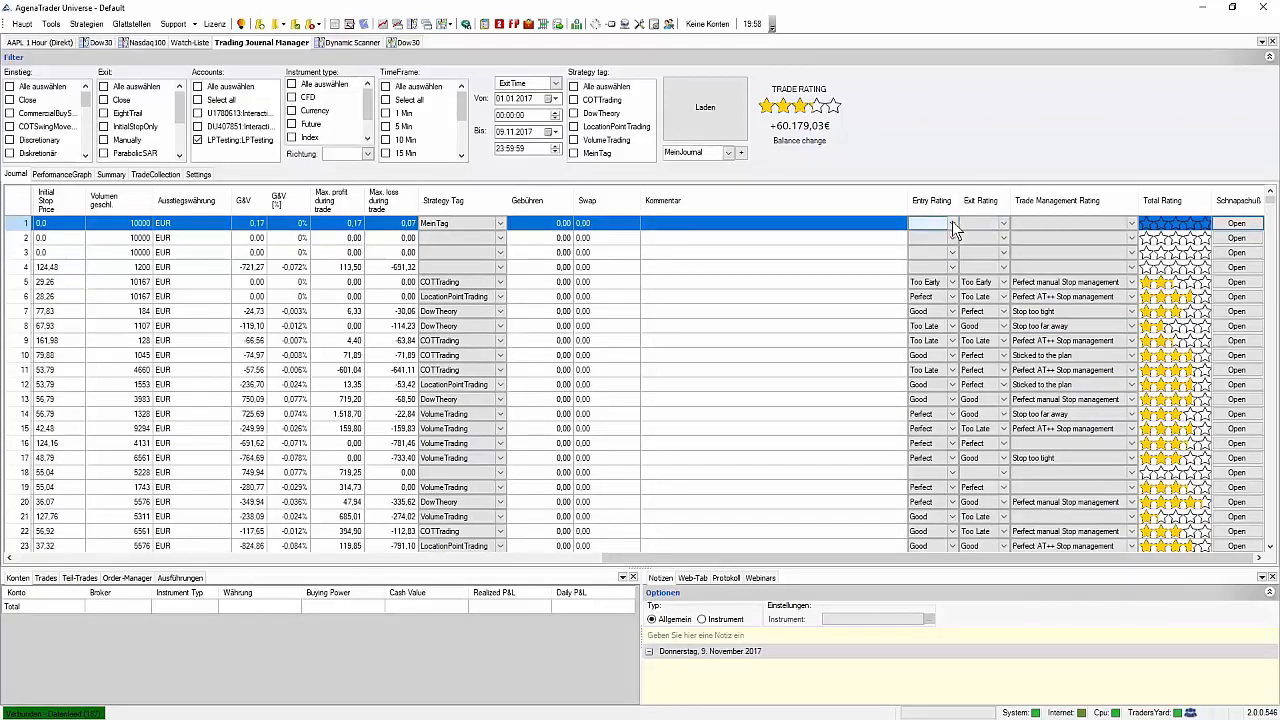
Rate the first trade's entry Too Early, then correct it to Perfect.
click(953, 223)
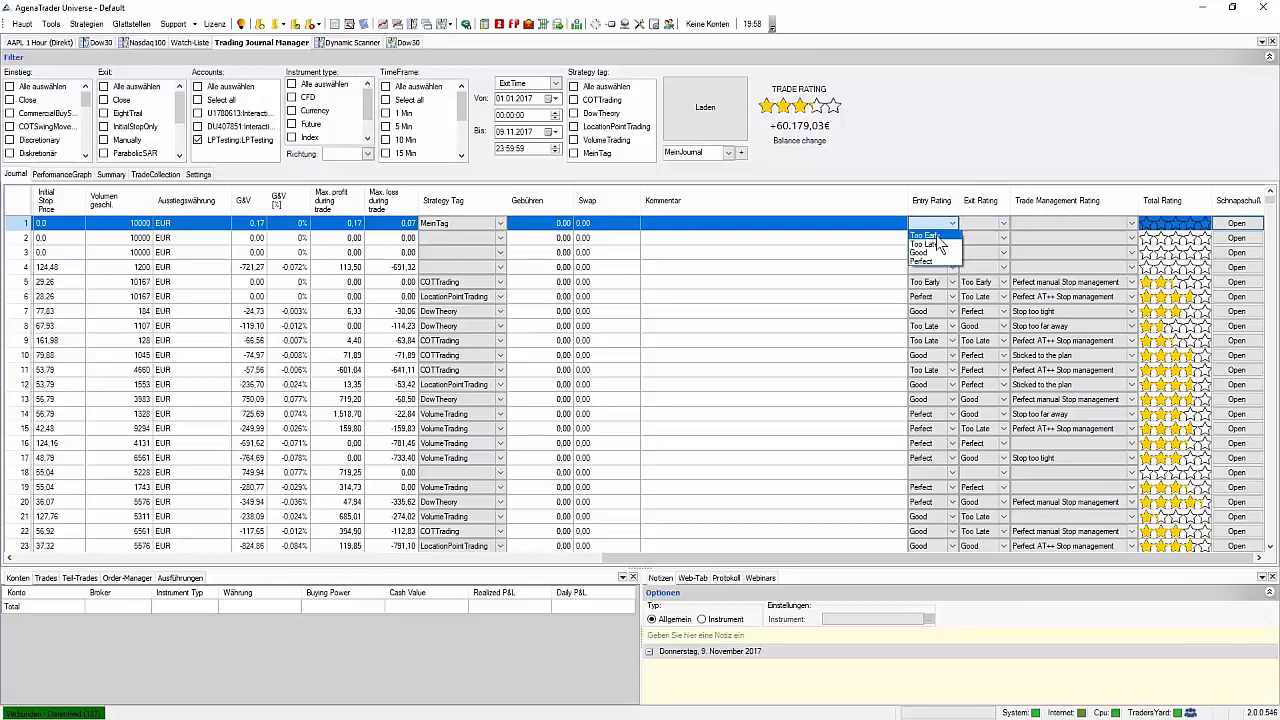
click(923, 234)
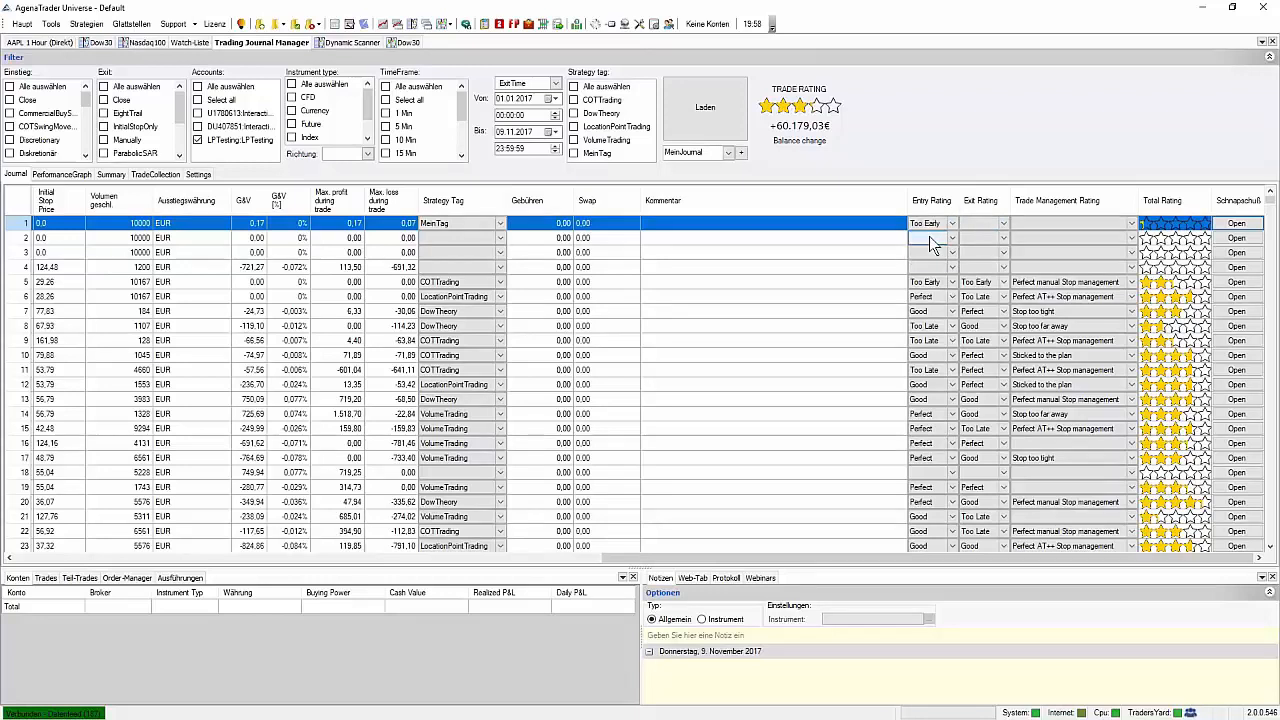
click(951, 237)
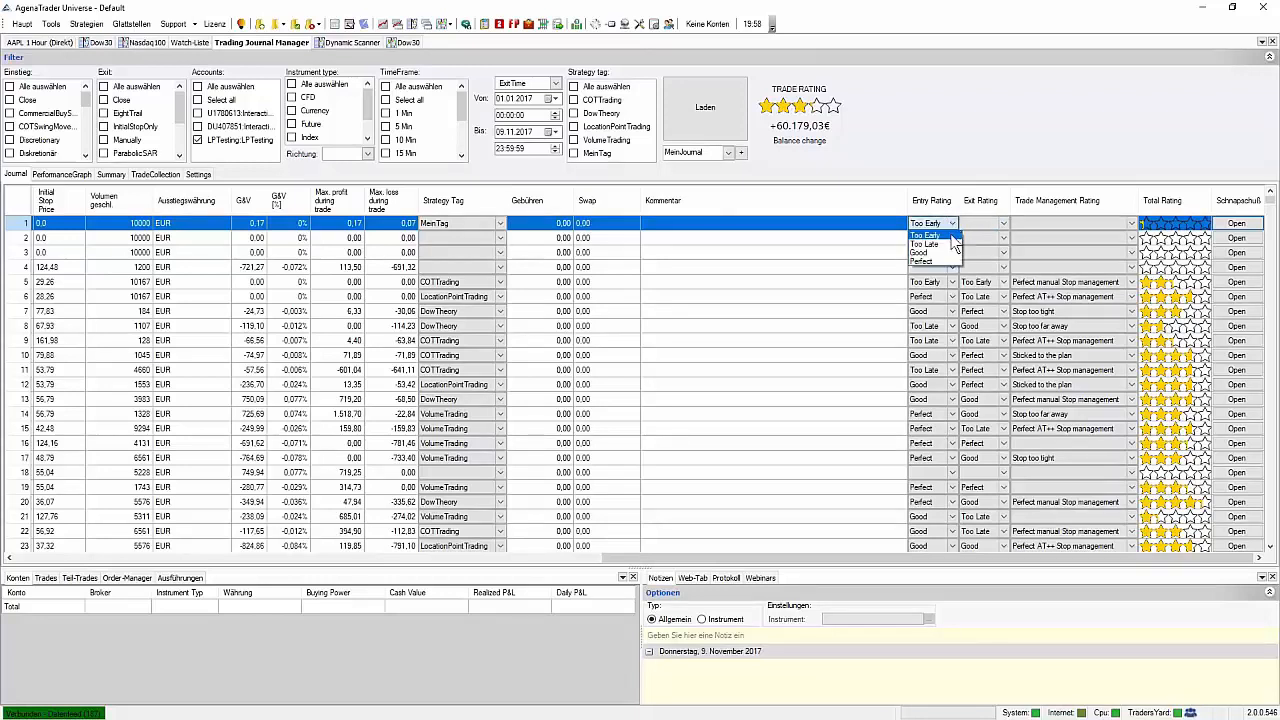
click(922, 261)
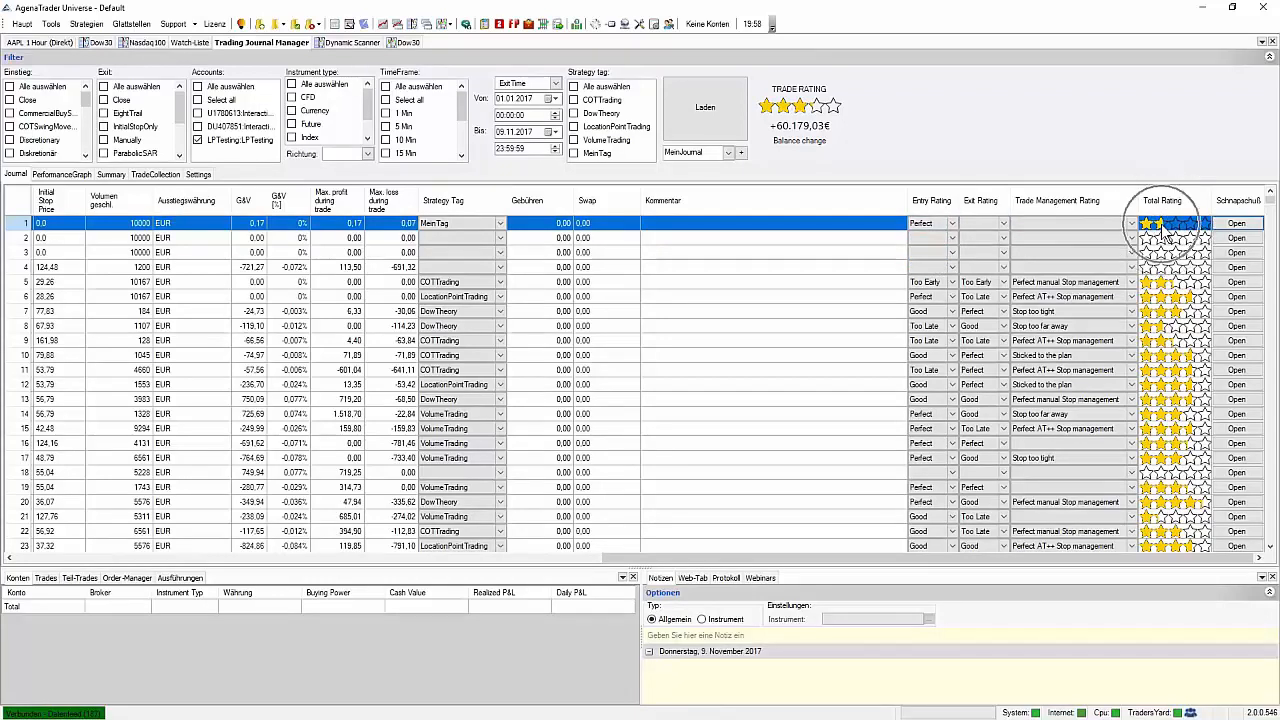
Rate the first trade's exit Good and its trade management 'Sticked to the plan'.
click(1004, 223)
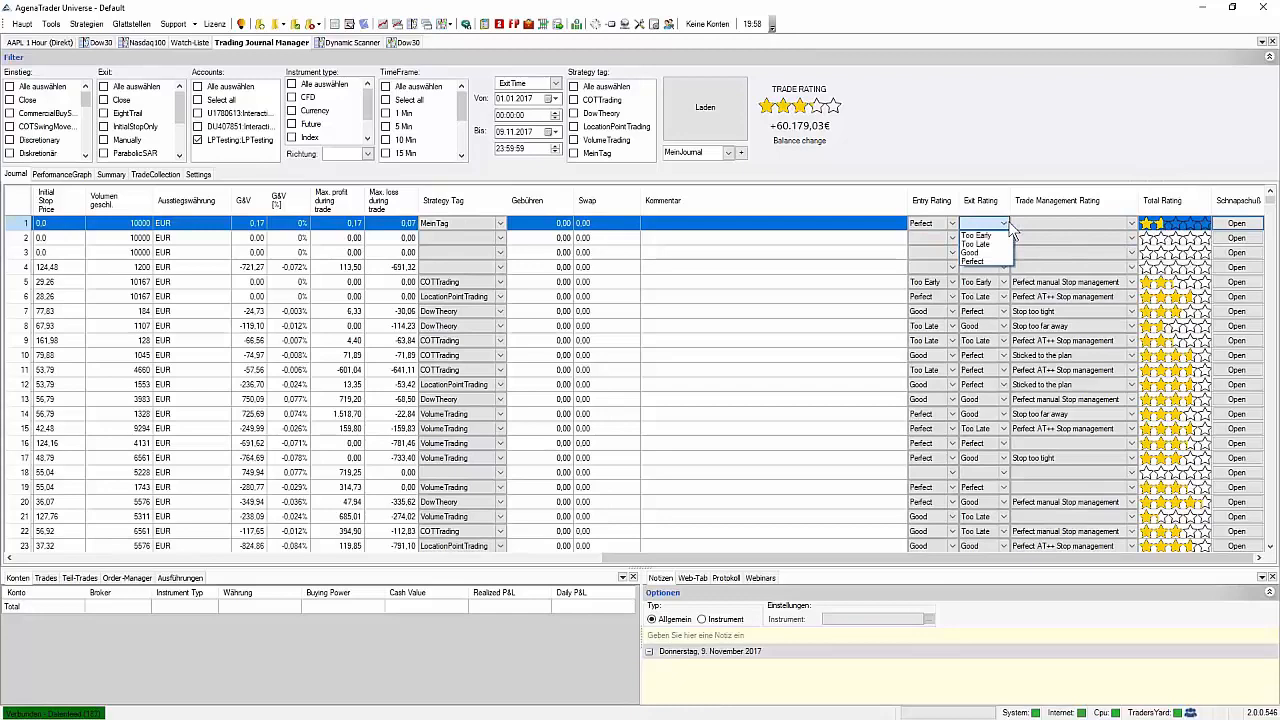
click(975, 252)
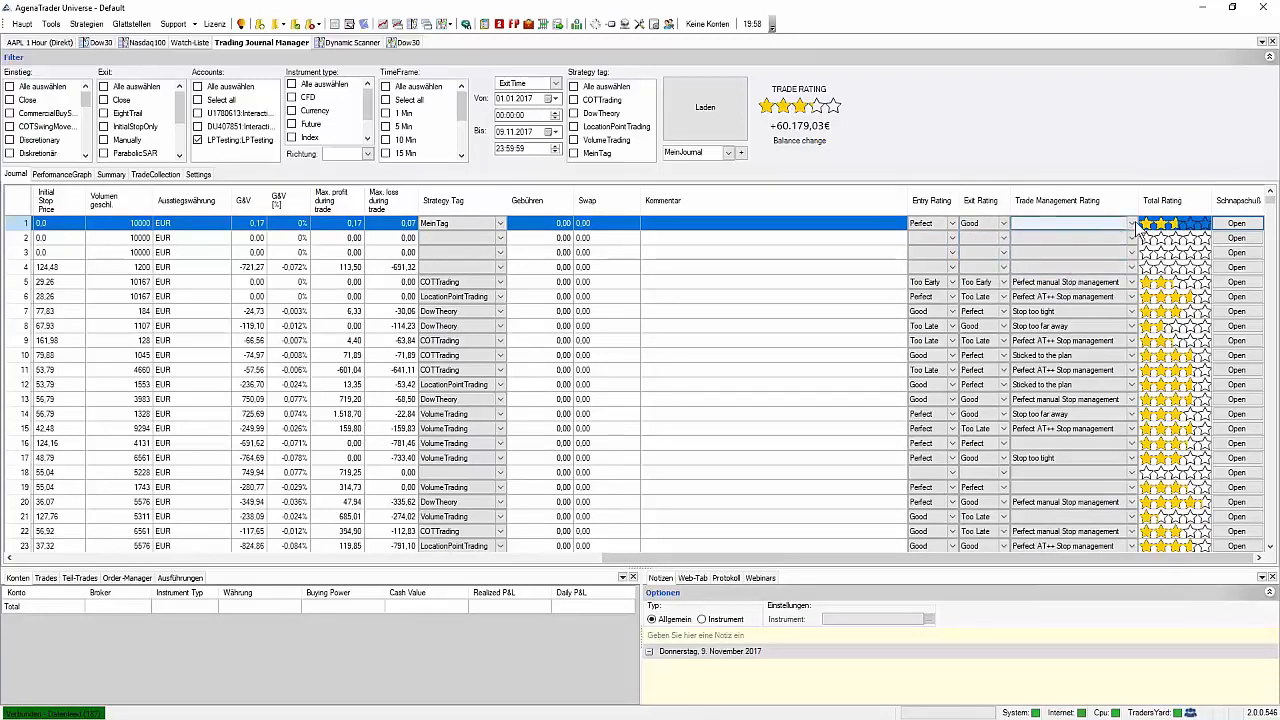
click(1127, 223)
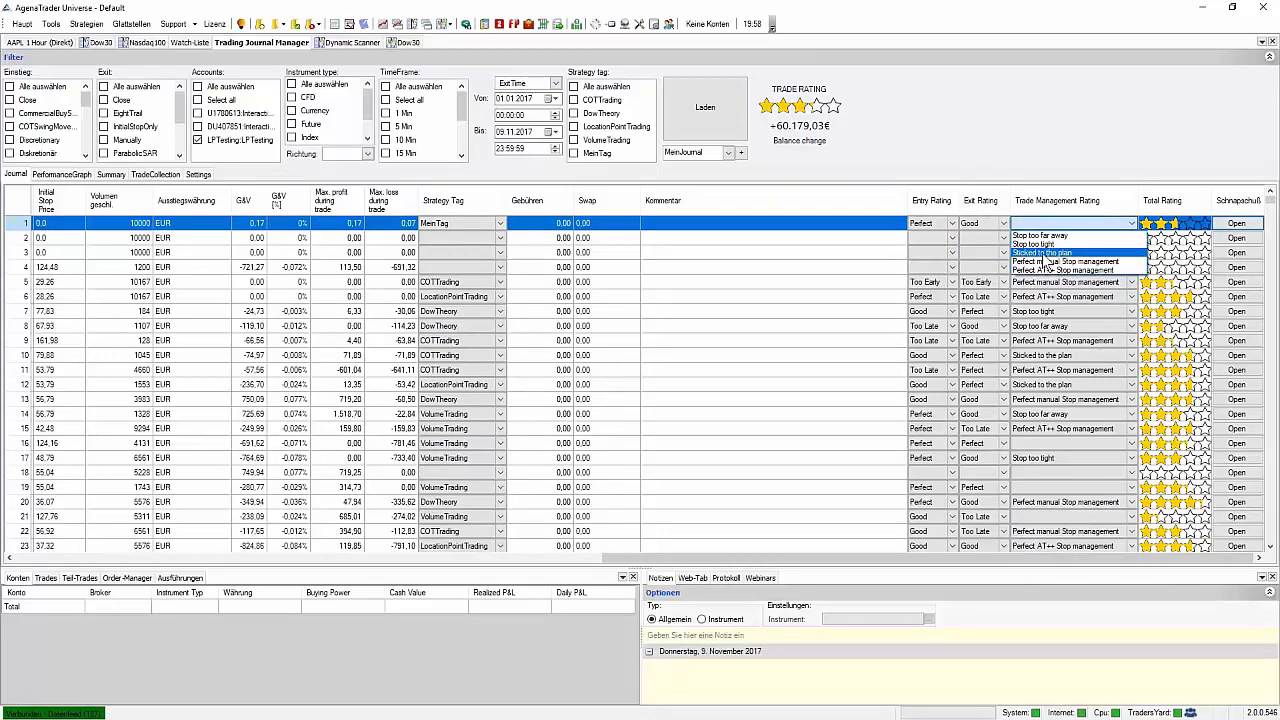
click(1046, 252)
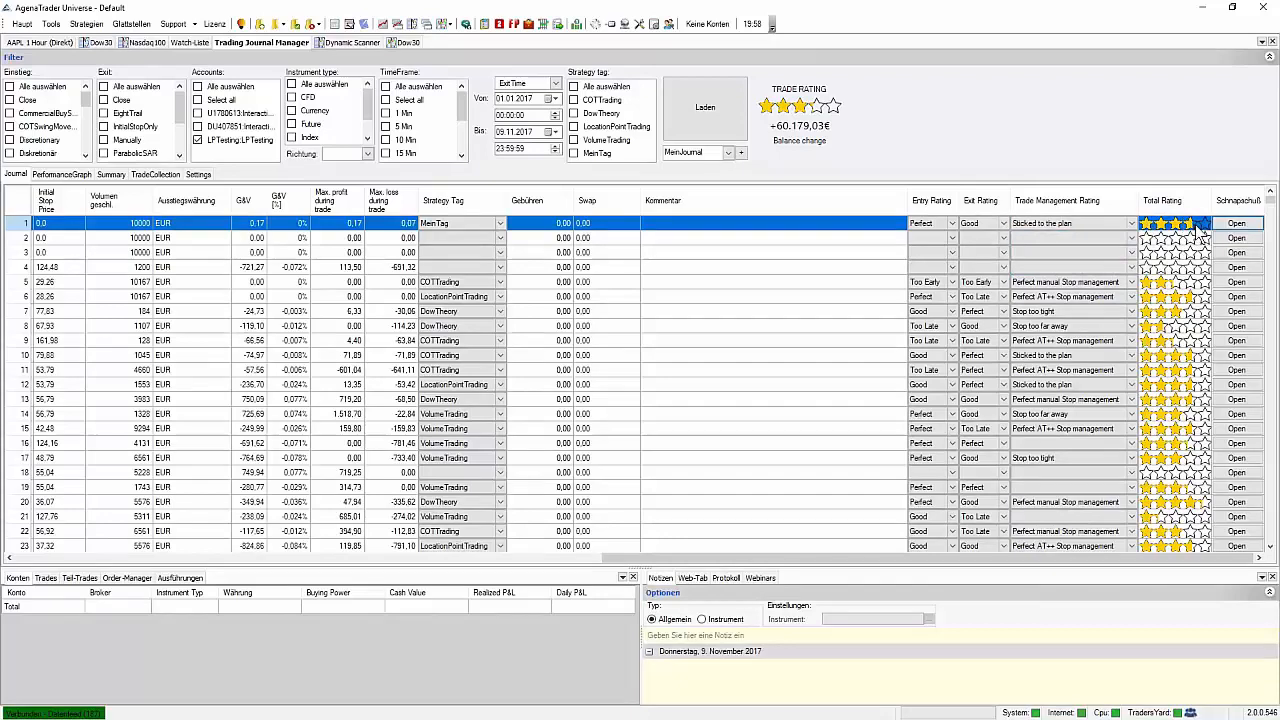
mouse_move(1237, 230)
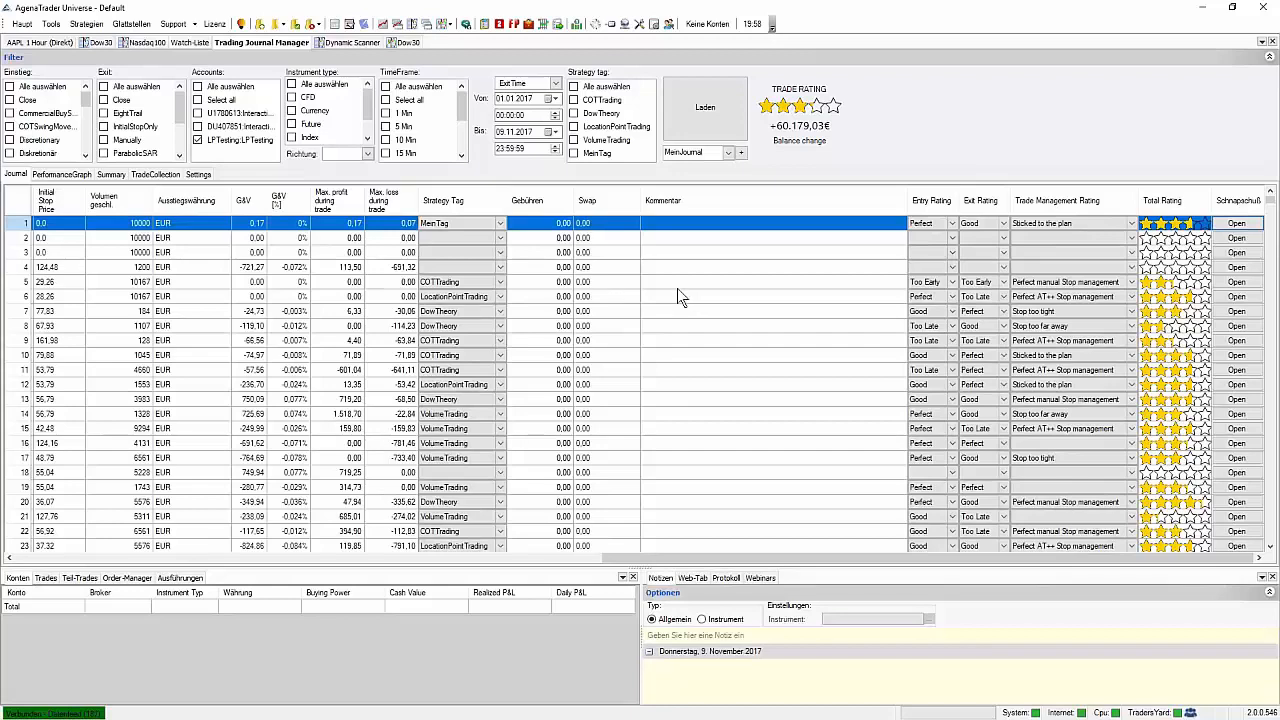
mouse_move(623, 498)
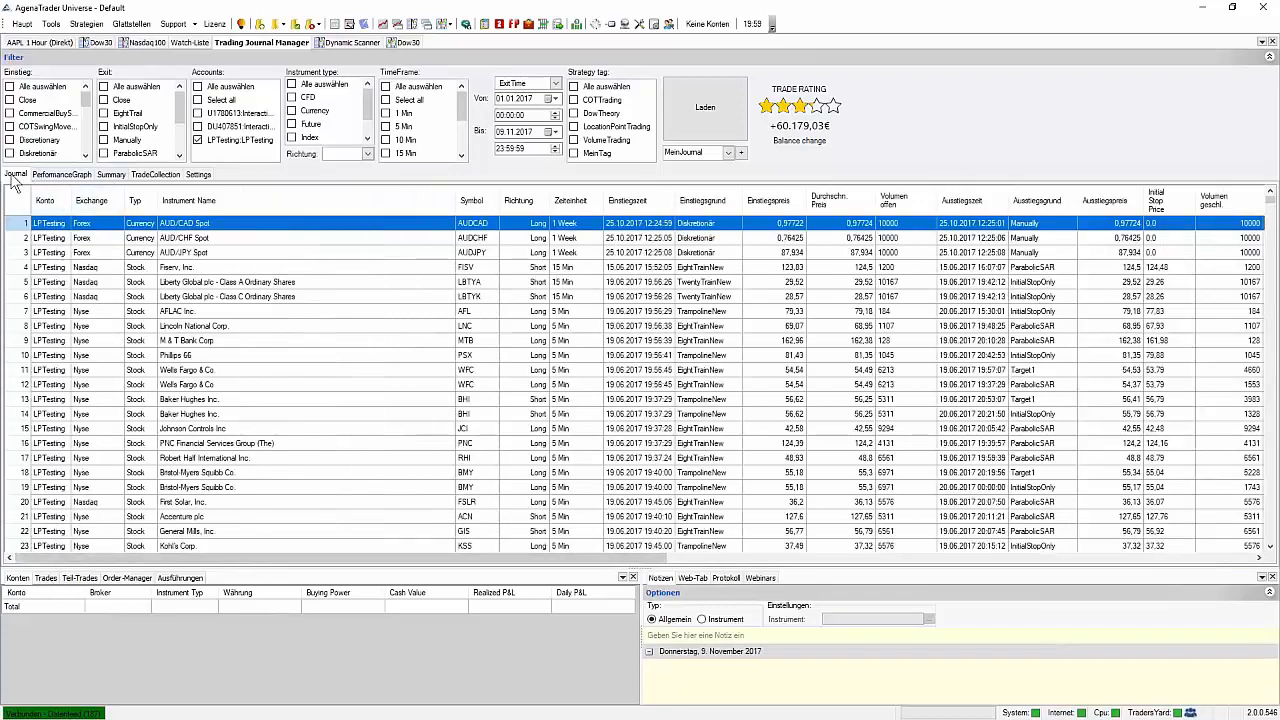
click(63, 175)
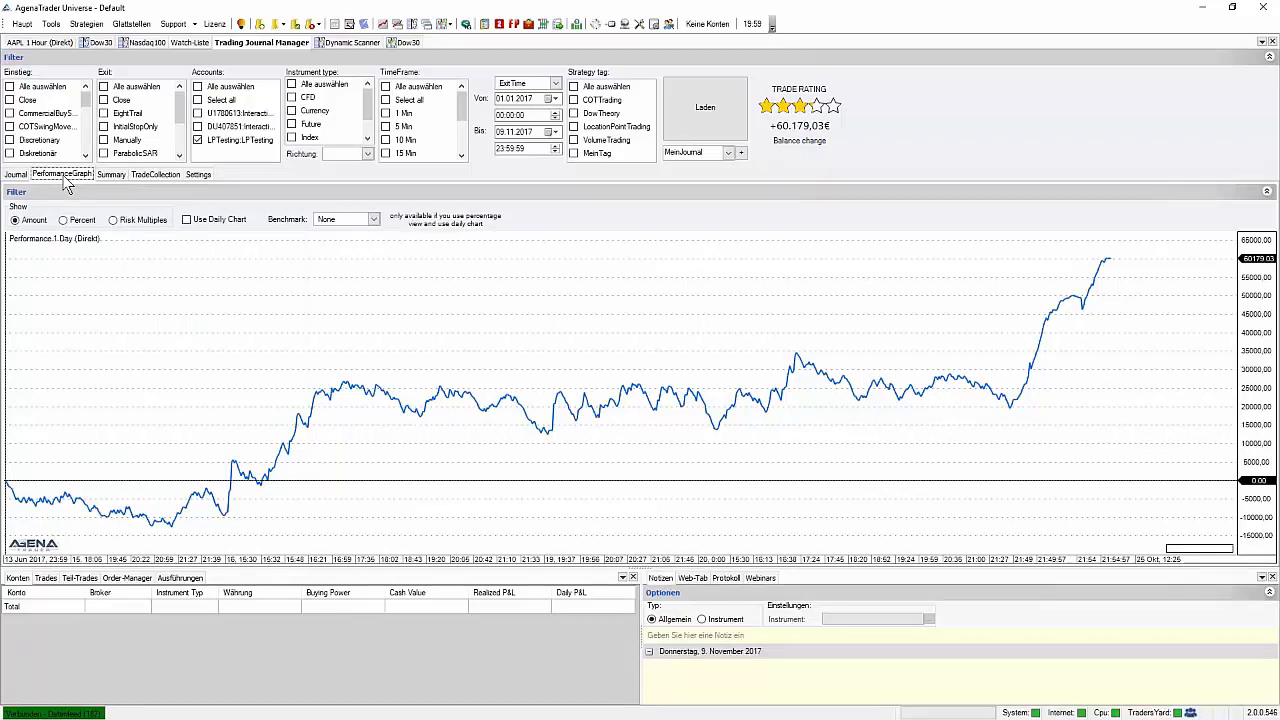
mouse_move(63, 278)
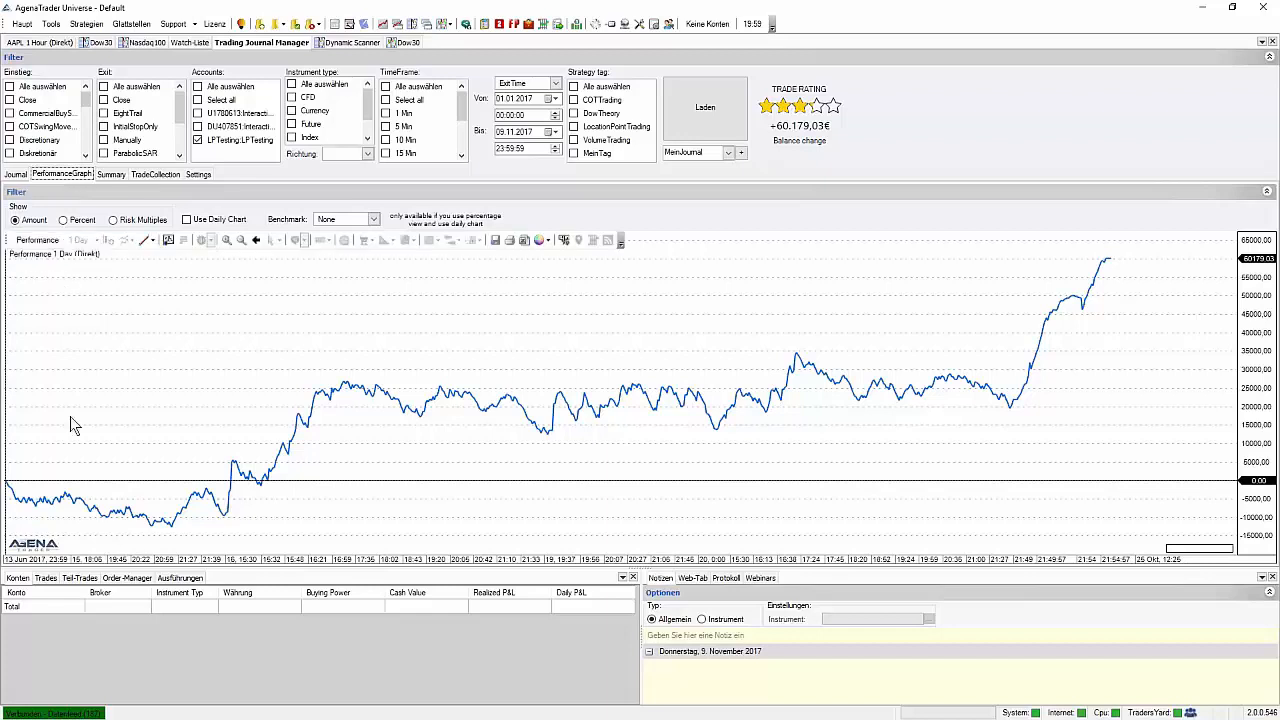
mouse_move(98, 513)
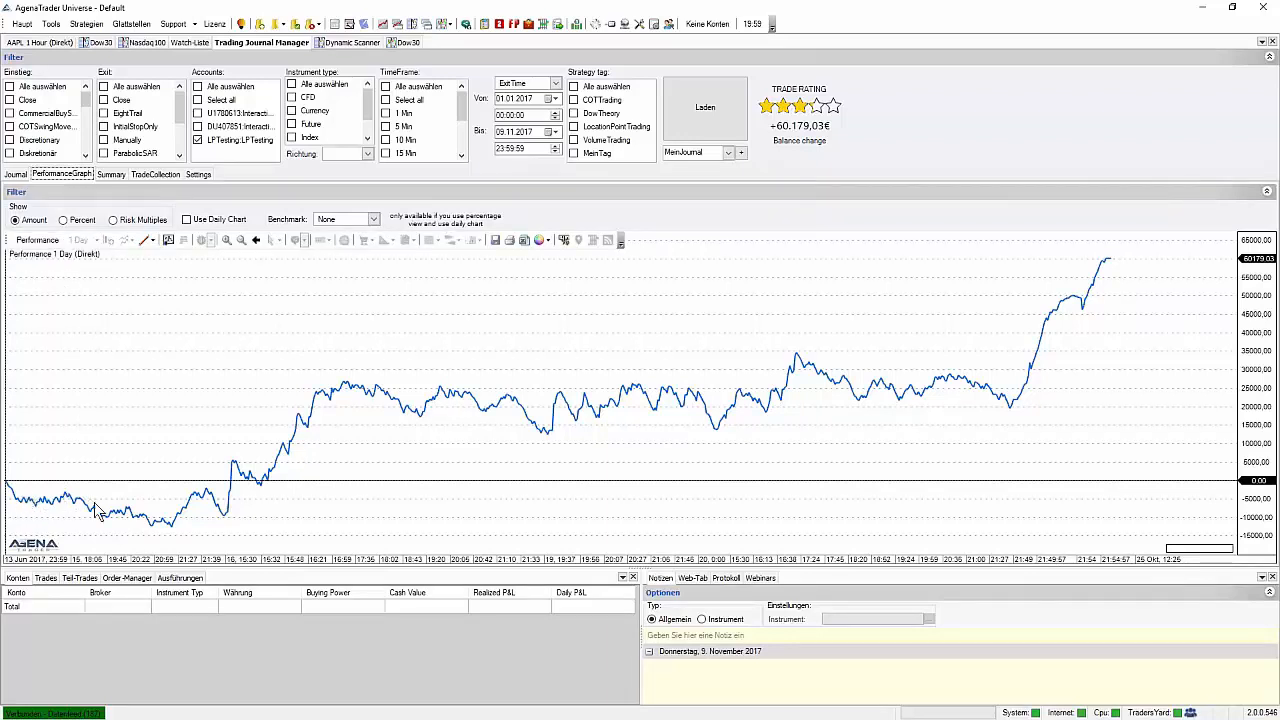
mouse_move(556, 394)
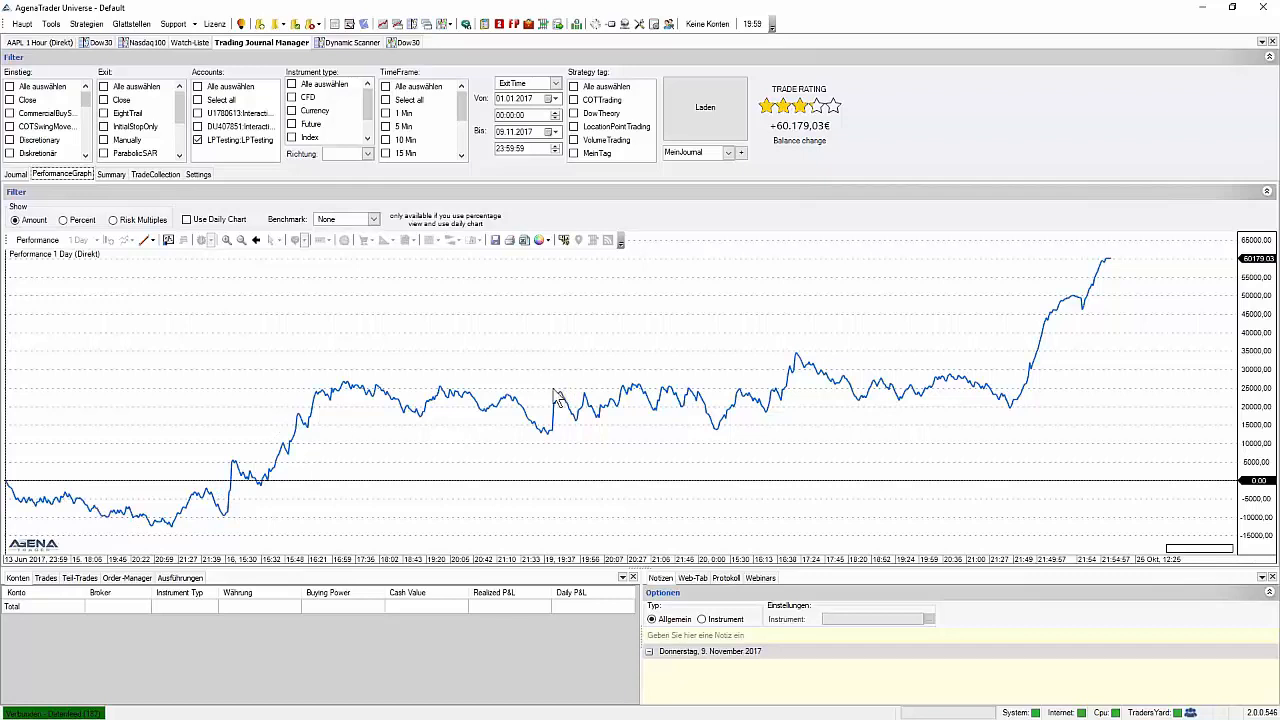
mouse_move(325, 525)
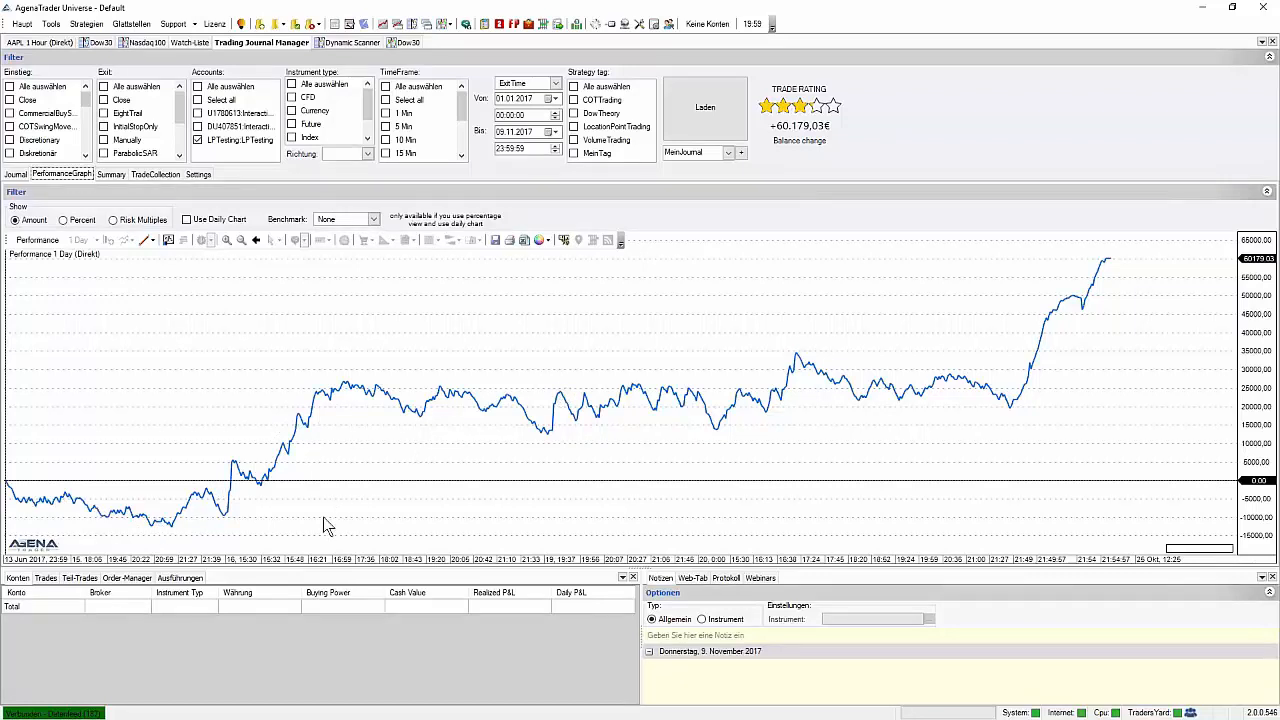
mouse_move(825, 505)
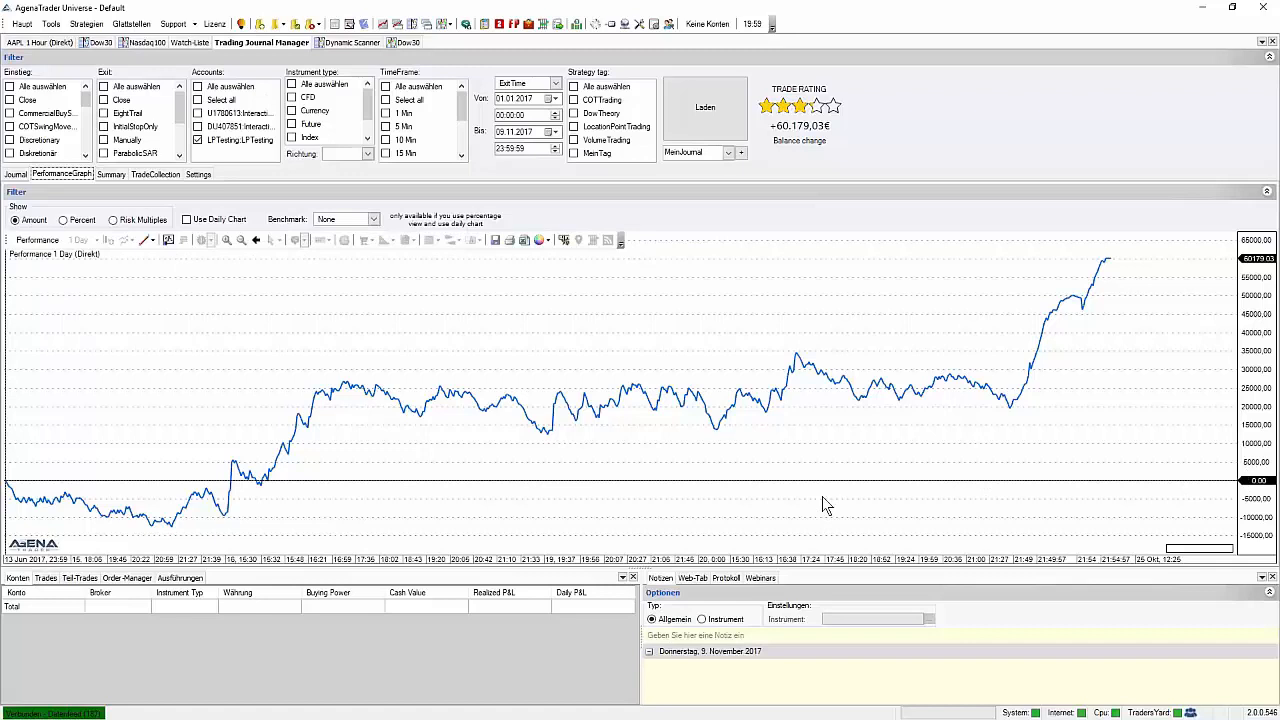
mouse_move(827, 463)
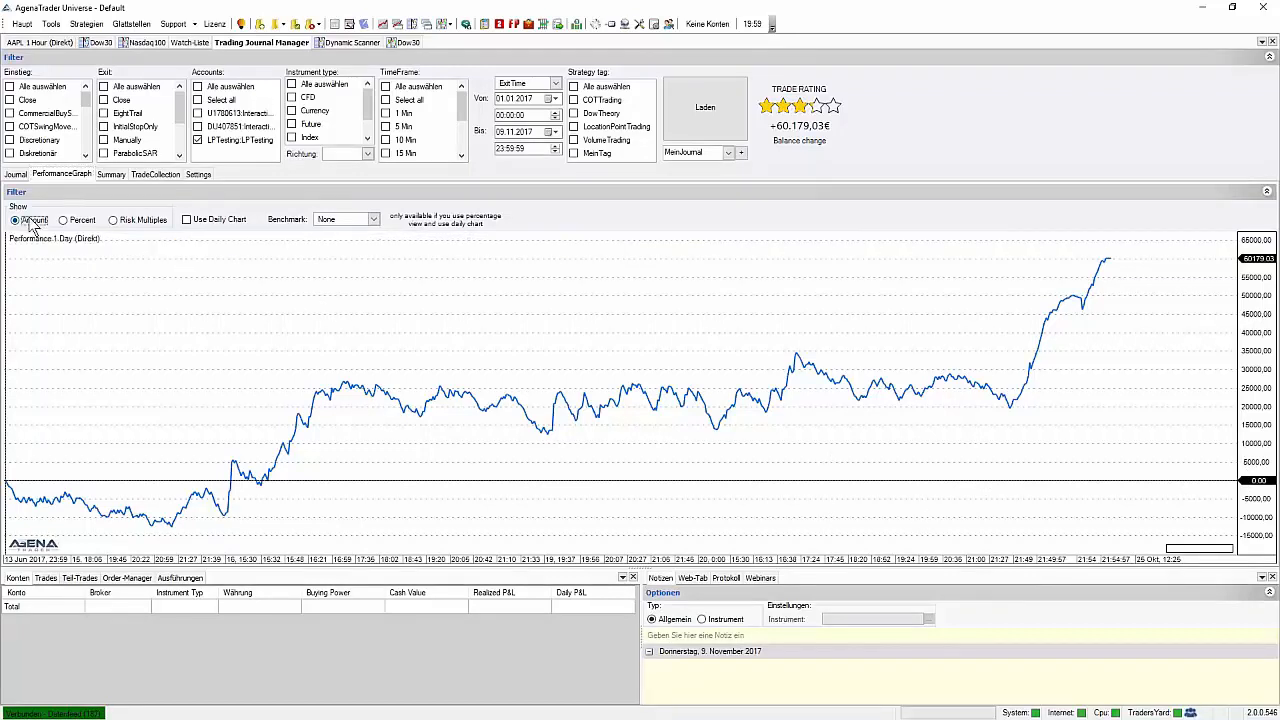
mouse_move(52, 248)
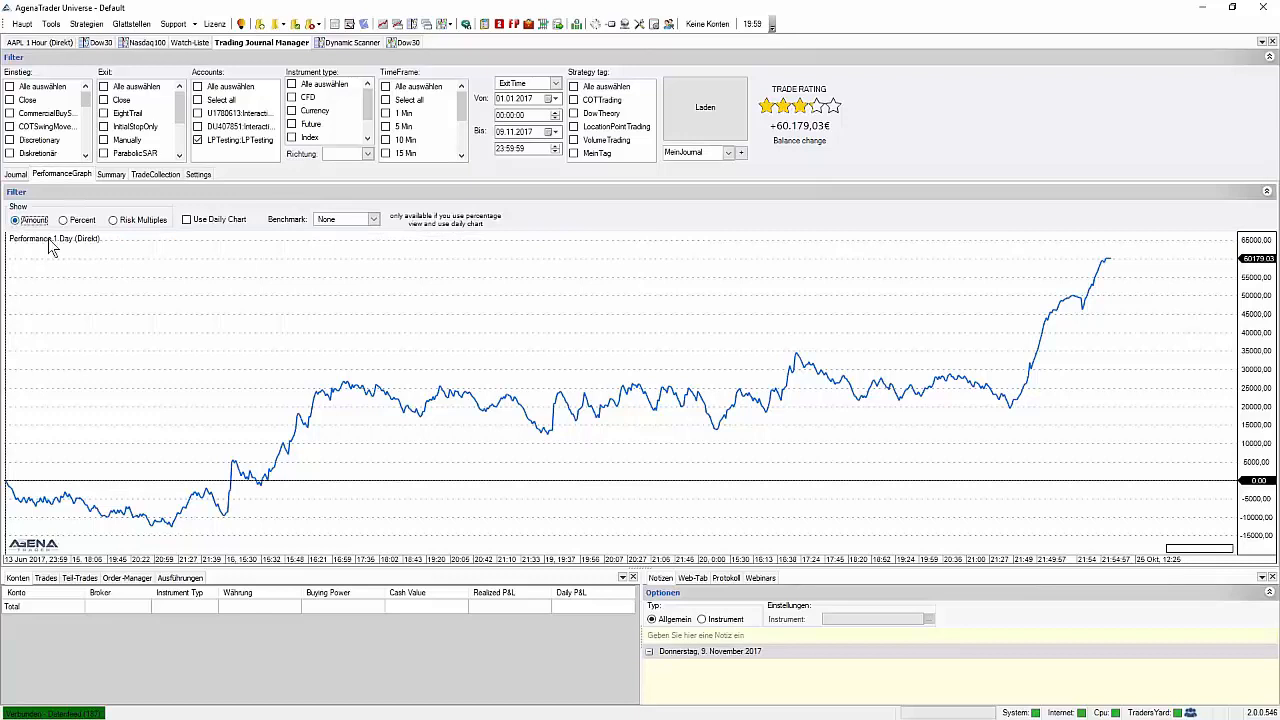
Show the equity curve in Percent, then in Risk Multiples climbing to about 64.9.
click(94, 219)
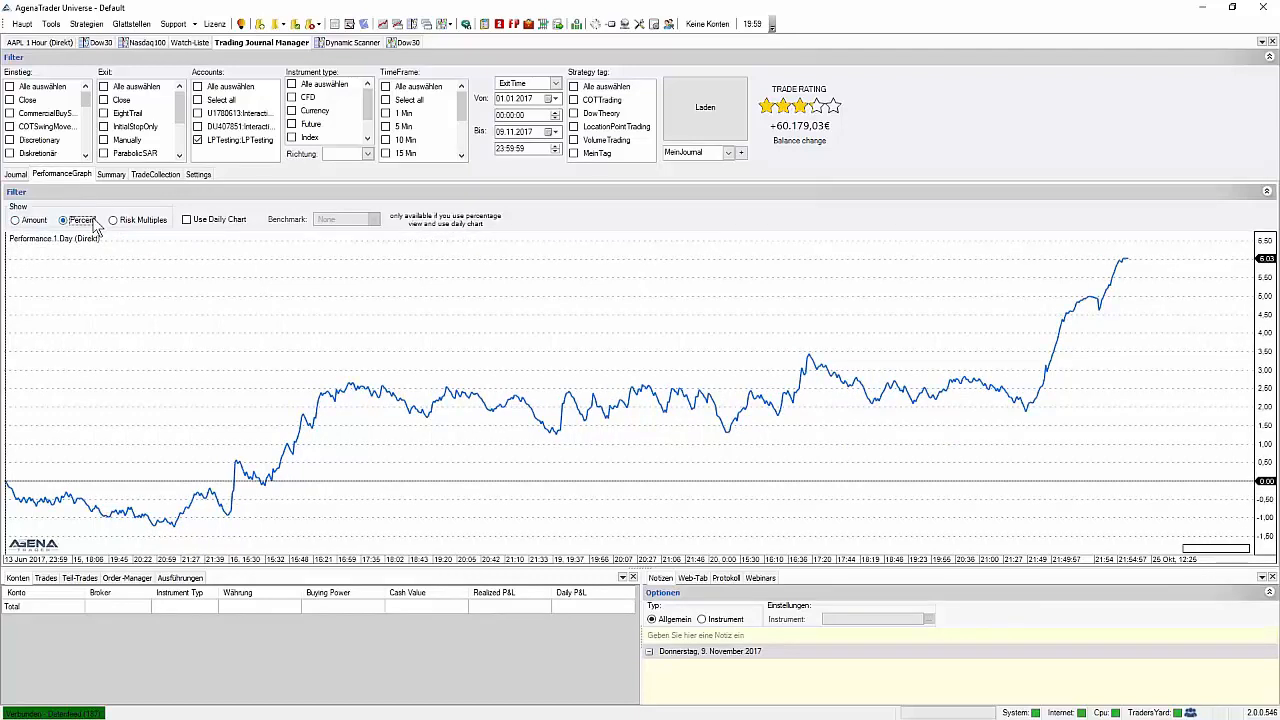
click(112, 219)
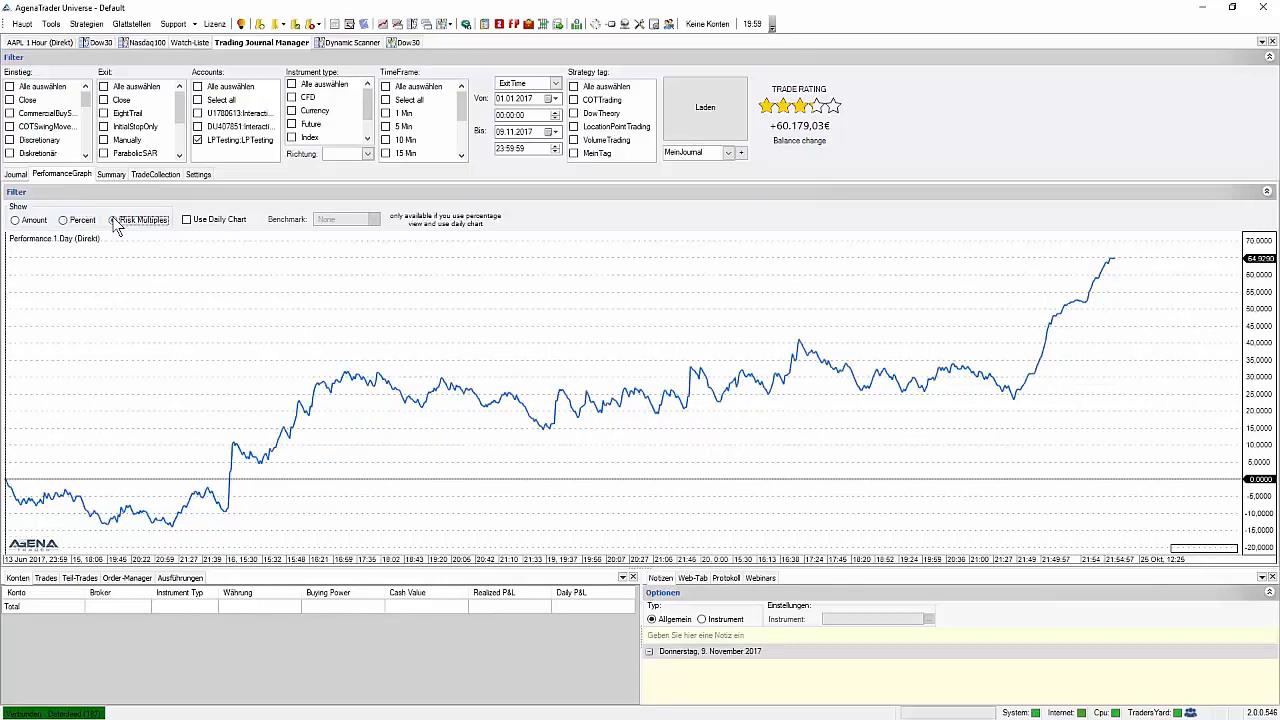
click(113, 219)
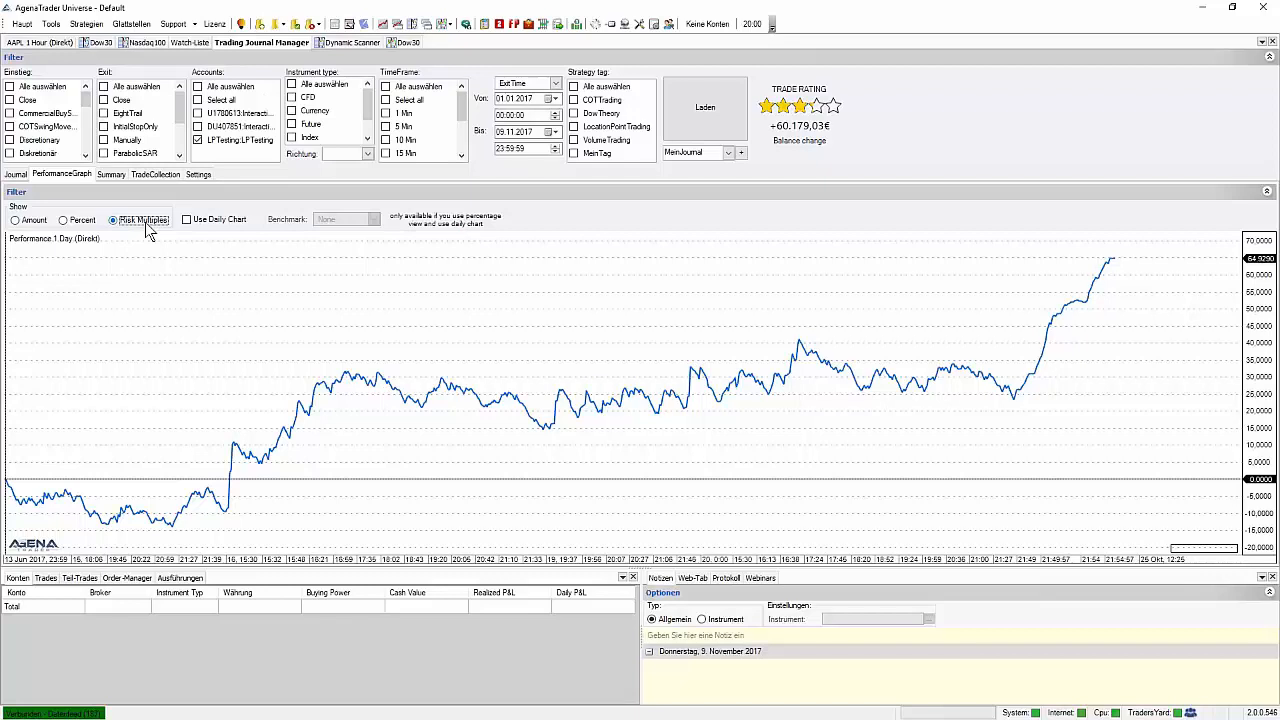
mouse_move(120, 227)
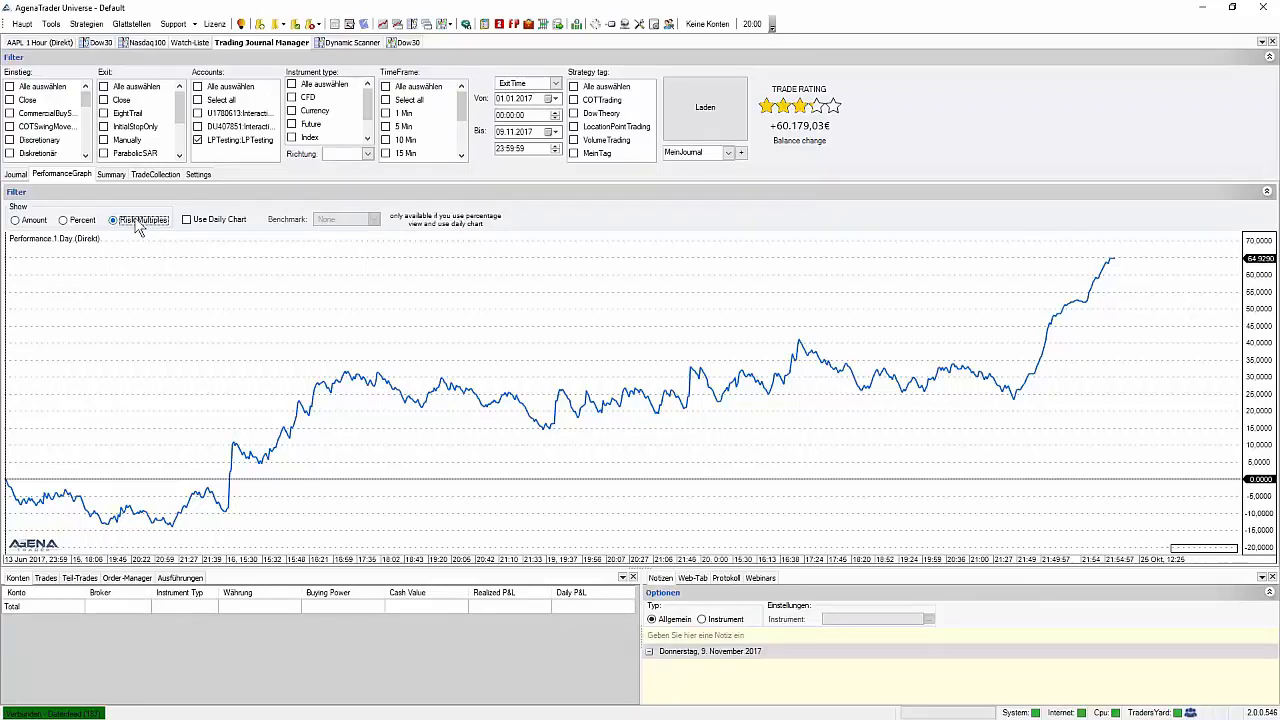
mouse_move(150, 235)
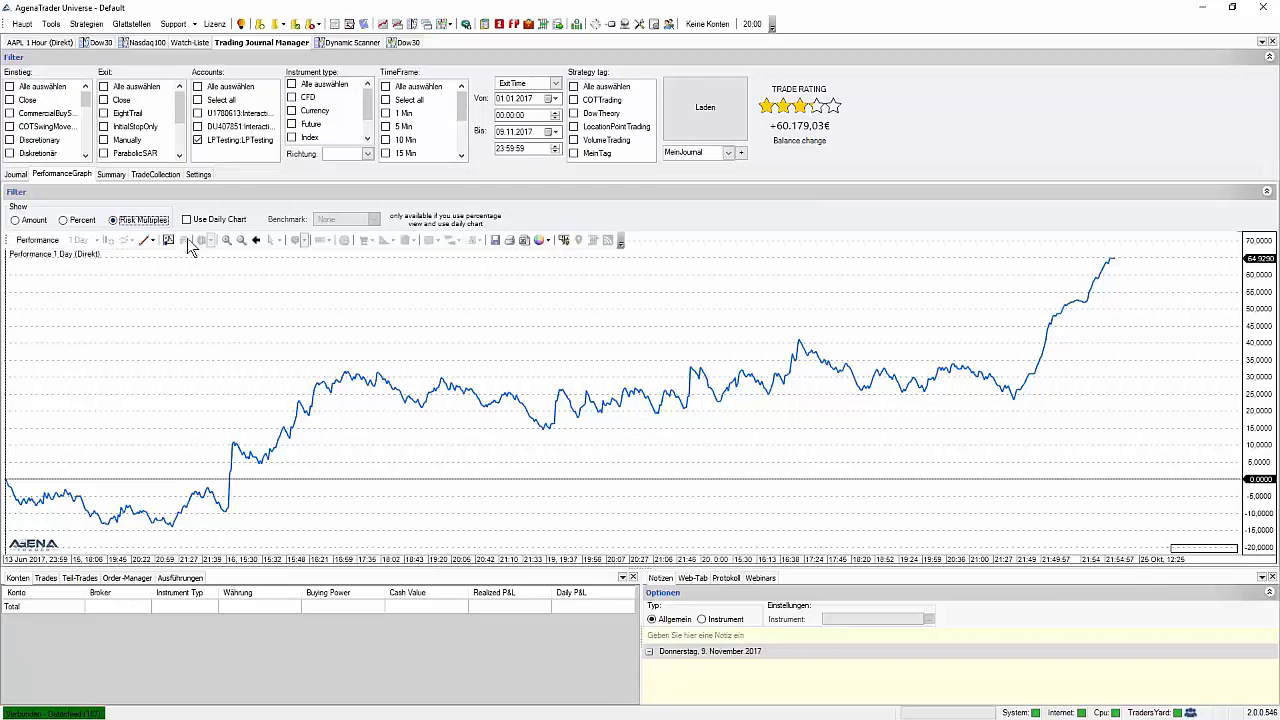
Toggle Use Daily Chart several times while keeping the curve shown as an Amount.
click(186, 219)
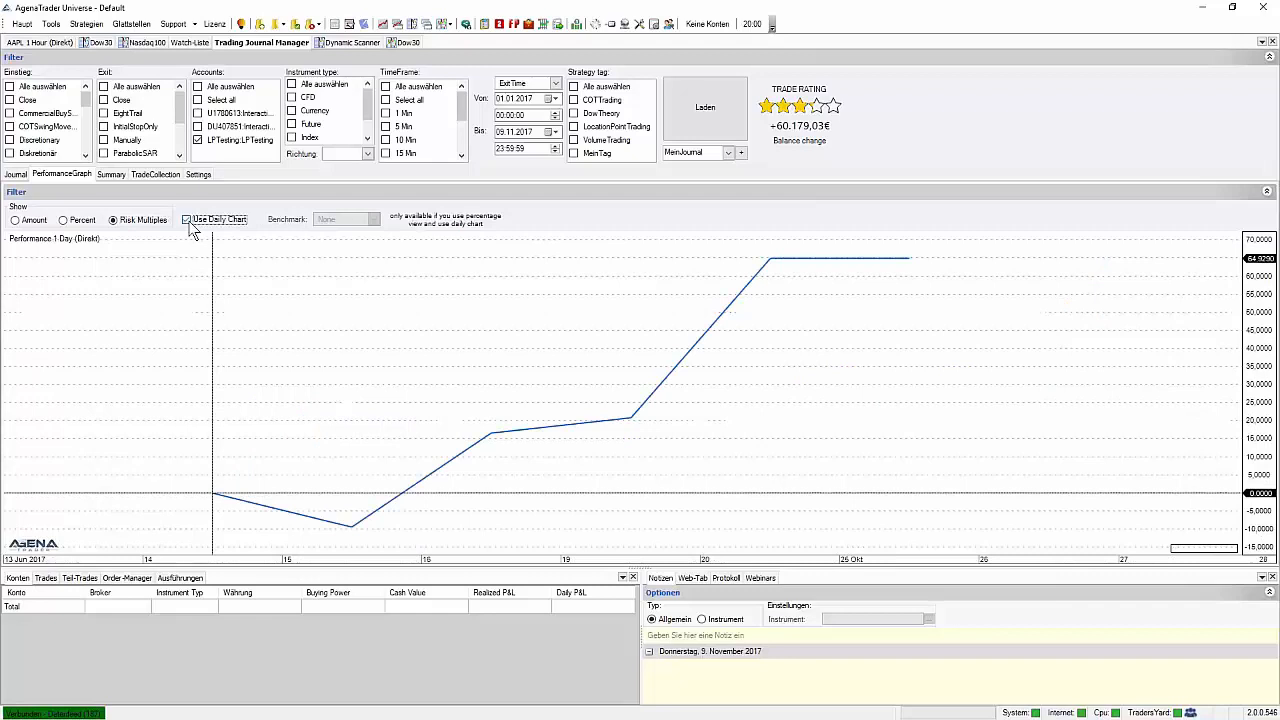
click(186, 219)
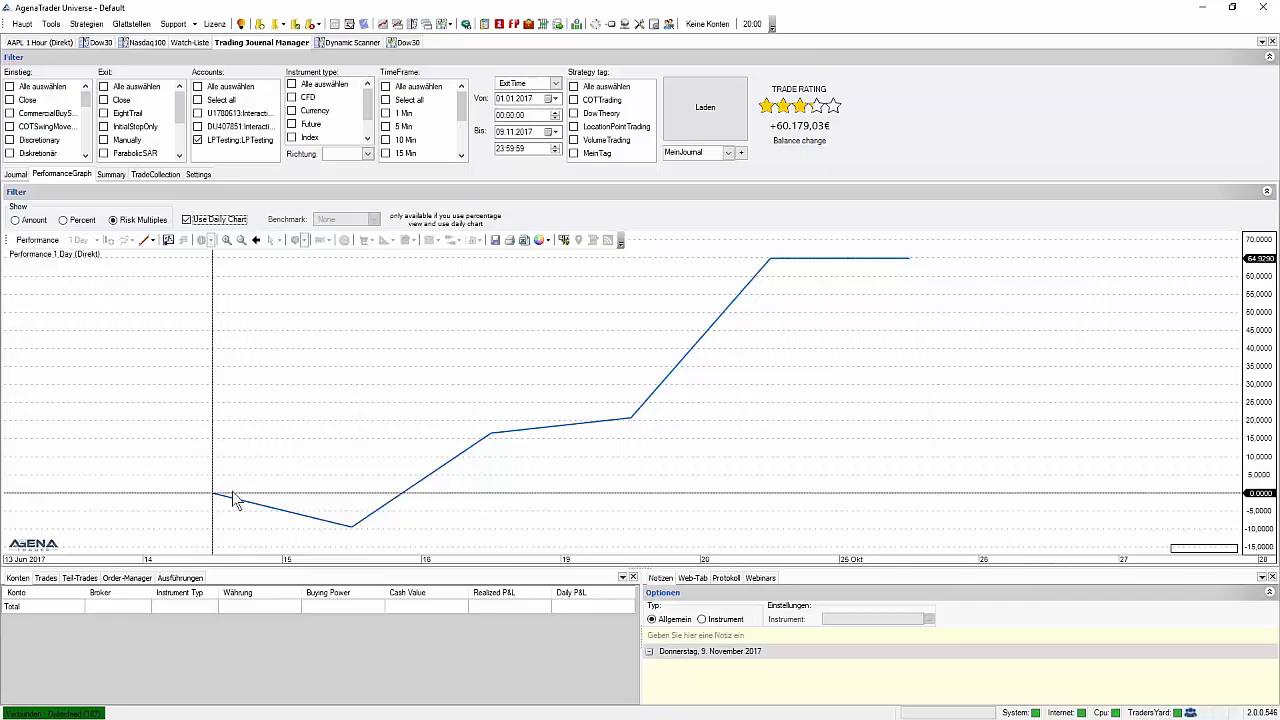
mouse_move(554, 440)
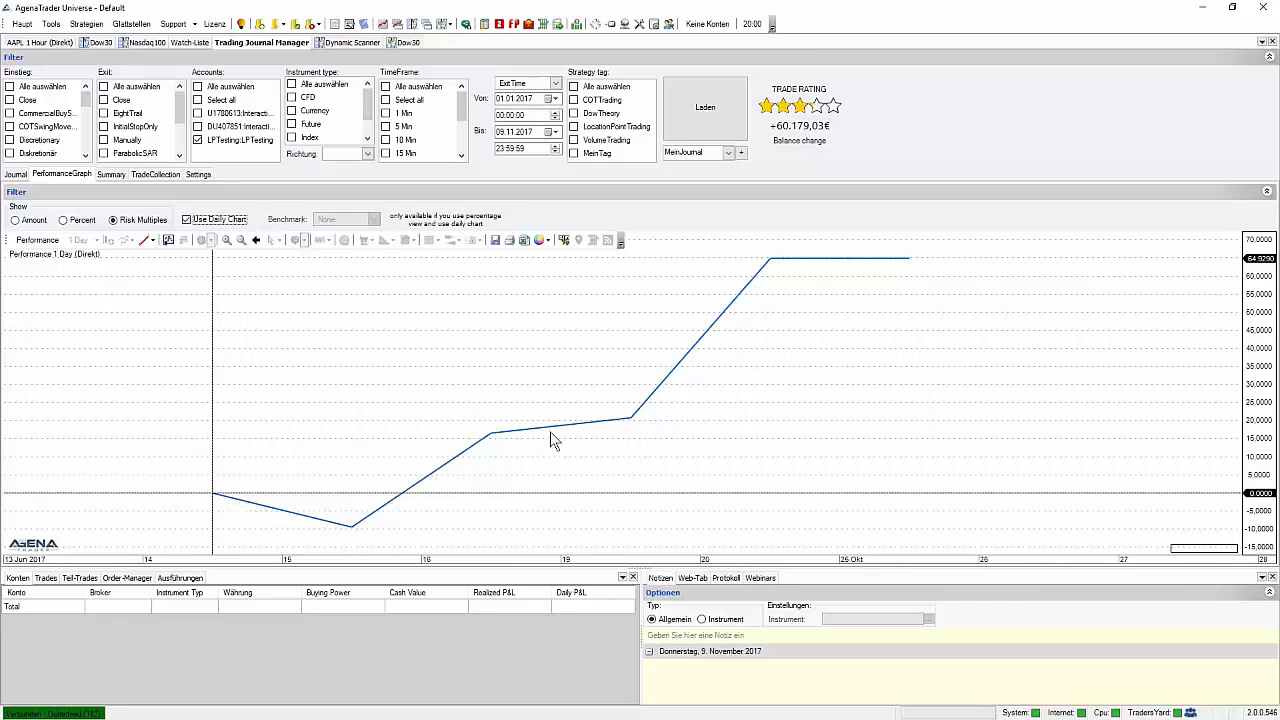
mouse_move(178, 367)
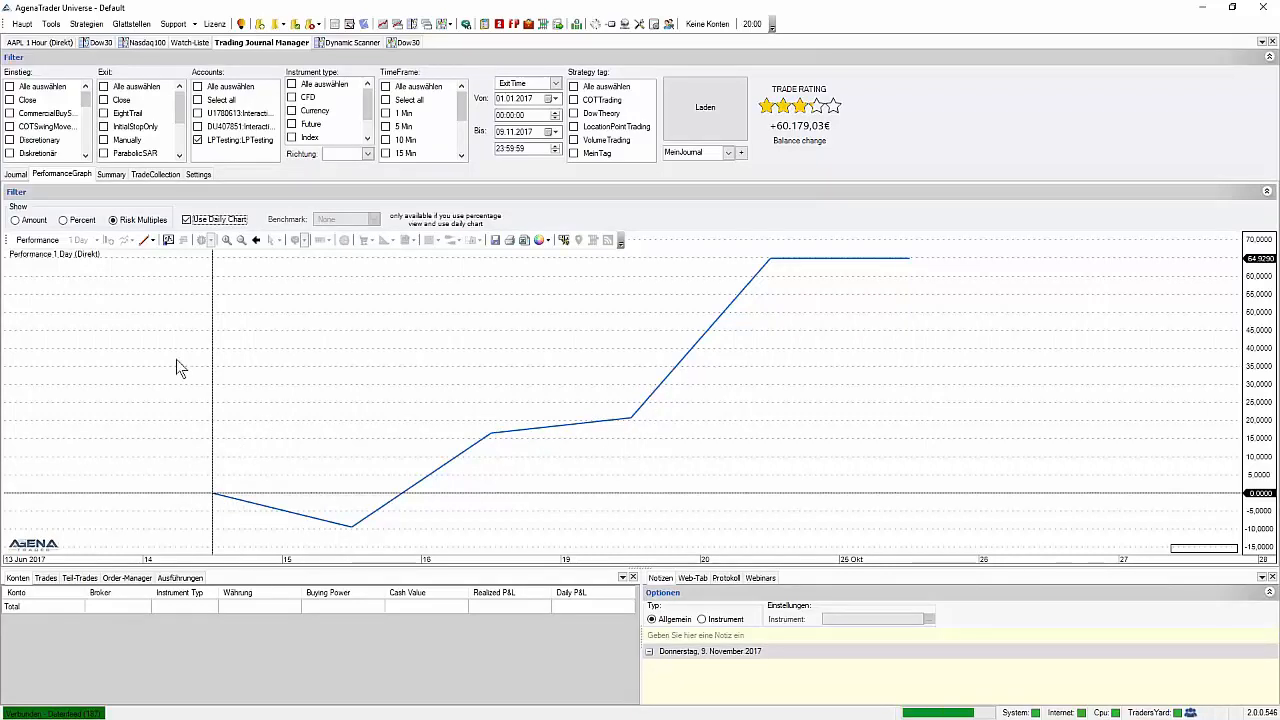
click(186, 219)
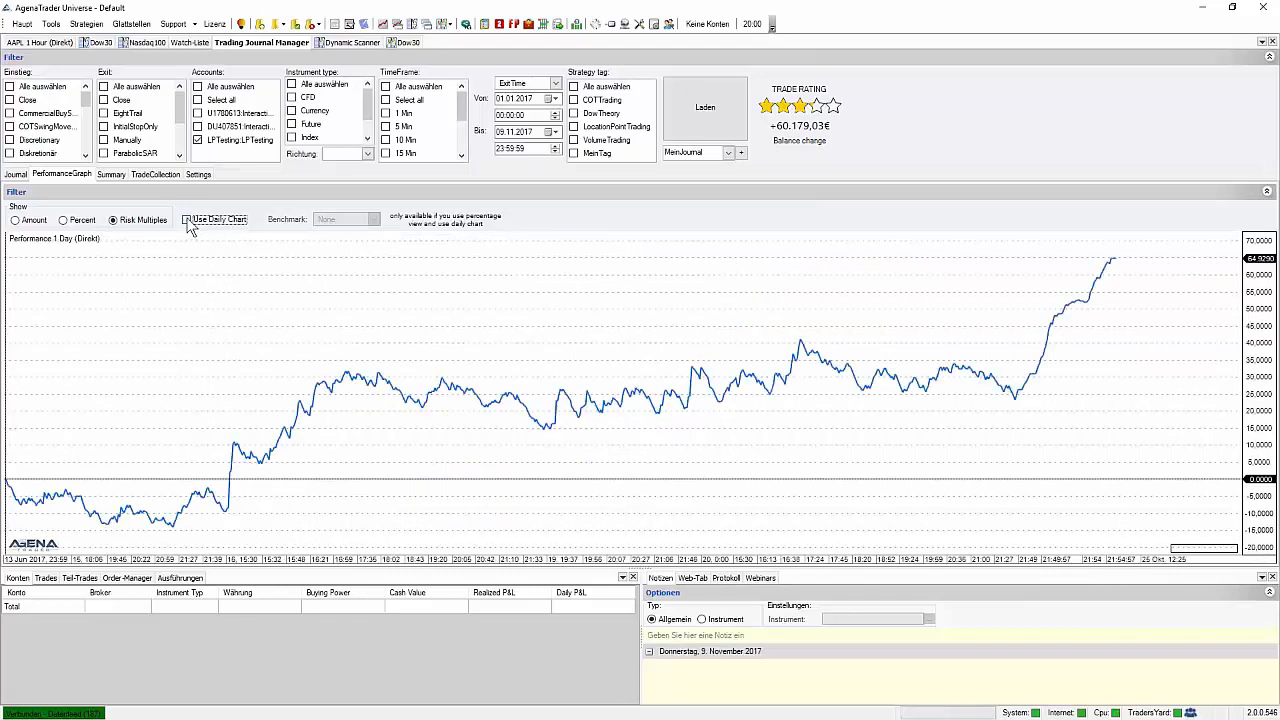
click(12, 219)
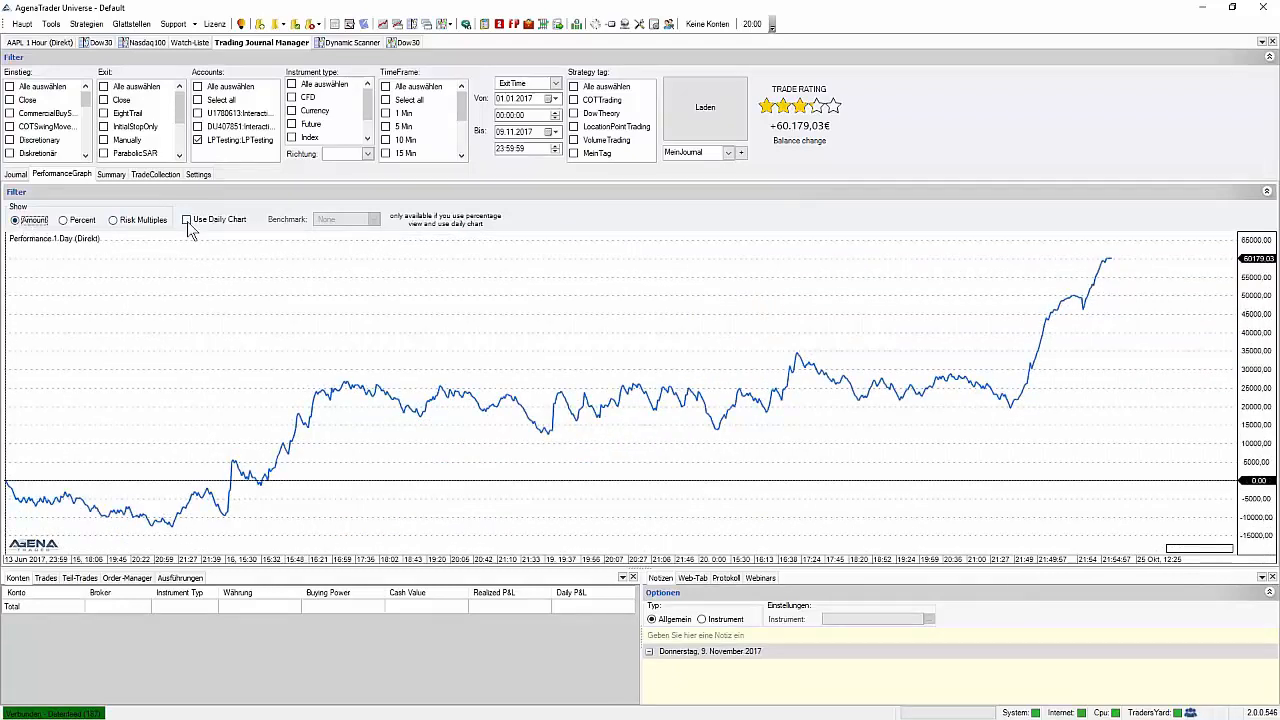
click(186, 219)
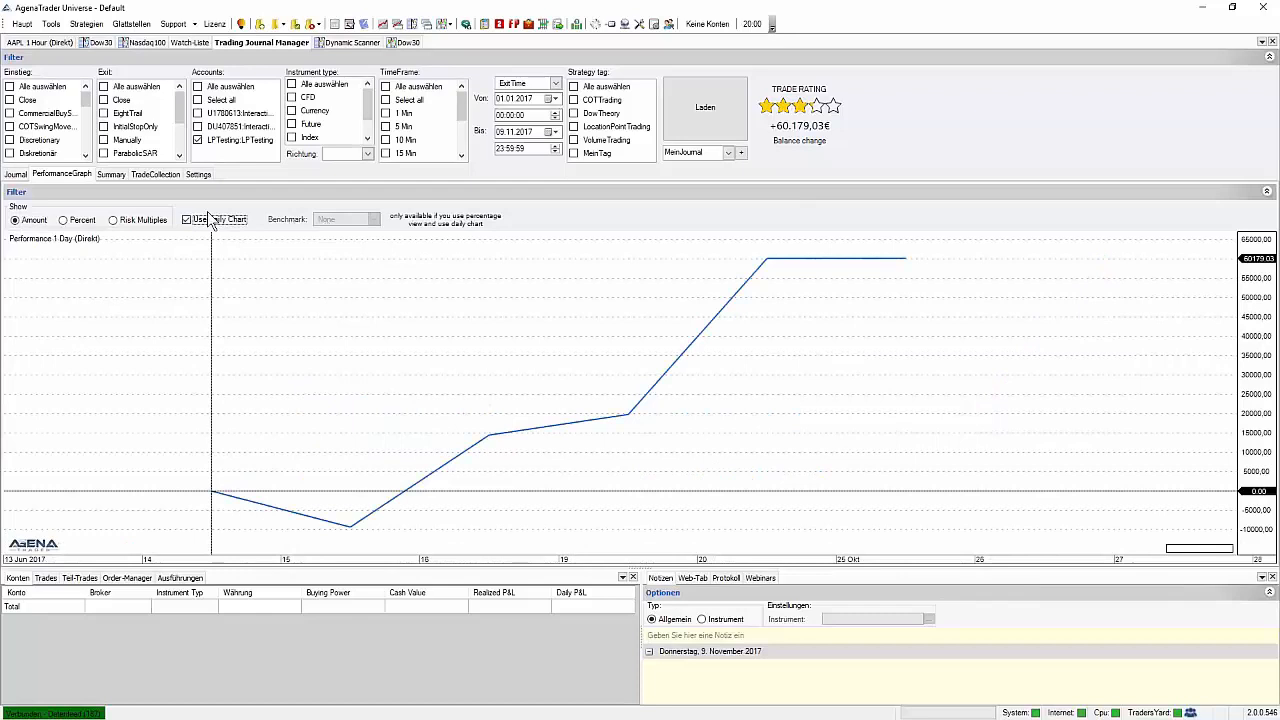
click(186, 219)
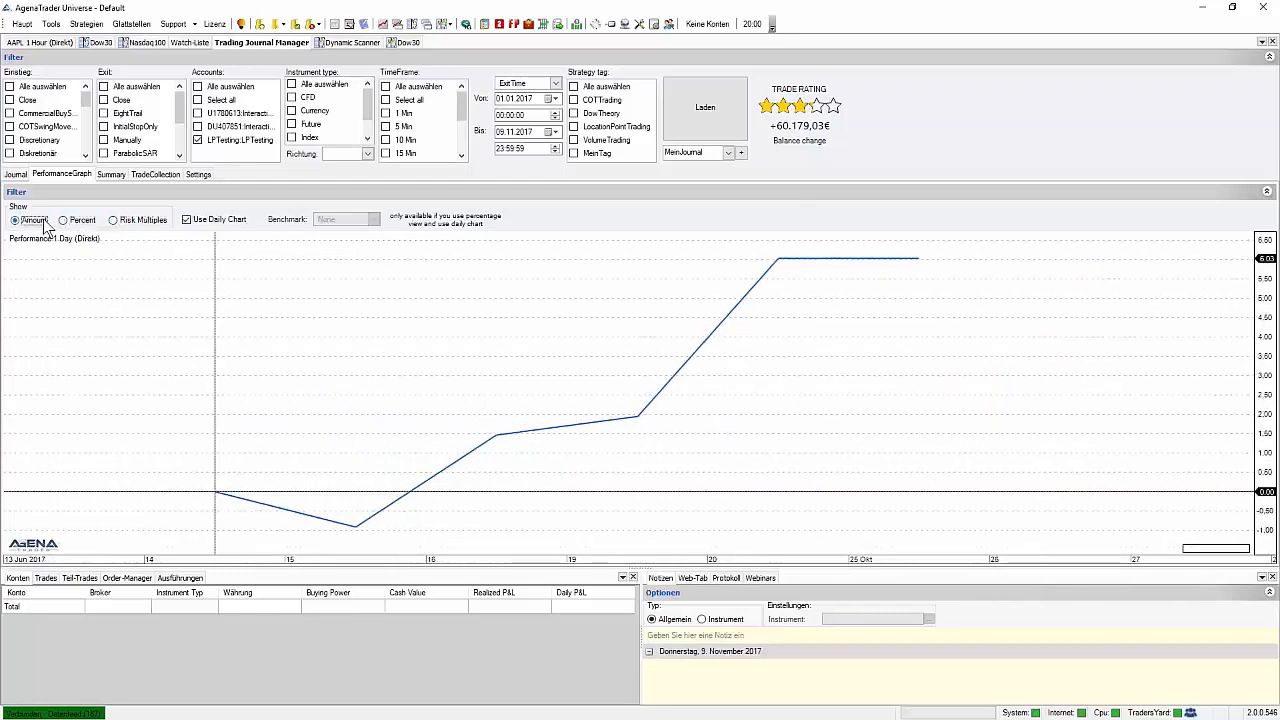
click(14, 219)
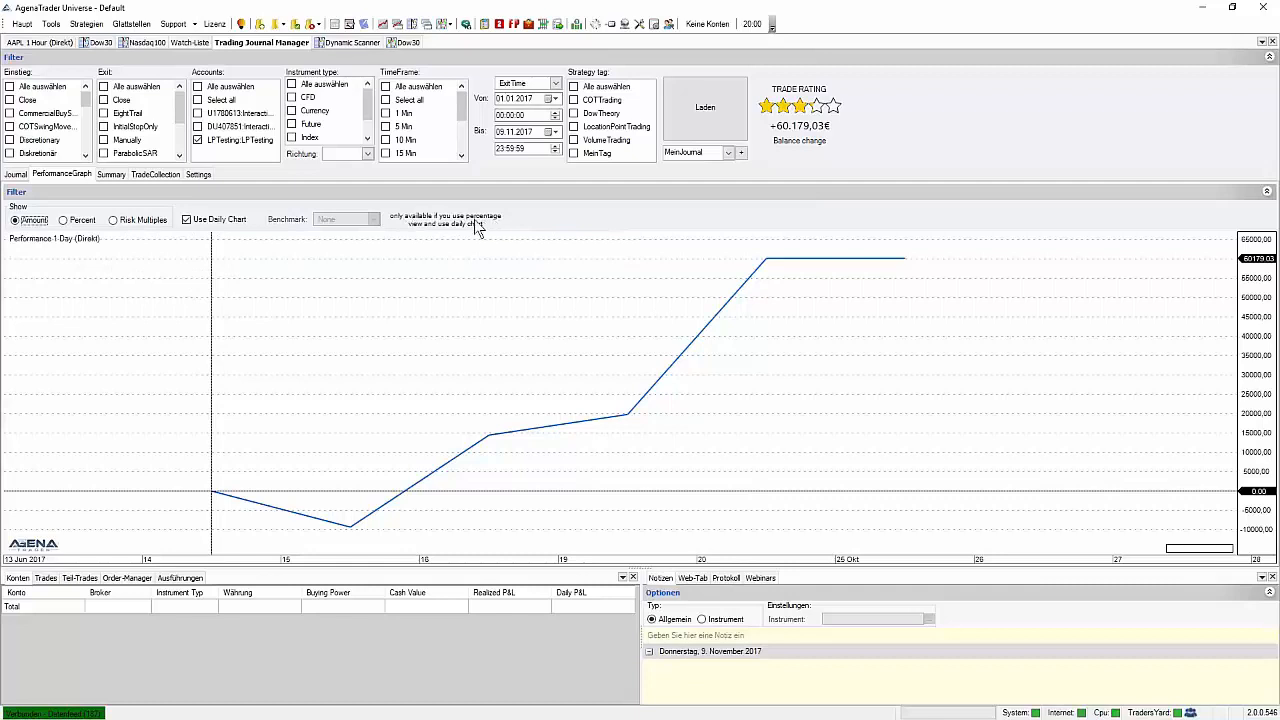
Show the daily curve in Percent and list the Benchmark indices (ATX, DAX, FTSE100).
click(63, 219)
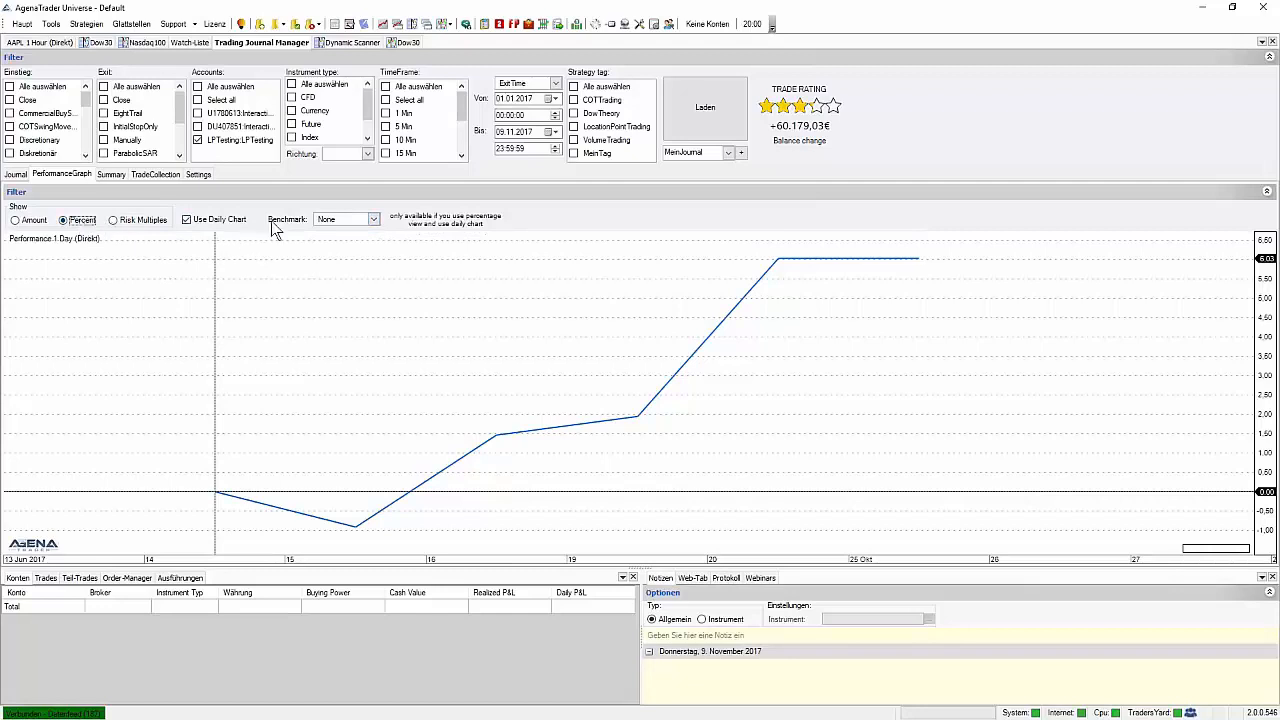
click(373, 219)
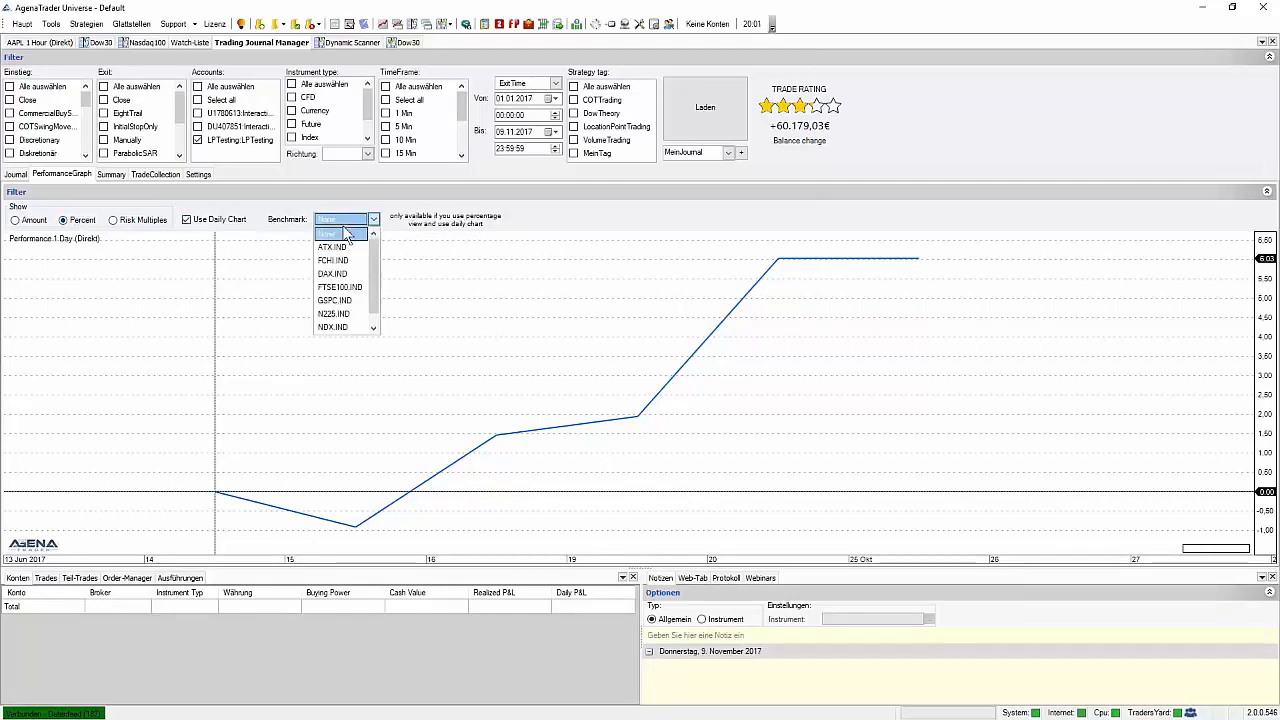
mouse_move(335, 273)
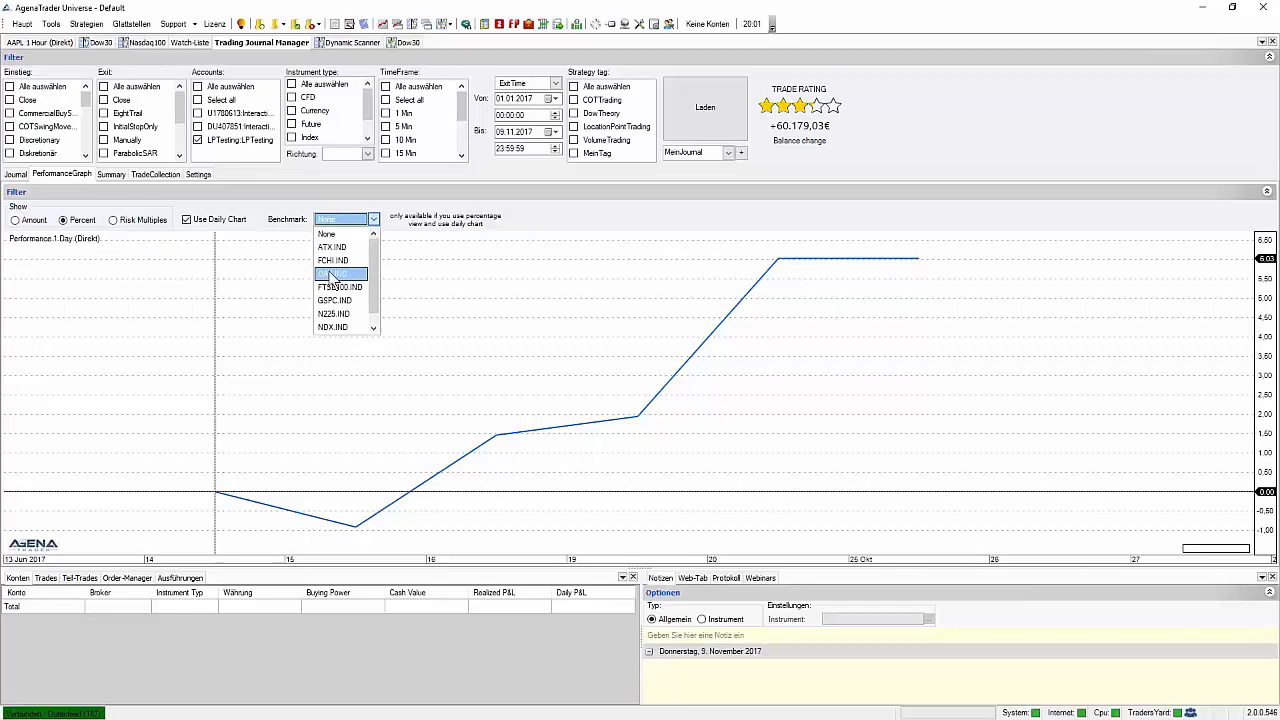
Select DAX.IND as the benchmark, then switch the percent graph off daily data to intraday.
click(333, 273)
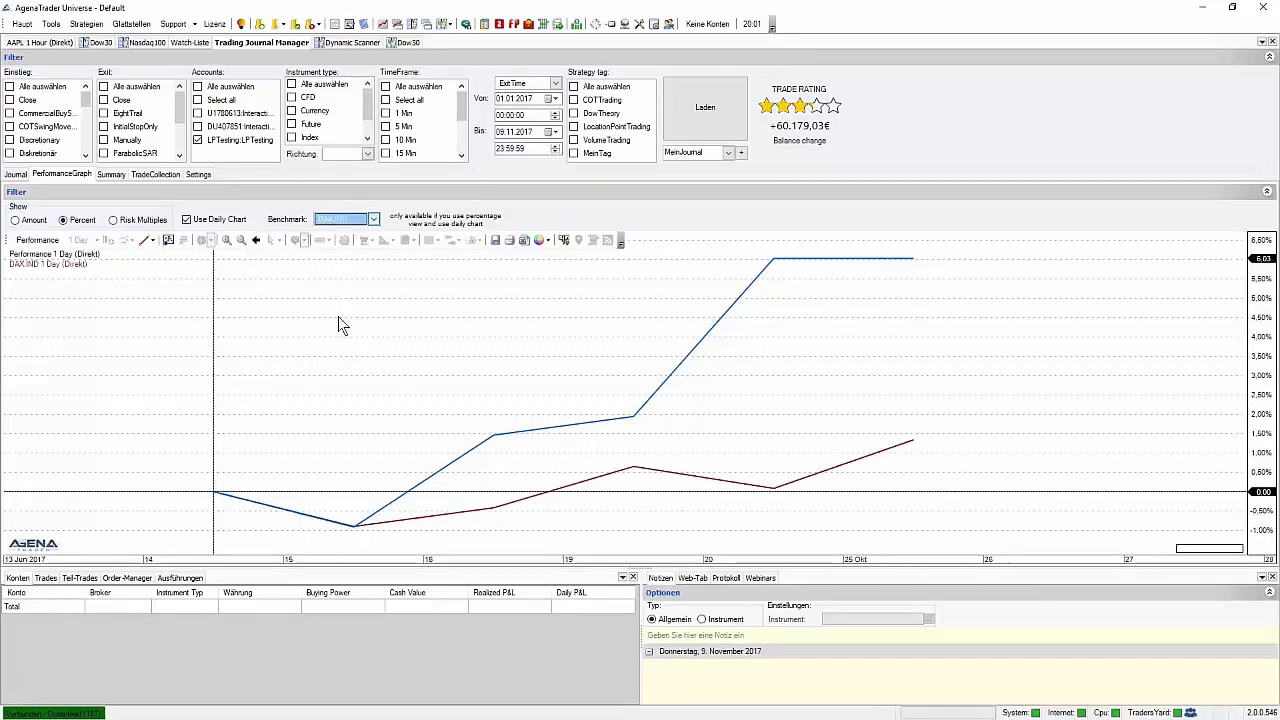
mouse_move(367, 390)
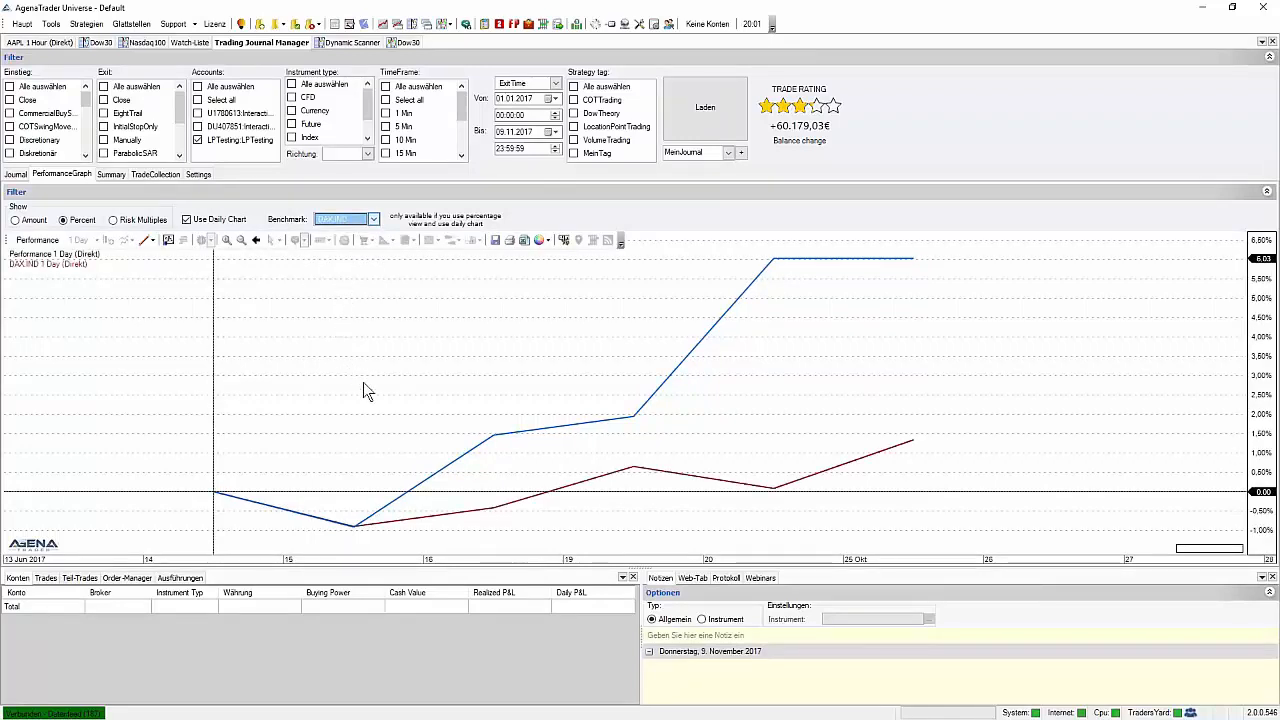
mouse_move(420, 444)
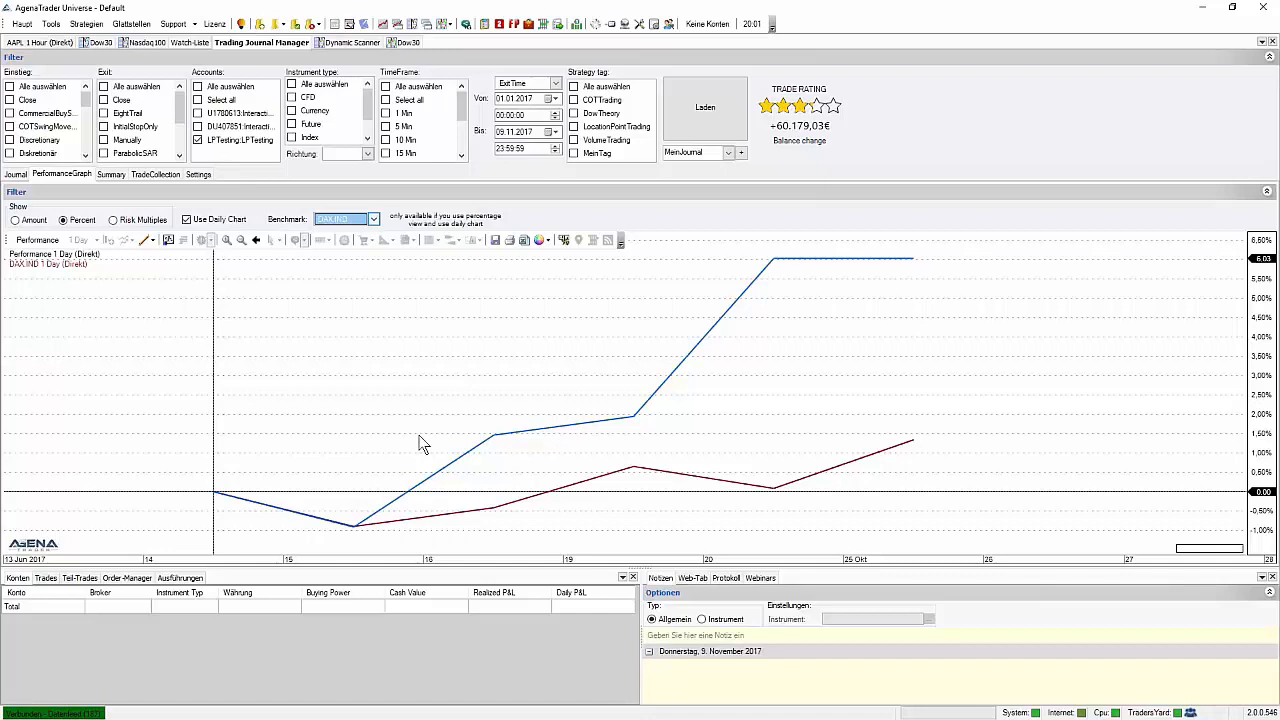
mouse_move(438, 442)
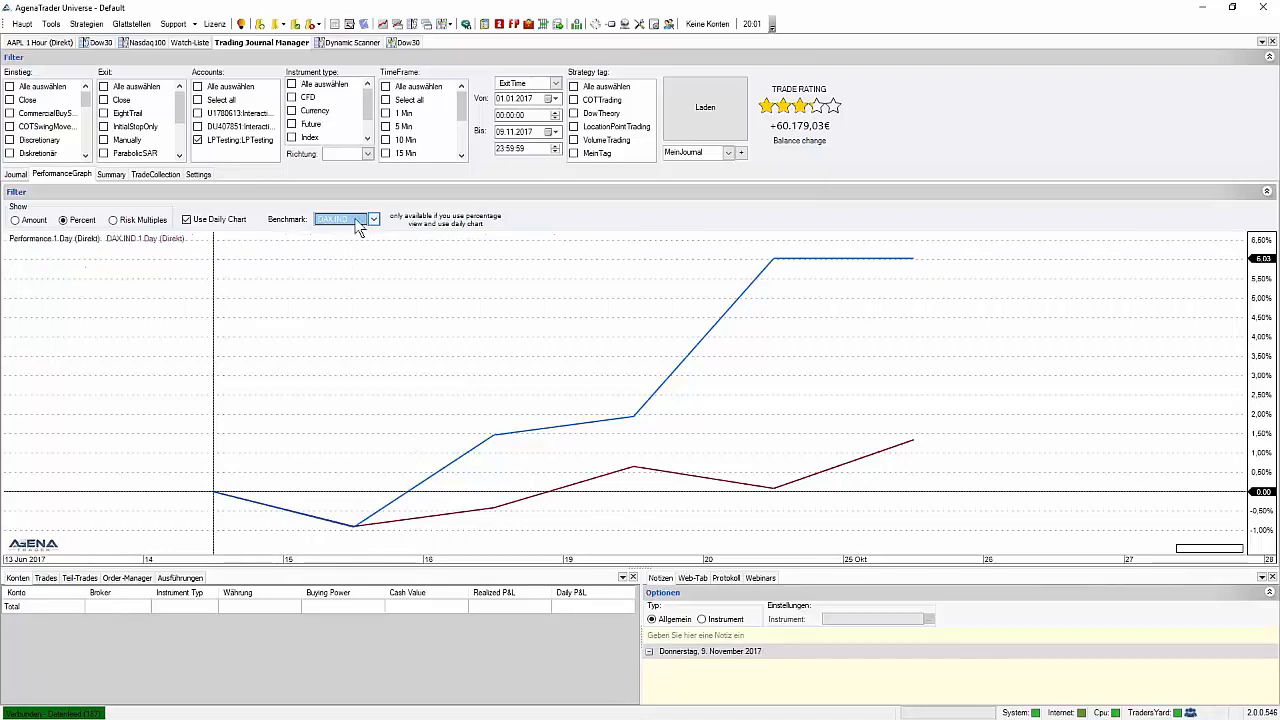
click(372, 218)
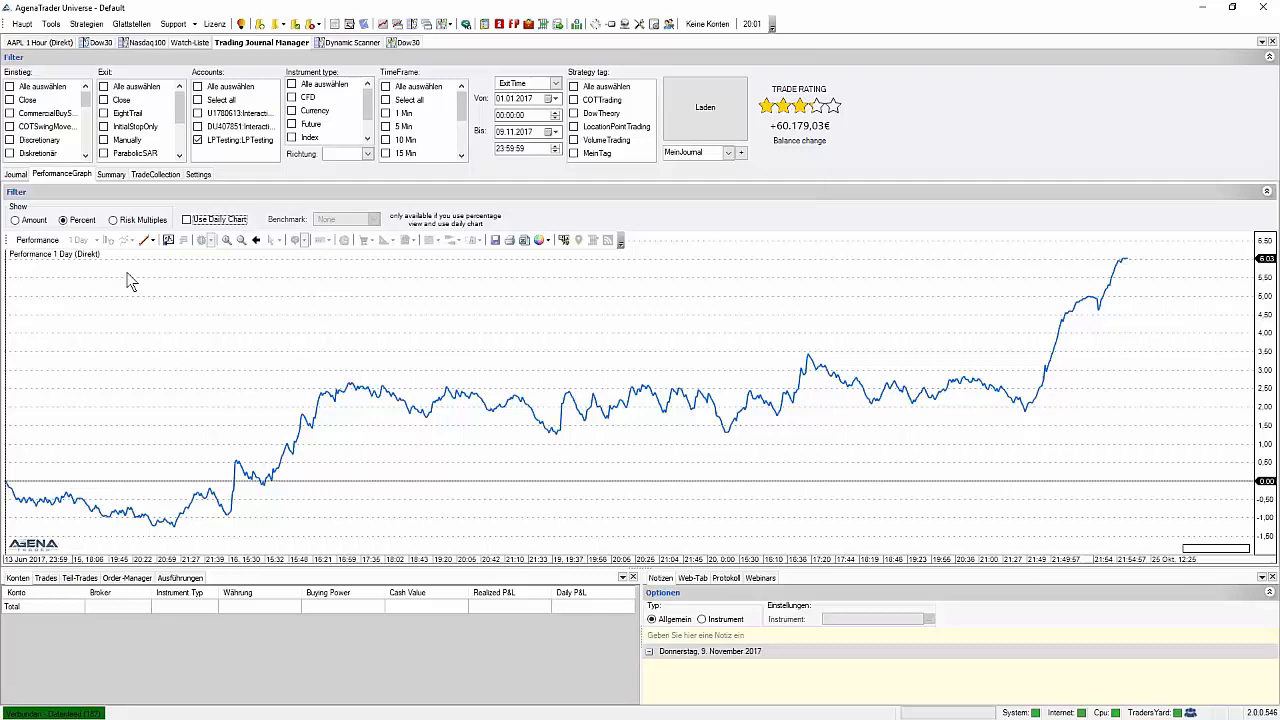
mouse_move(155, 250)
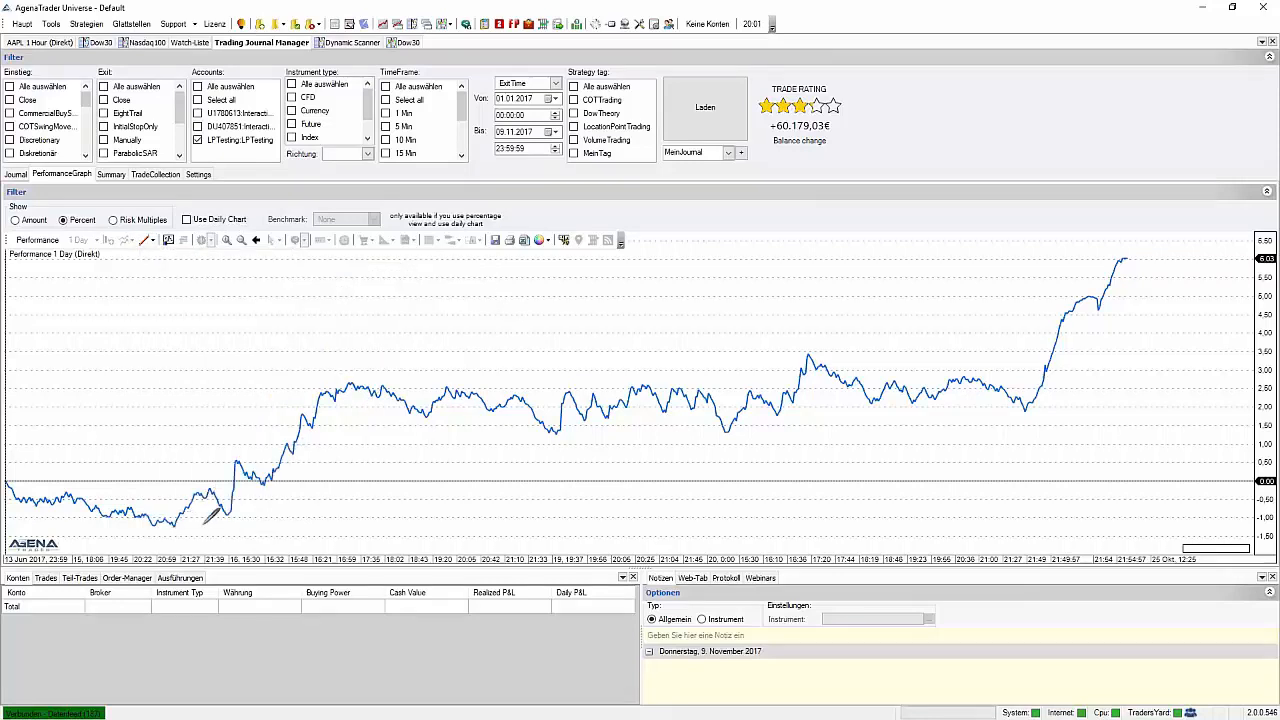
mouse_move(568, 428)
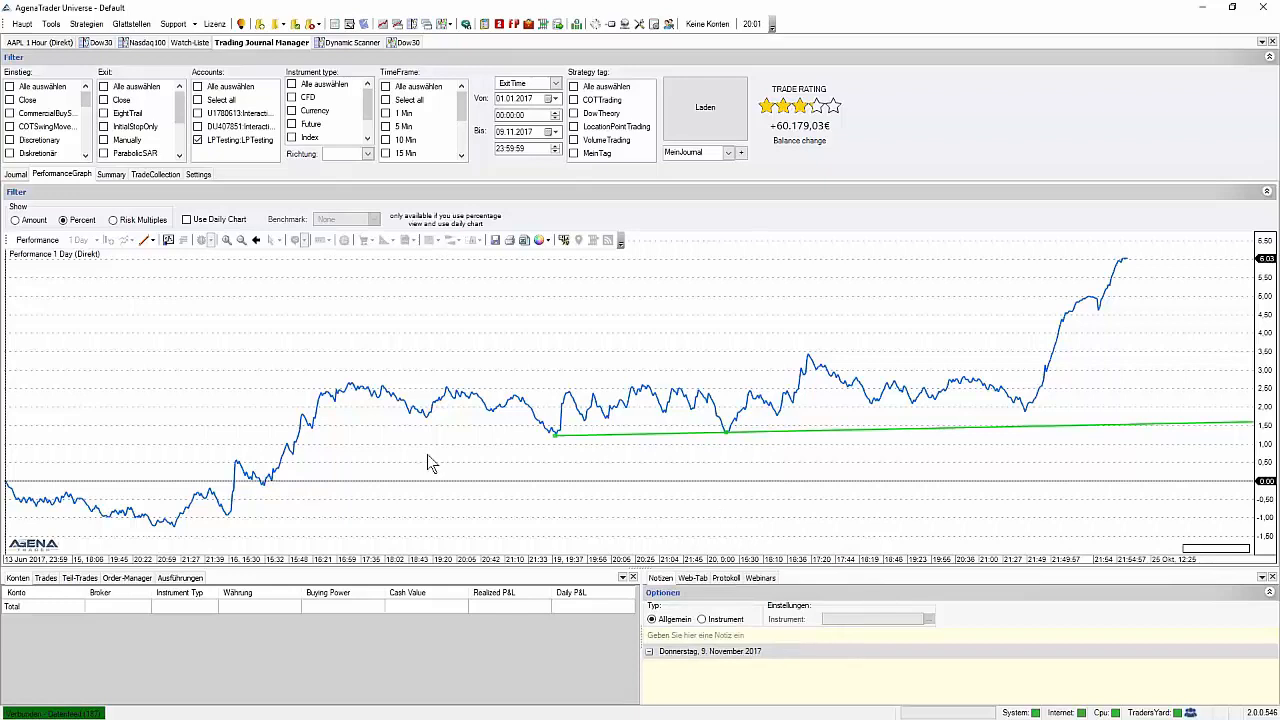
mouse_move(407, 465)
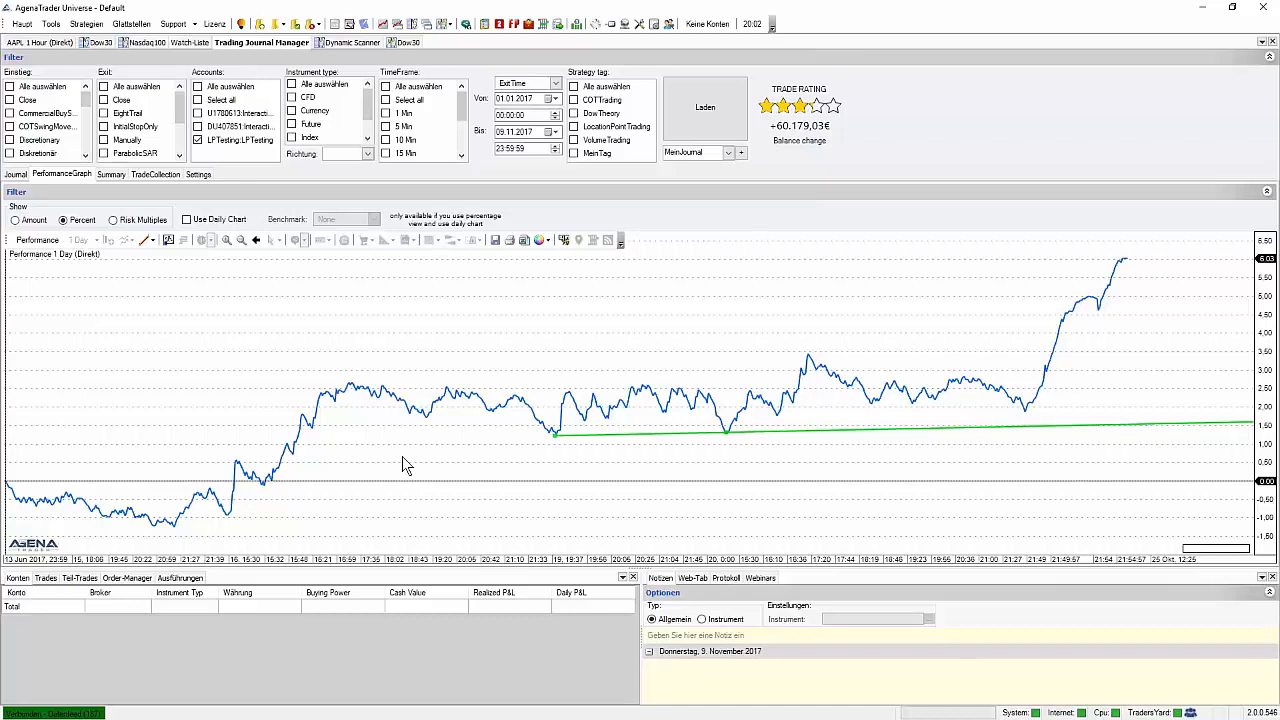
mouse_move(447, 454)
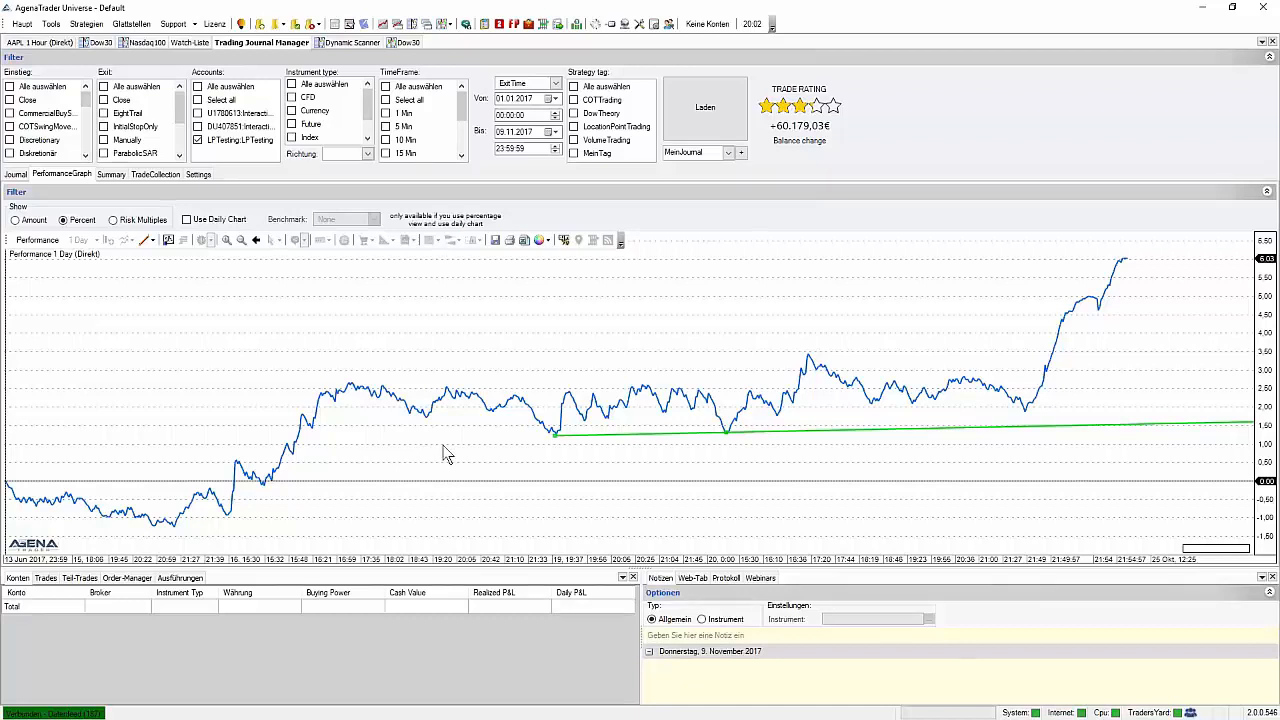
mouse_move(571, 473)
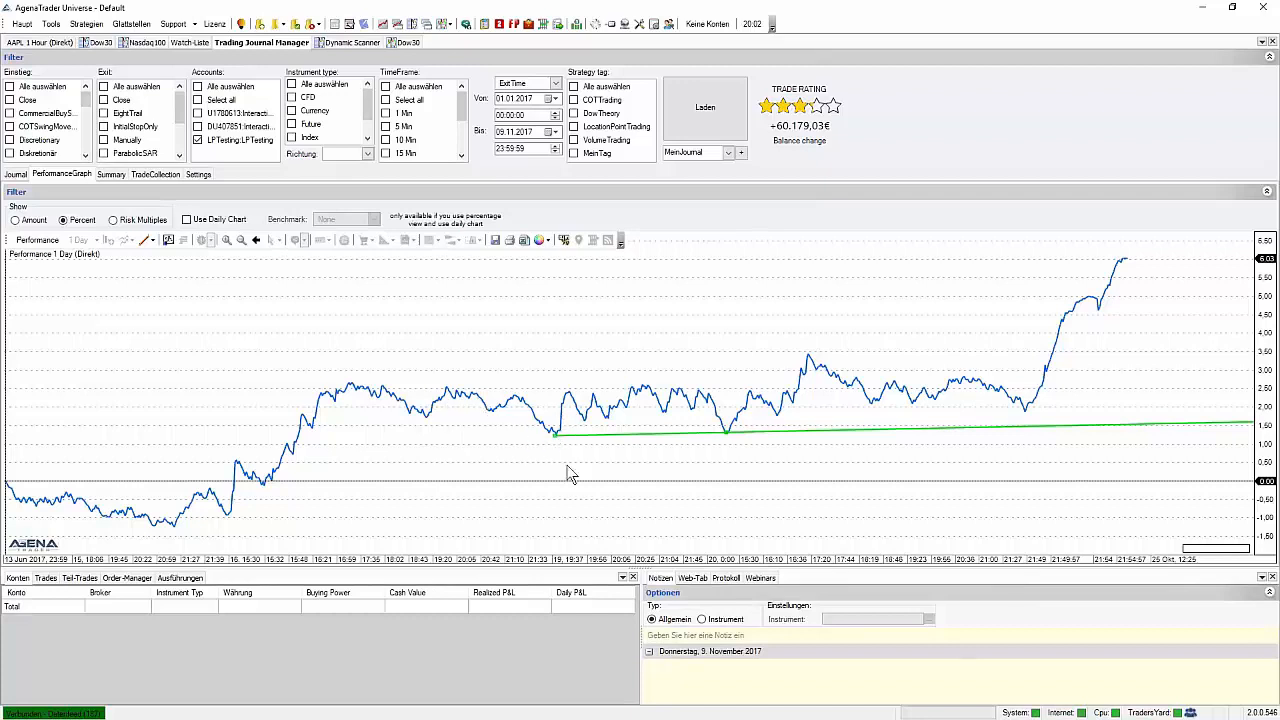
mouse_move(609, 454)
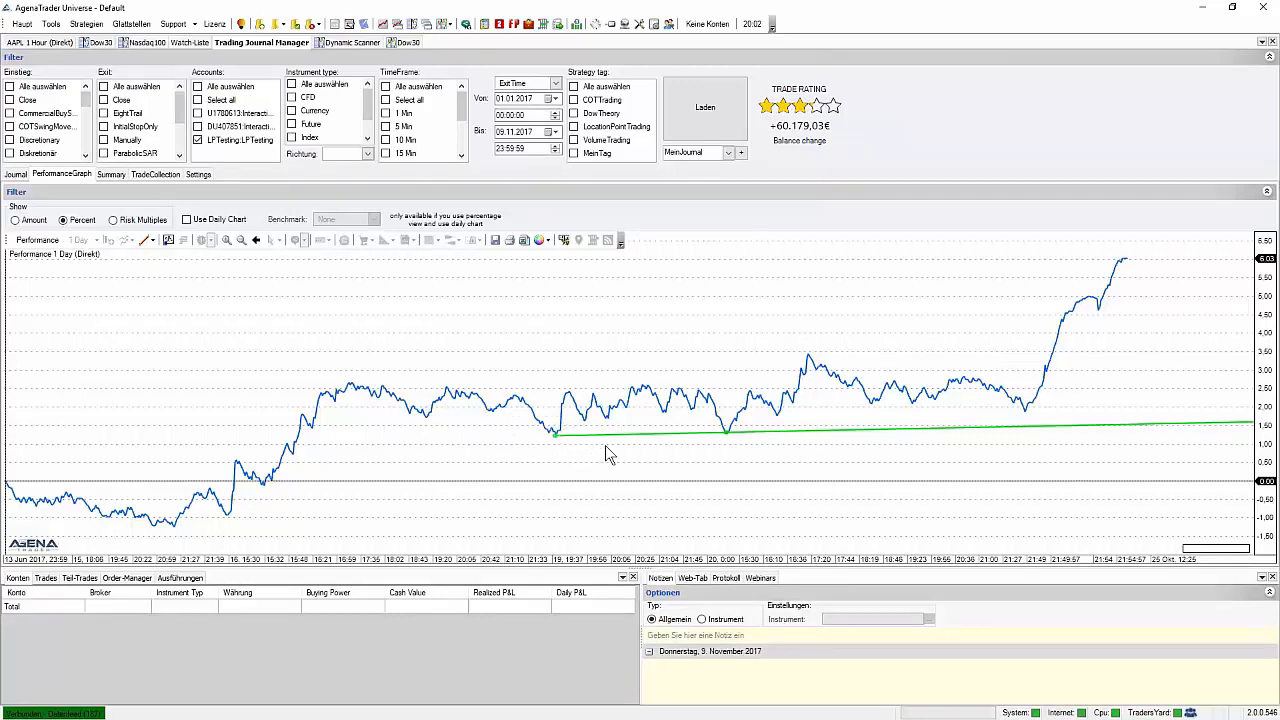
mouse_move(512, 466)
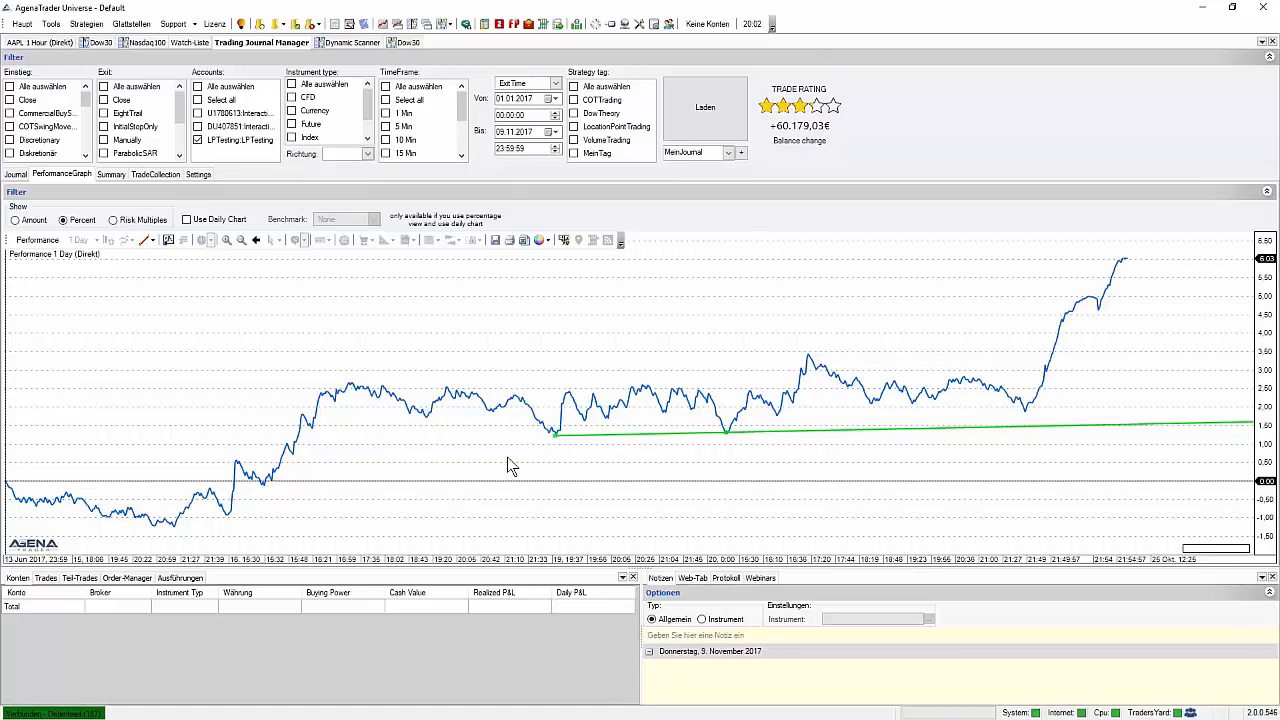
mouse_move(669, 451)
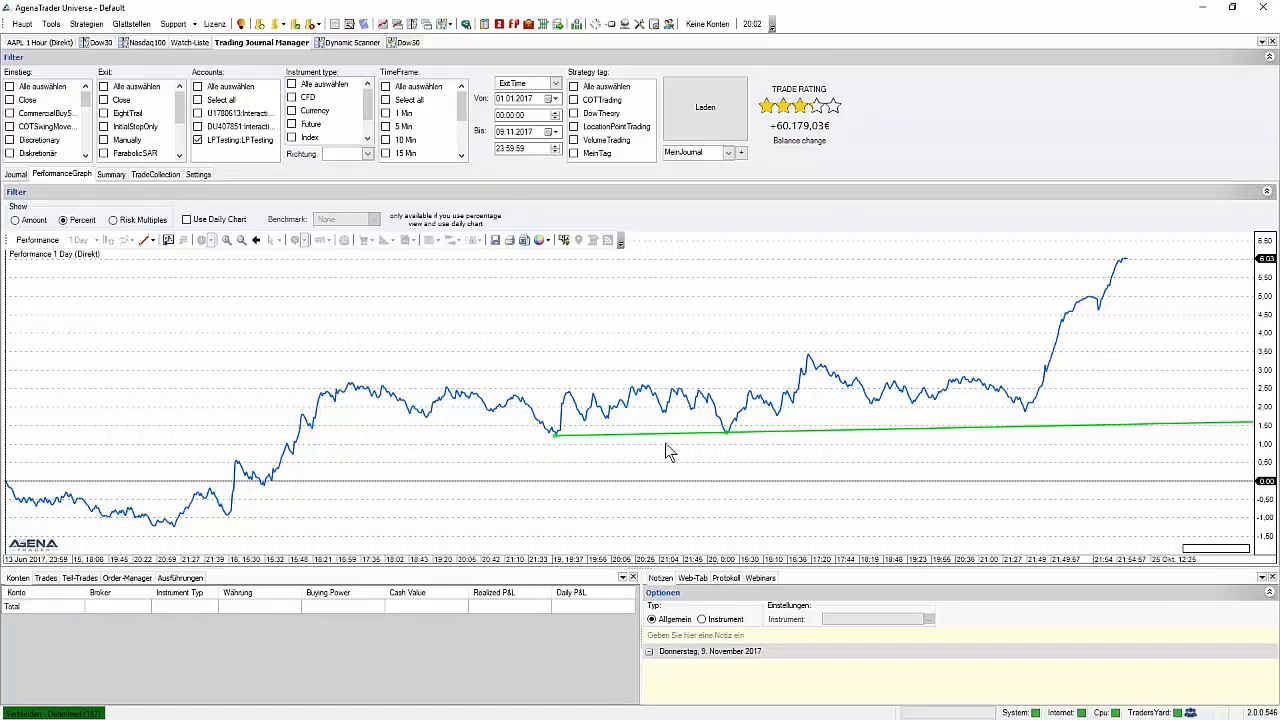
mouse_move(693, 464)
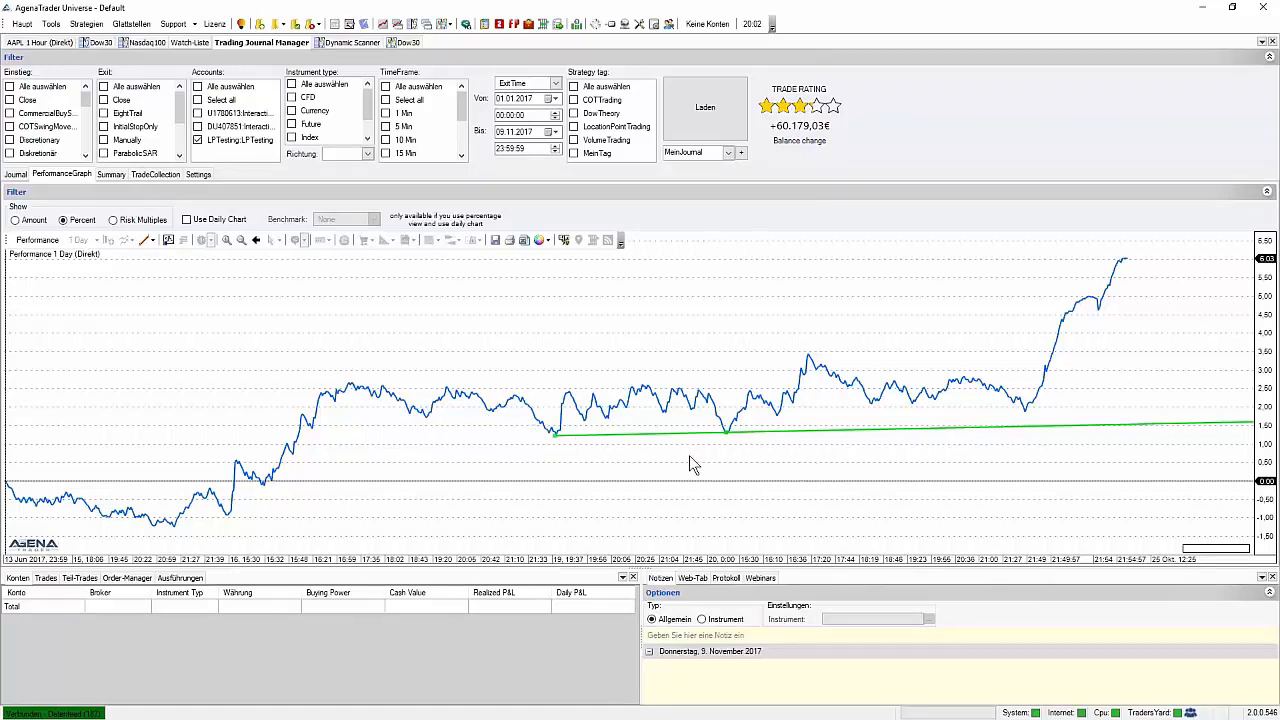
mouse_move(670, 453)
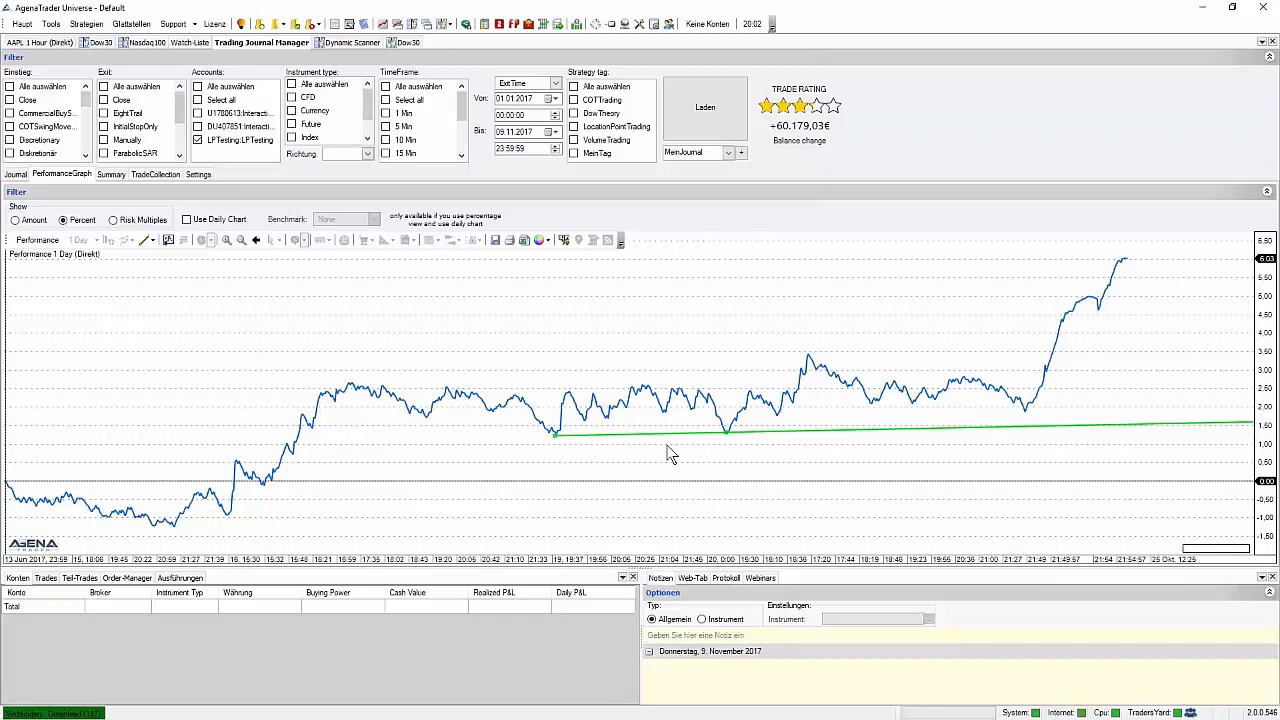
mouse_move(667, 453)
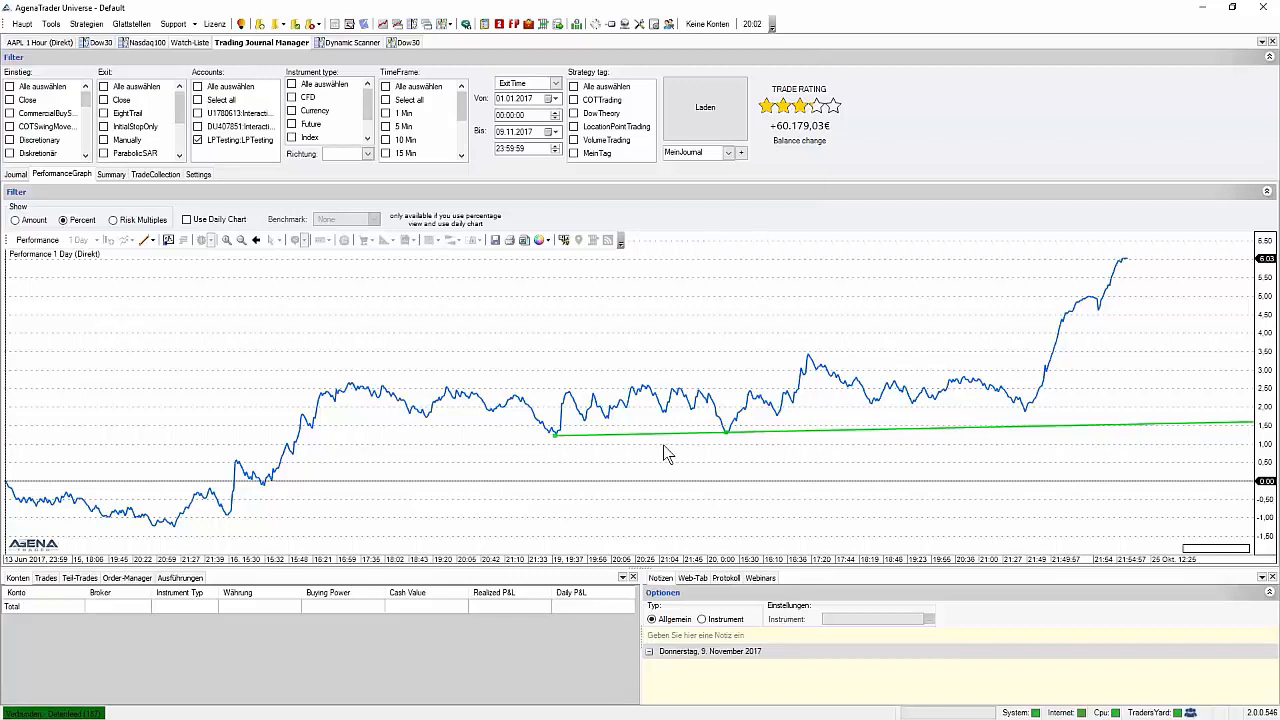
mouse_move(652, 444)
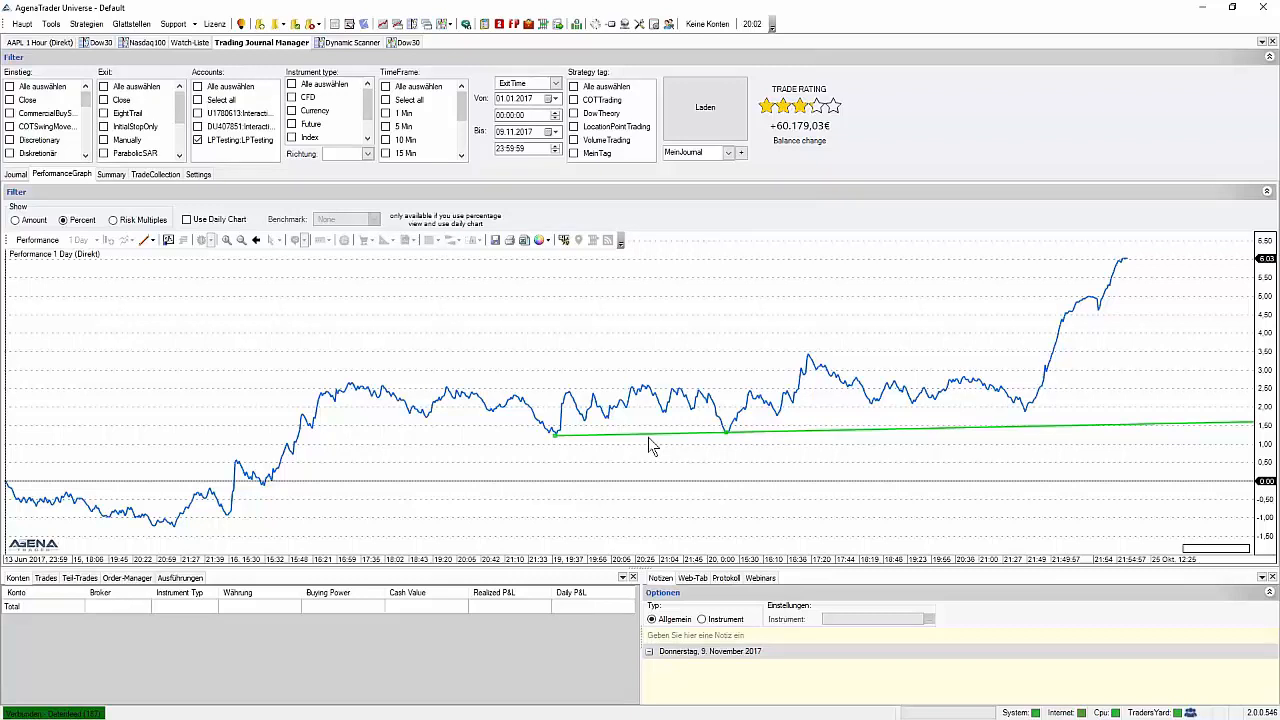
mouse_move(612, 499)
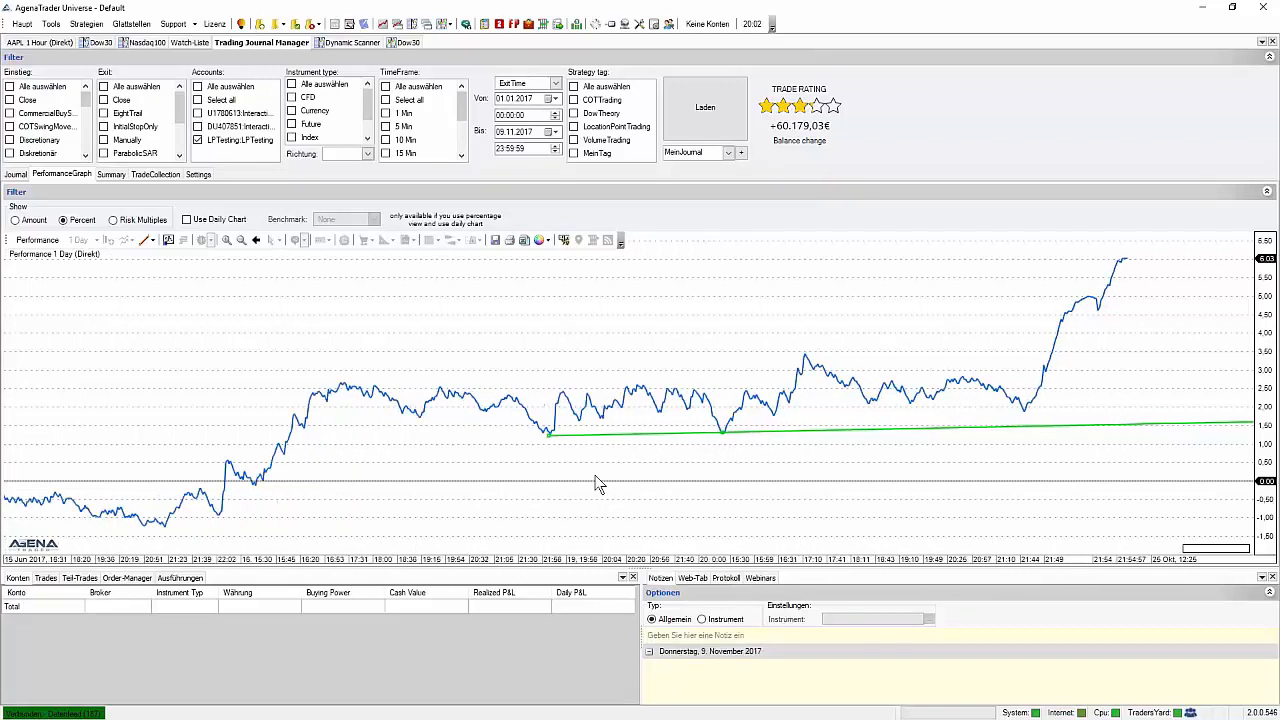
mouse_move(609, 490)
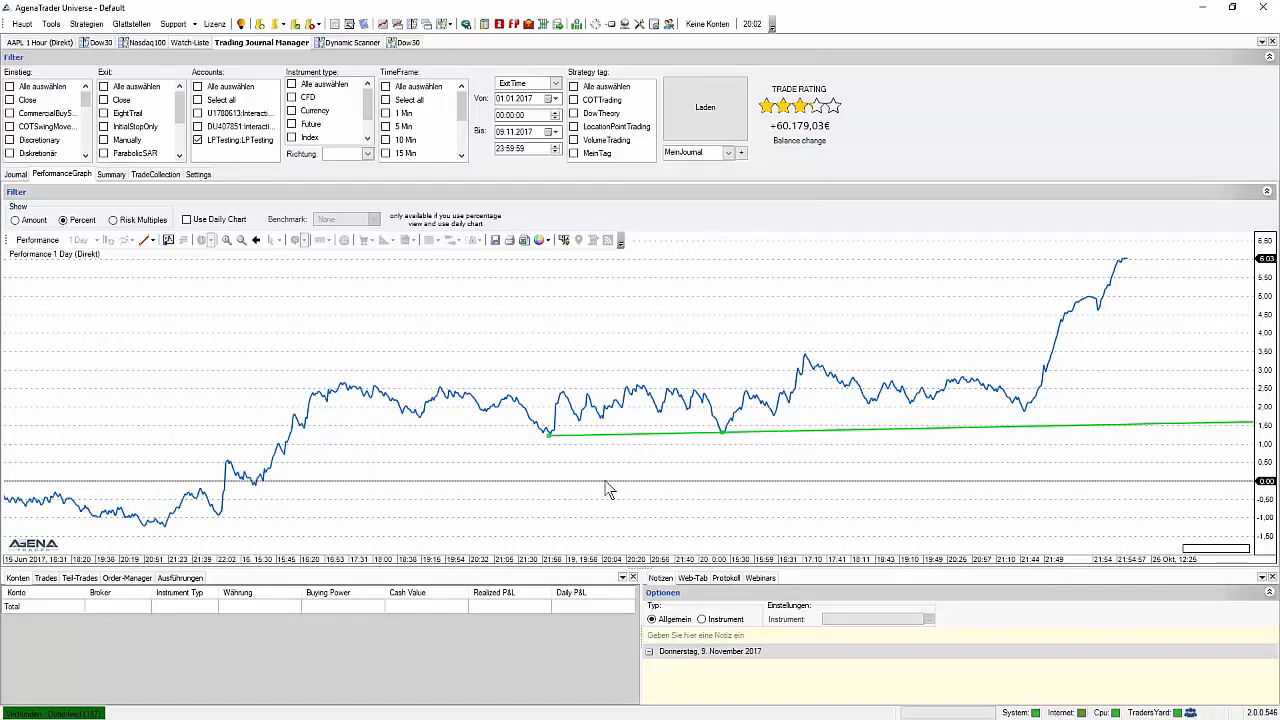
mouse_move(604, 481)
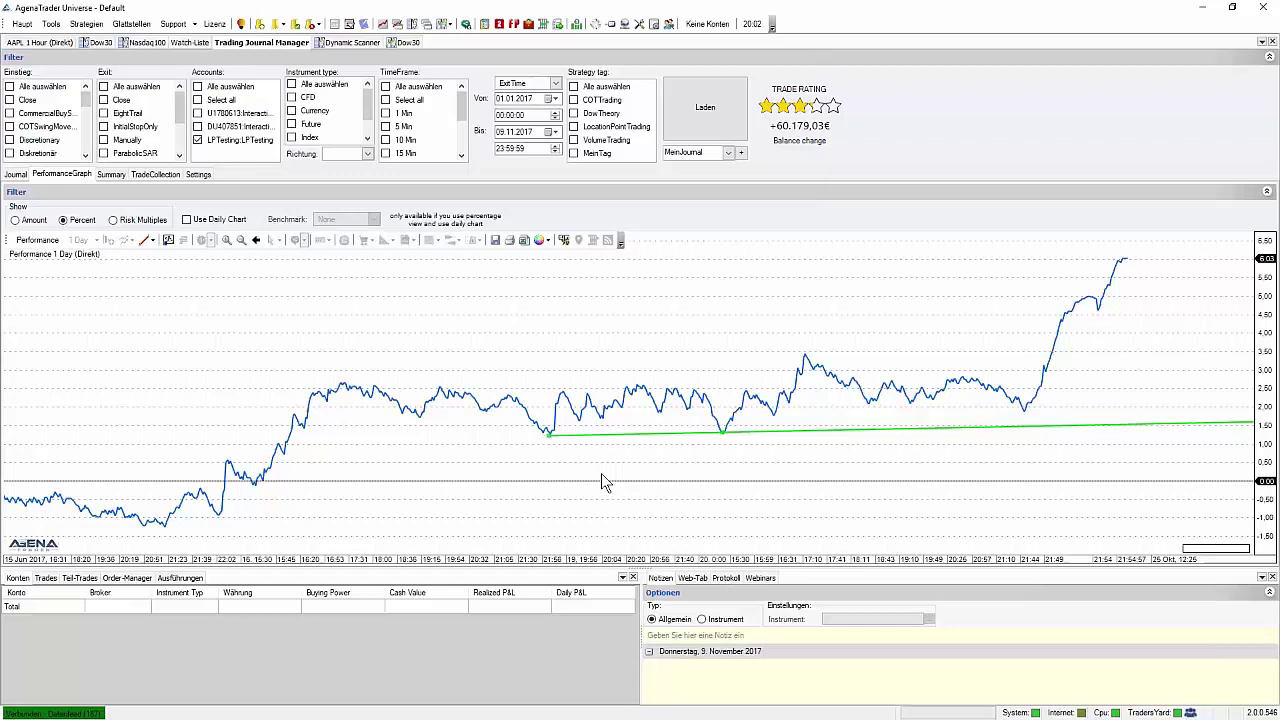
mouse_move(860, 473)
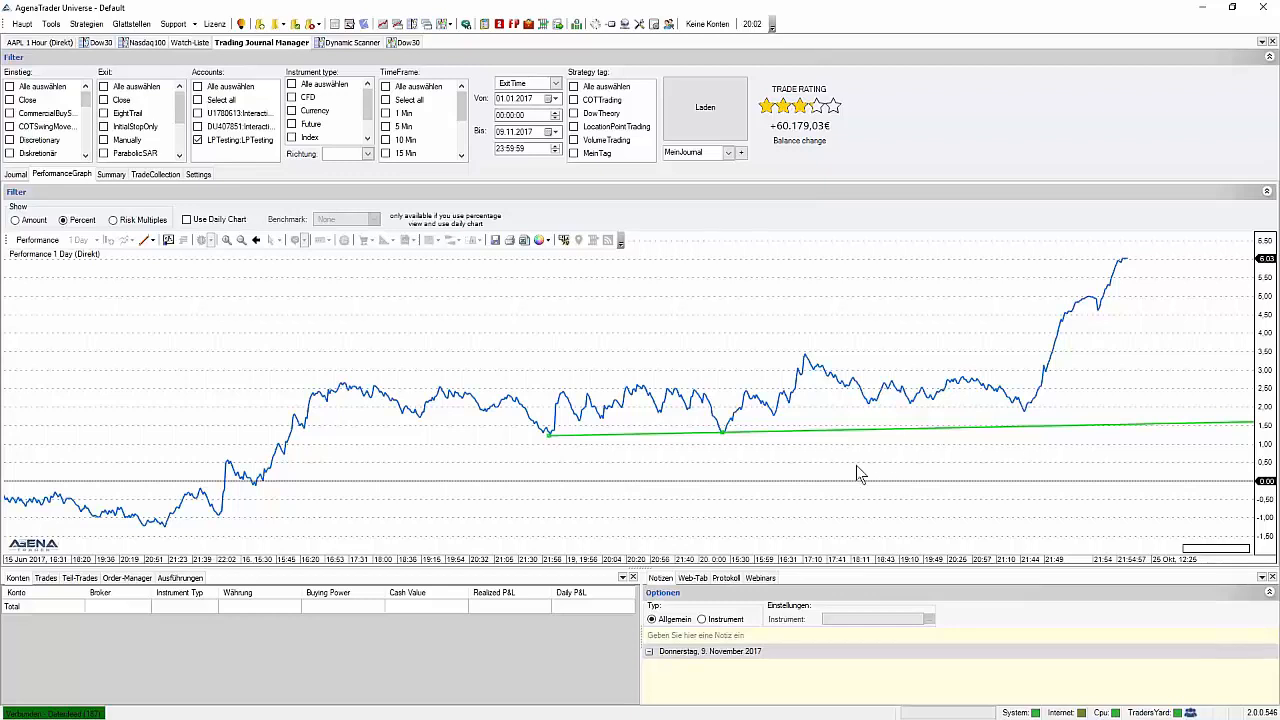
mouse_move(830, 469)
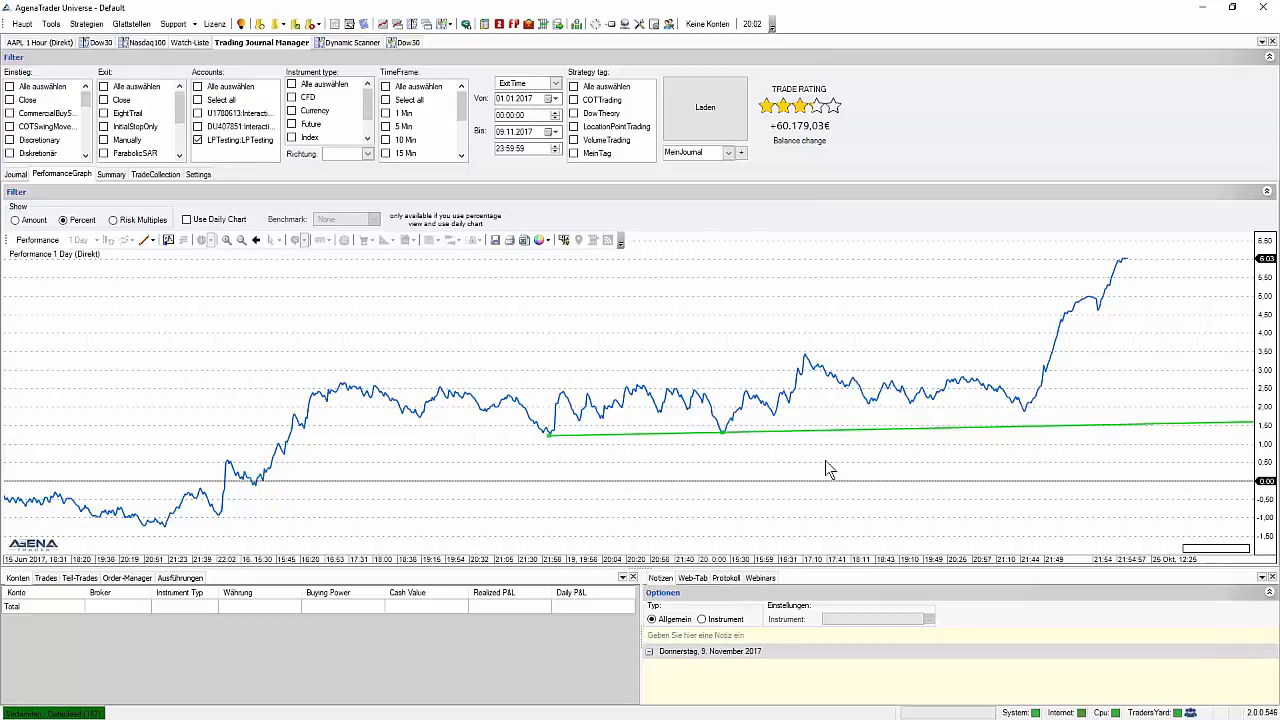
mouse_move(827, 453)
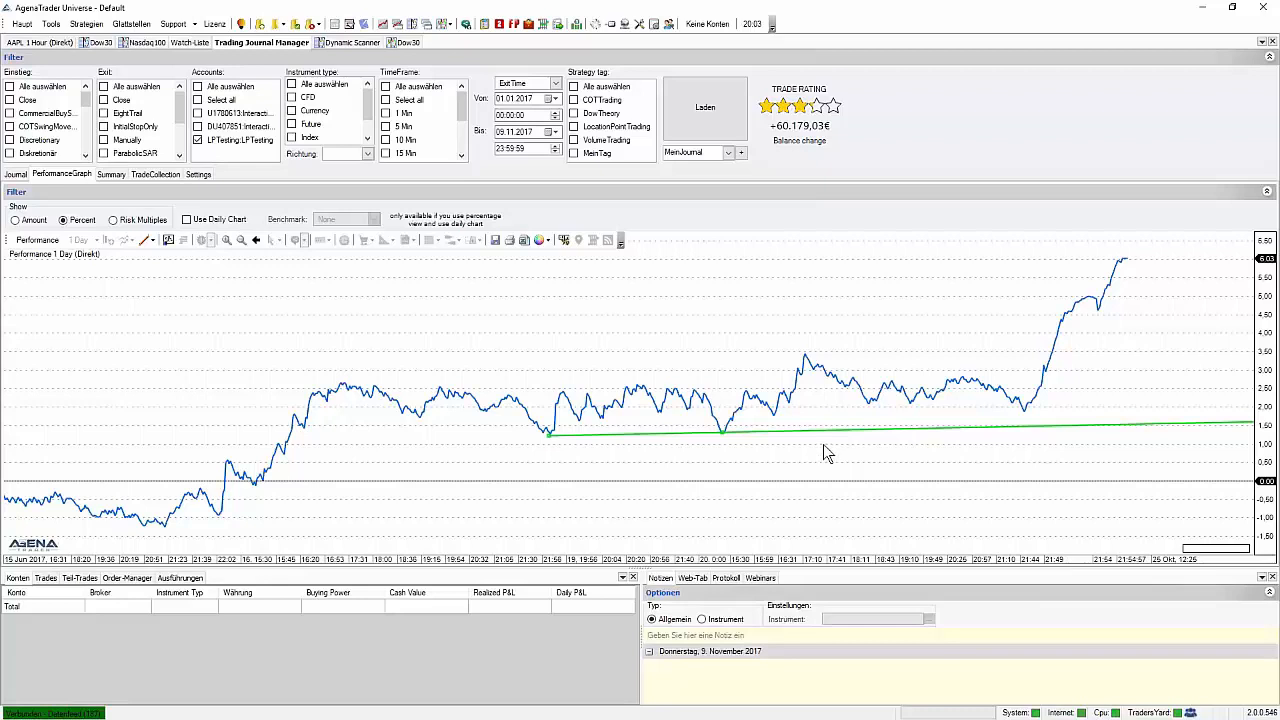
mouse_move(790, 446)
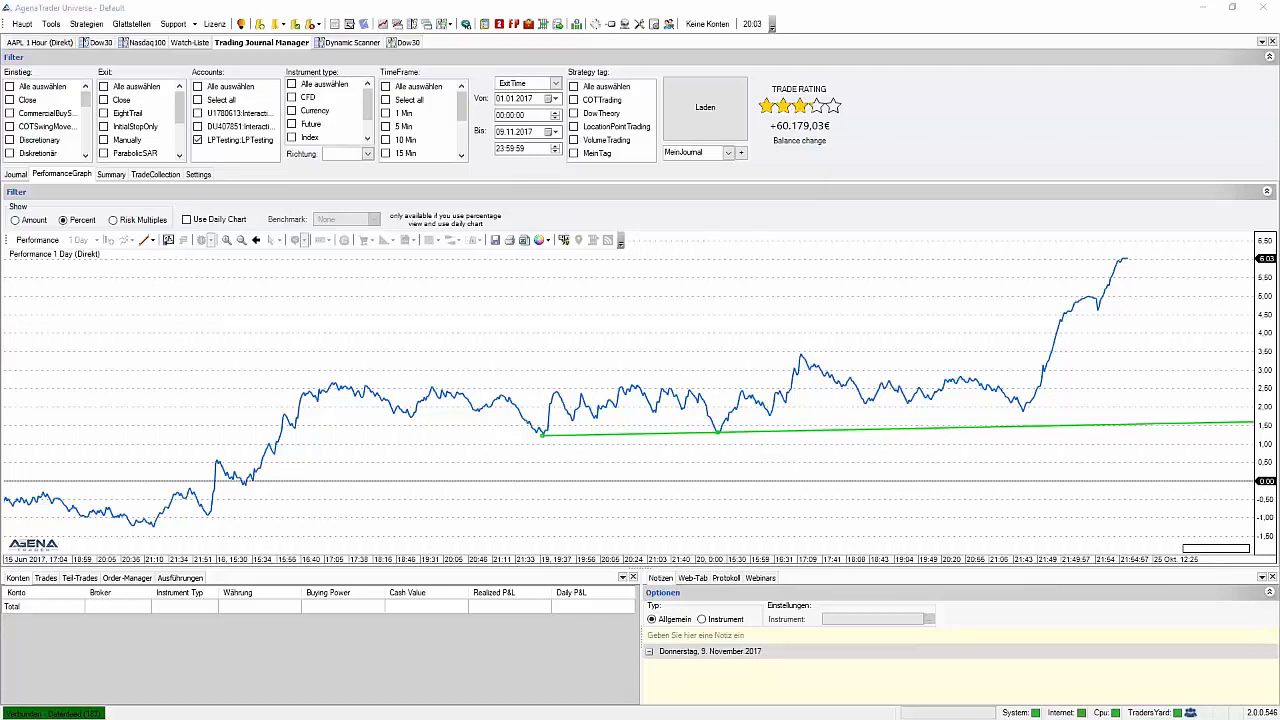
Bring up the indicator list over the percent curve with its green trendline.
click(168, 240)
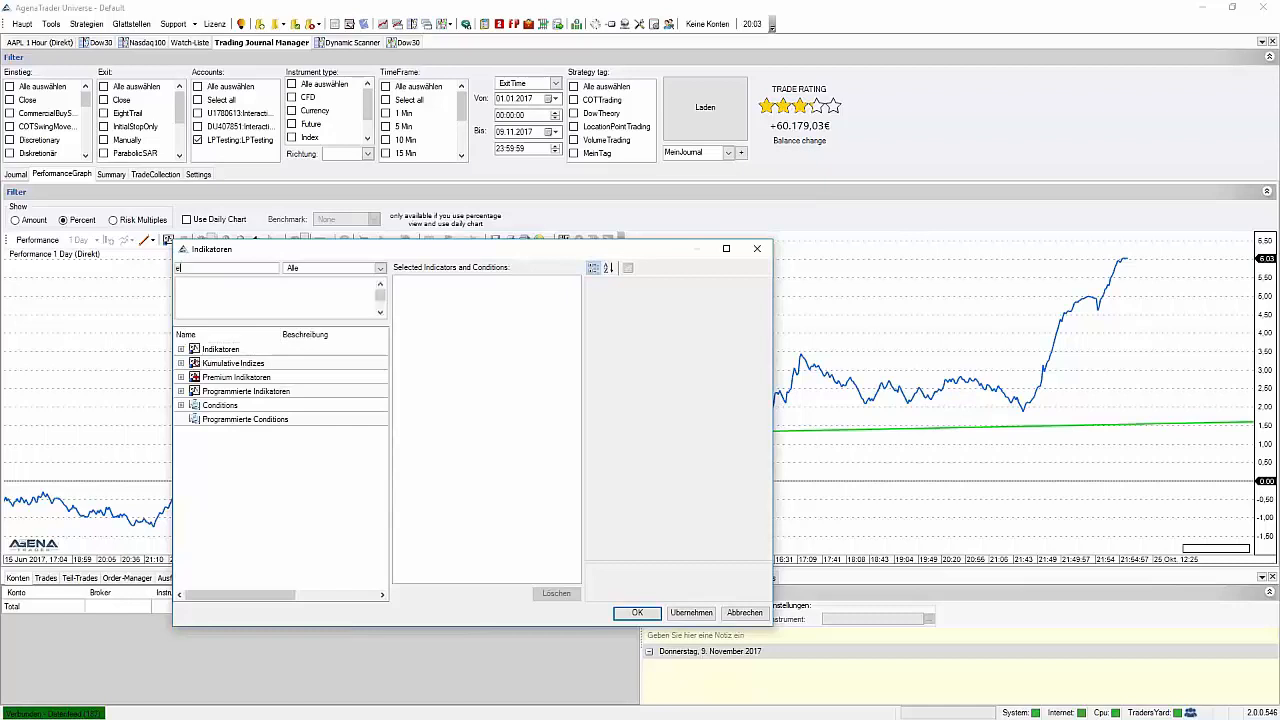
Search 'ema', add the EMA with Period 50 and apply it to the graph.
text(ema)
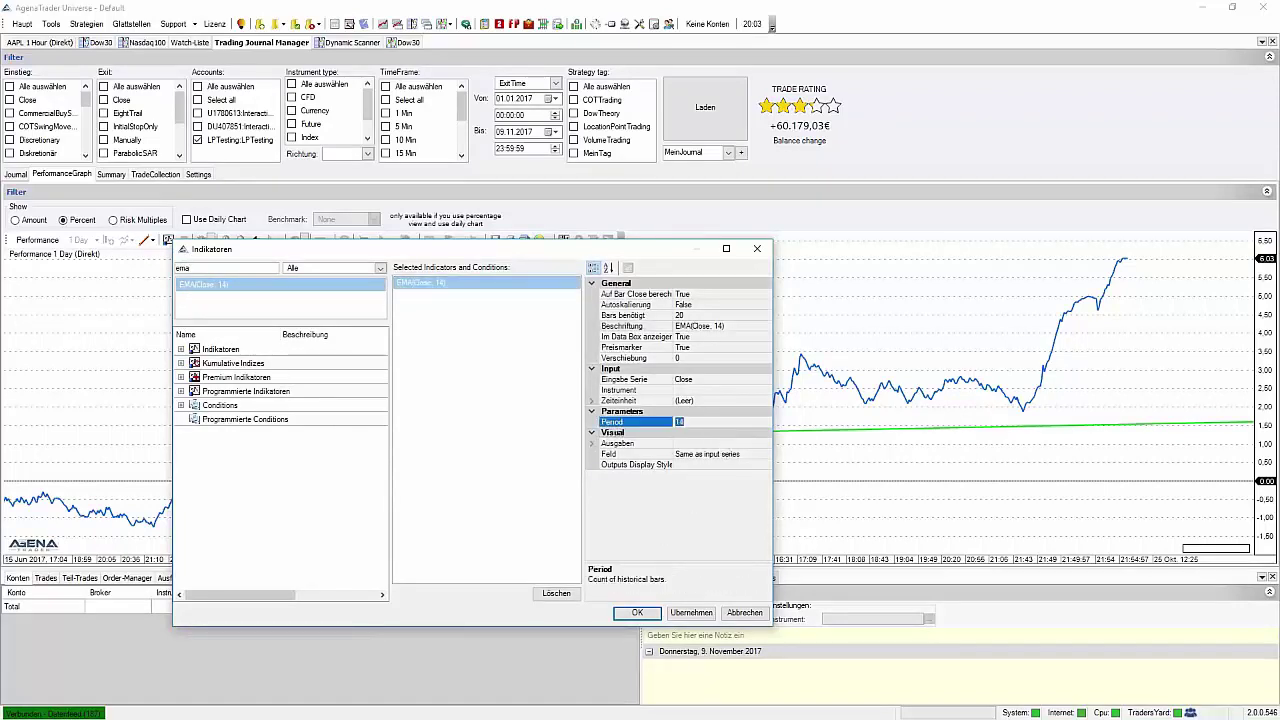
text(50)
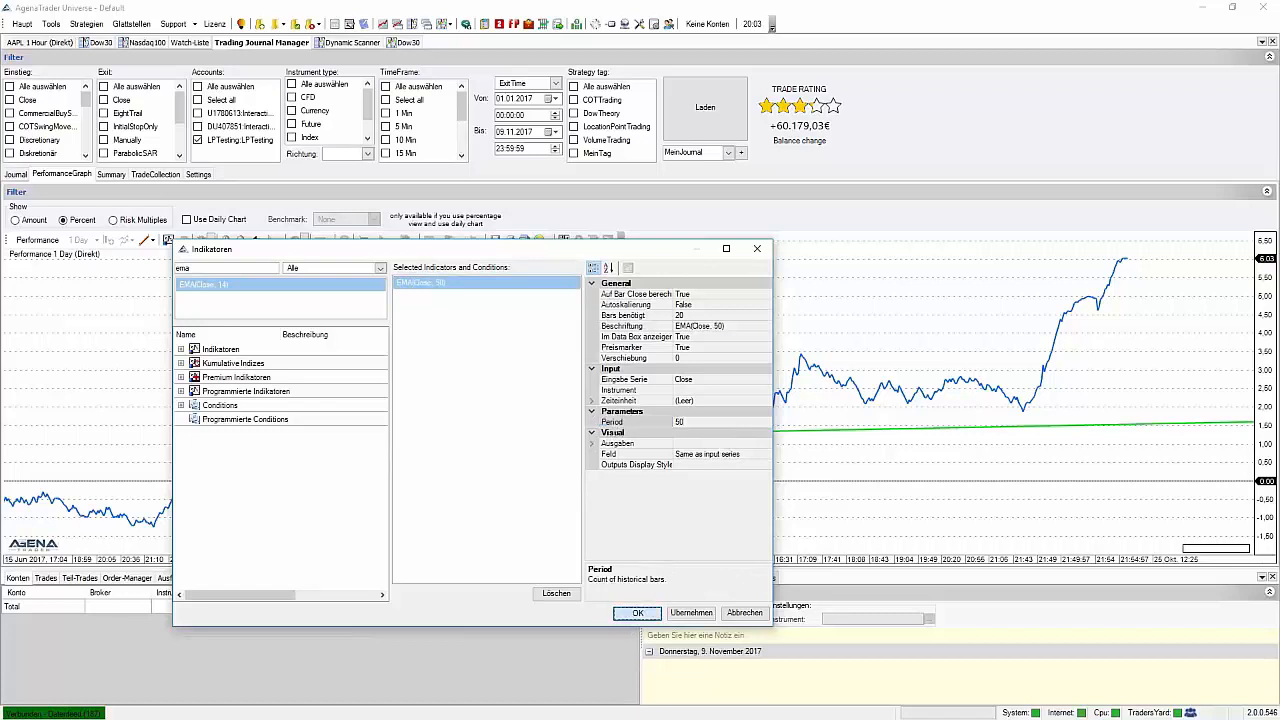
click(638, 613)
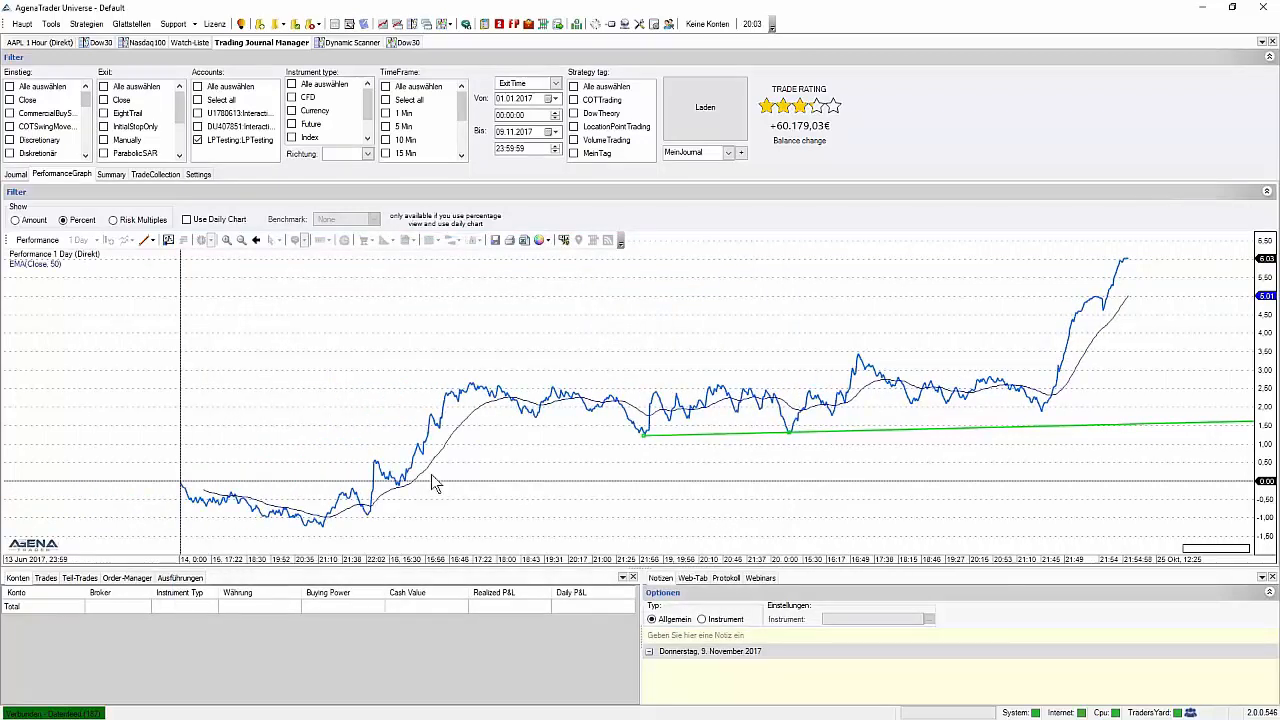
mouse_move(1040, 370)
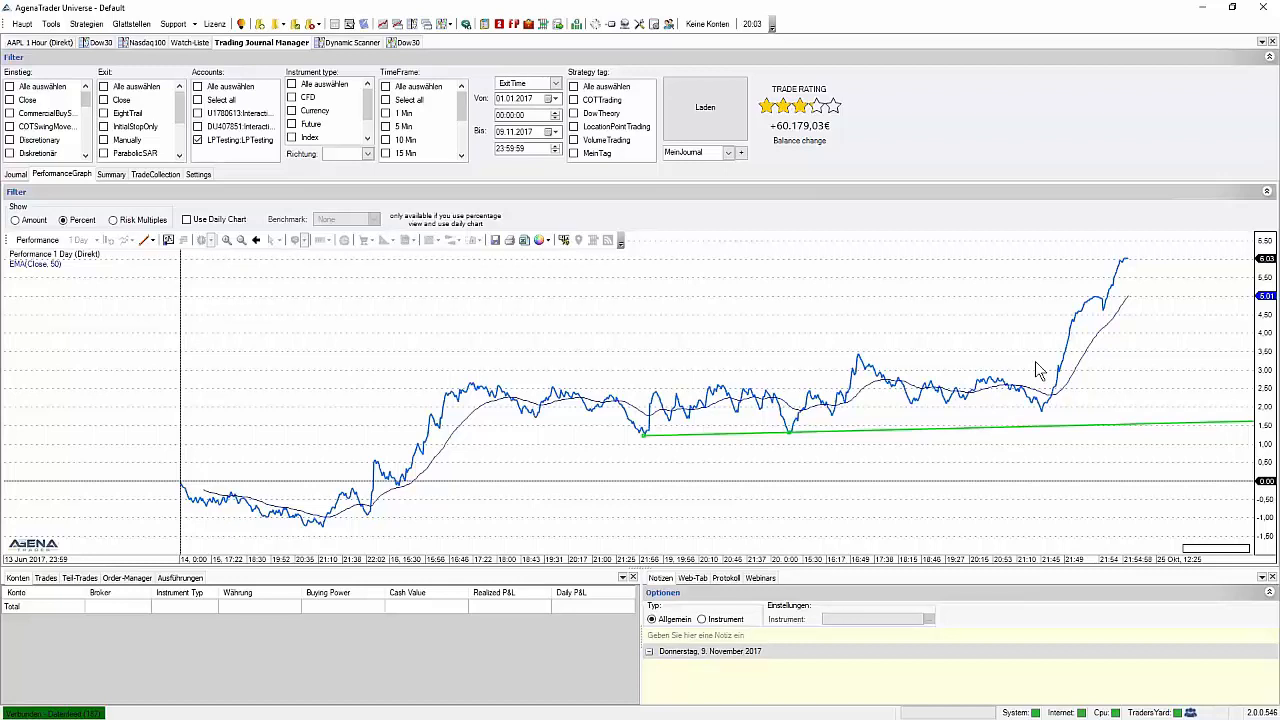
mouse_move(990, 367)
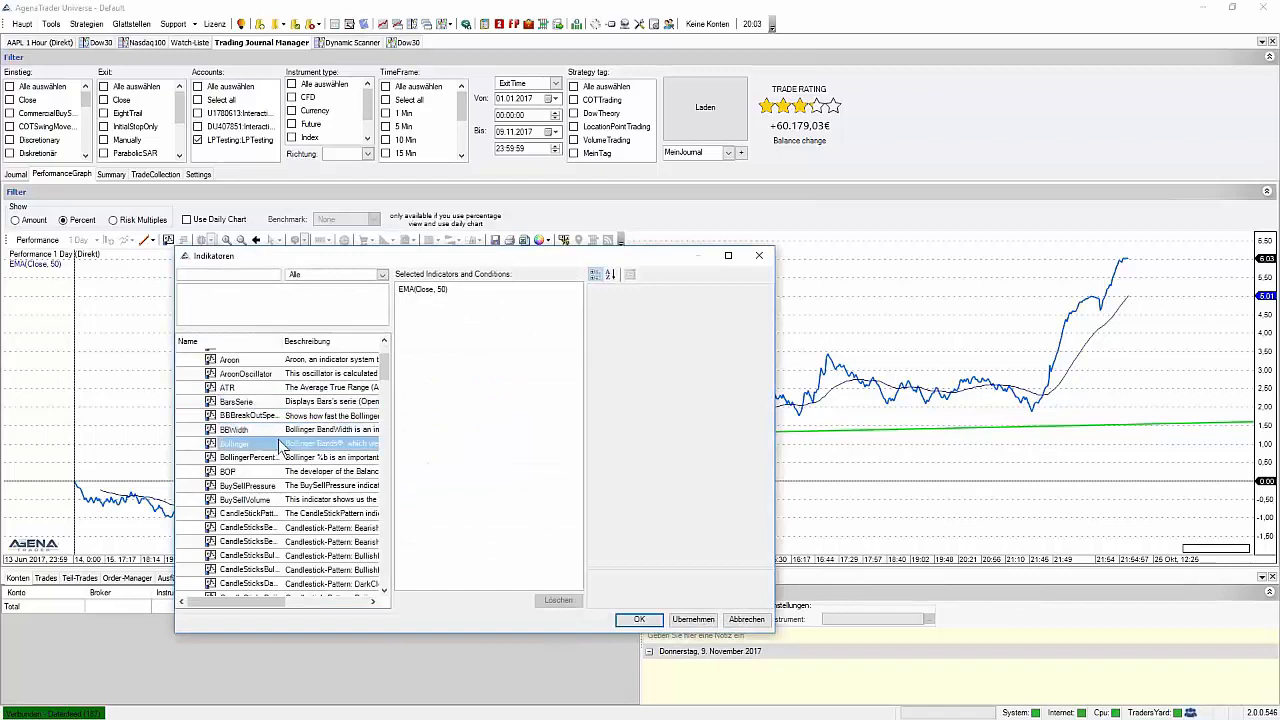
scroll(down, 3)
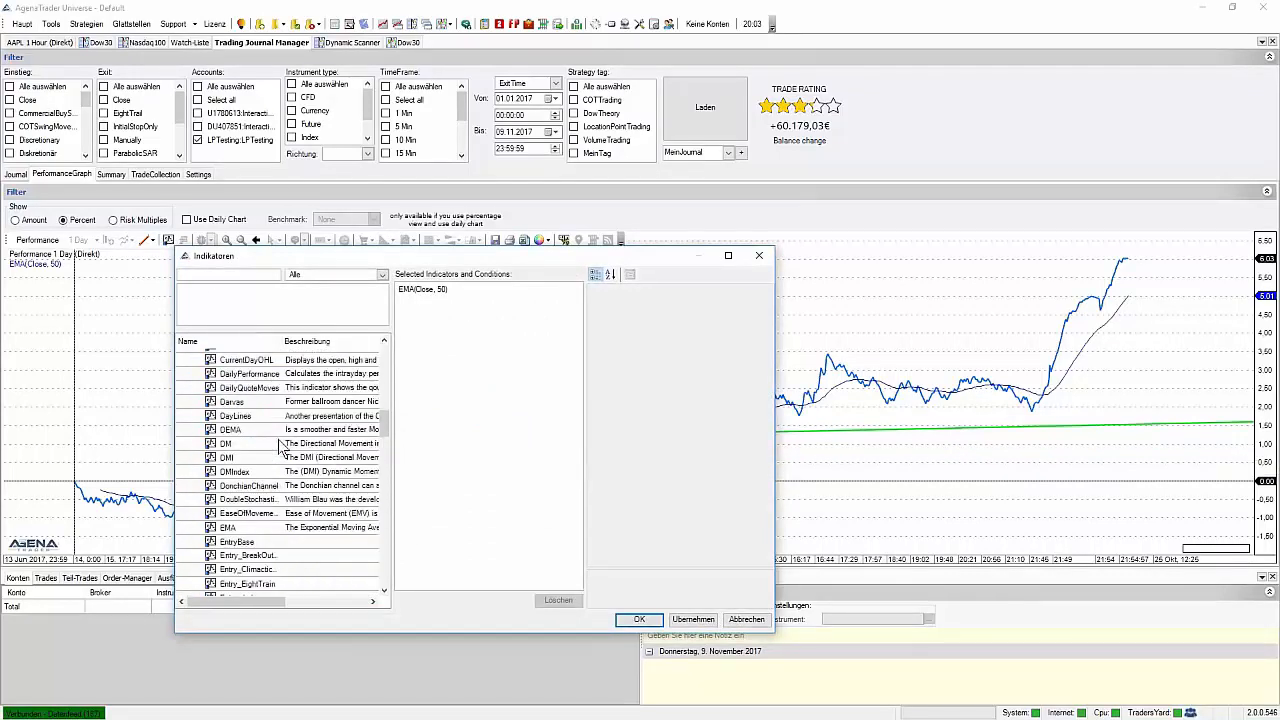
scroll(down, 3)
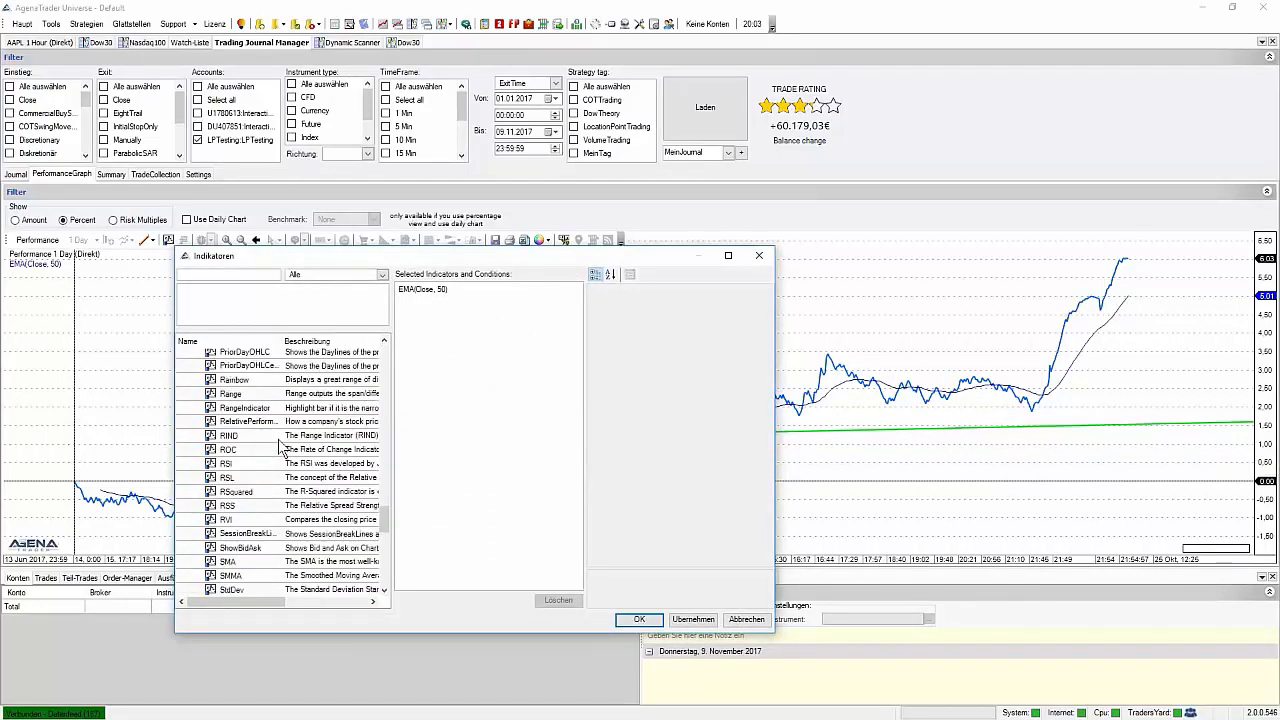
scroll(down, 3)
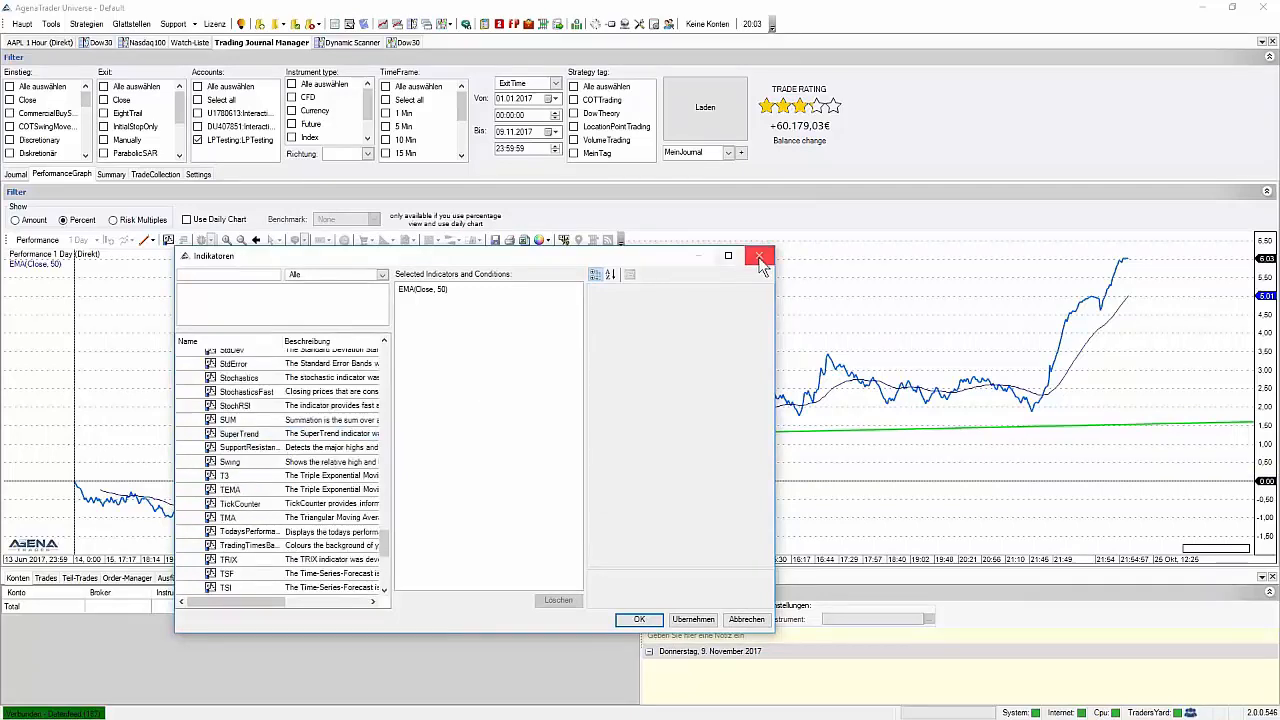
click(756, 256)
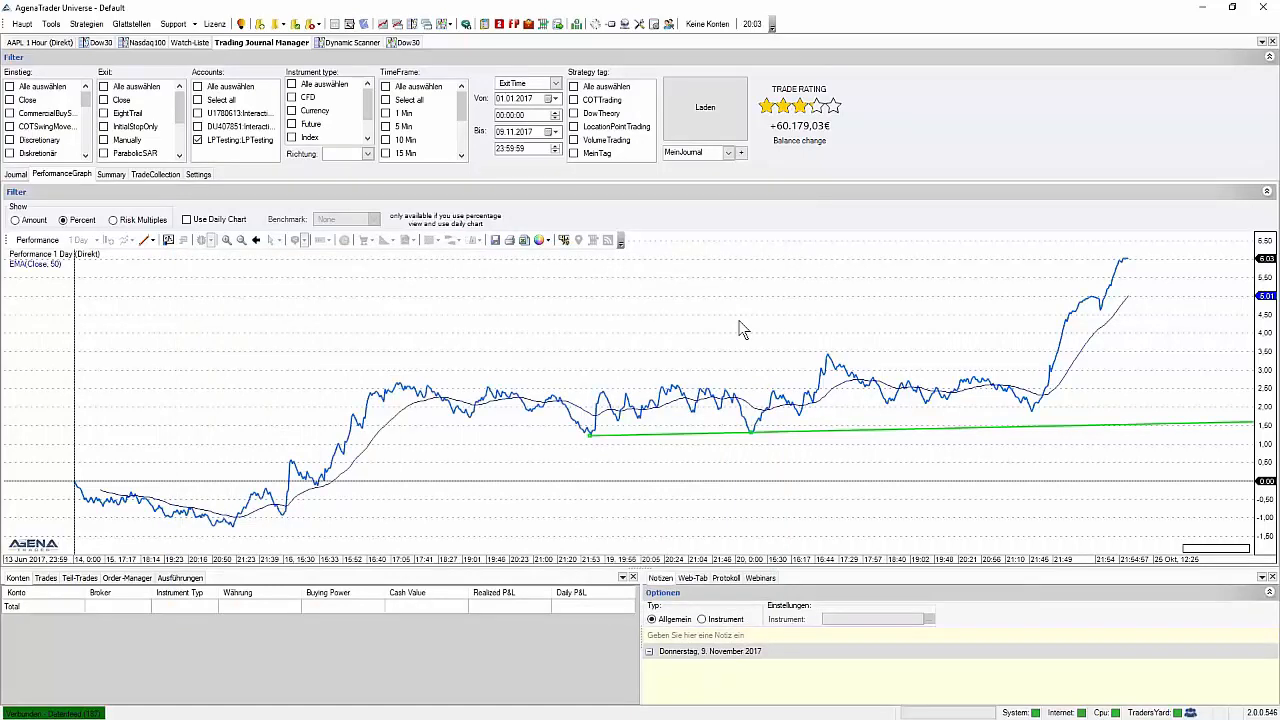
mouse_move(731, 330)
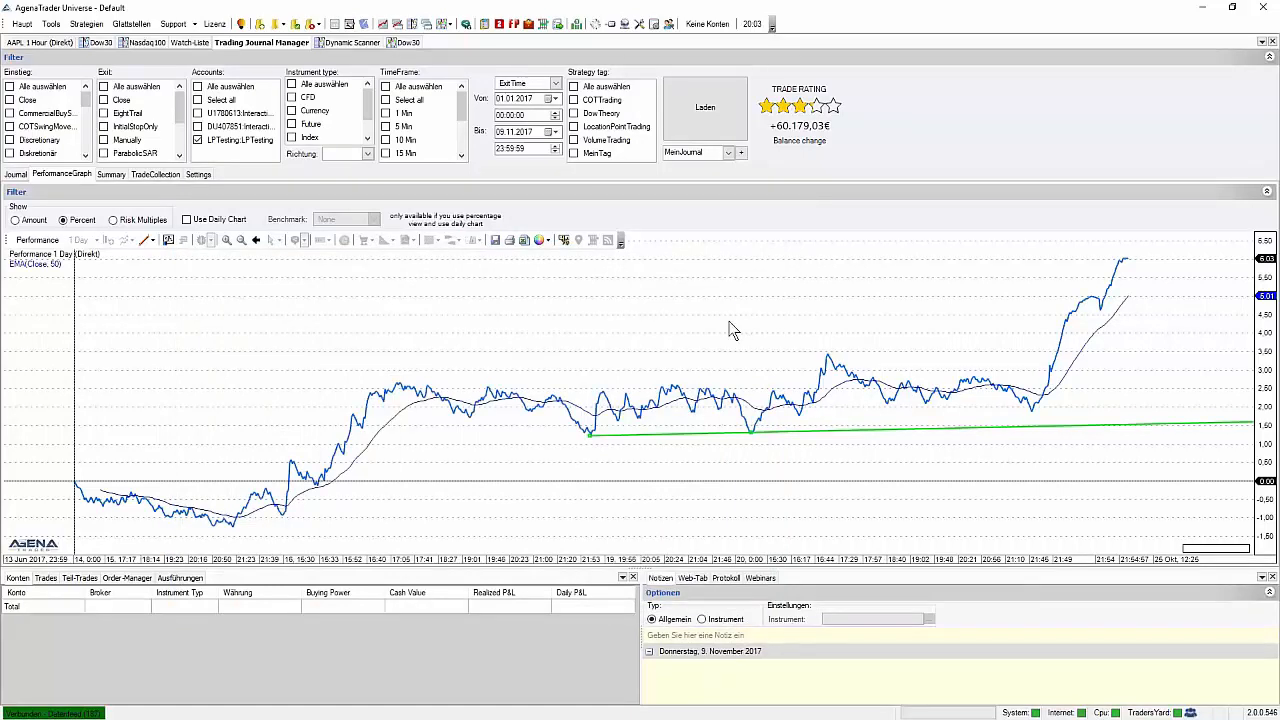
mouse_move(152, 250)
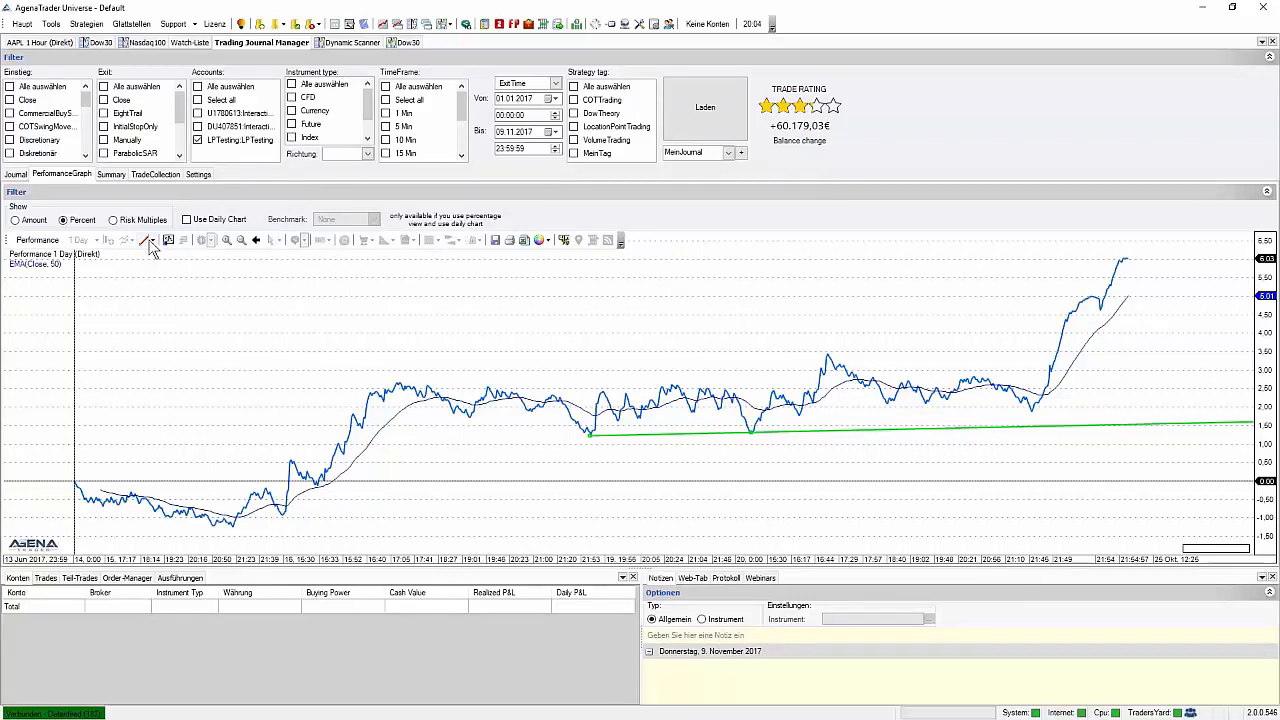
mouse_move(175, 256)
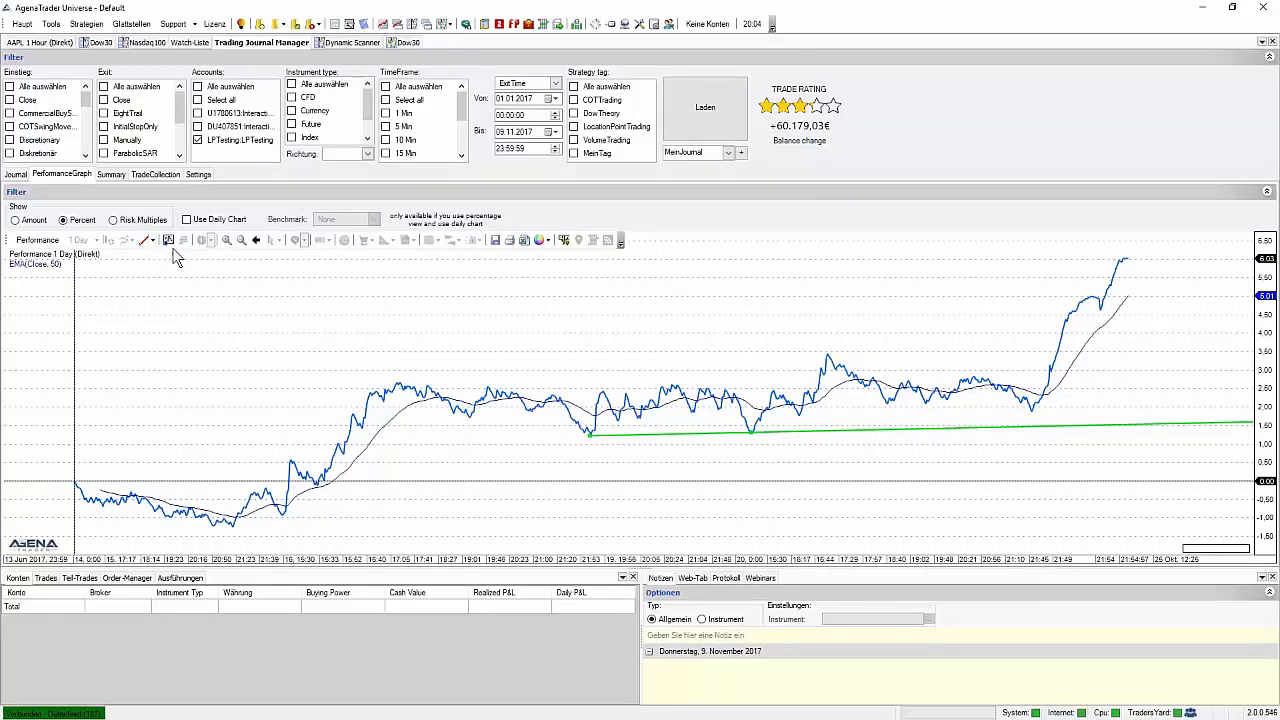
Choose Risk Multiples under Show so the graph plots R-multiples instead of percent.
click(112, 219)
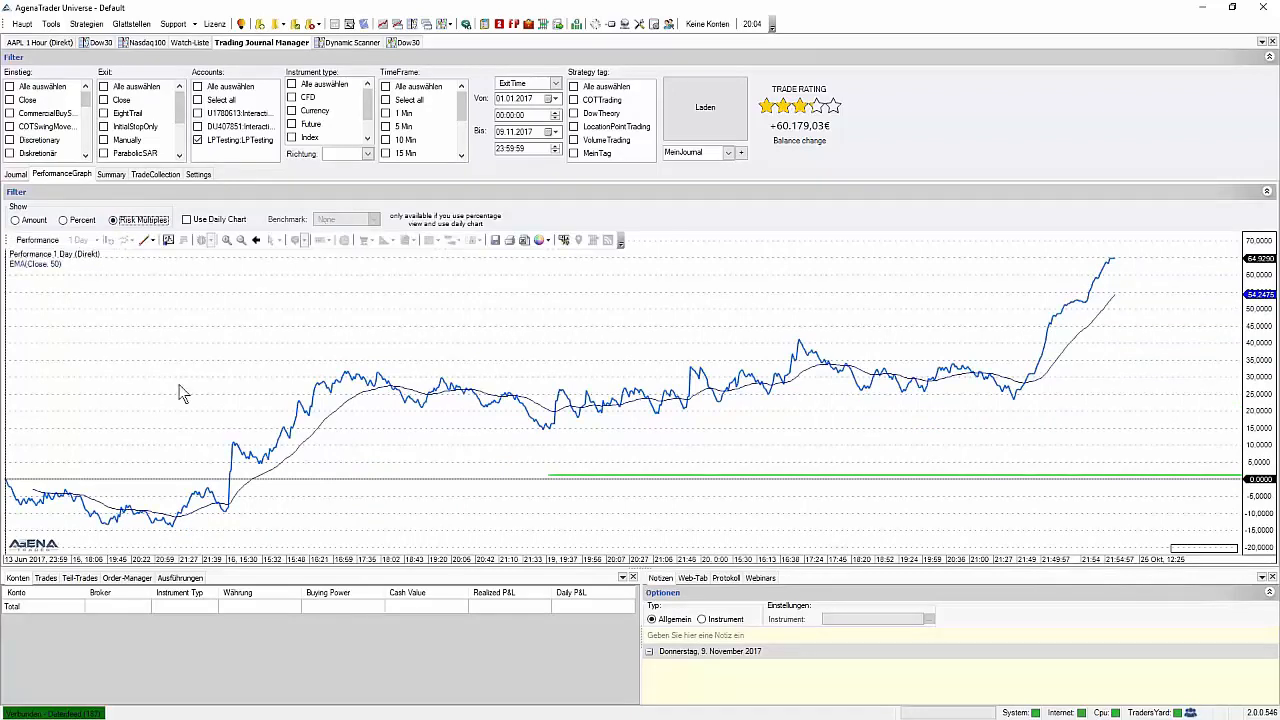
mouse_move(105, 332)
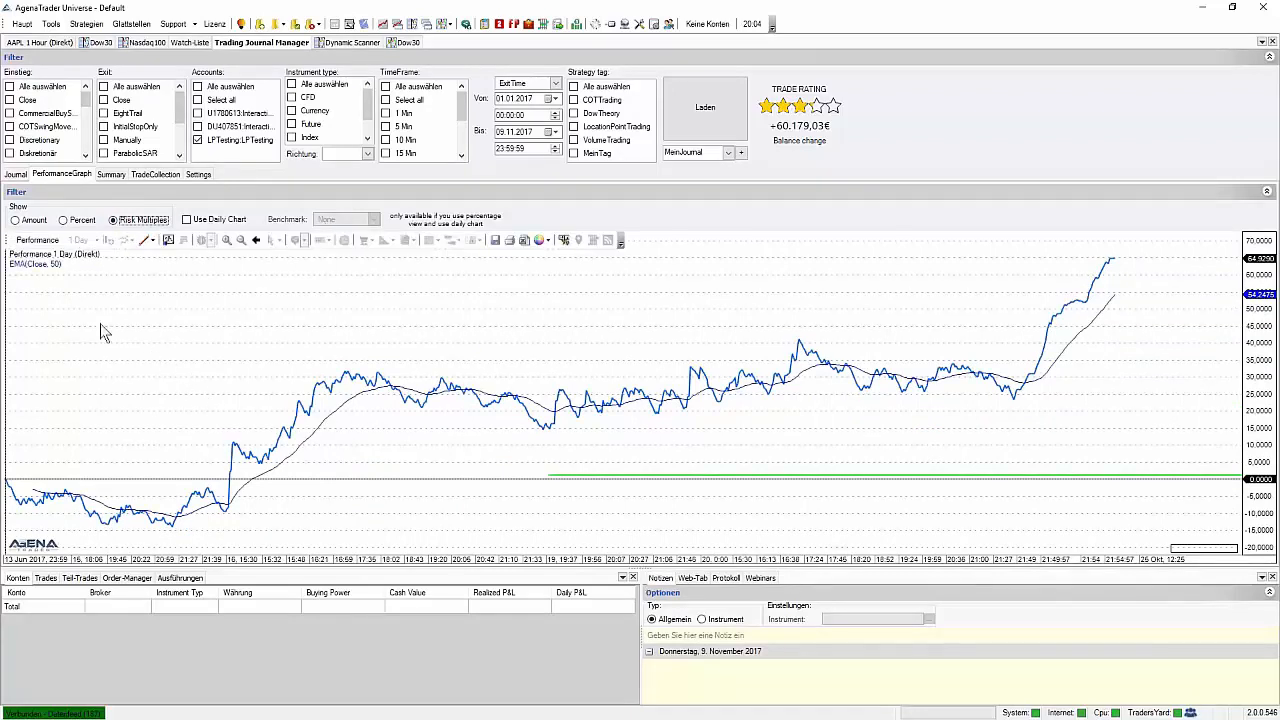
mouse_move(104, 302)
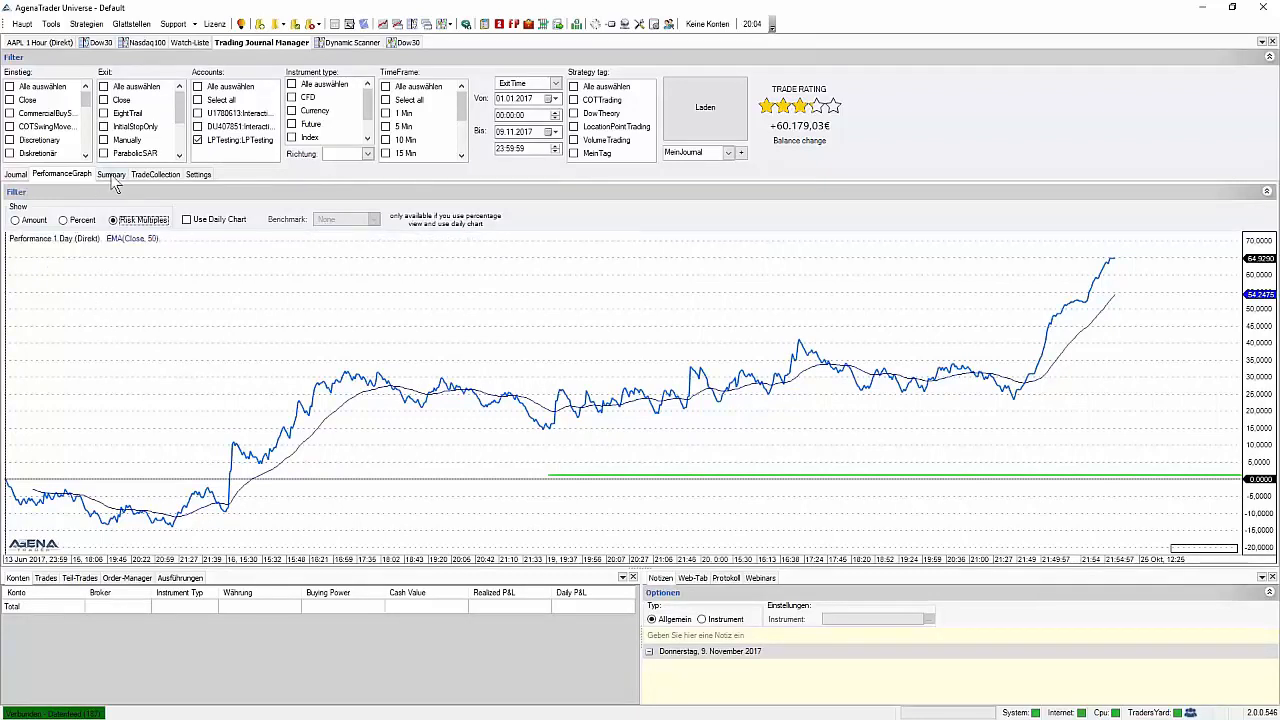
Switch to the Summary view listing Key Metrics for all, long and short trades.
click(110, 174)
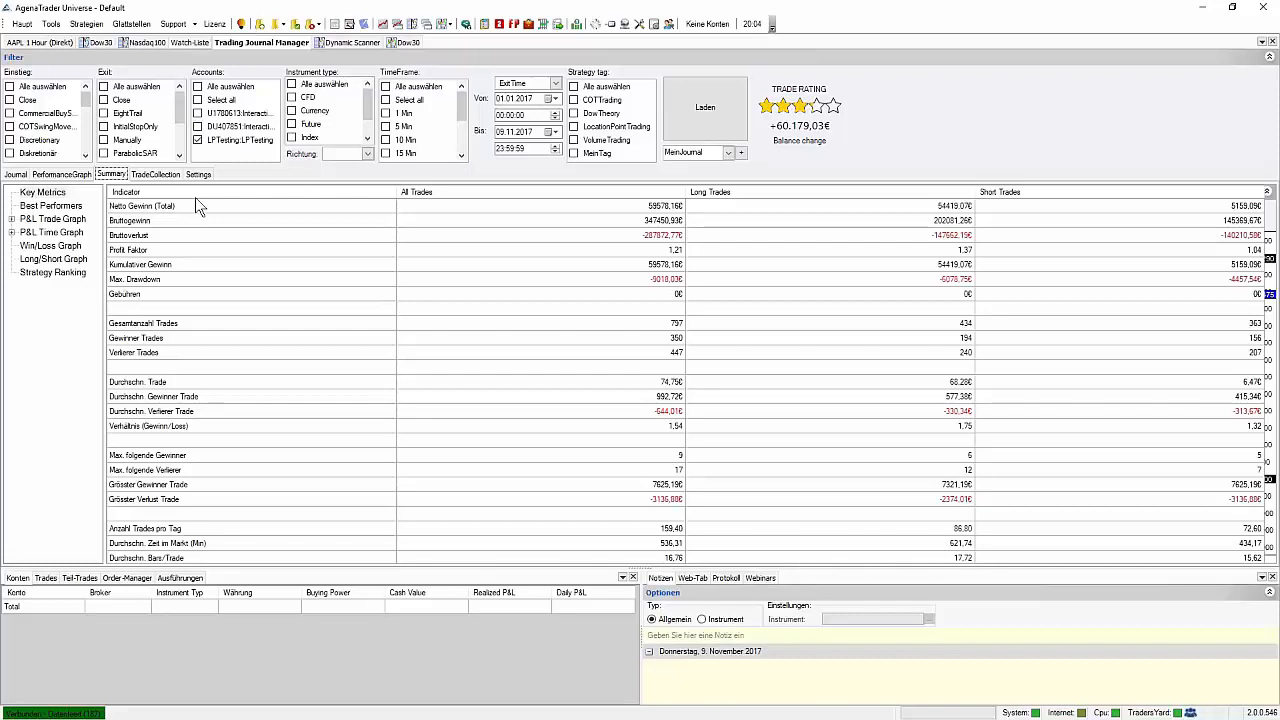
mouse_move(203, 220)
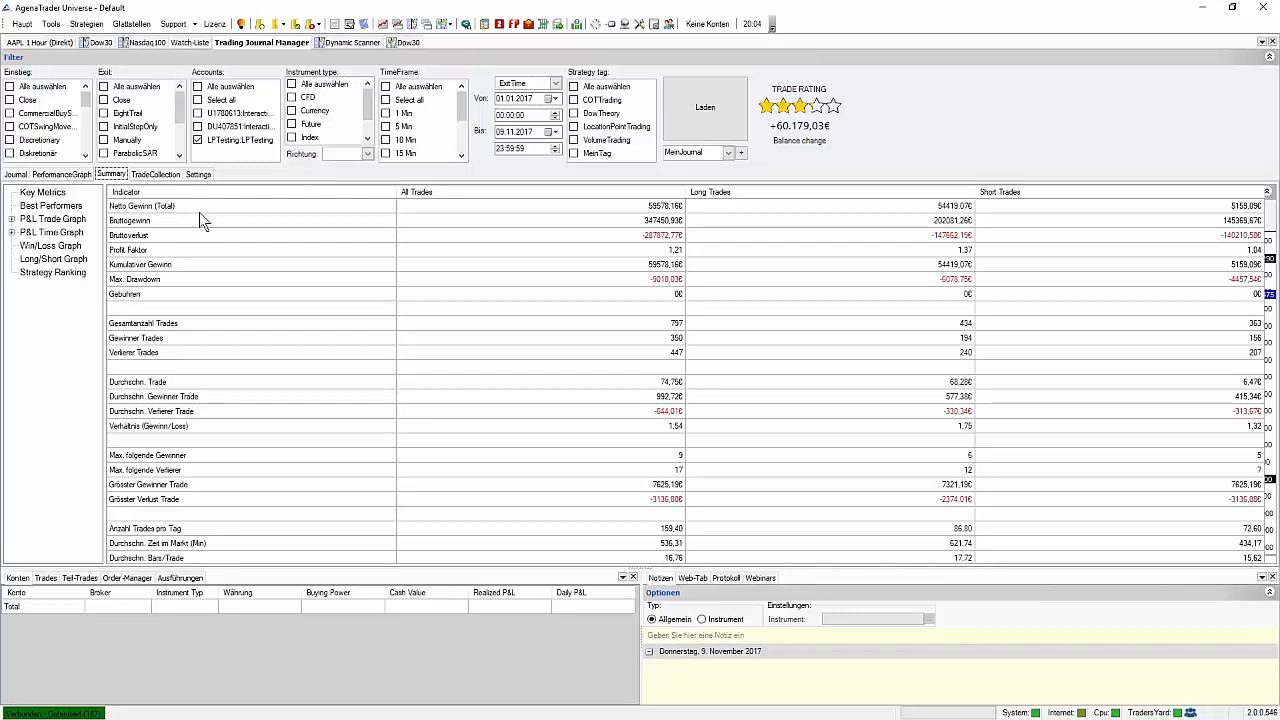
mouse_move(766, 256)
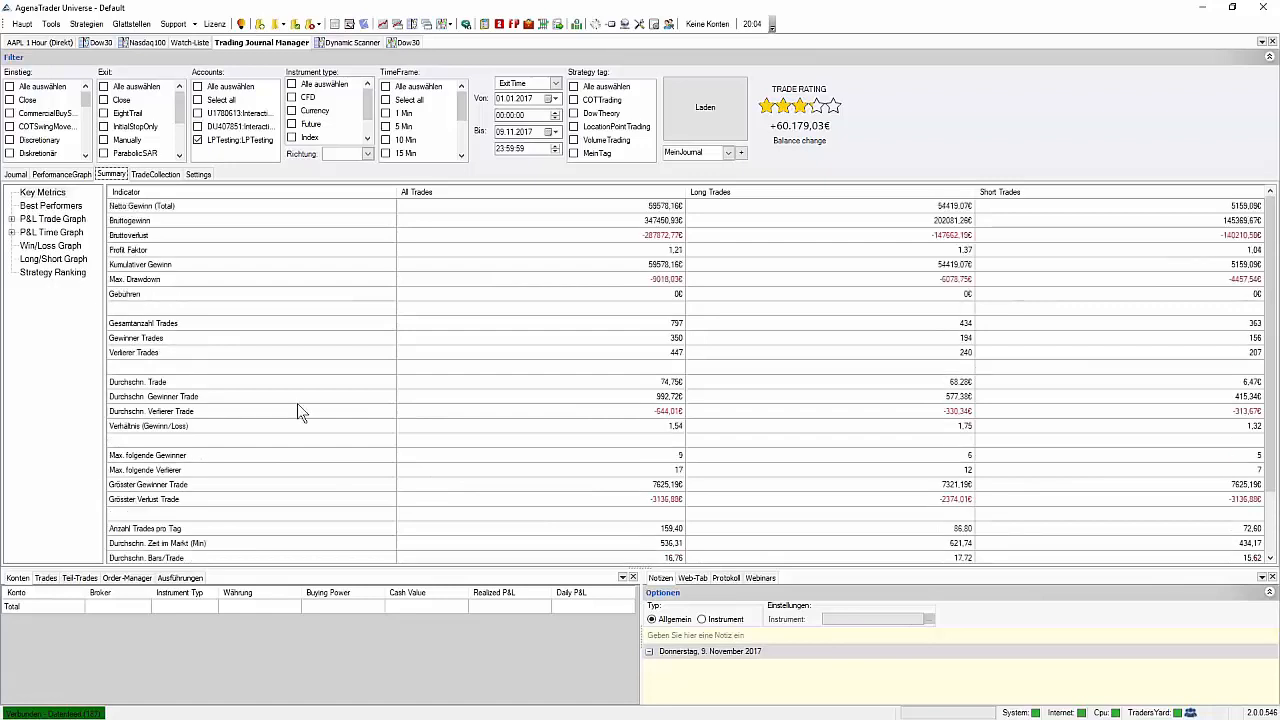
mouse_move(393, 387)
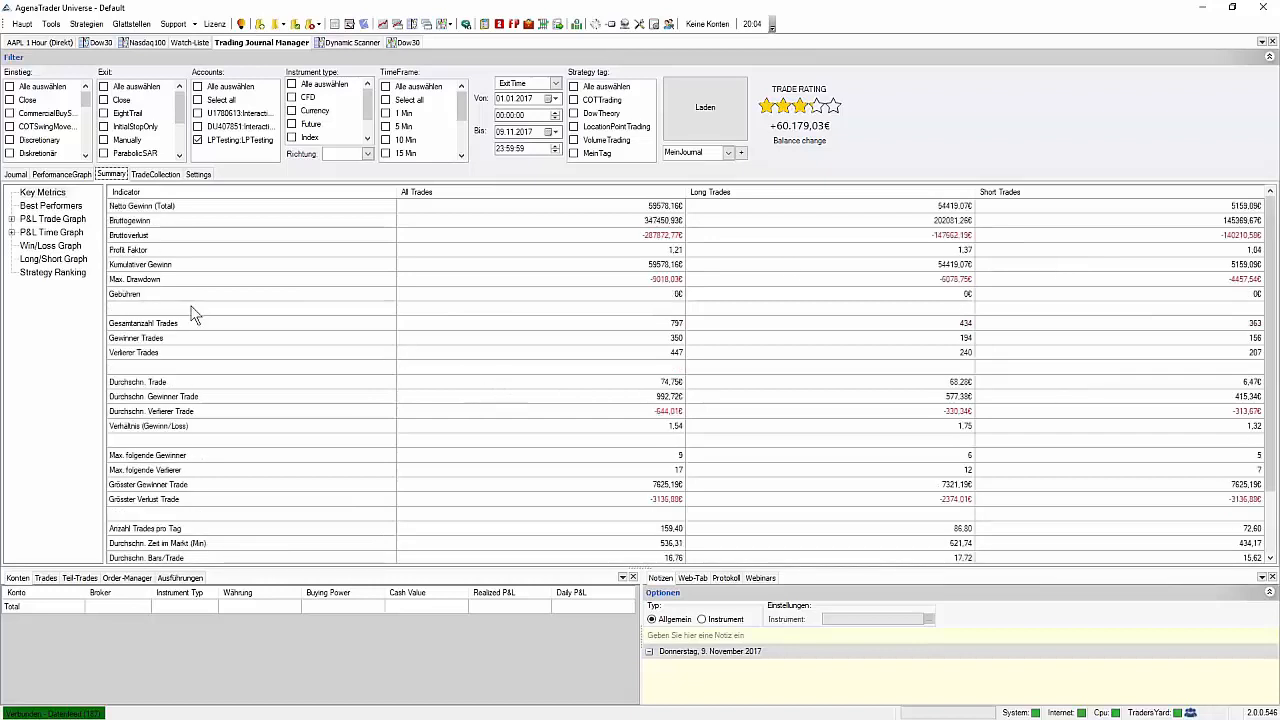
Show Best Performers' top and bottom 10 symbols and expand the P&L Trade Graph node.
click(51, 206)
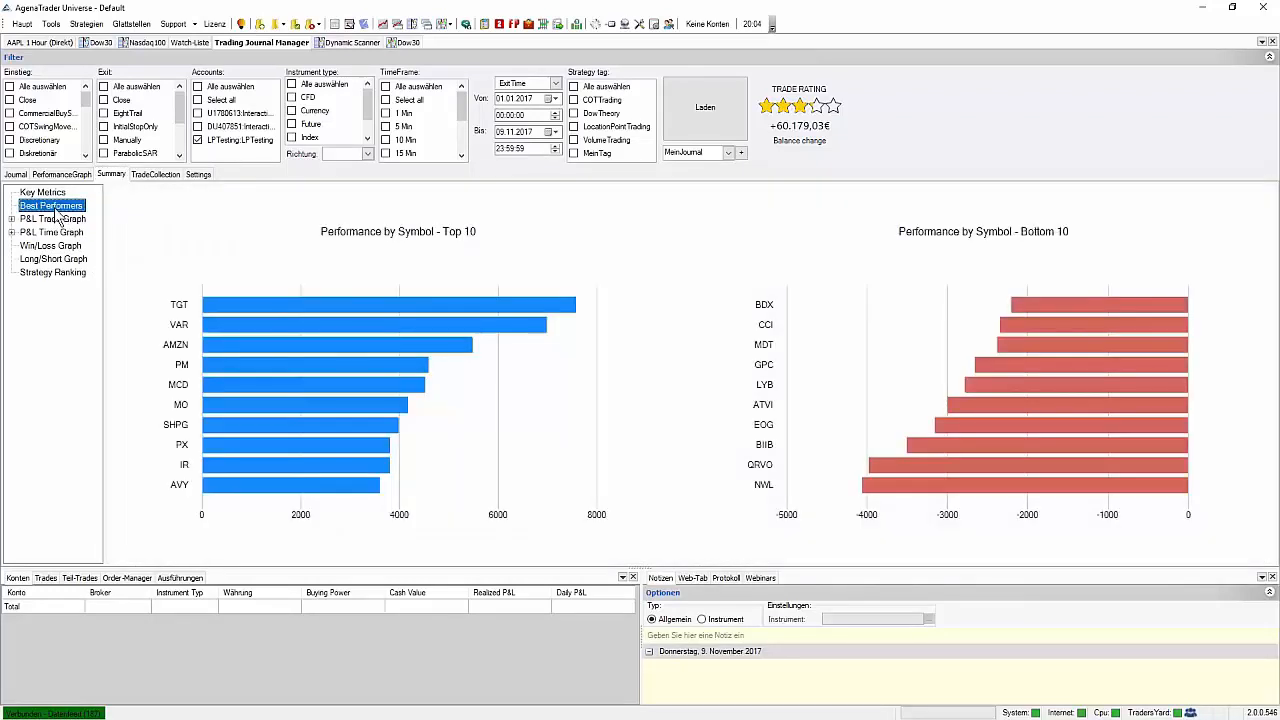
click(52, 218)
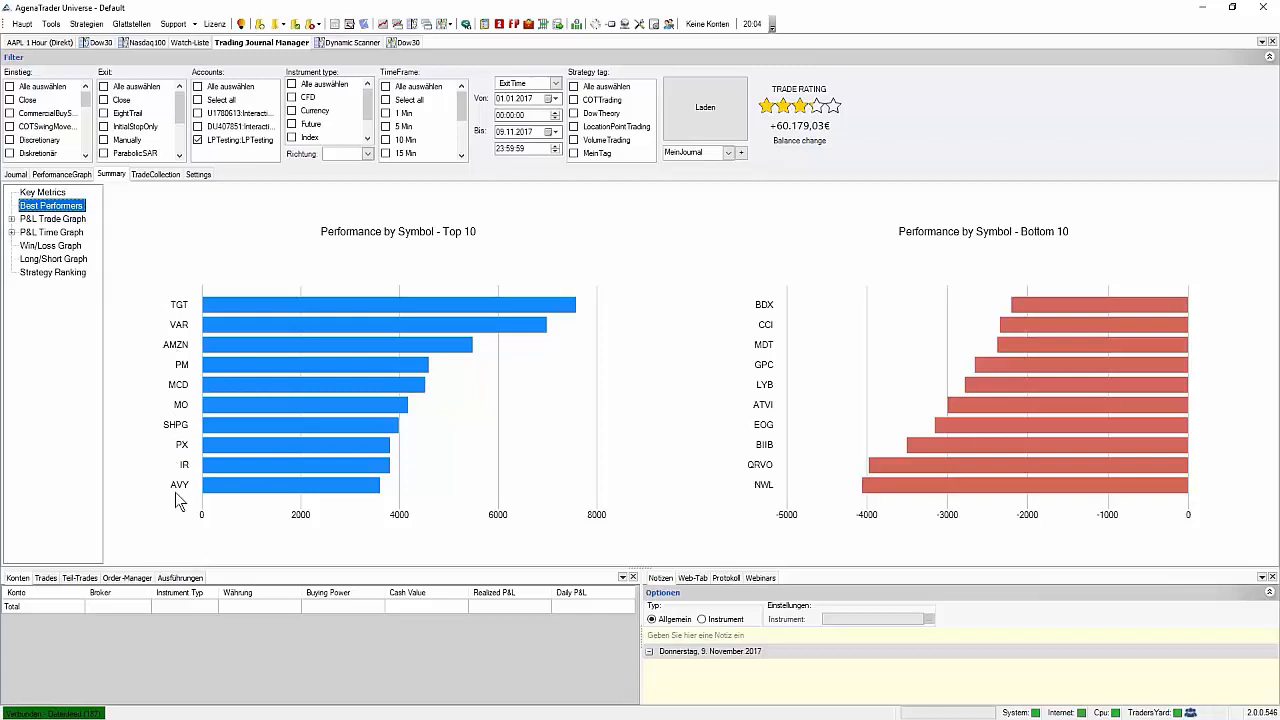
mouse_move(400, 337)
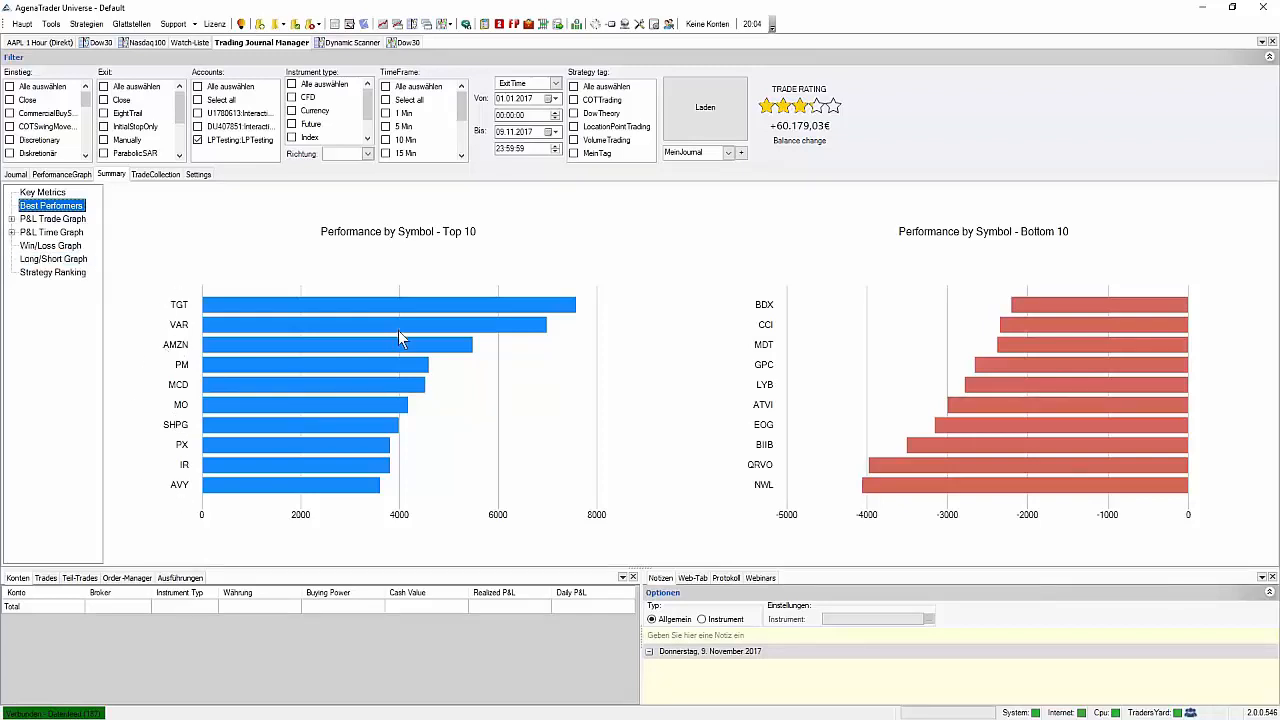
click(14, 218)
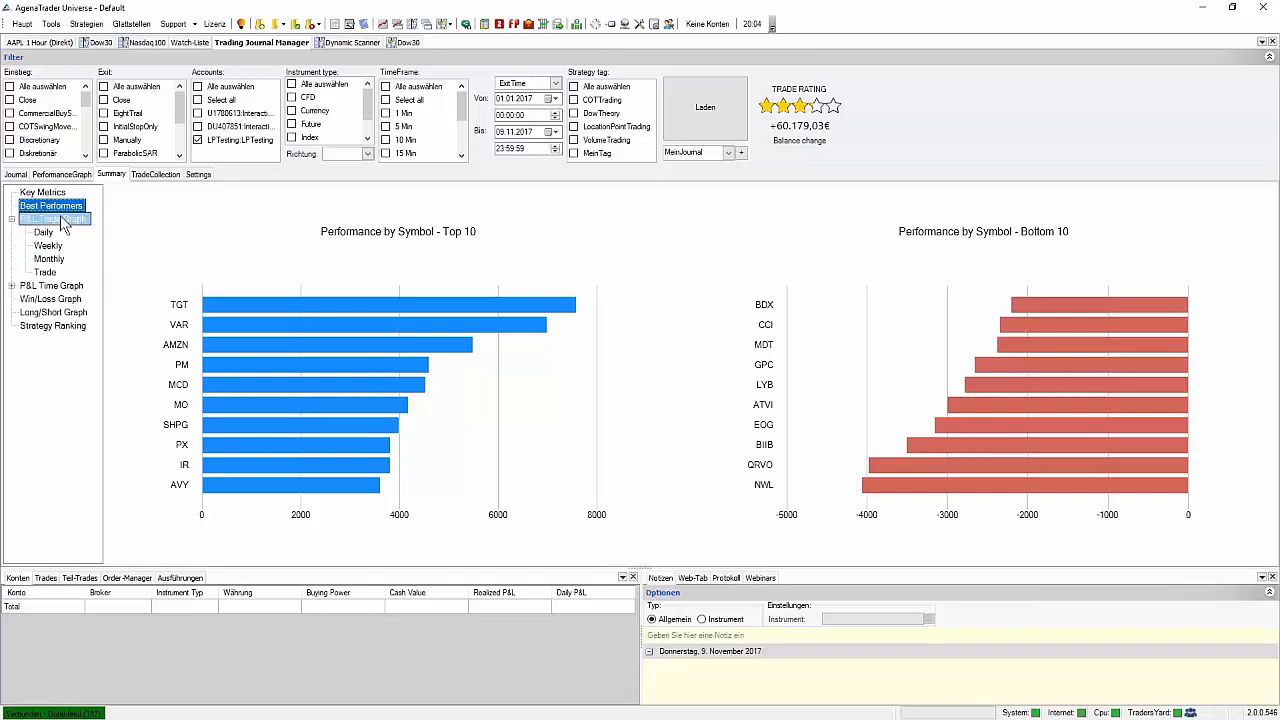
Step the P&L trade graph through daily, weekly, monthly and per-trade views, then pick P&L Time Graph.
click(55, 218)
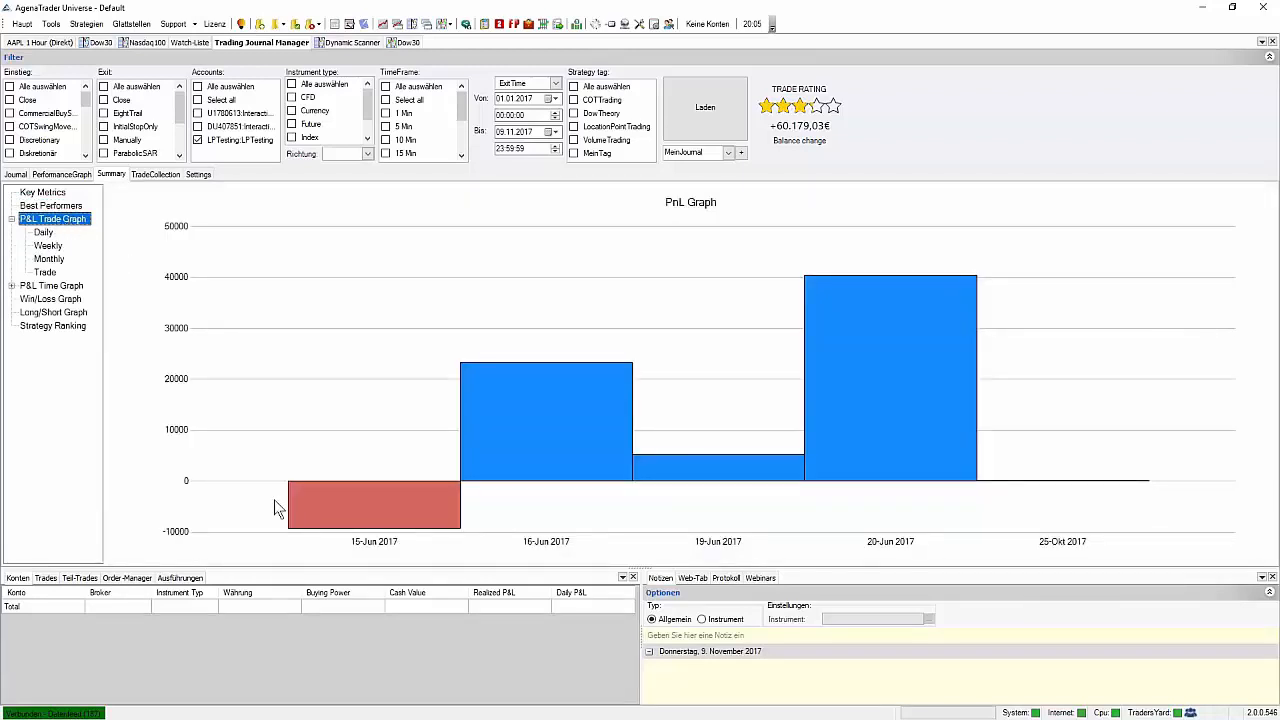
mouse_move(311, 541)
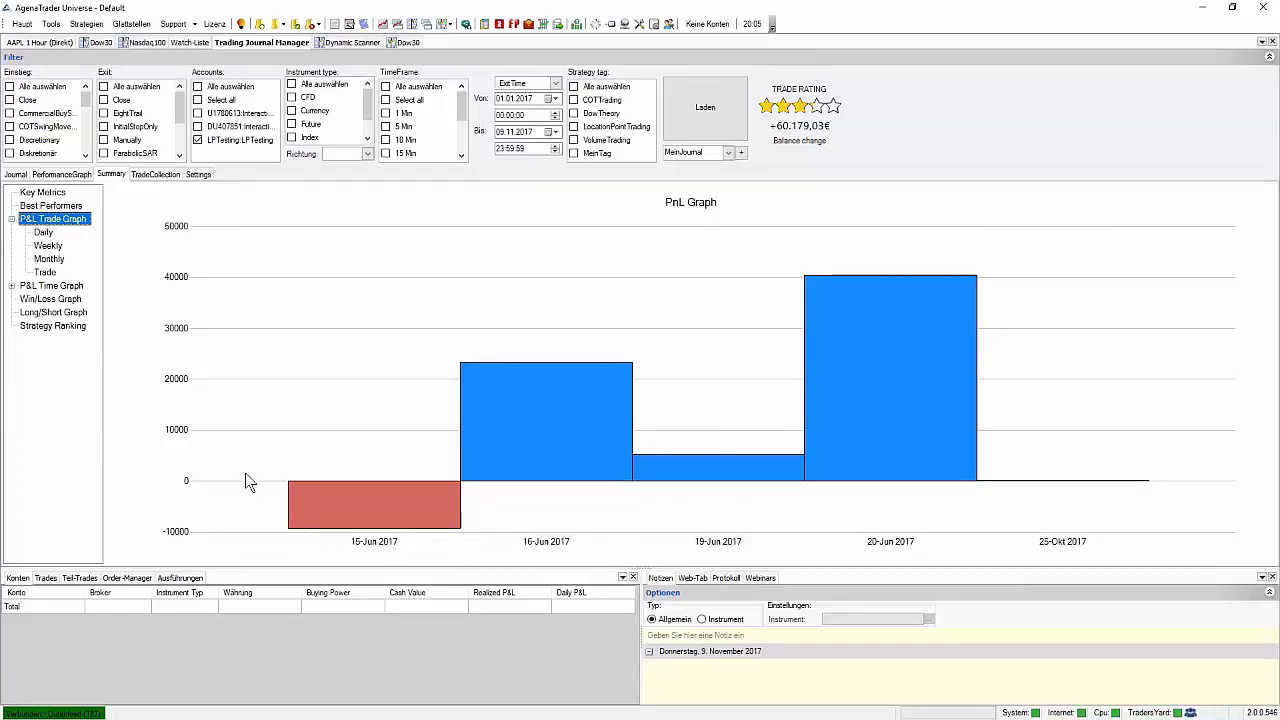
mouse_move(378, 522)
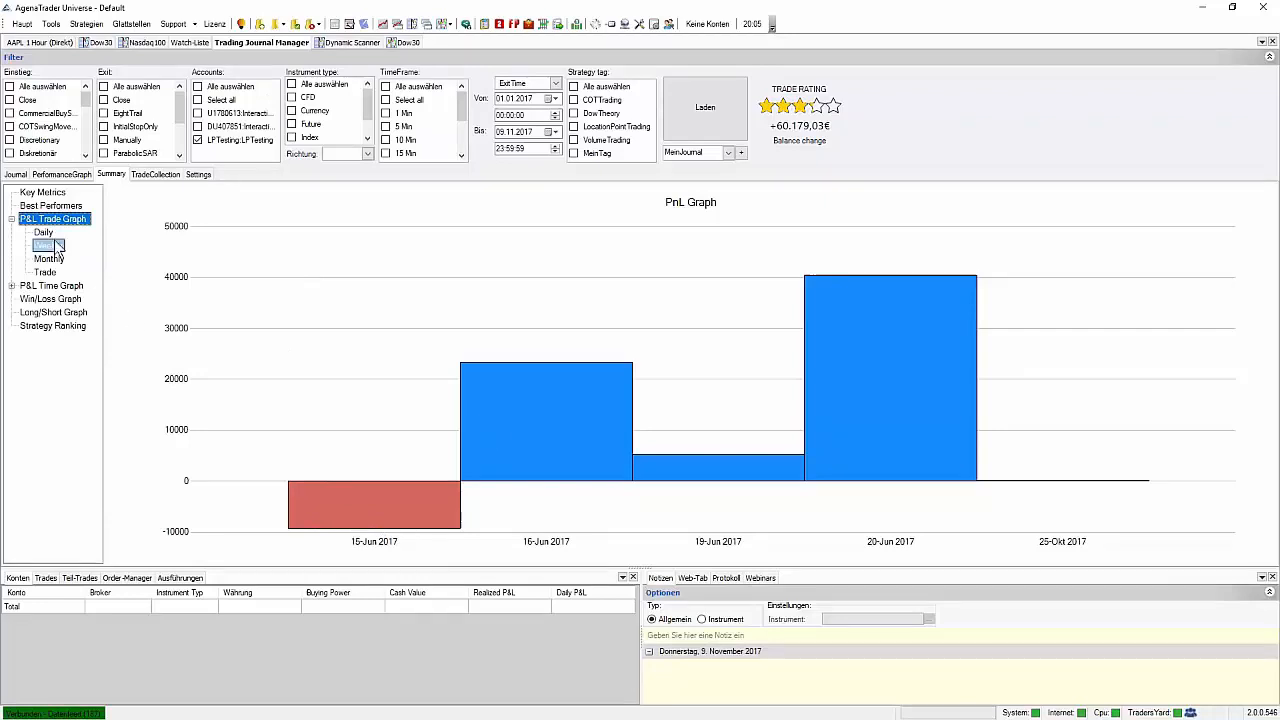
click(43, 233)
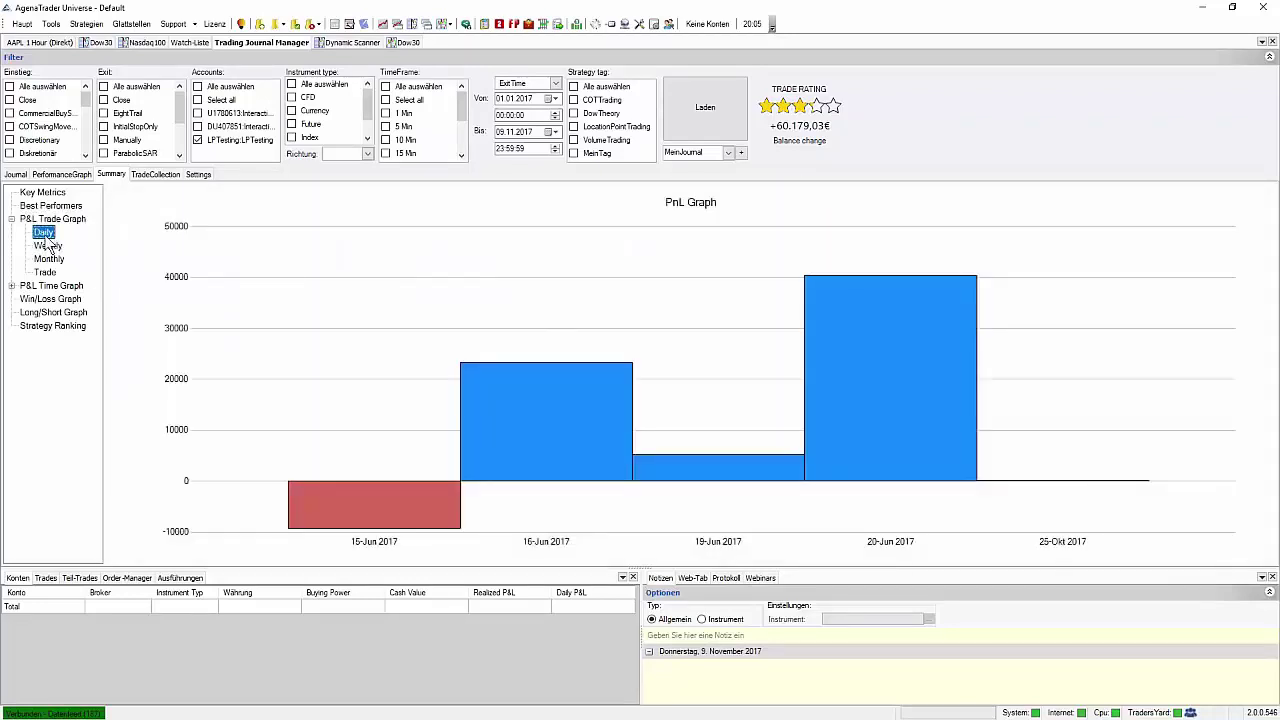
click(46, 245)
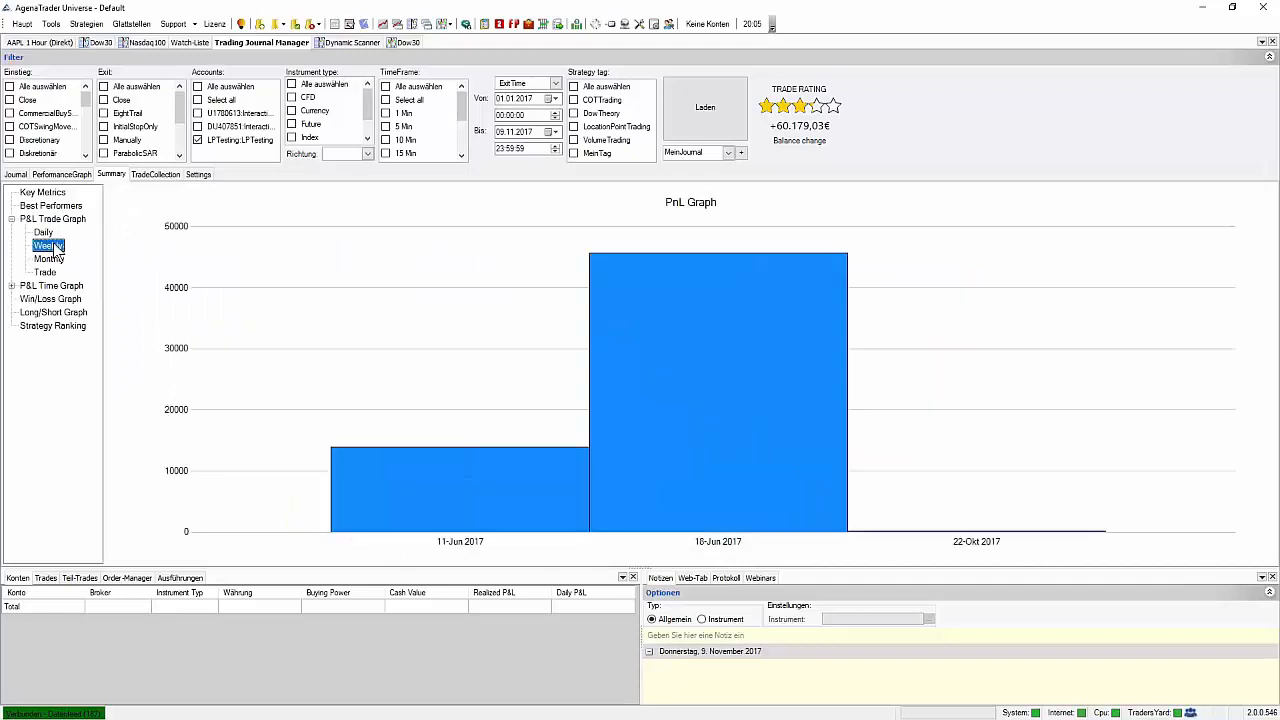
click(52, 258)
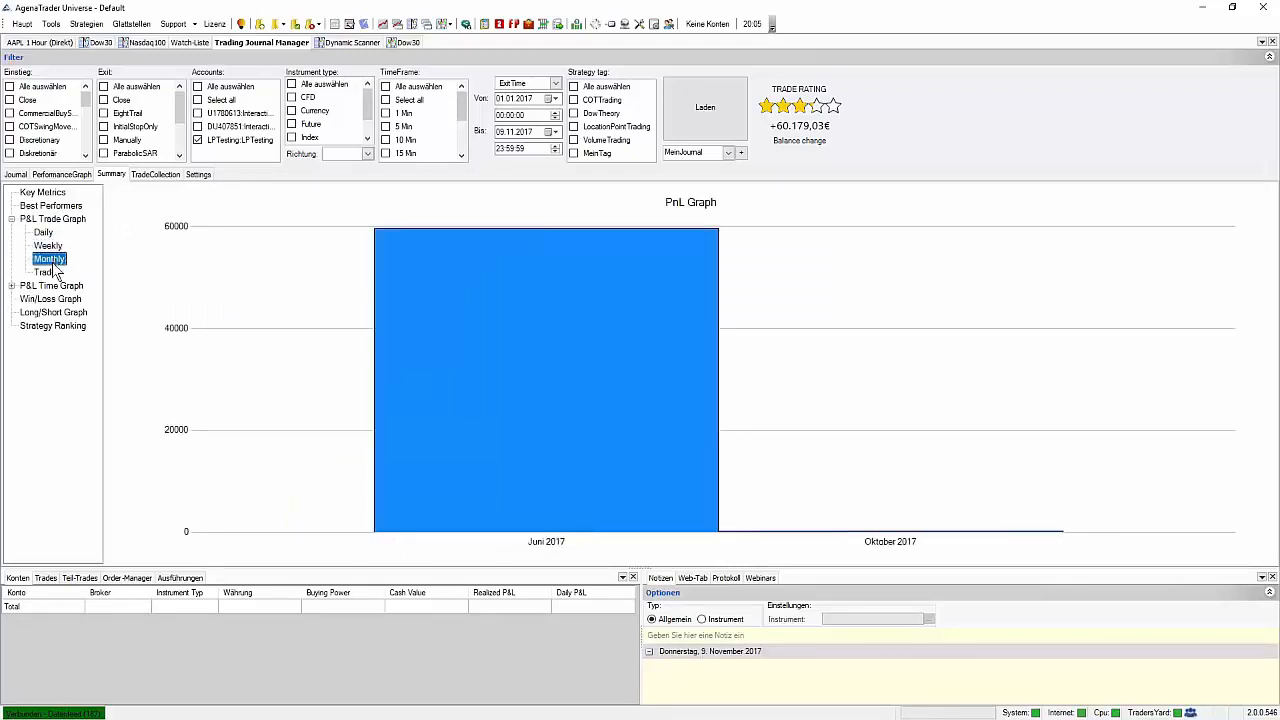
click(45, 272)
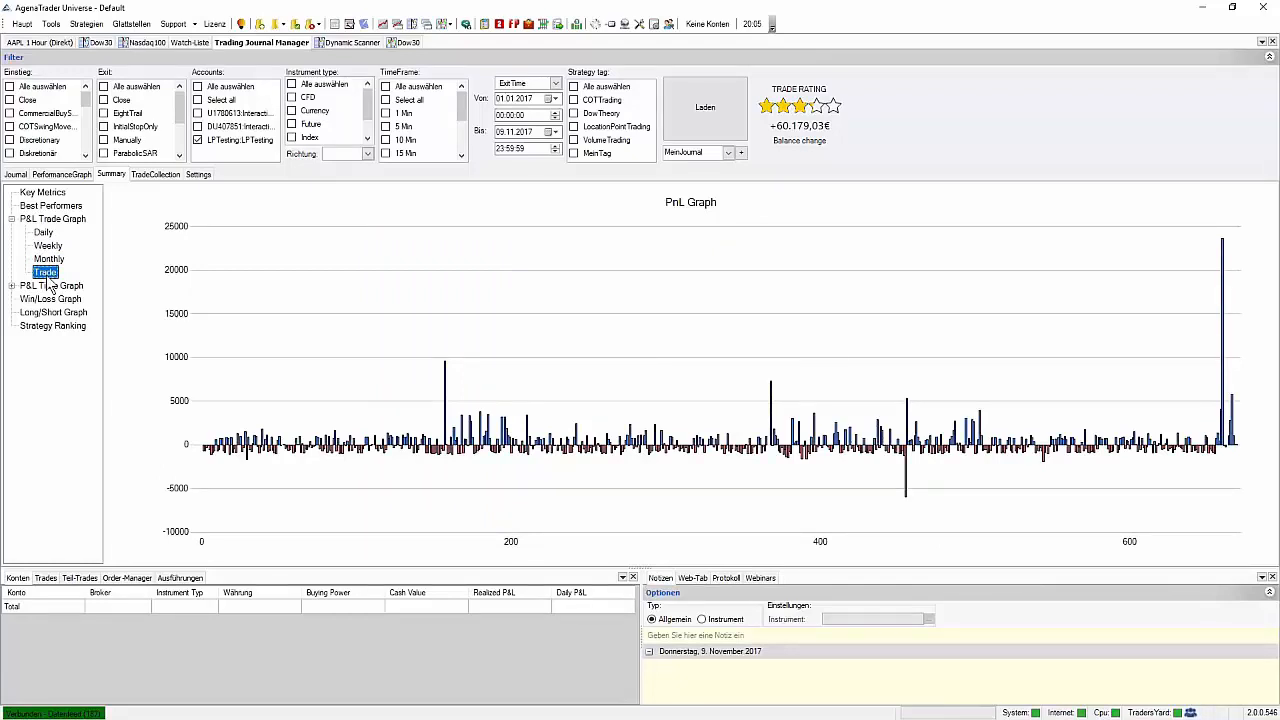
click(45, 299)
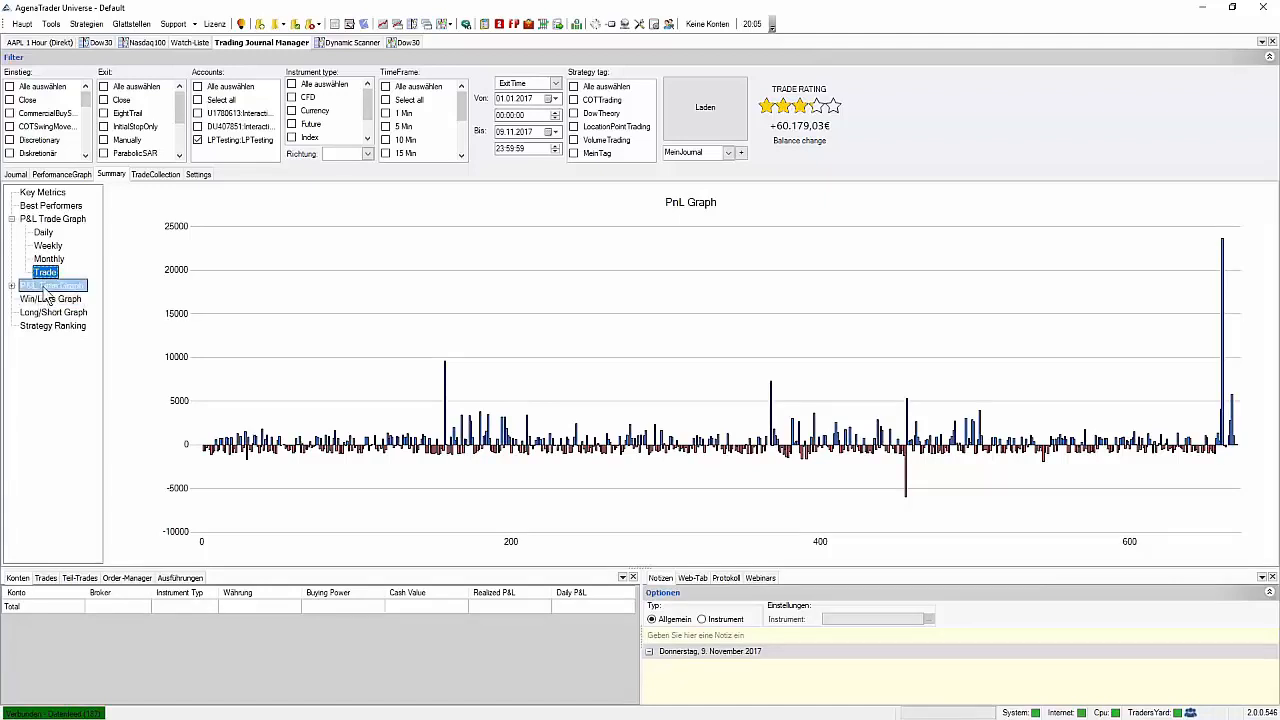
Expand P&L Time Graph, view weekday and time-of-day breakdowns, settling on weekday.
click(12, 285)
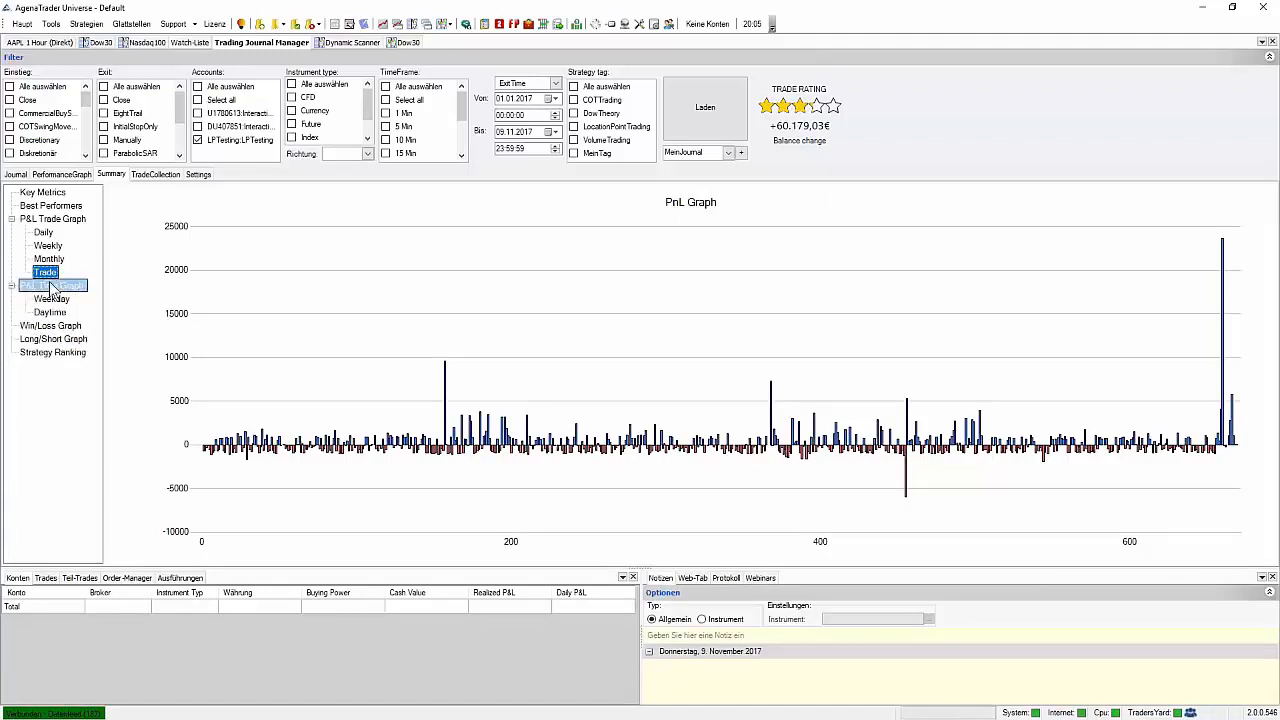
click(52, 285)
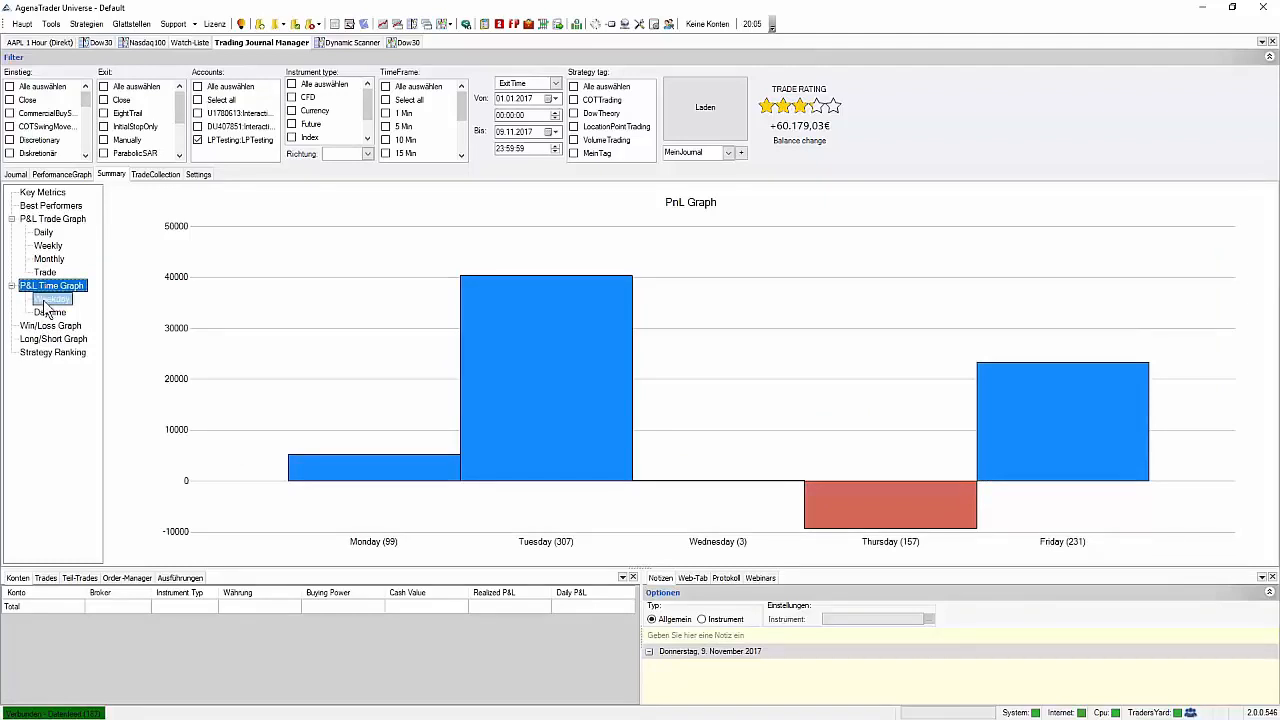
click(50, 311)
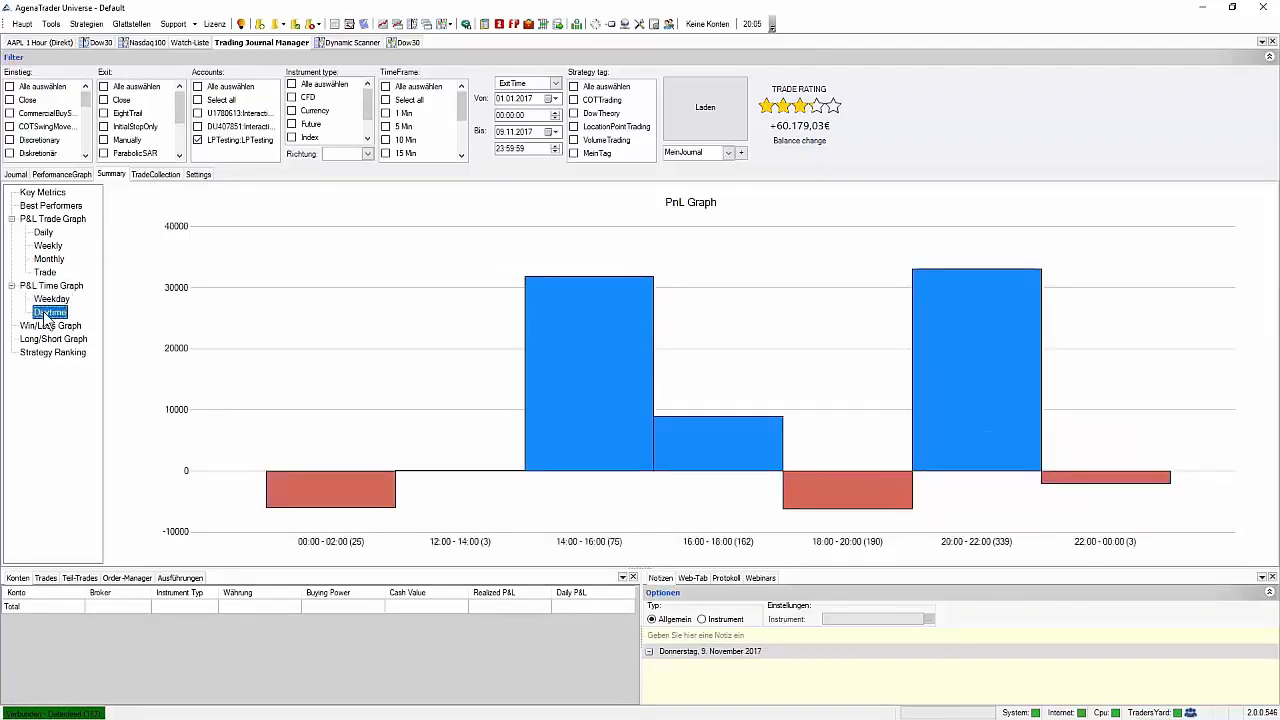
click(48, 299)
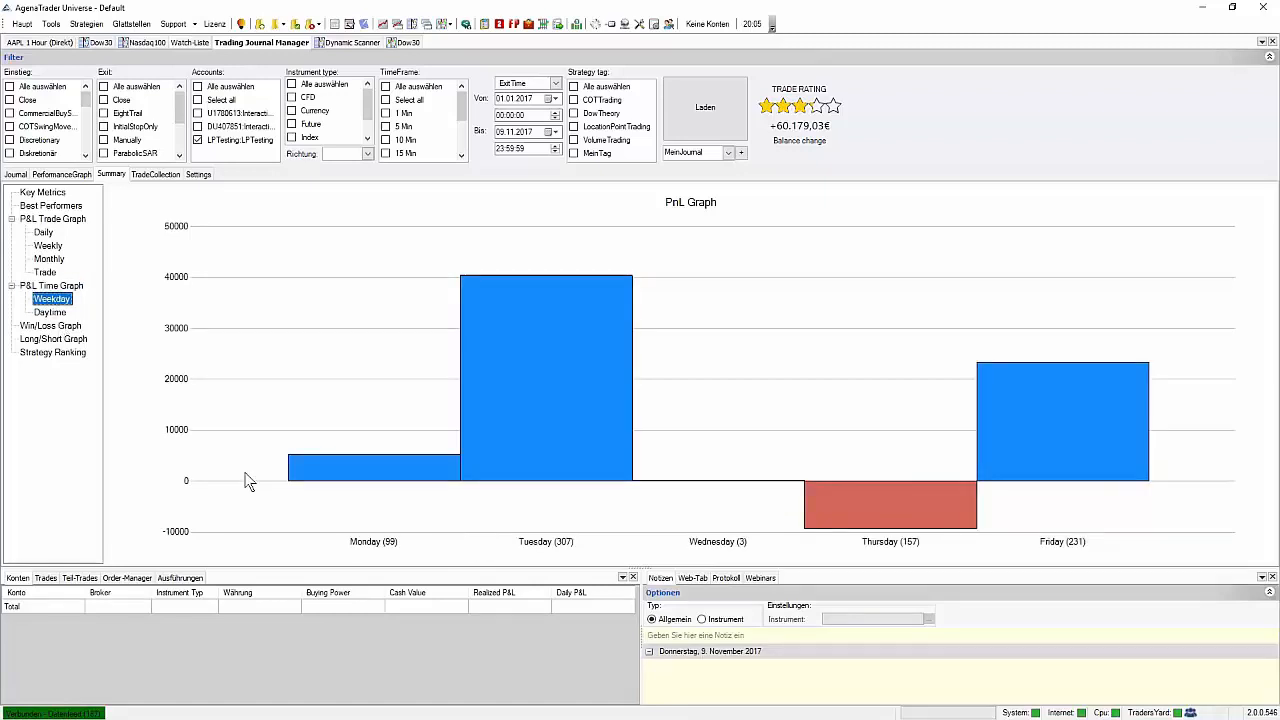
mouse_move(395, 548)
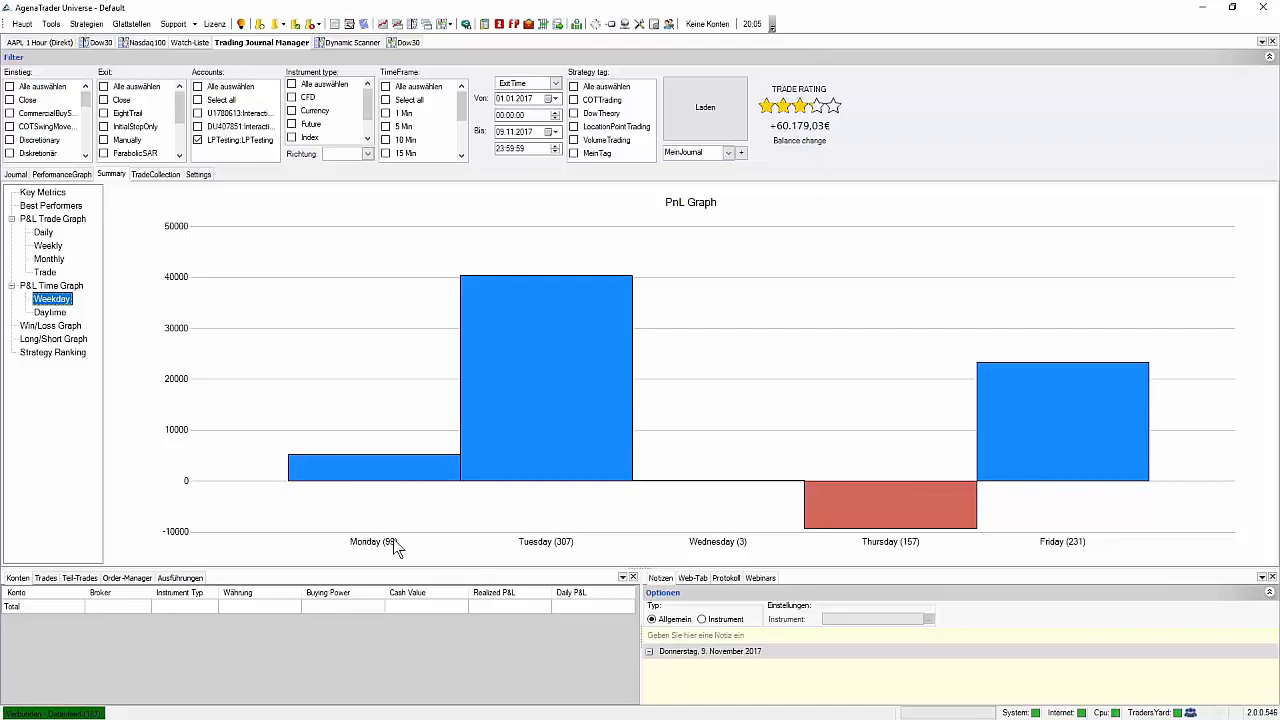
mouse_move(530, 552)
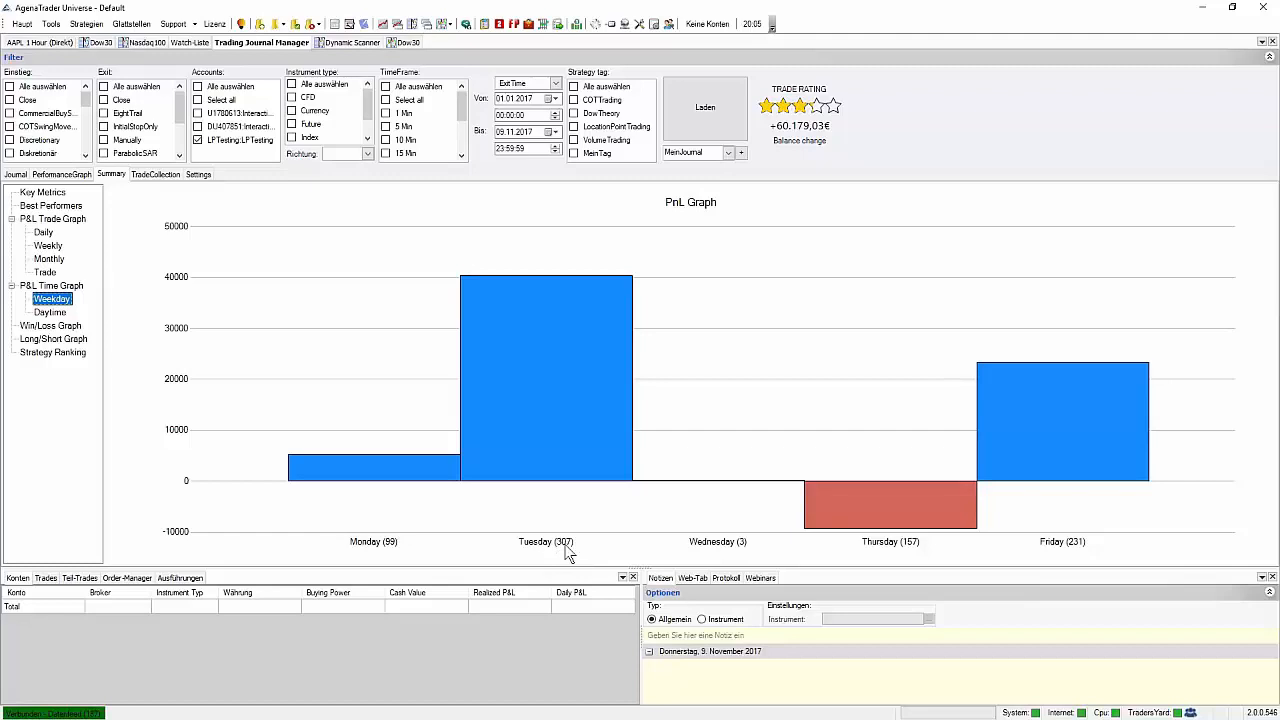
mouse_move(542, 547)
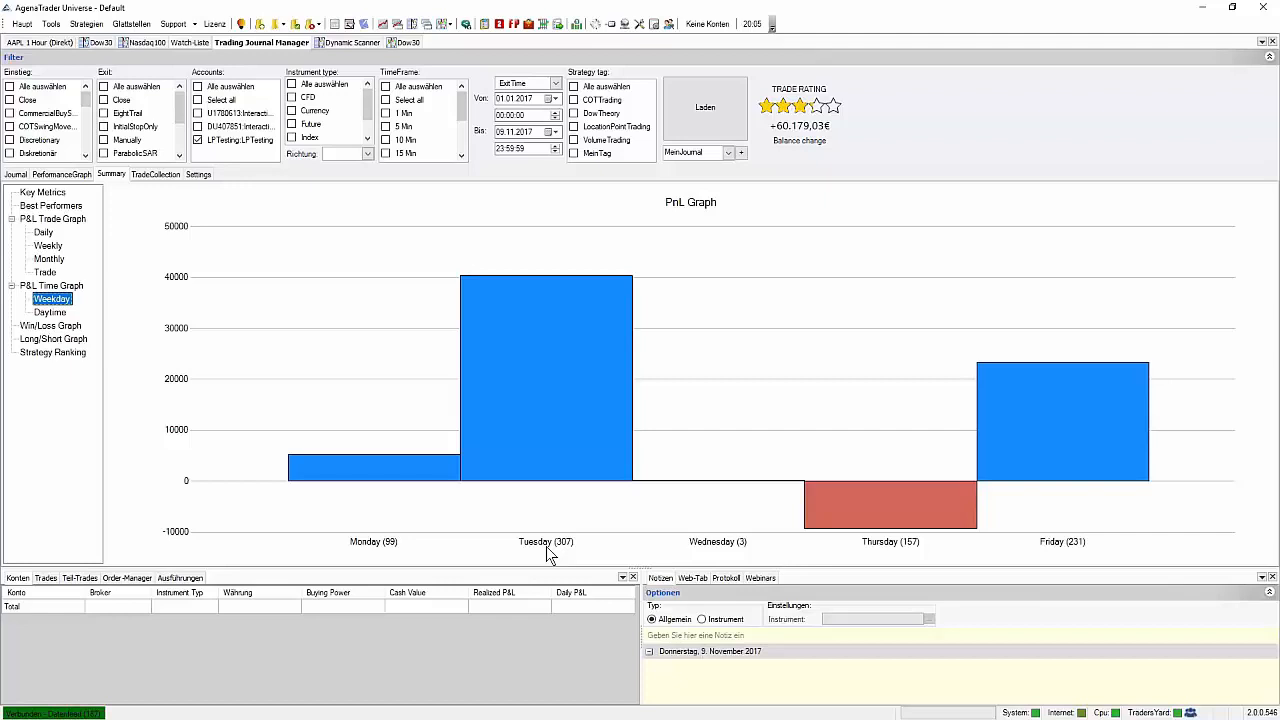
mouse_move(801, 504)
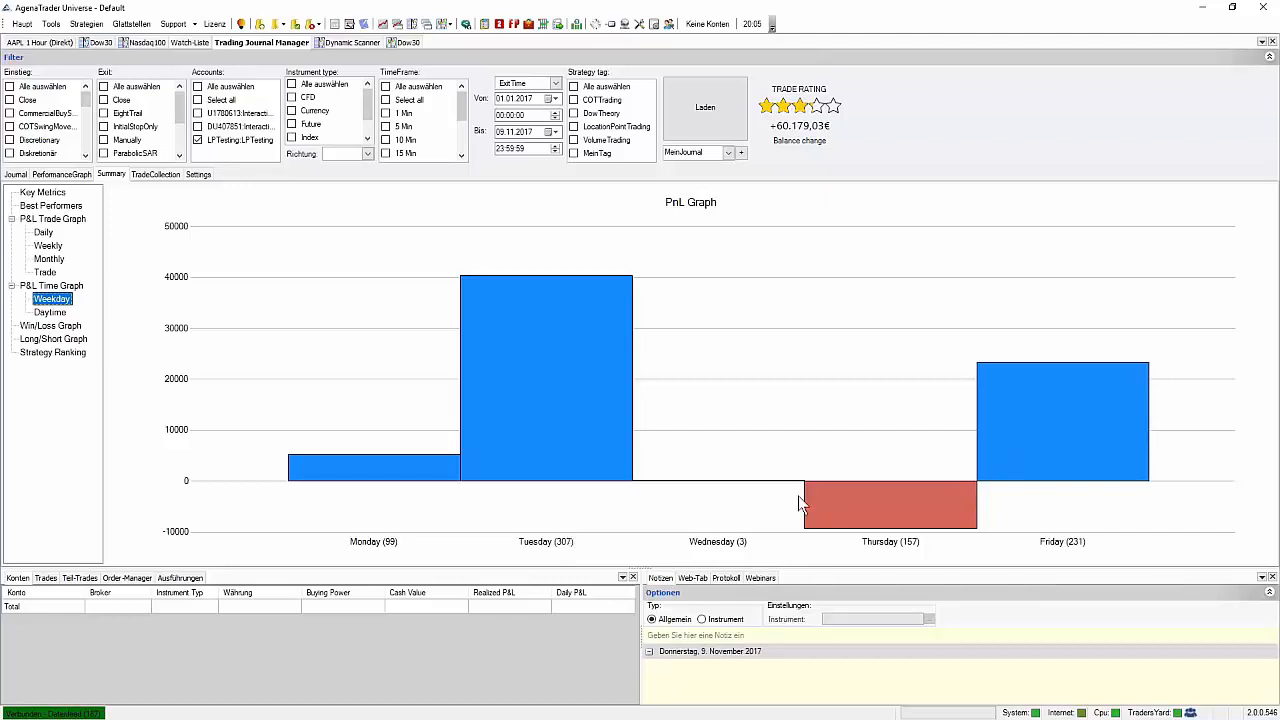
mouse_move(535, 490)
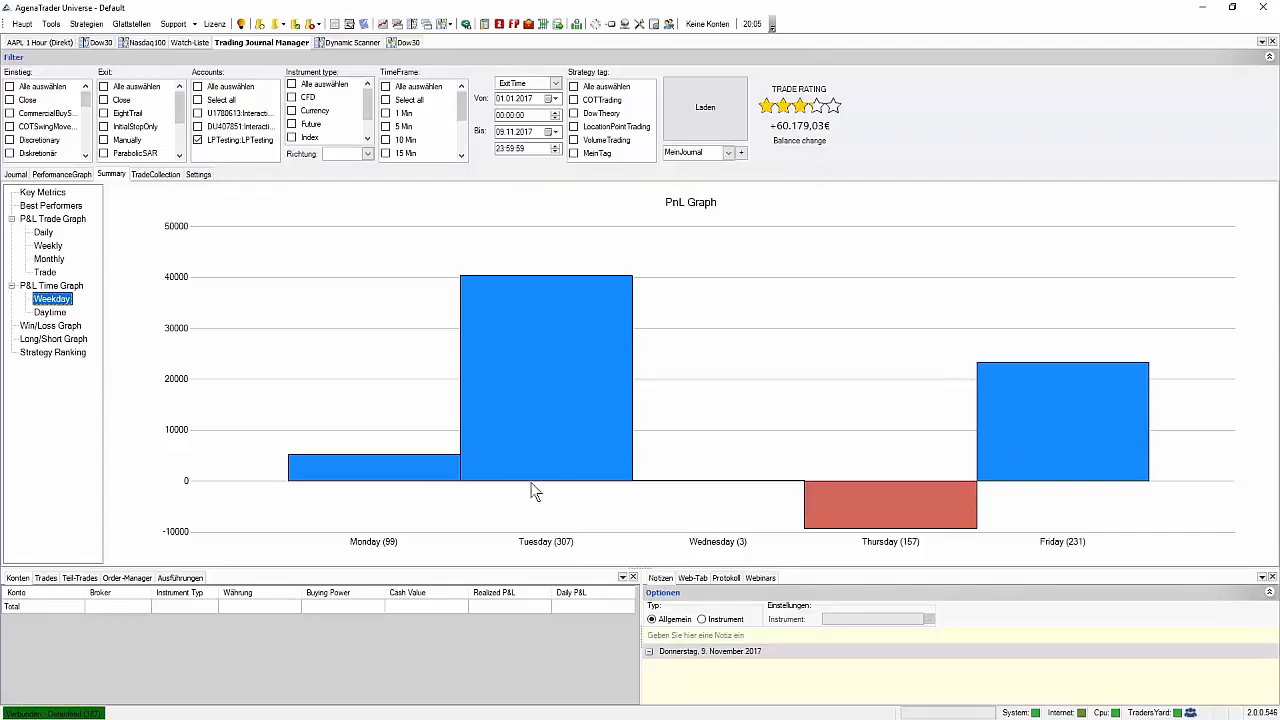
mouse_move(701, 498)
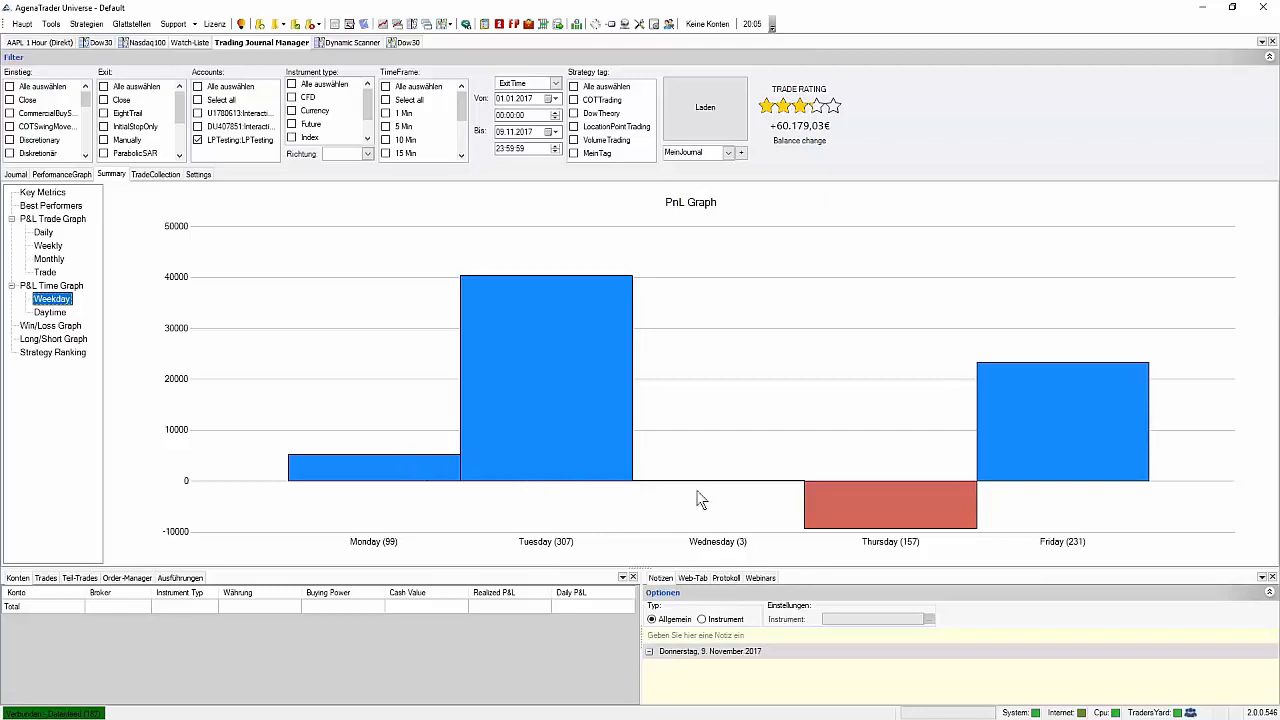
mouse_move(868, 502)
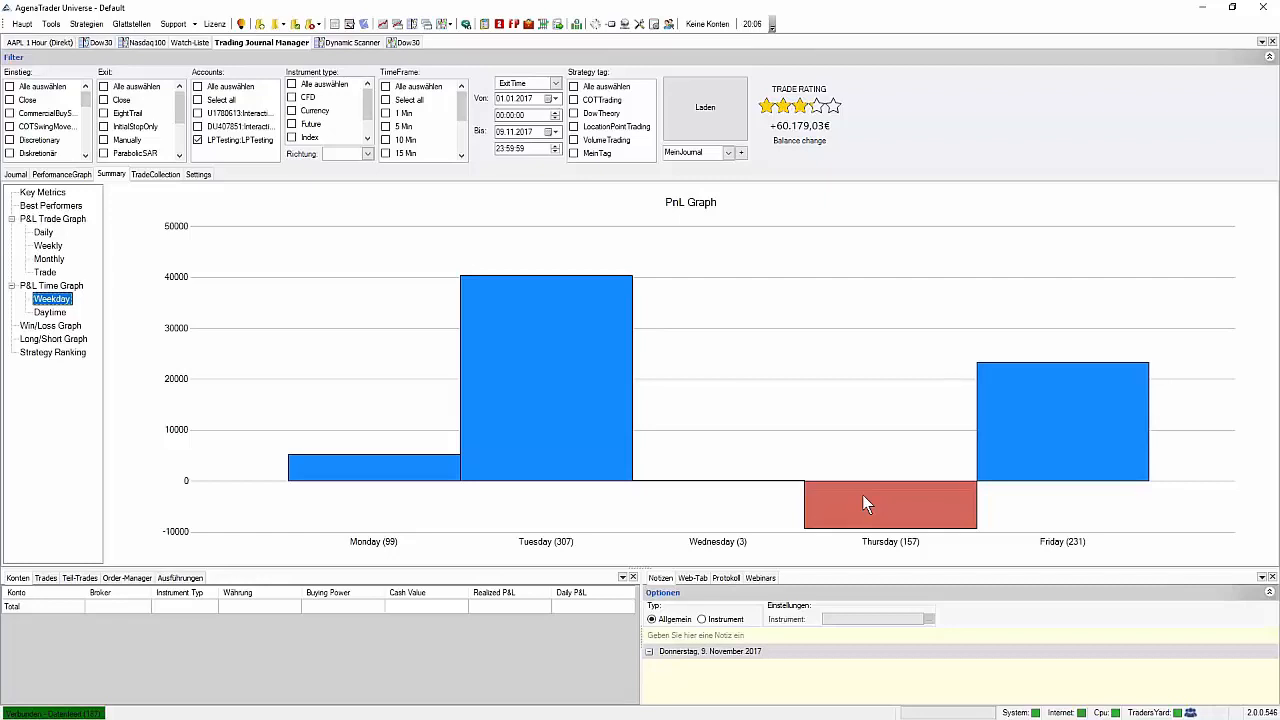
mouse_move(849, 514)
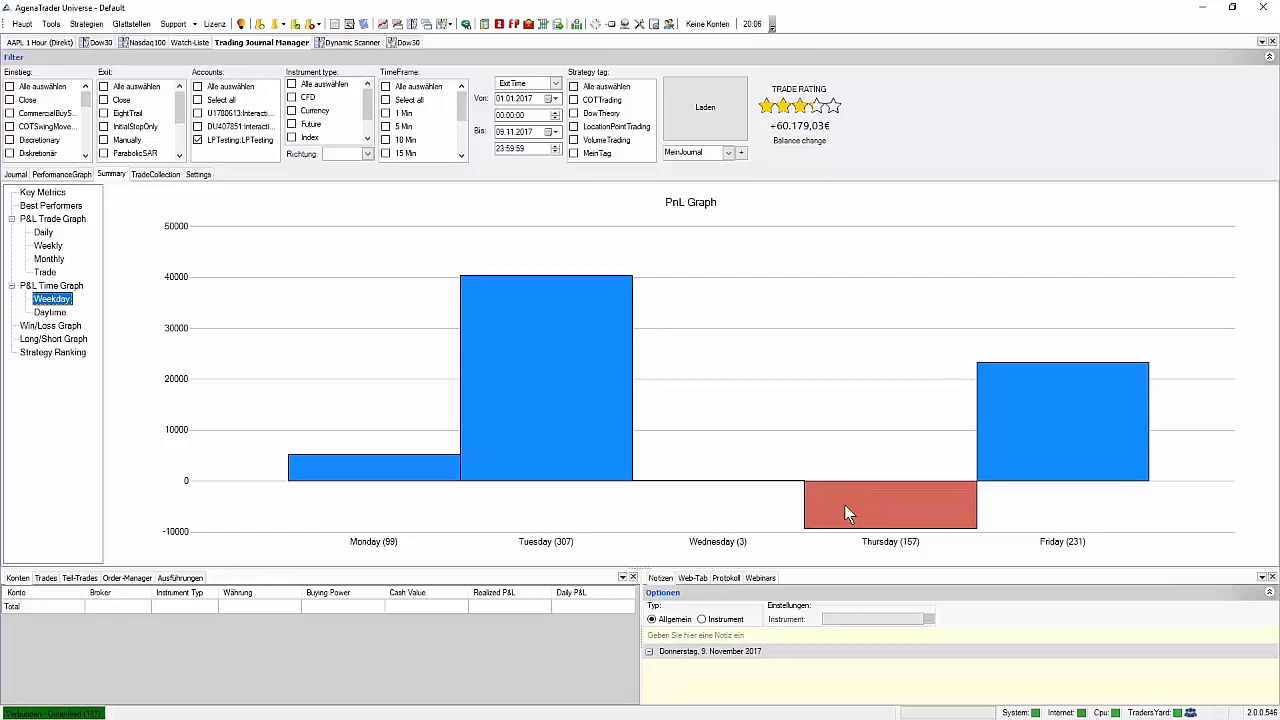
mouse_move(799, 508)
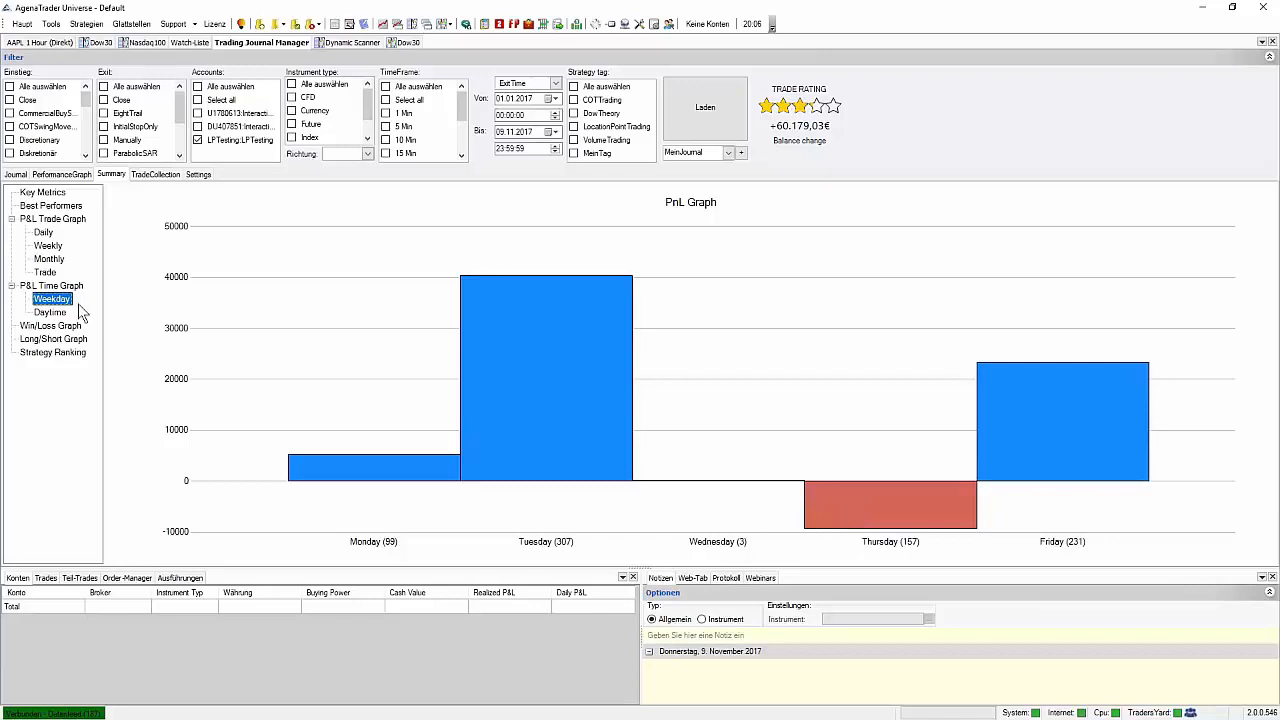
View P&L by time of day and weekday, then switch to the weekly P&L trade graph.
click(48, 312)
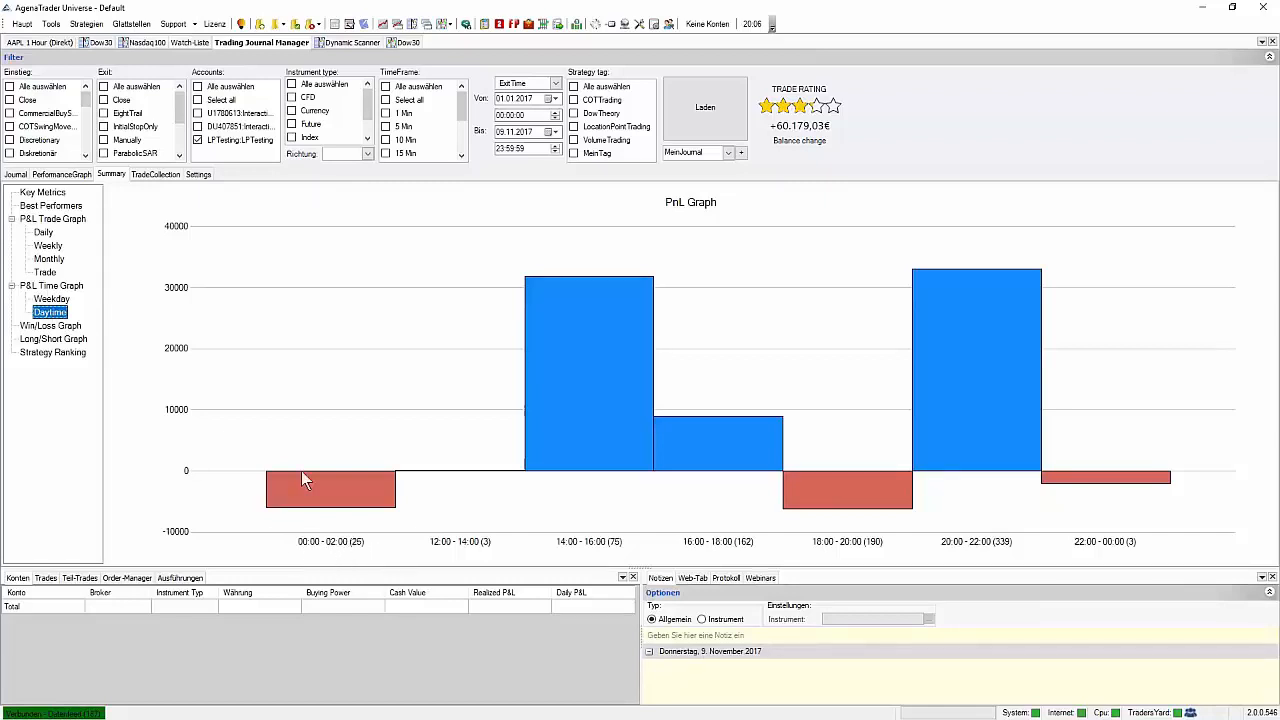
mouse_move(440, 530)
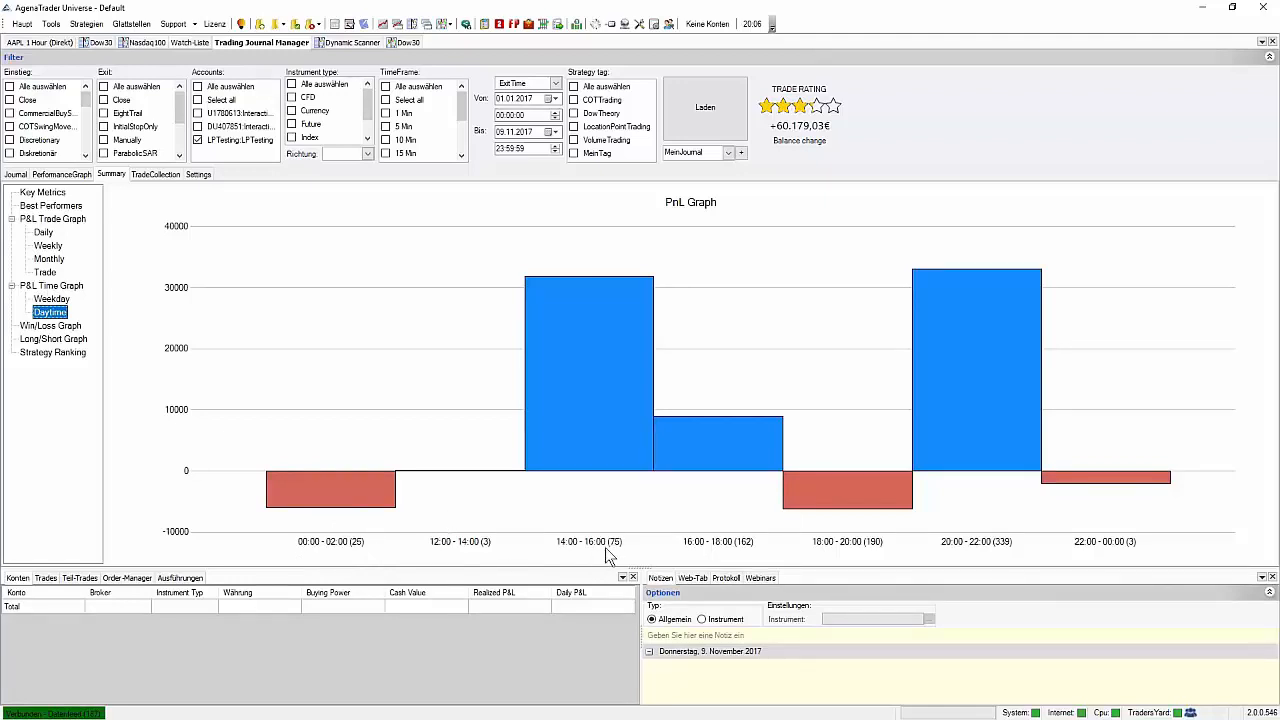
mouse_move(721, 519)
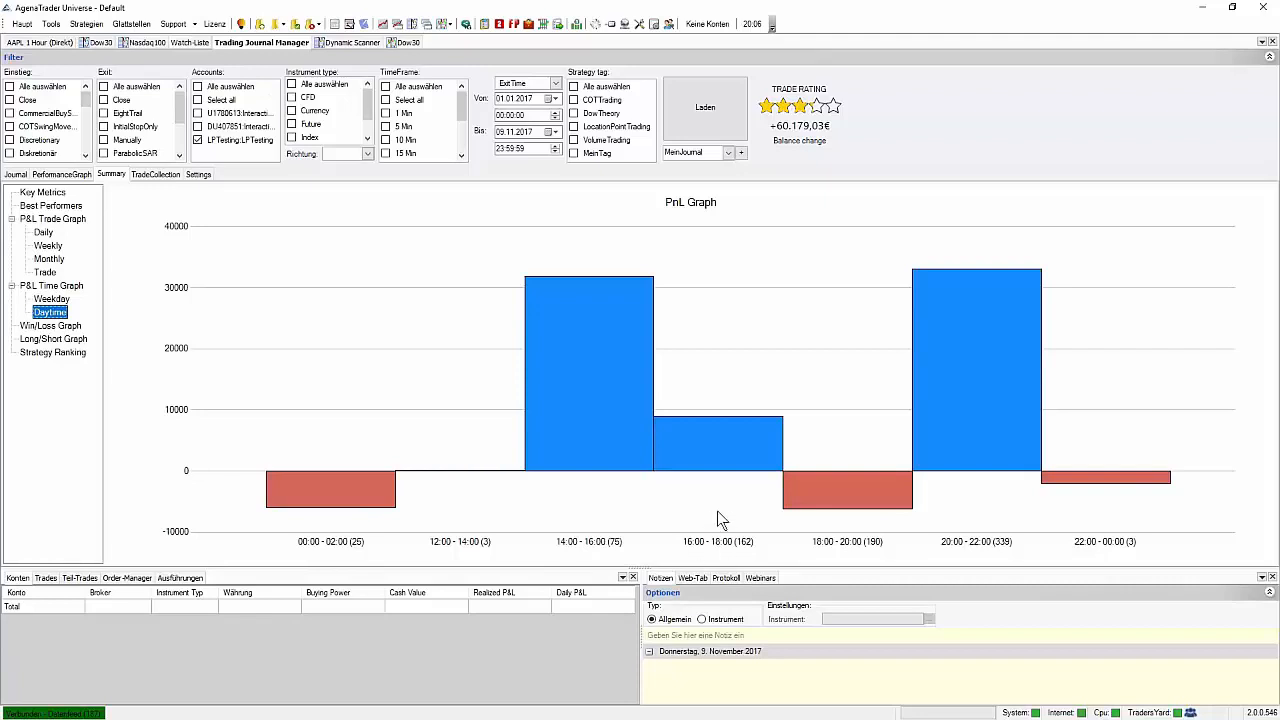
mouse_move(890, 524)
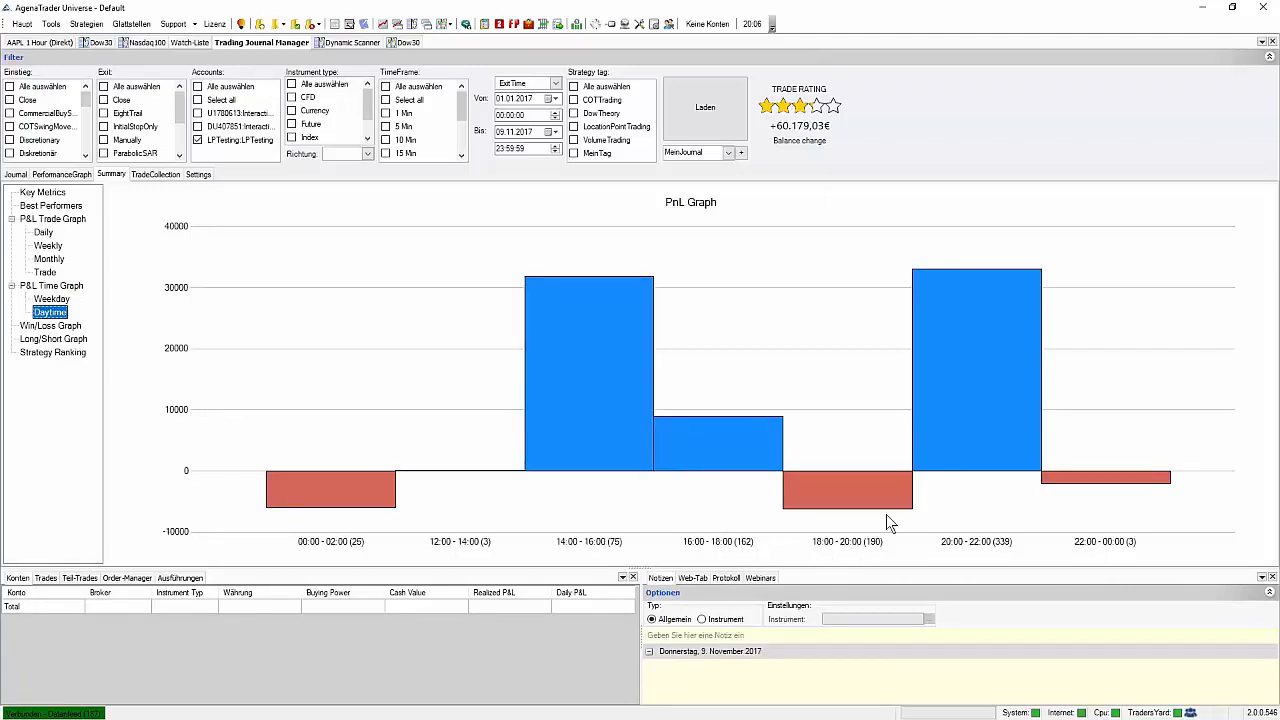
mouse_move(802, 490)
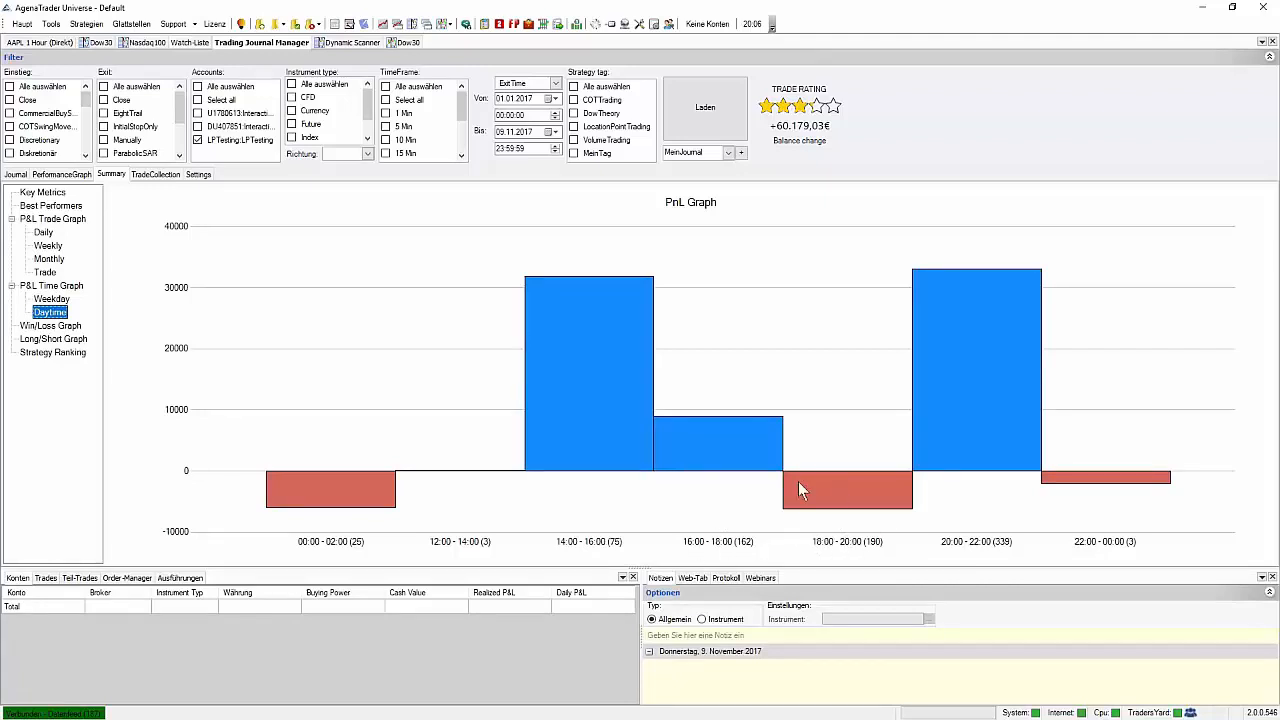
mouse_move(830, 502)
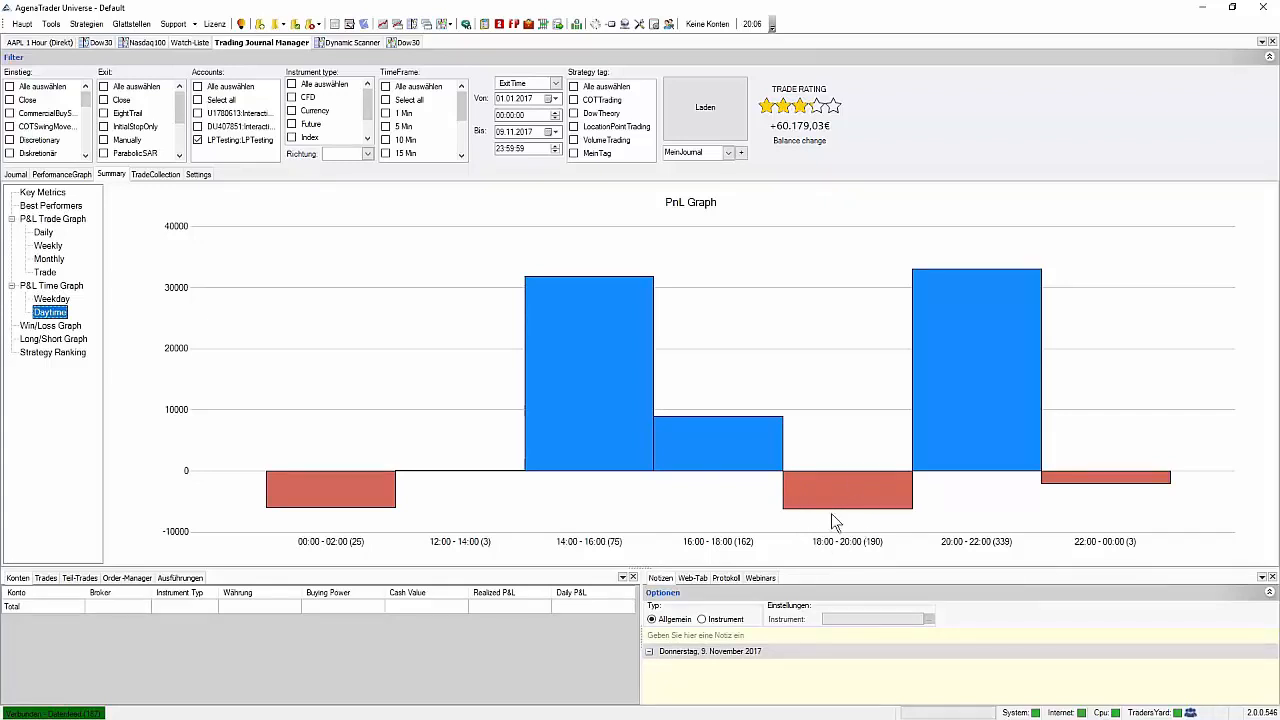
mouse_move(980, 535)
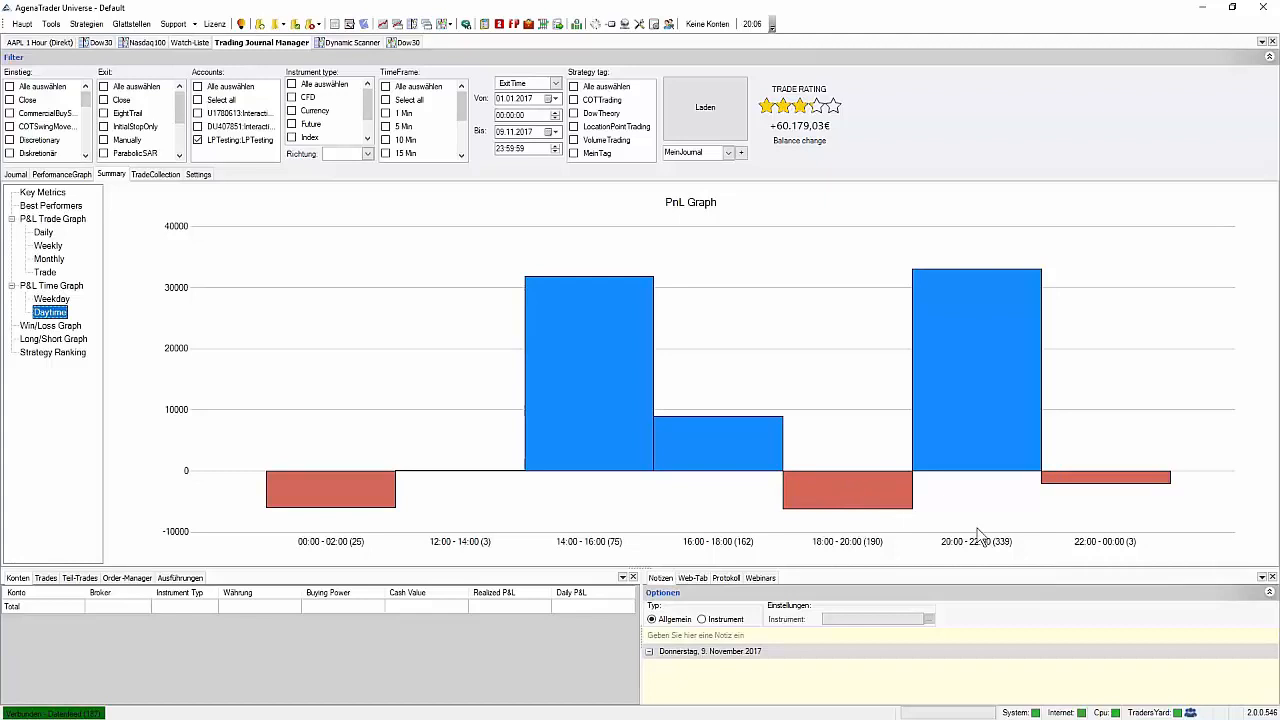
mouse_move(964, 367)
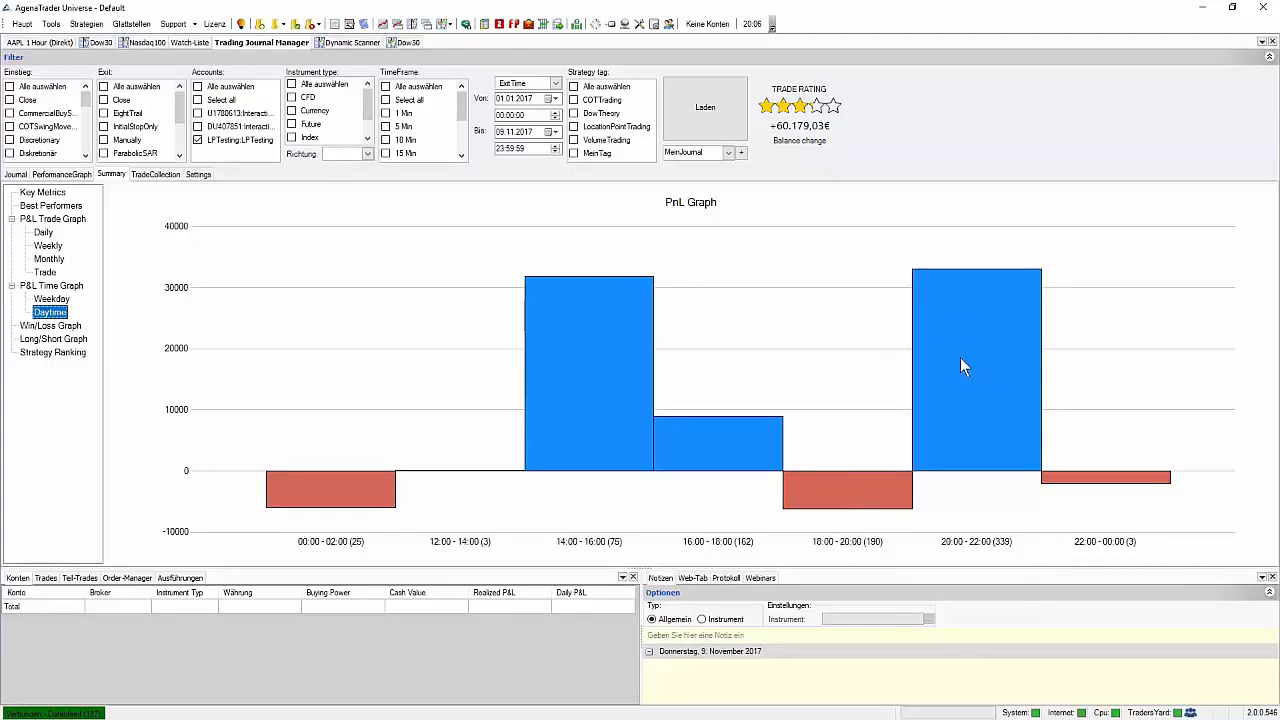
mouse_move(622, 422)
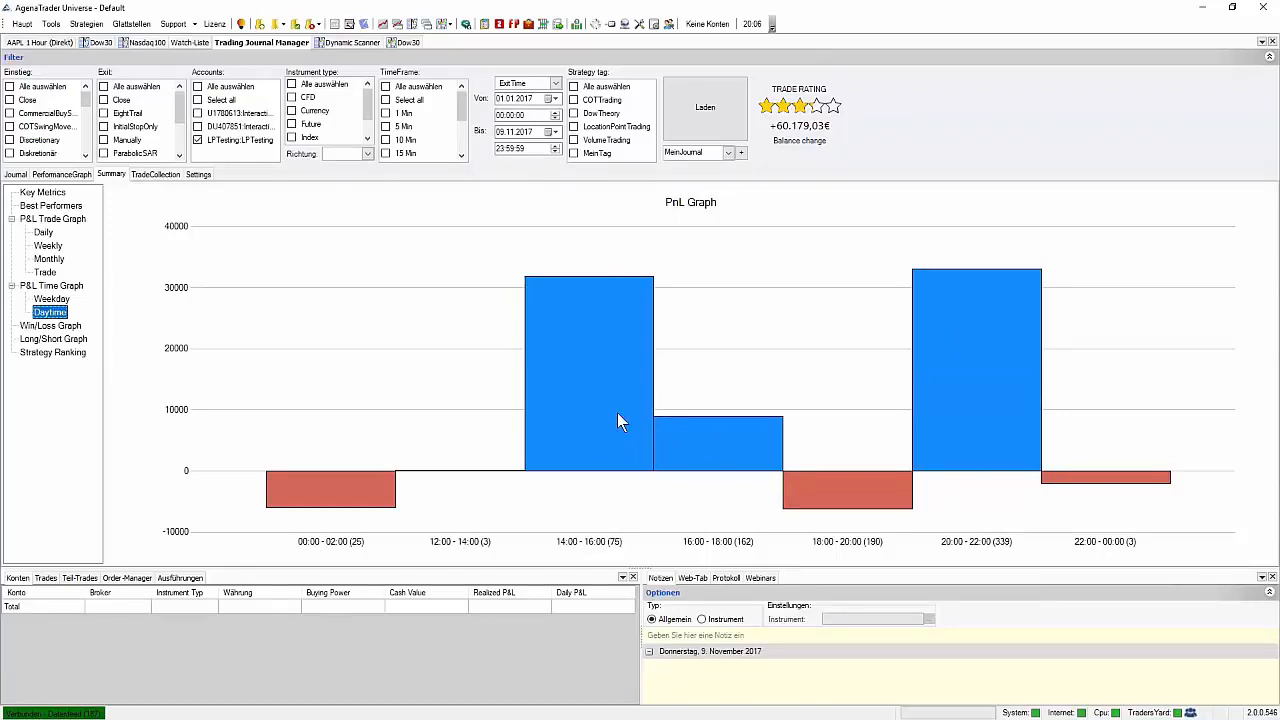
mouse_move(615, 420)
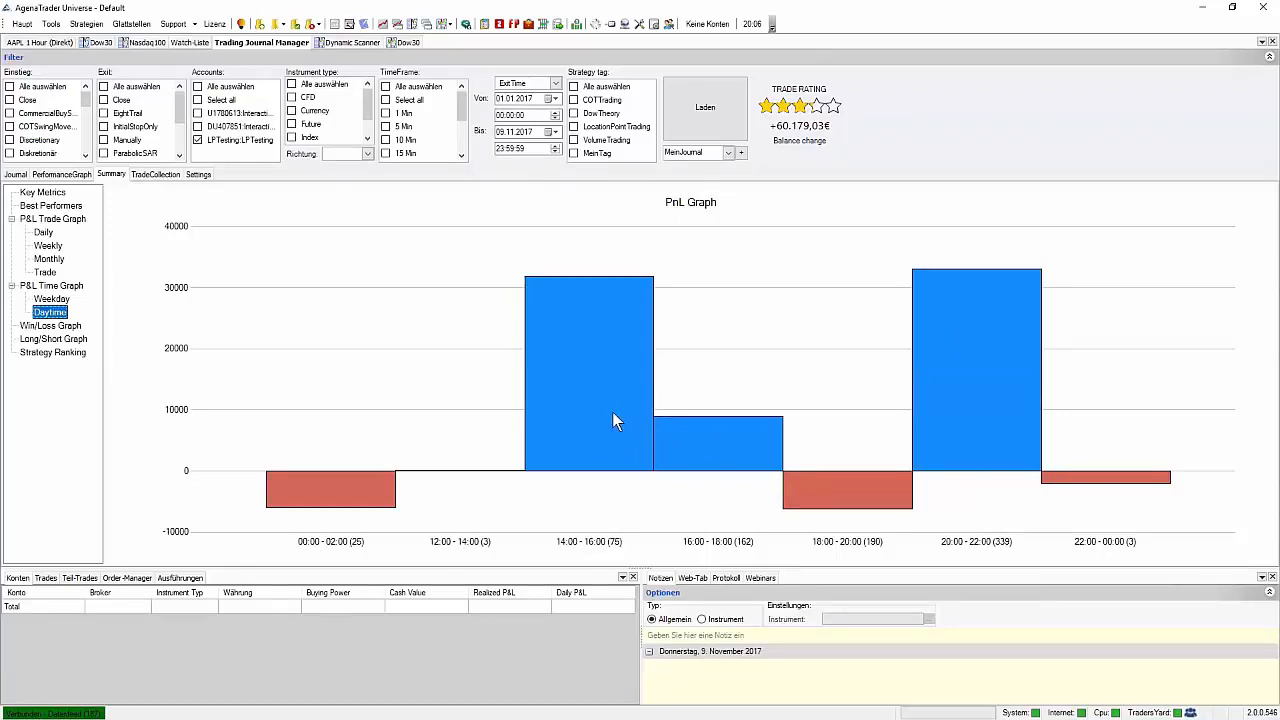
mouse_move(593, 417)
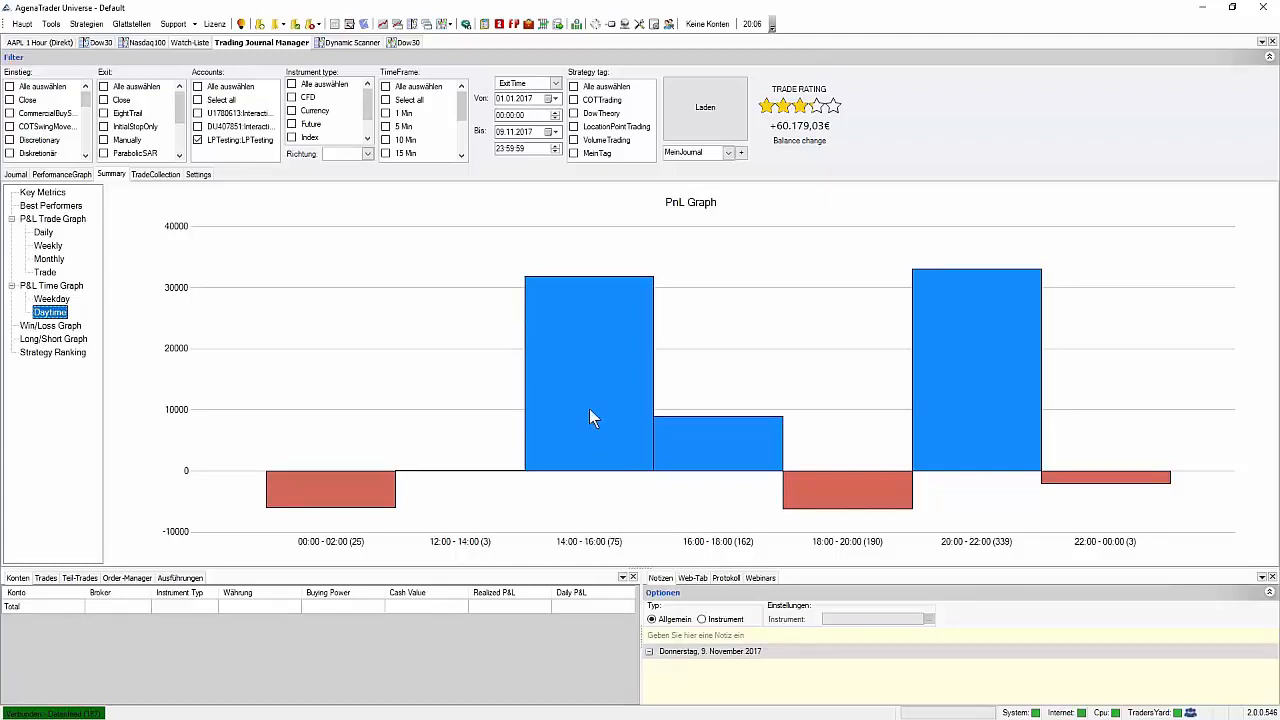
mouse_move(730, 568)
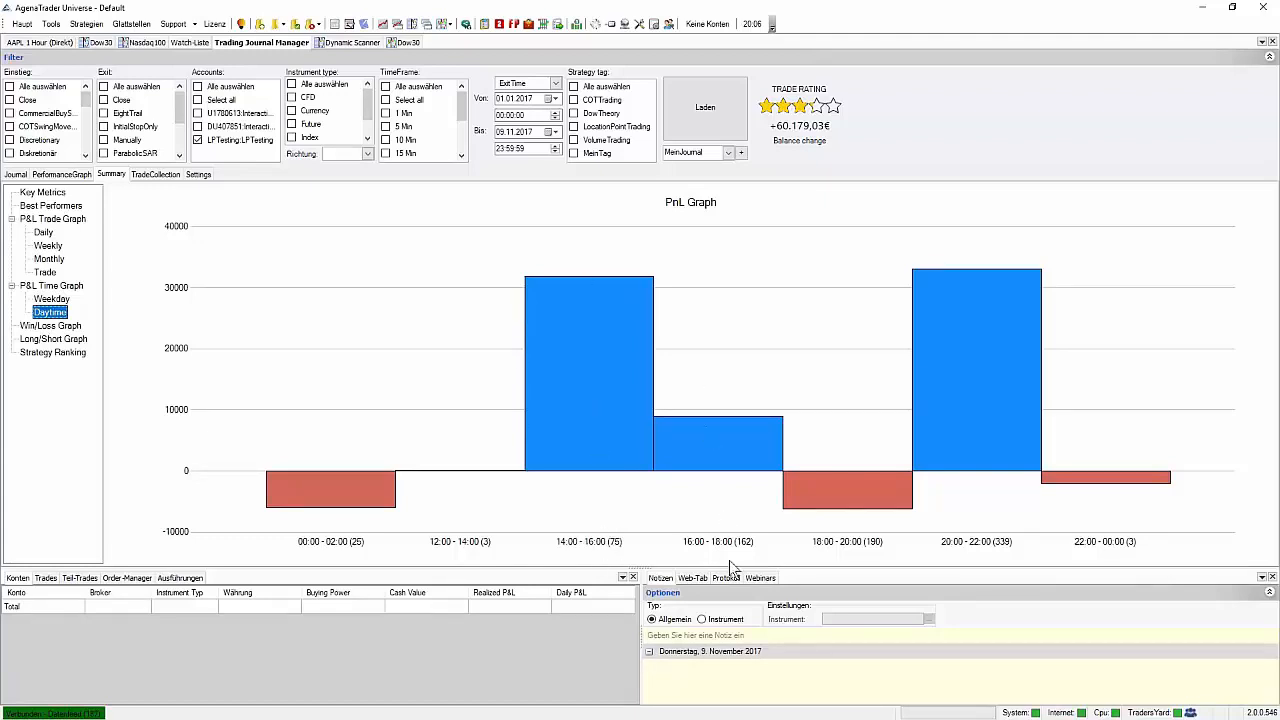
mouse_move(696, 447)
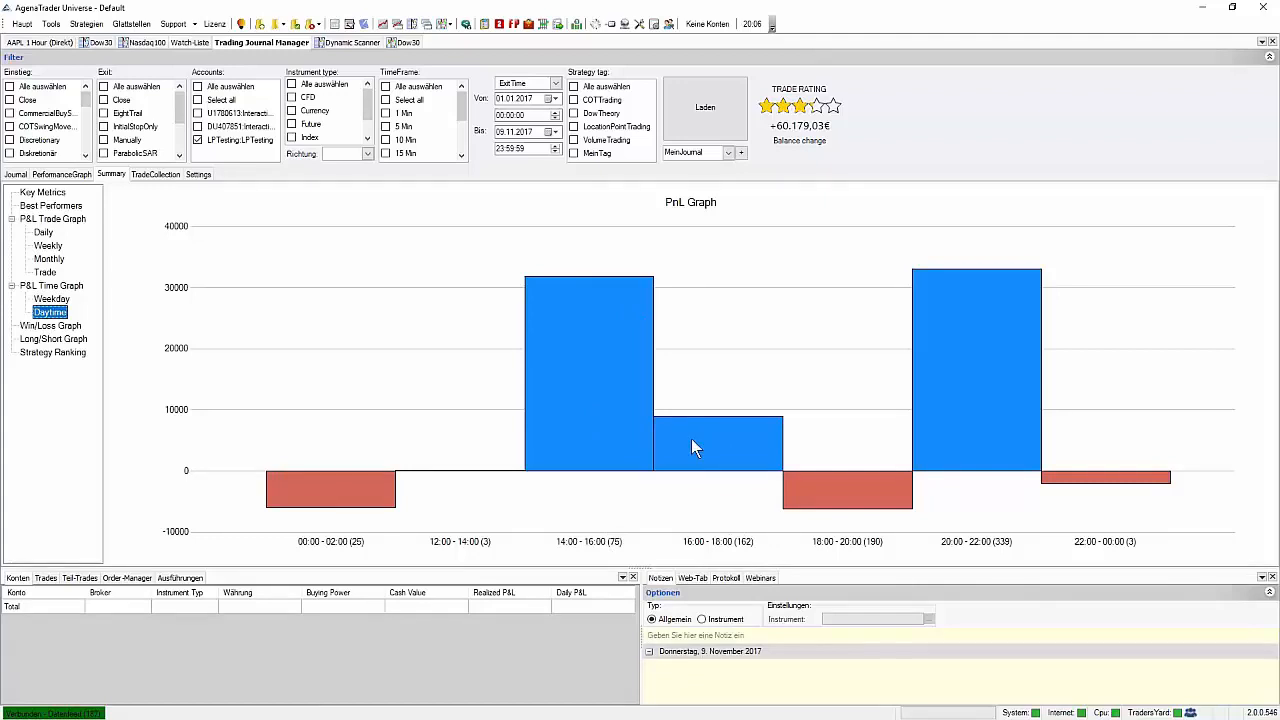
mouse_move(709, 457)
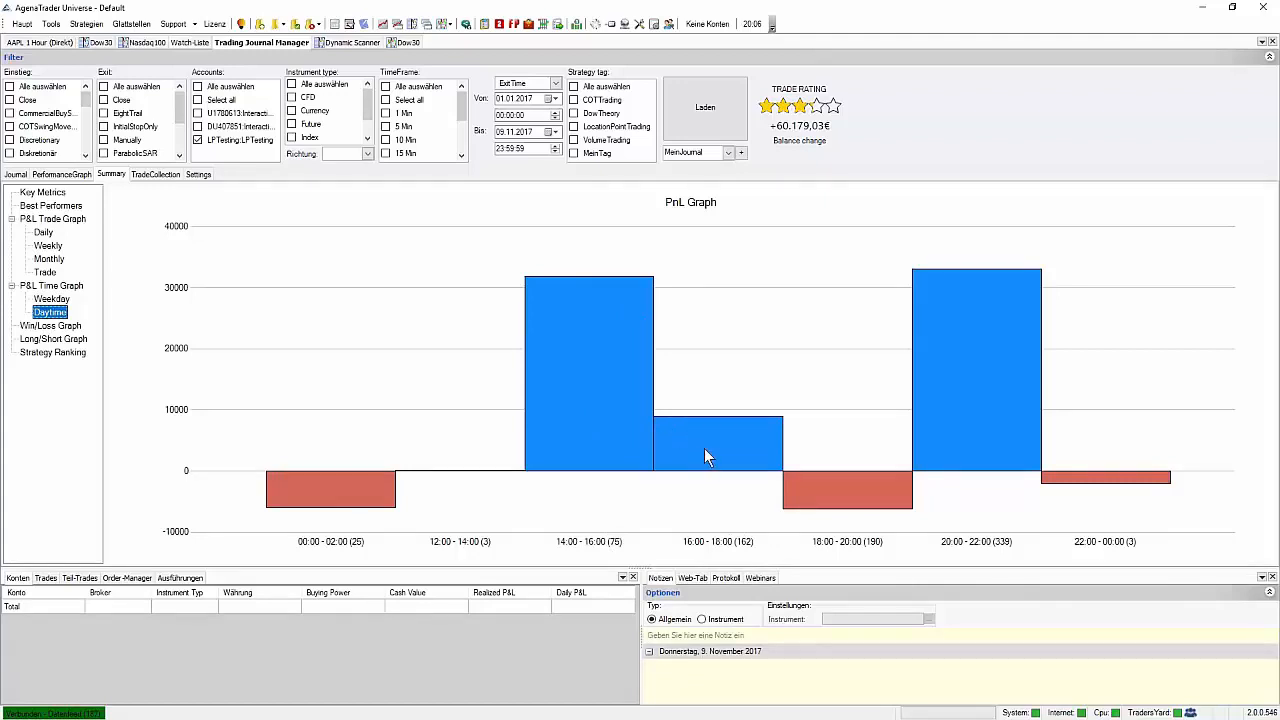
mouse_move(693, 456)
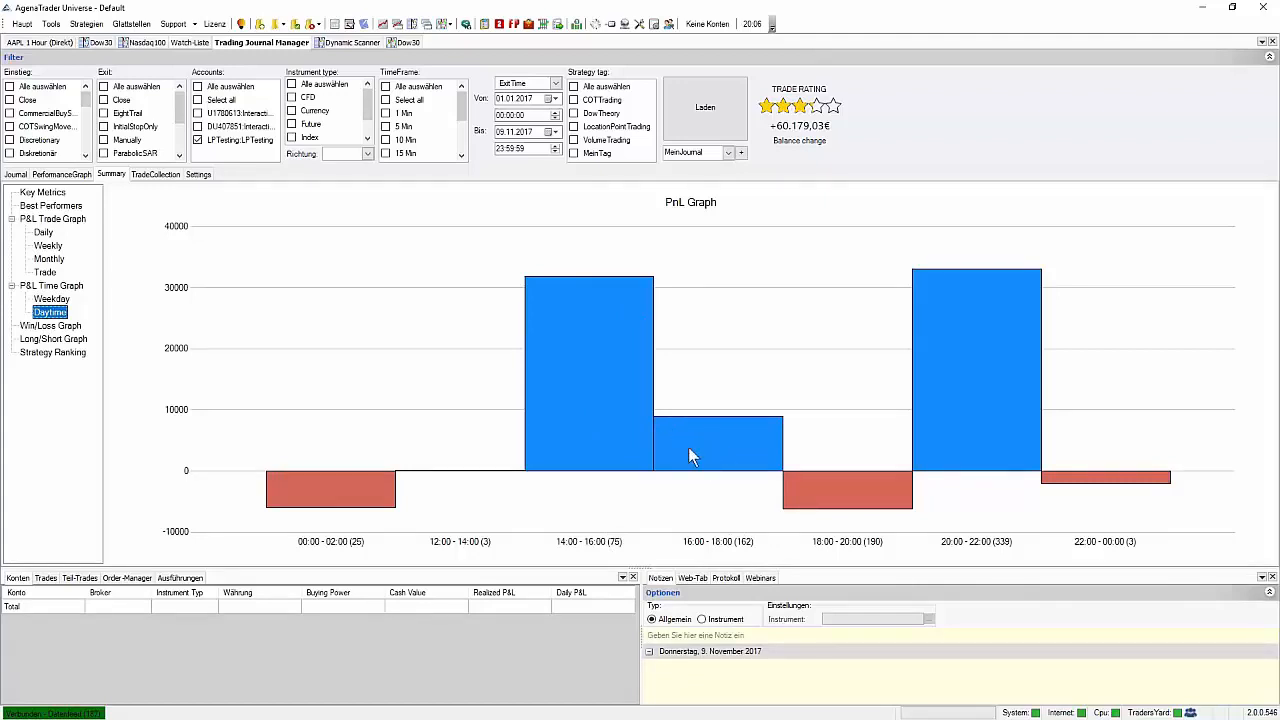
mouse_move(703, 478)
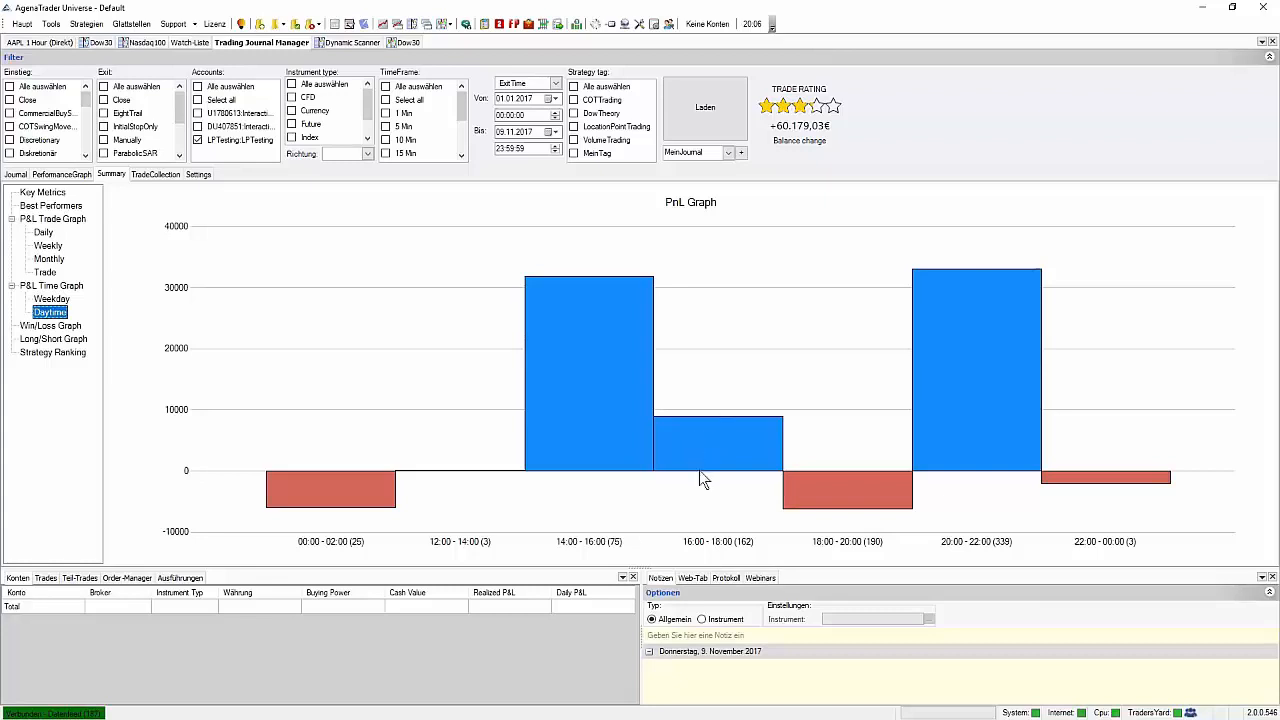
mouse_move(820, 498)
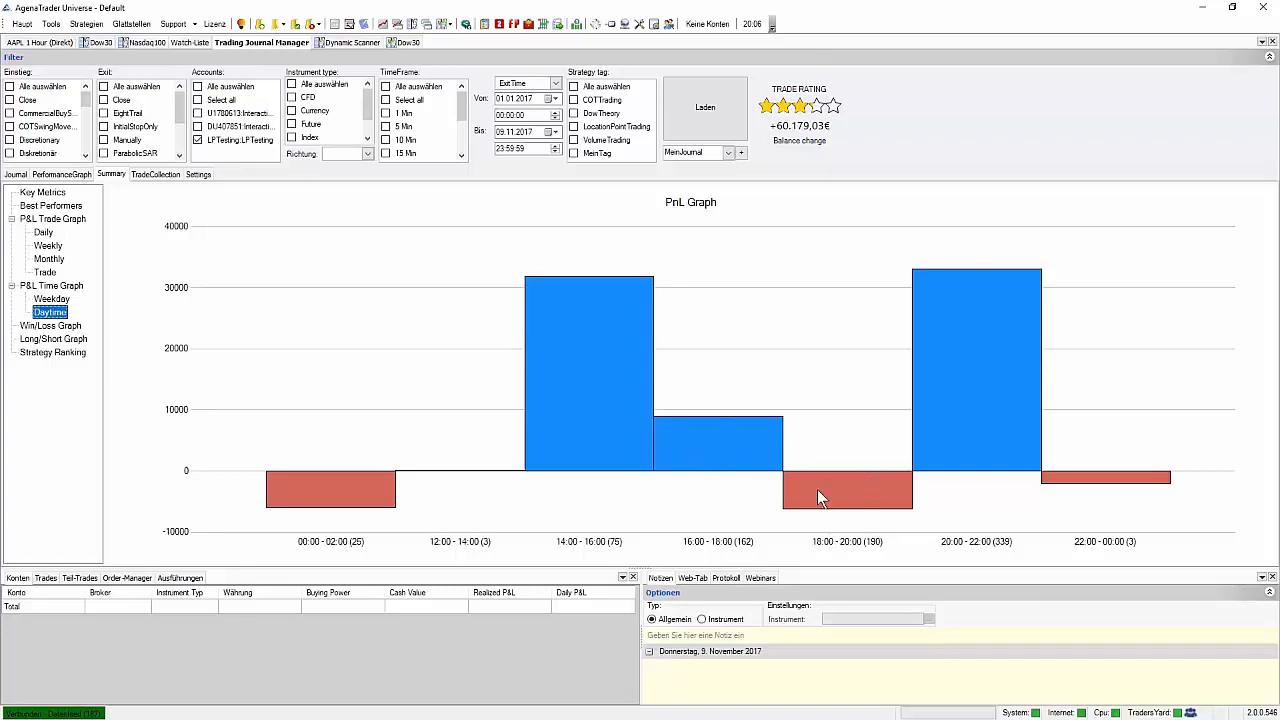
mouse_move(842, 488)
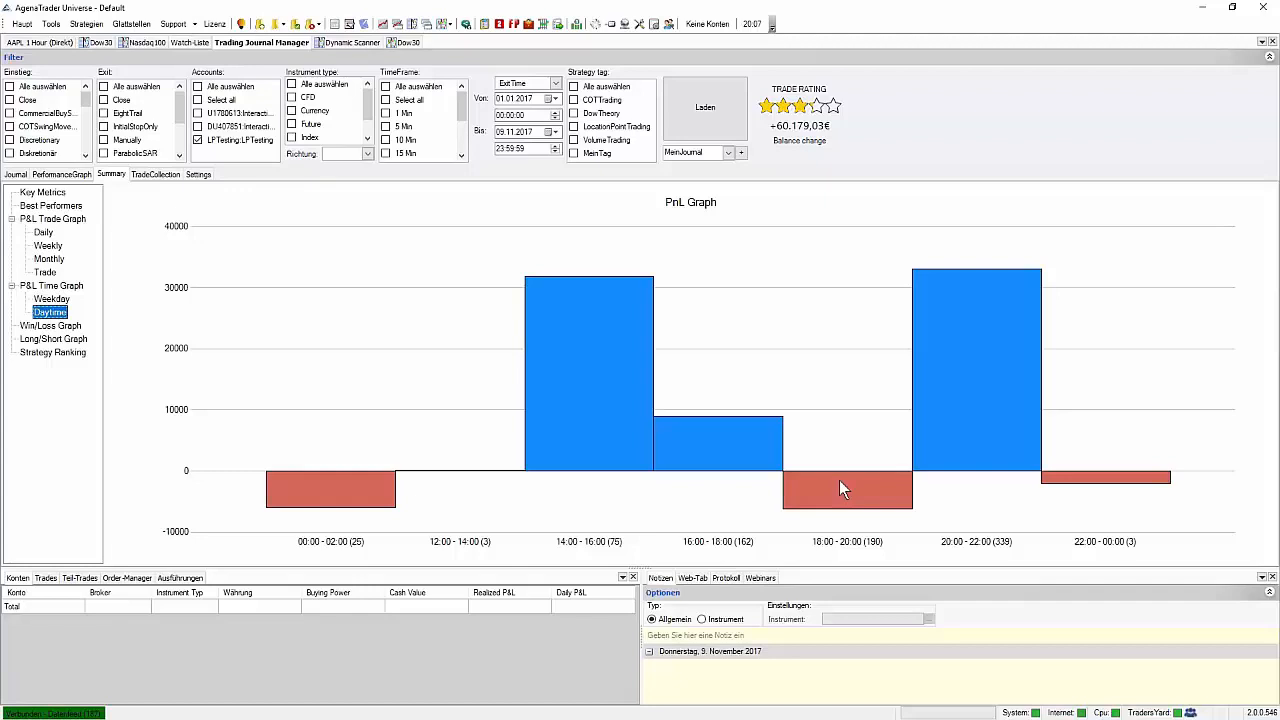
mouse_move(927, 469)
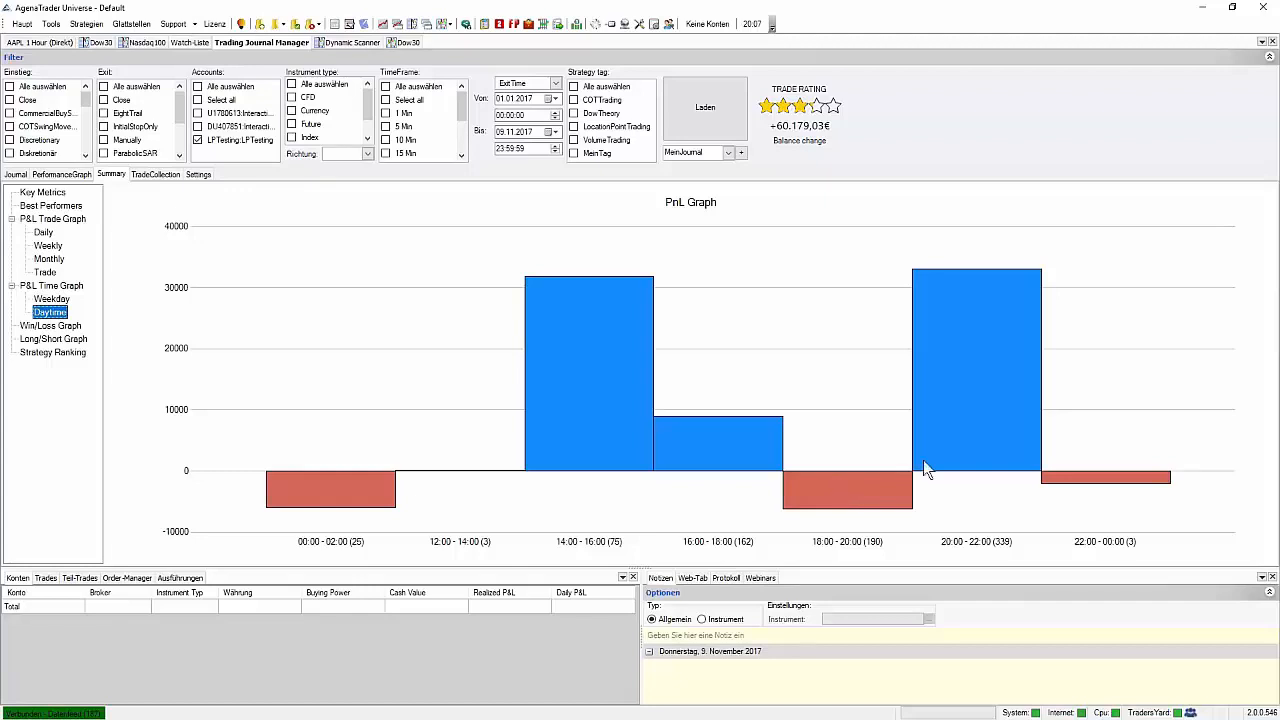
mouse_move(973, 381)
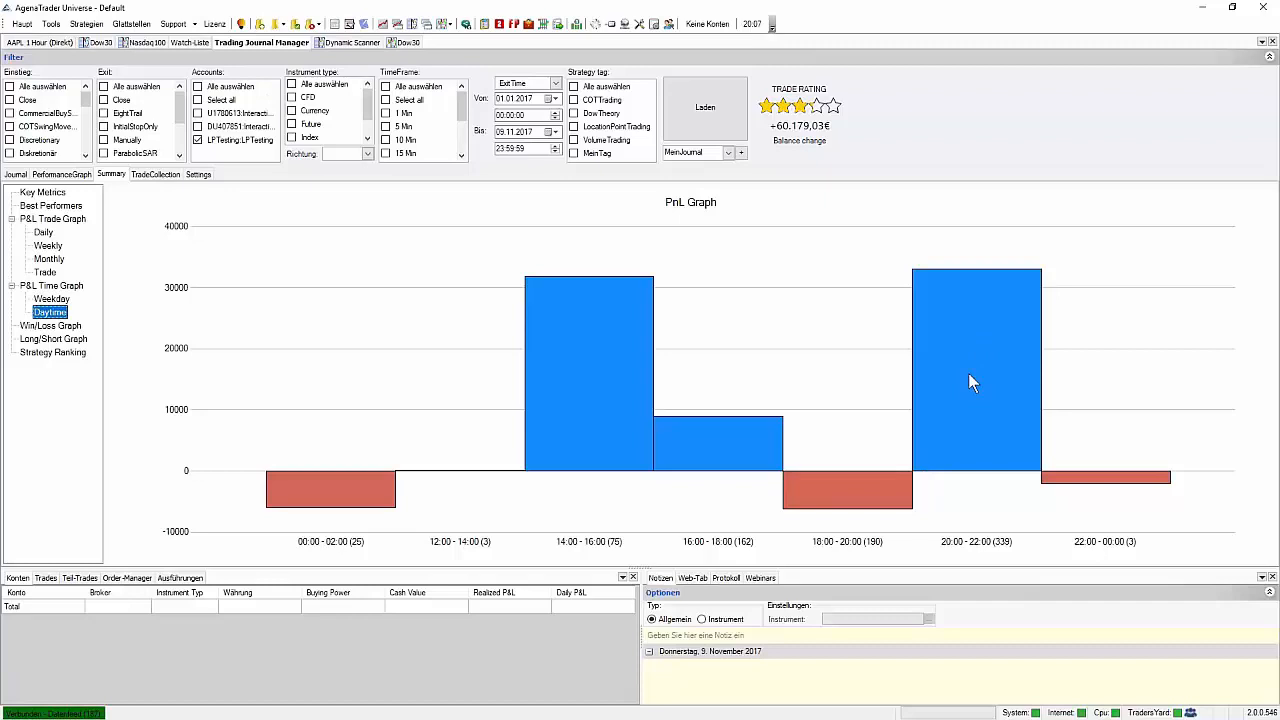
mouse_move(973, 387)
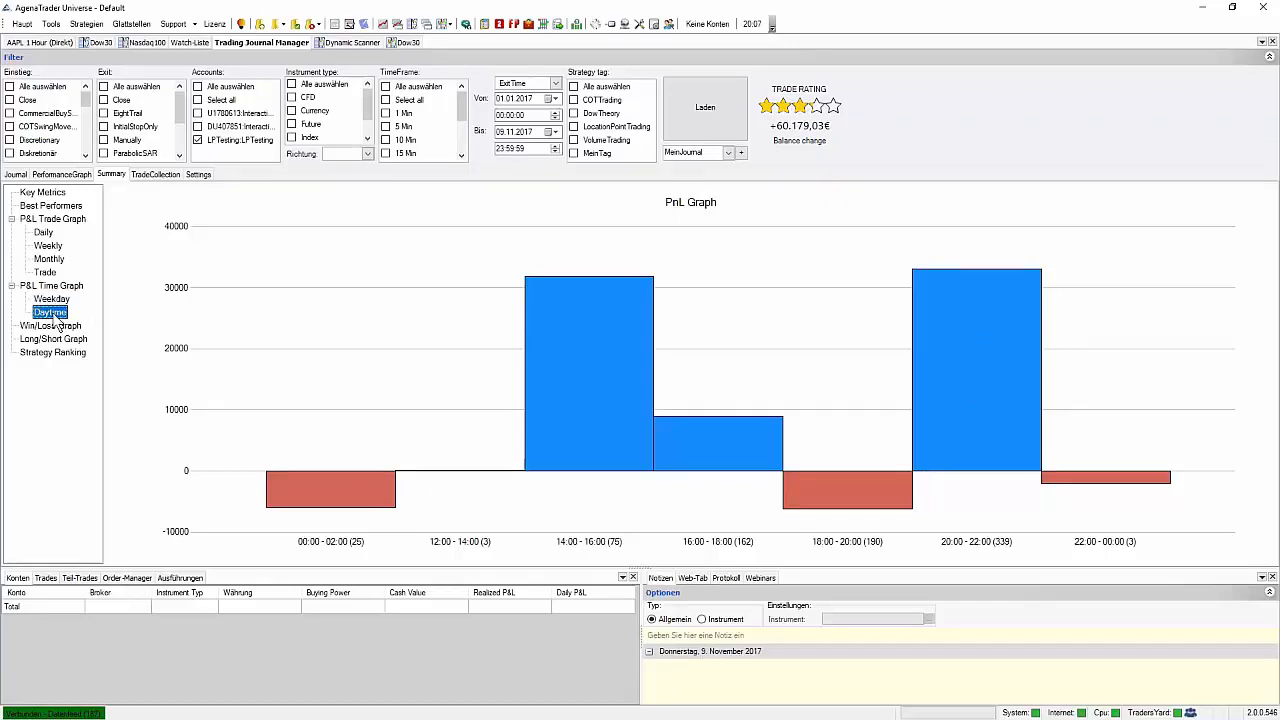
click(50, 299)
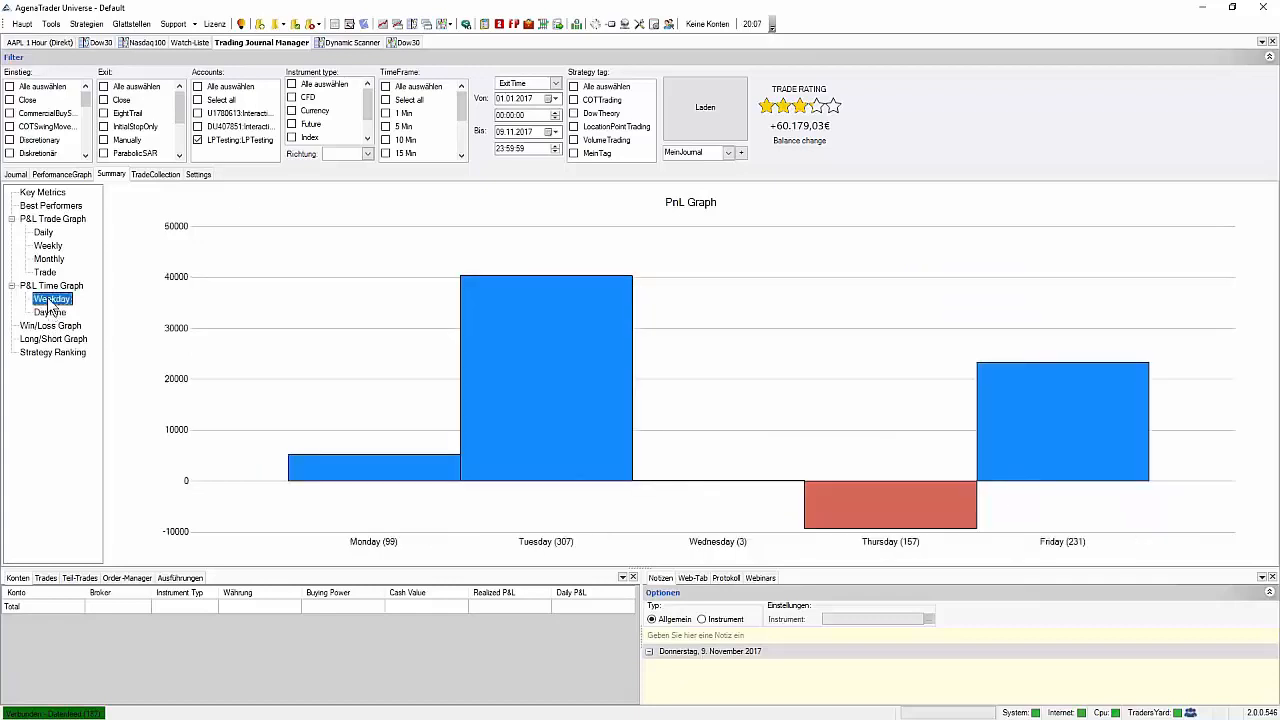
click(48, 245)
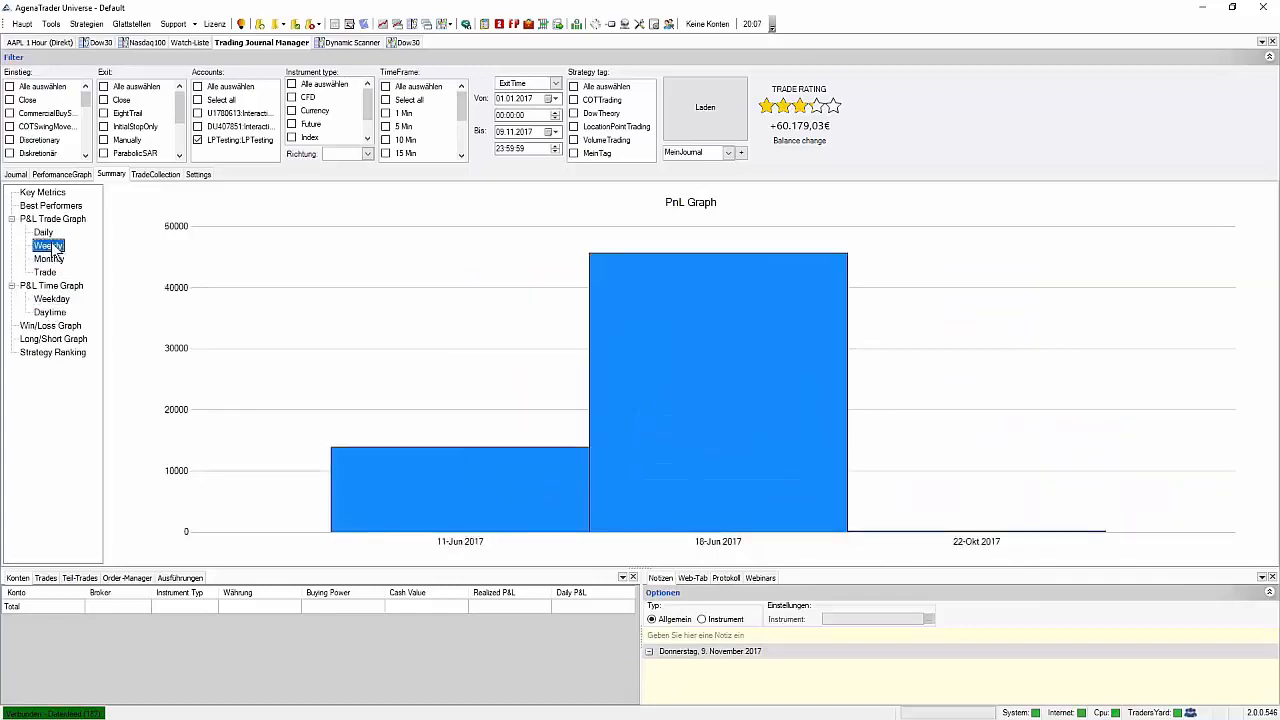
View the monthly then per-trade P&L graphs on the way to the Win/Loss charts.
click(49, 260)
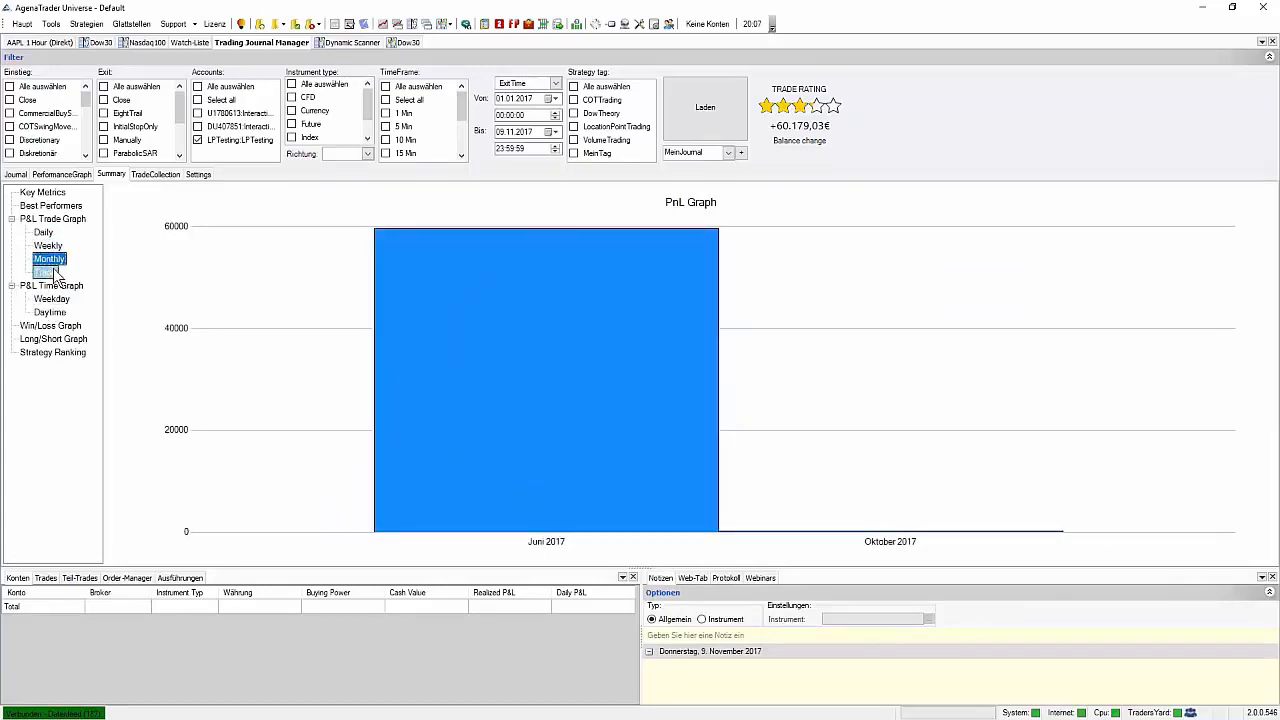
click(51, 325)
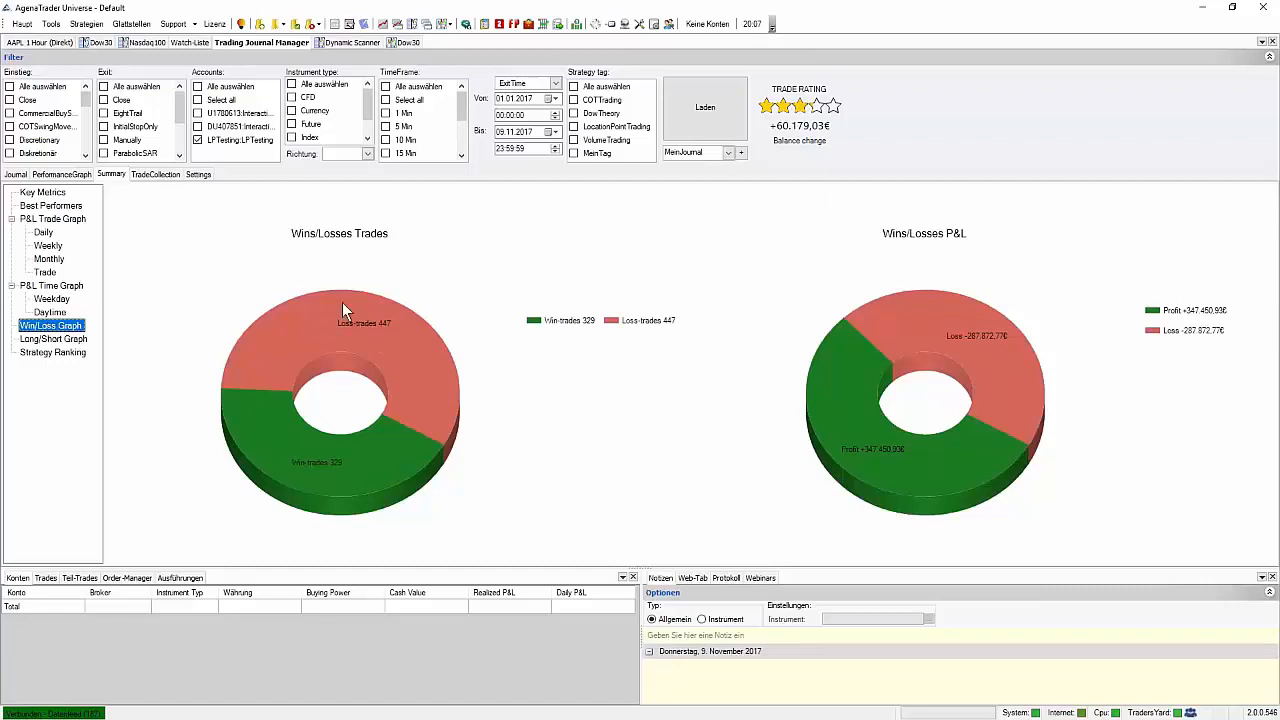
mouse_move(410, 456)
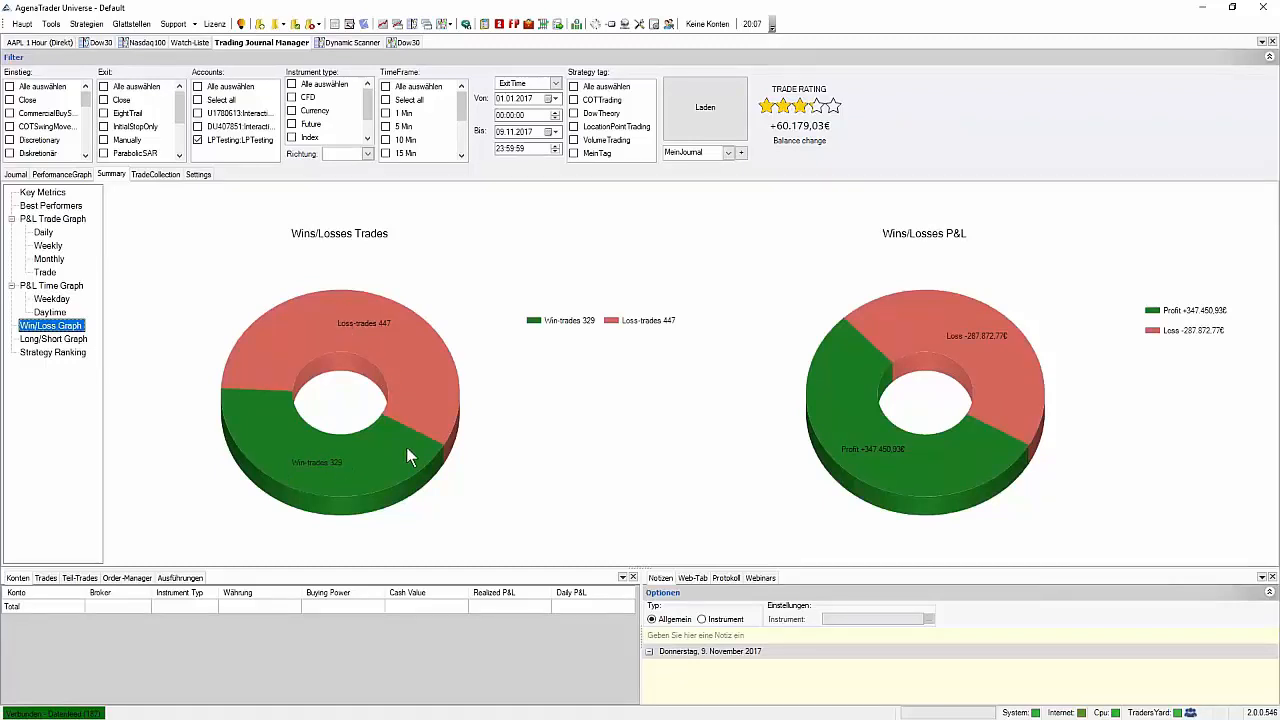
mouse_move(878, 400)
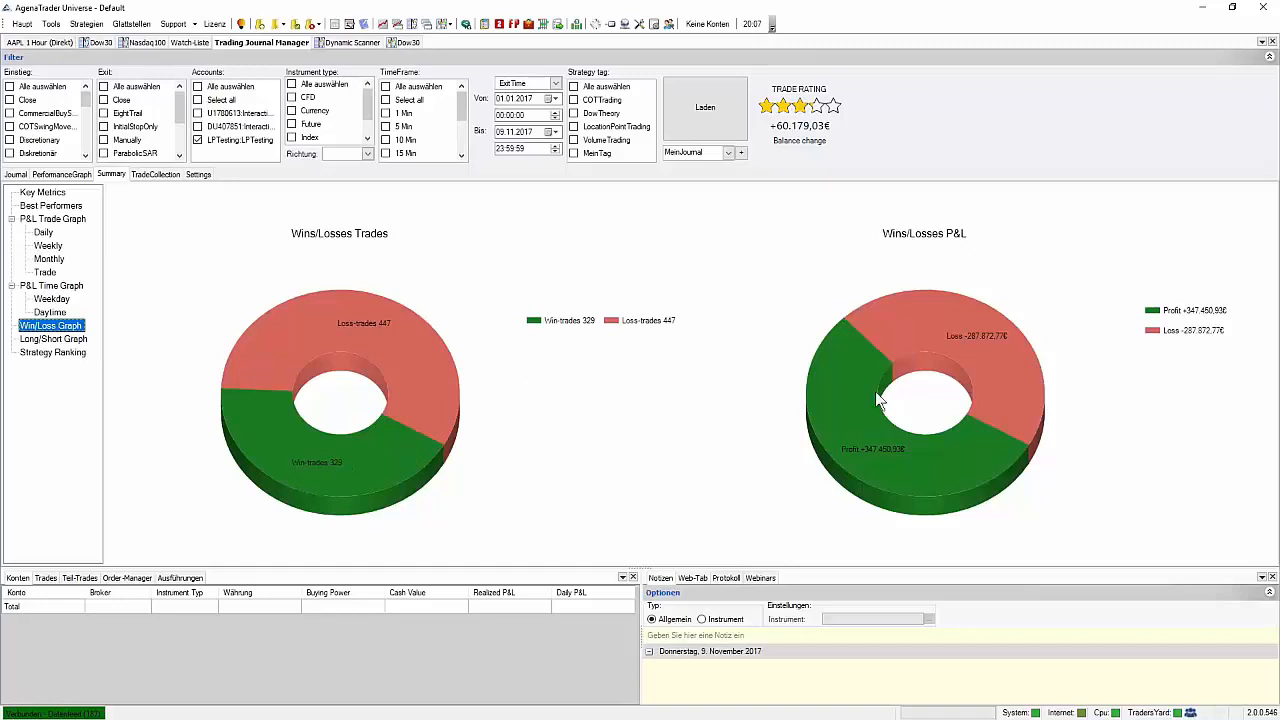
mouse_move(863, 470)
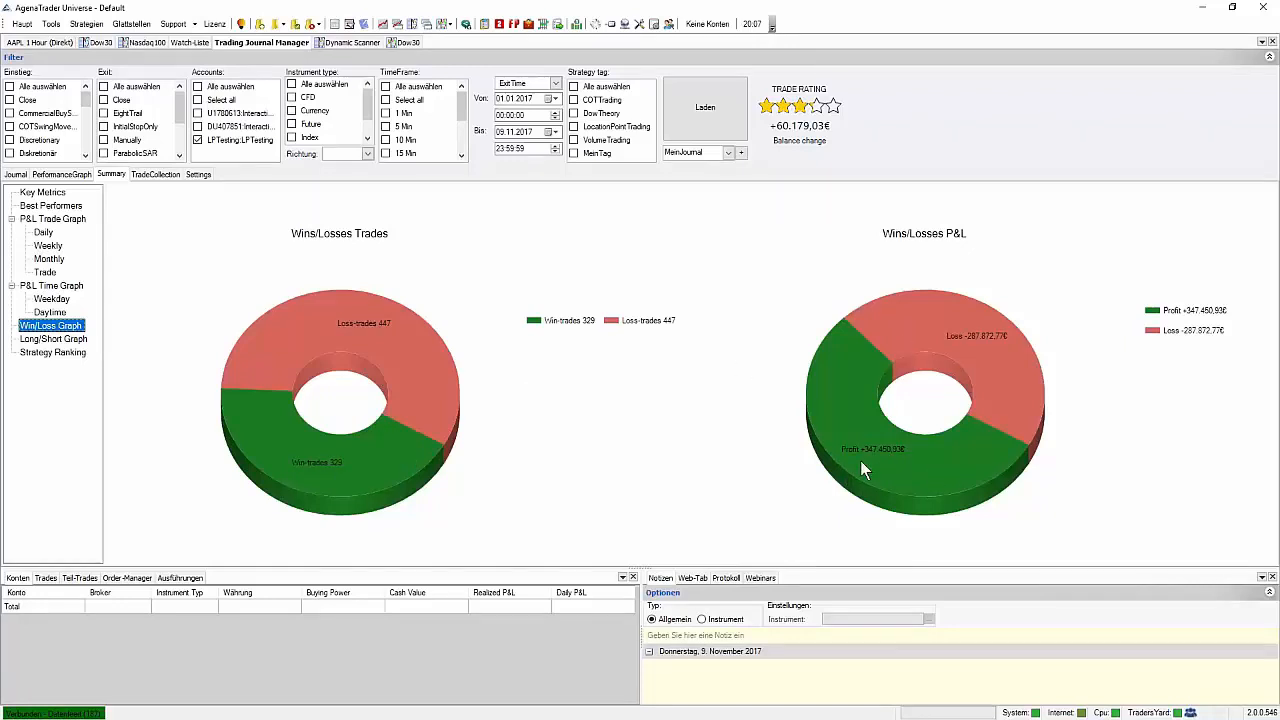
mouse_move(970, 368)
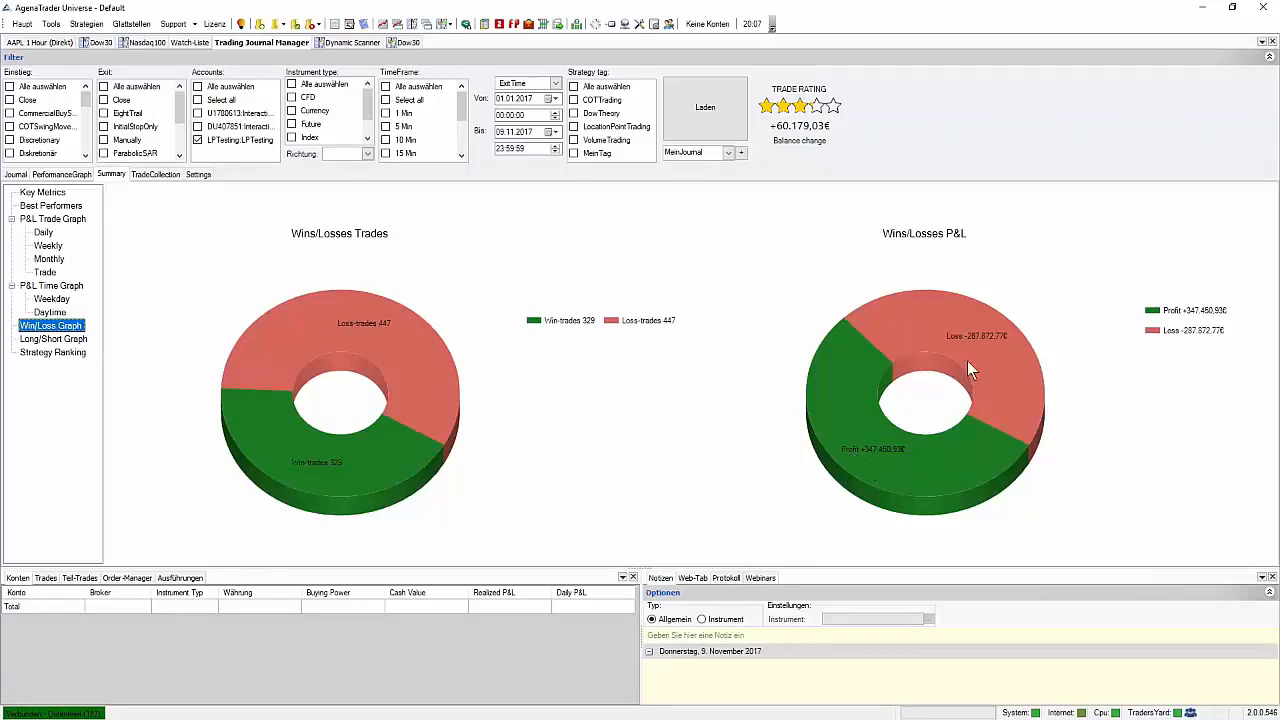
mouse_move(358, 478)
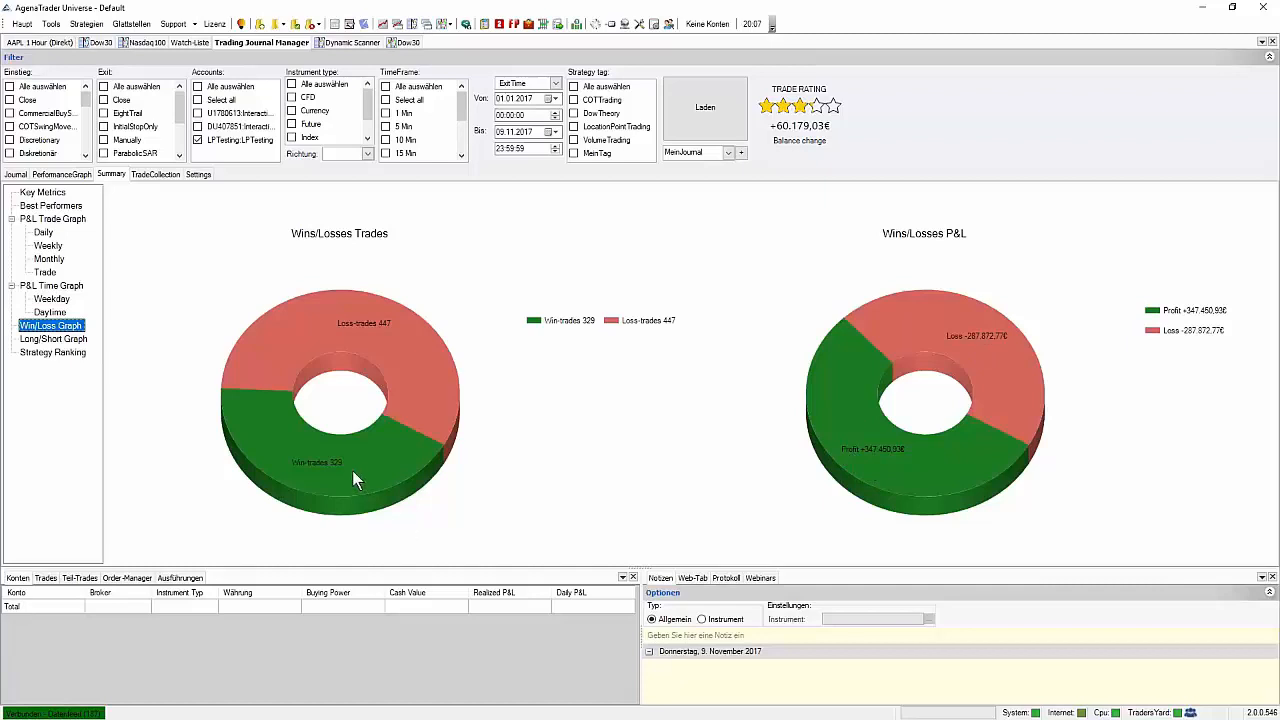
mouse_move(100, 348)
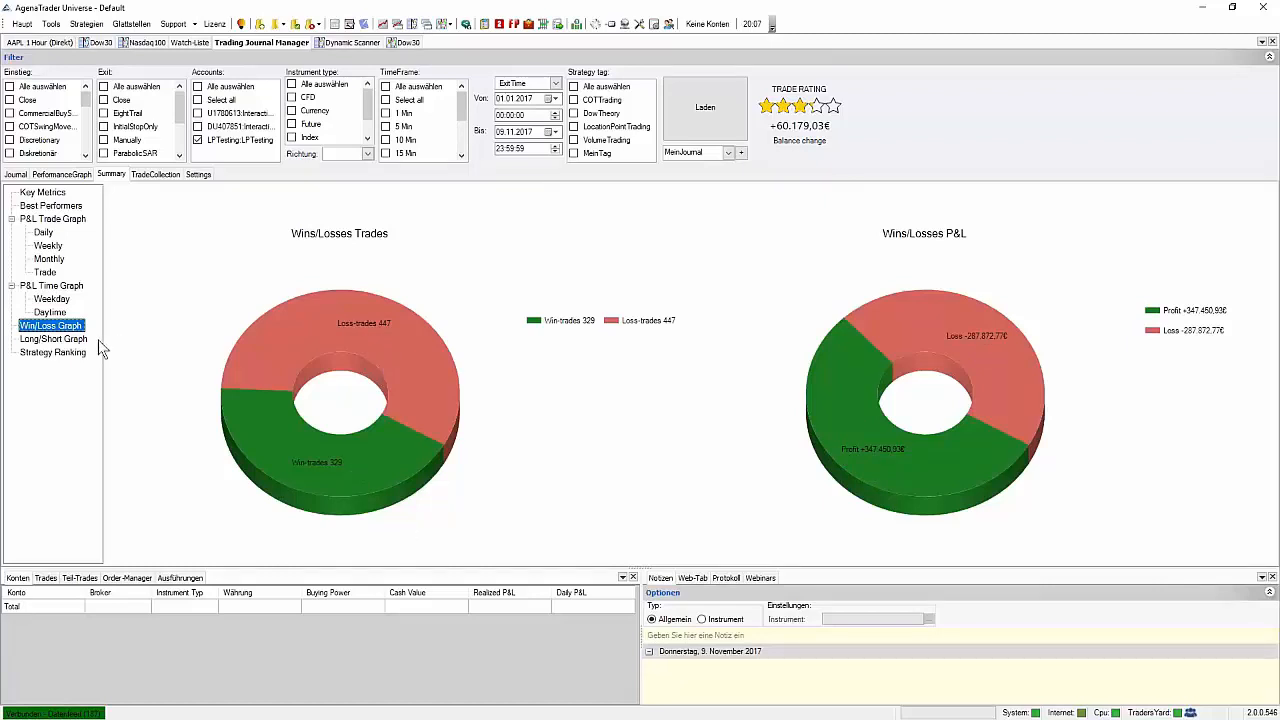
Show the Net Longs/Shorts donut chart: 434 long versus 363 short trades.
click(53, 338)
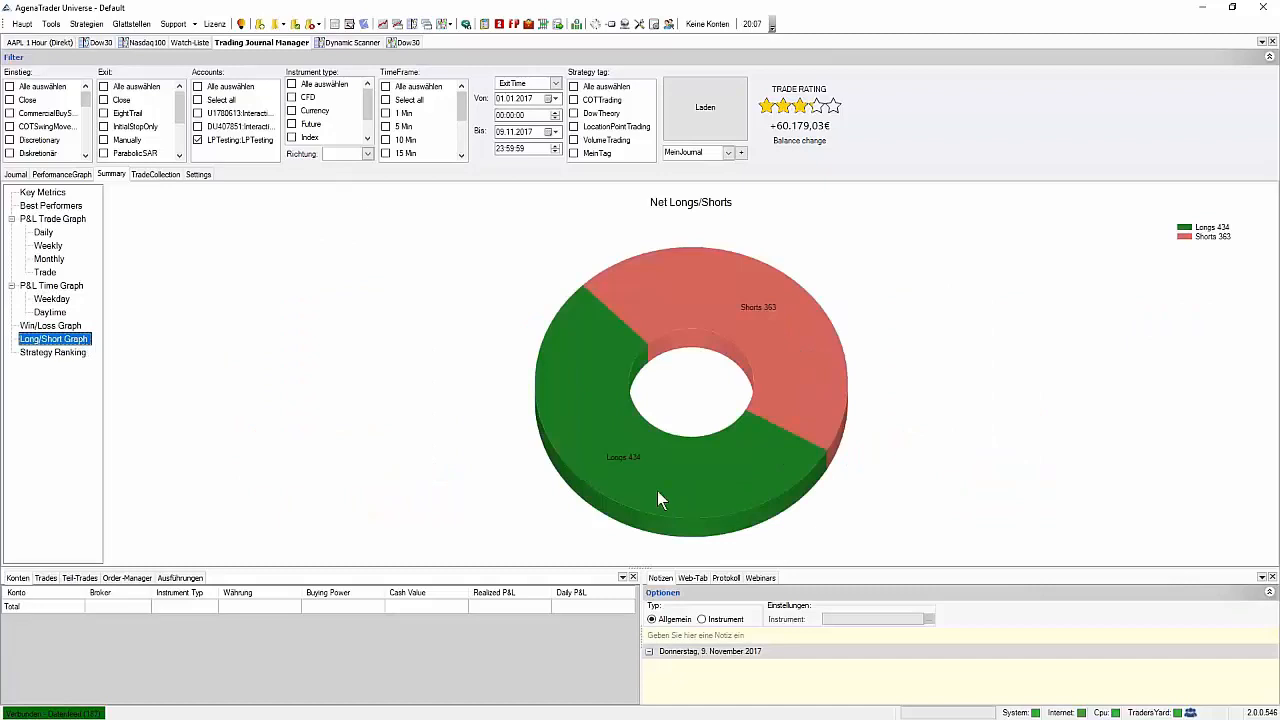
mouse_move(640, 351)
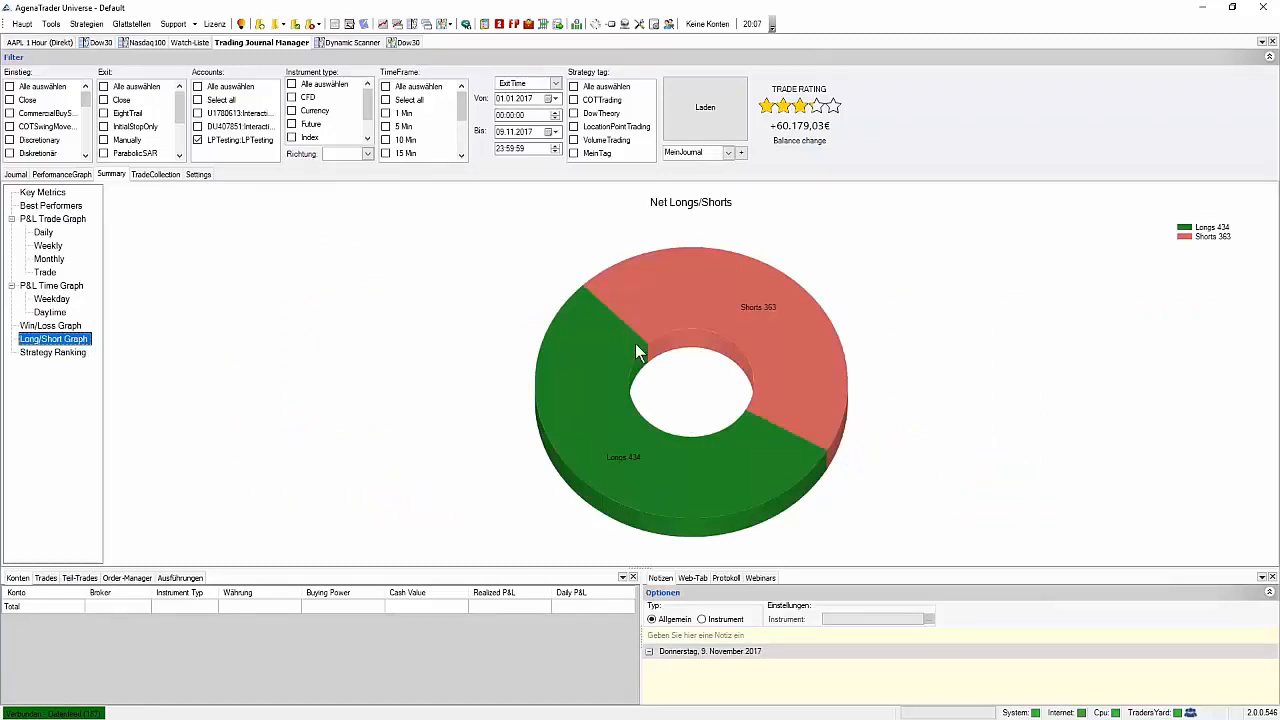
mouse_move(617, 445)
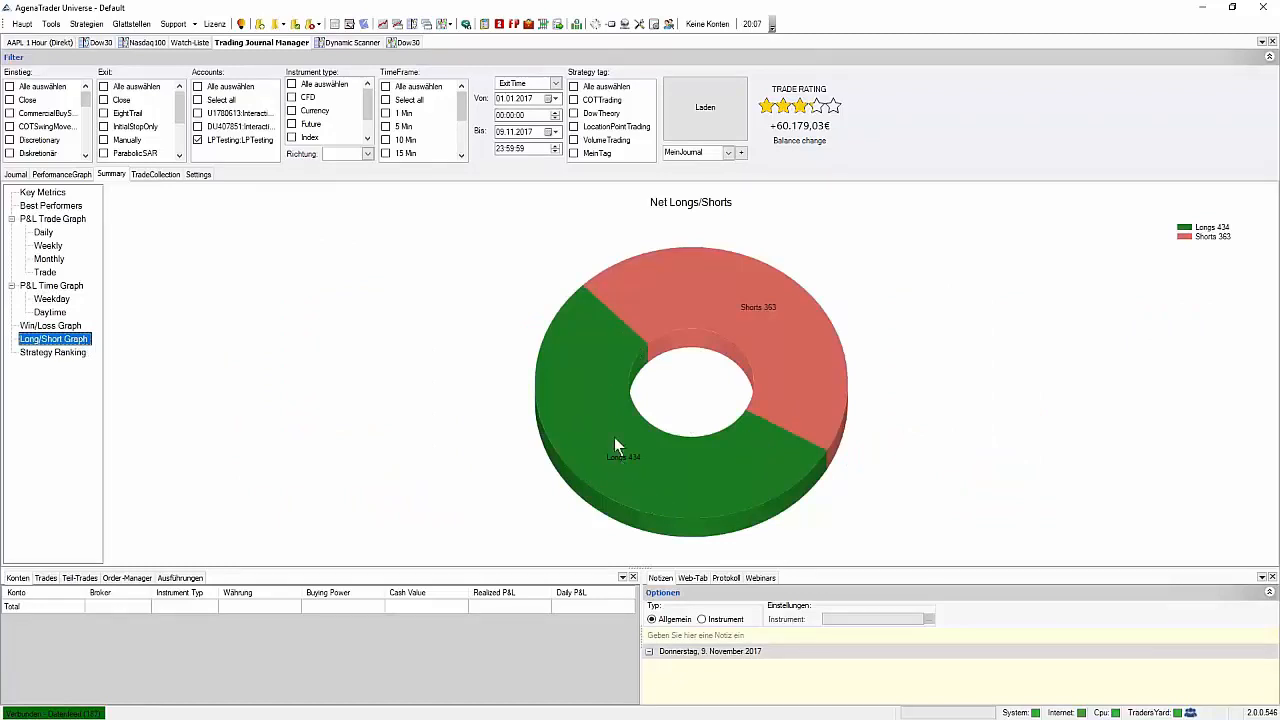
mouse_move(781, 327)
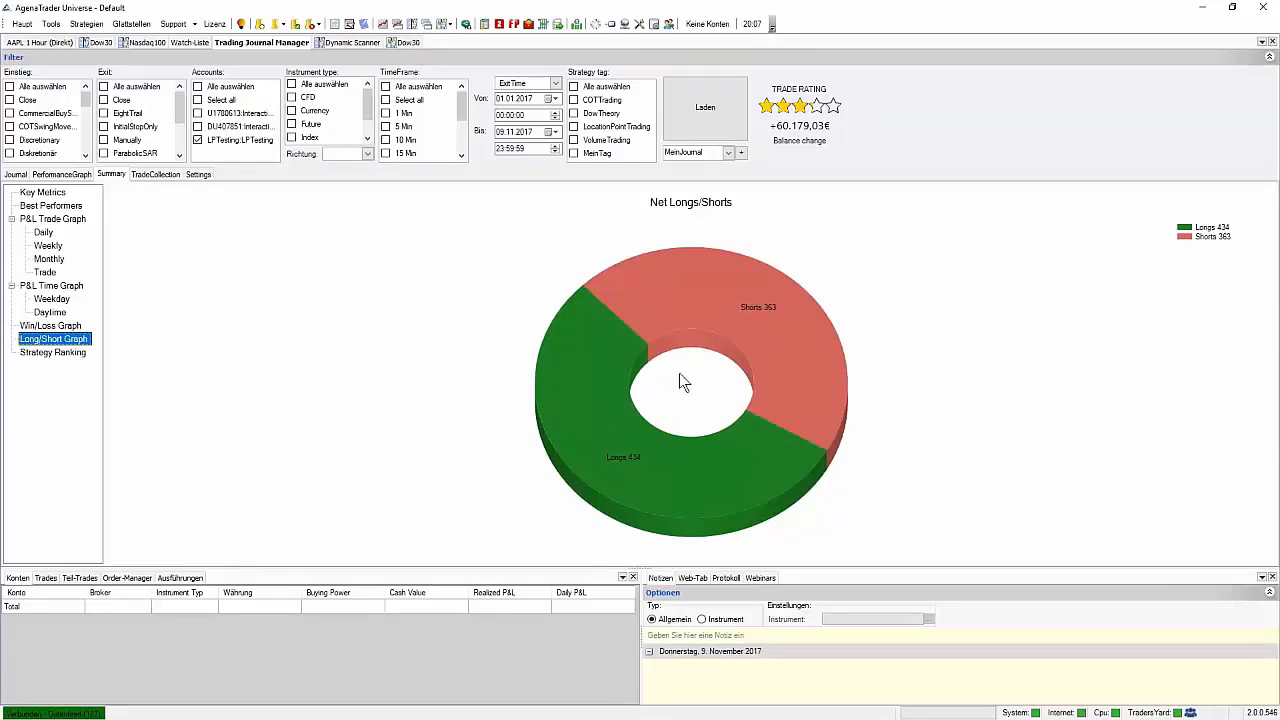
Show the Strategy Ranking table and inspect the TrampolineNew and StairwayNew rows.
click(52, 352)
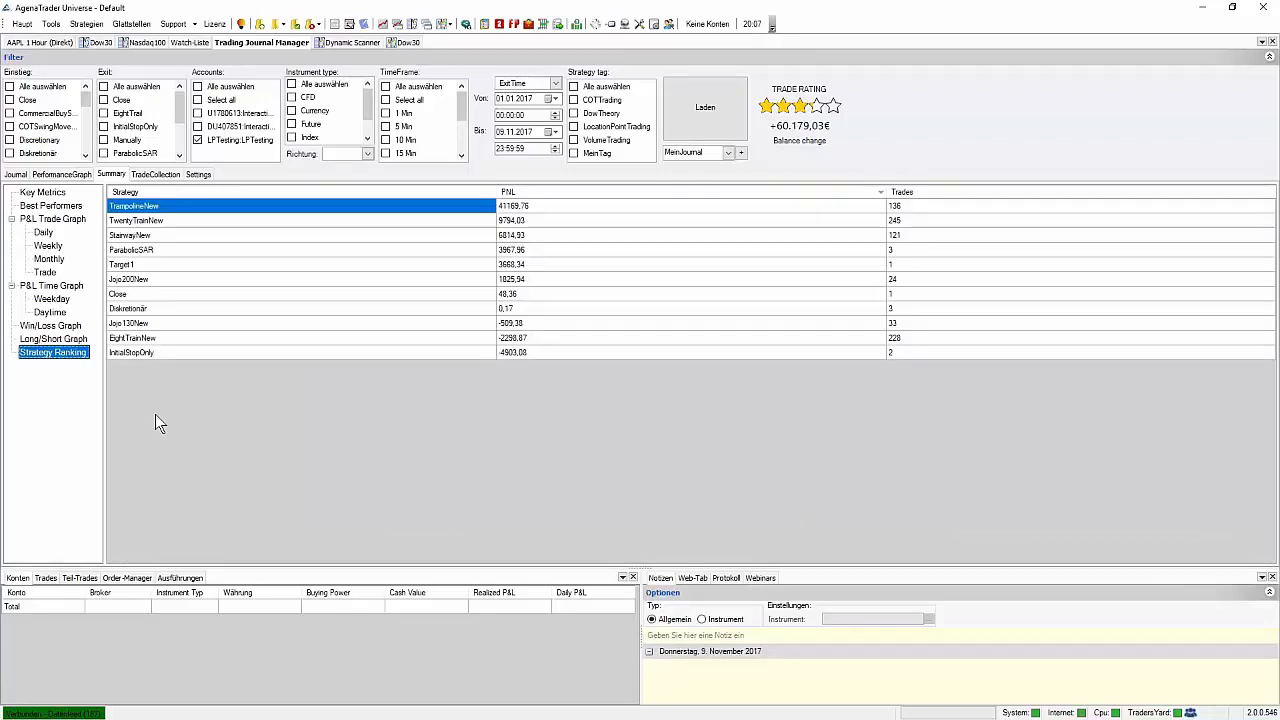
mouse_move(240, 216)
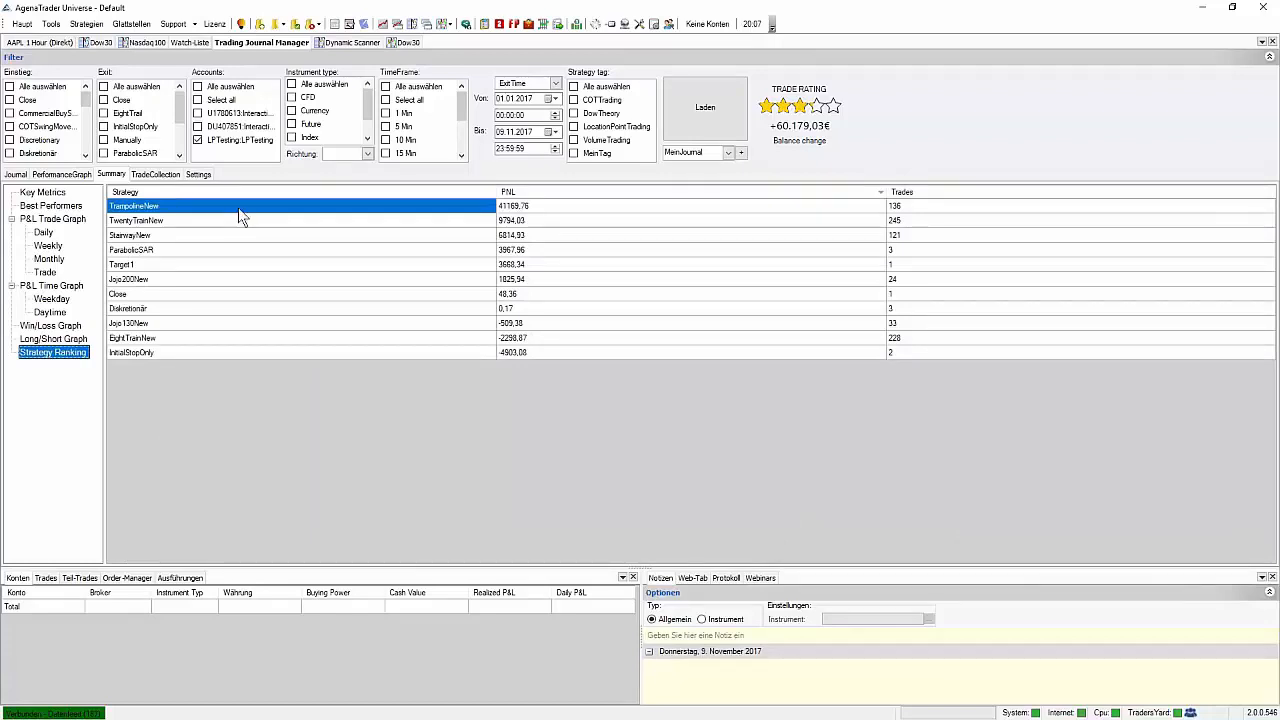
mouse_move(160, 225)
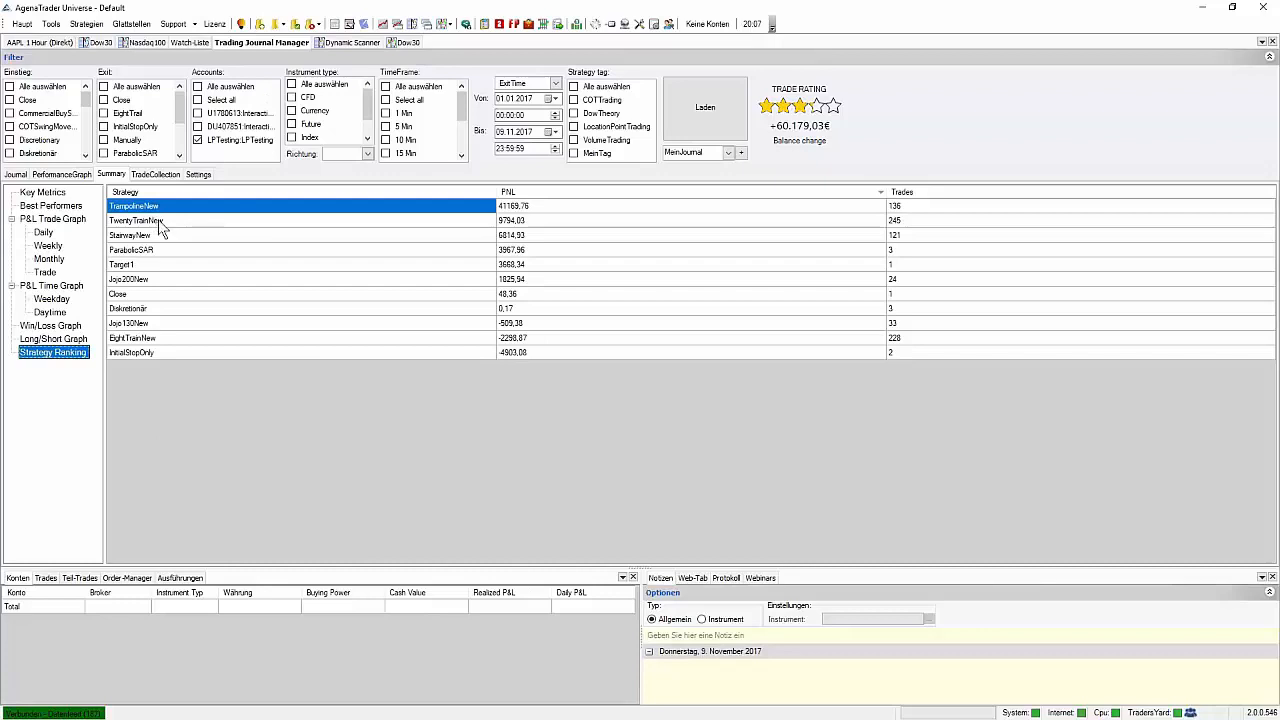
click(125, 234)
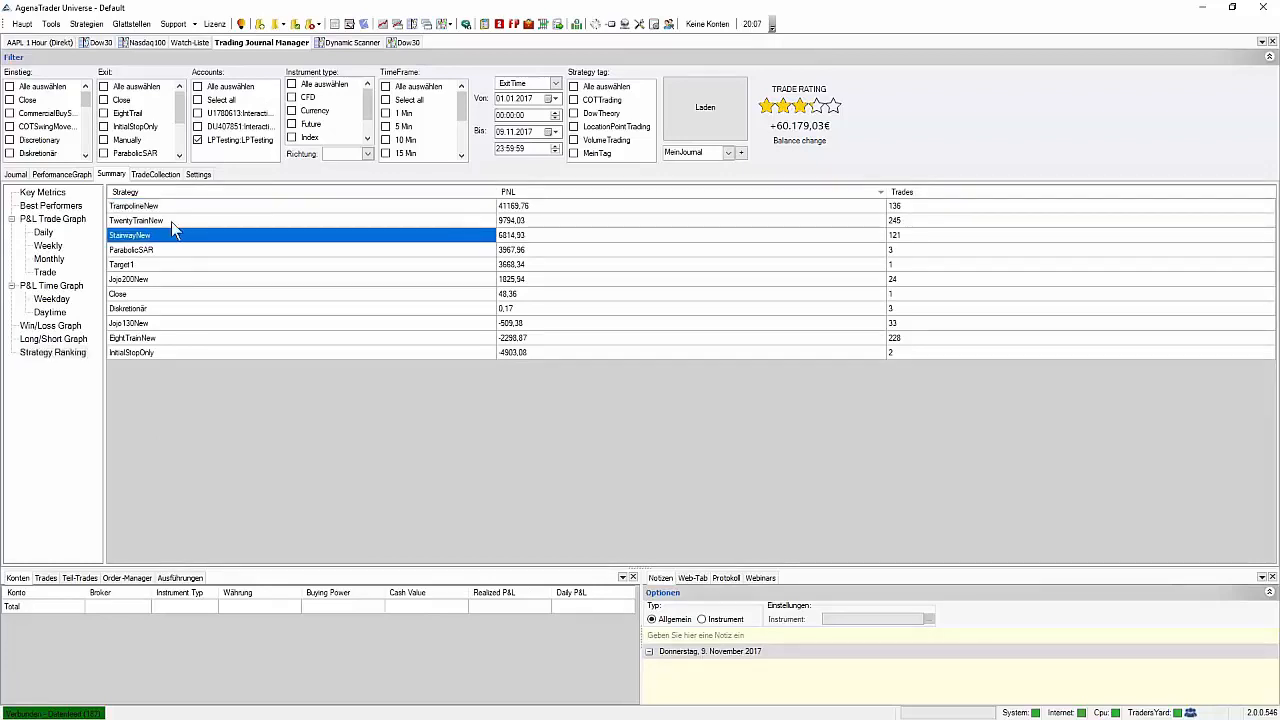
click(133, 206)
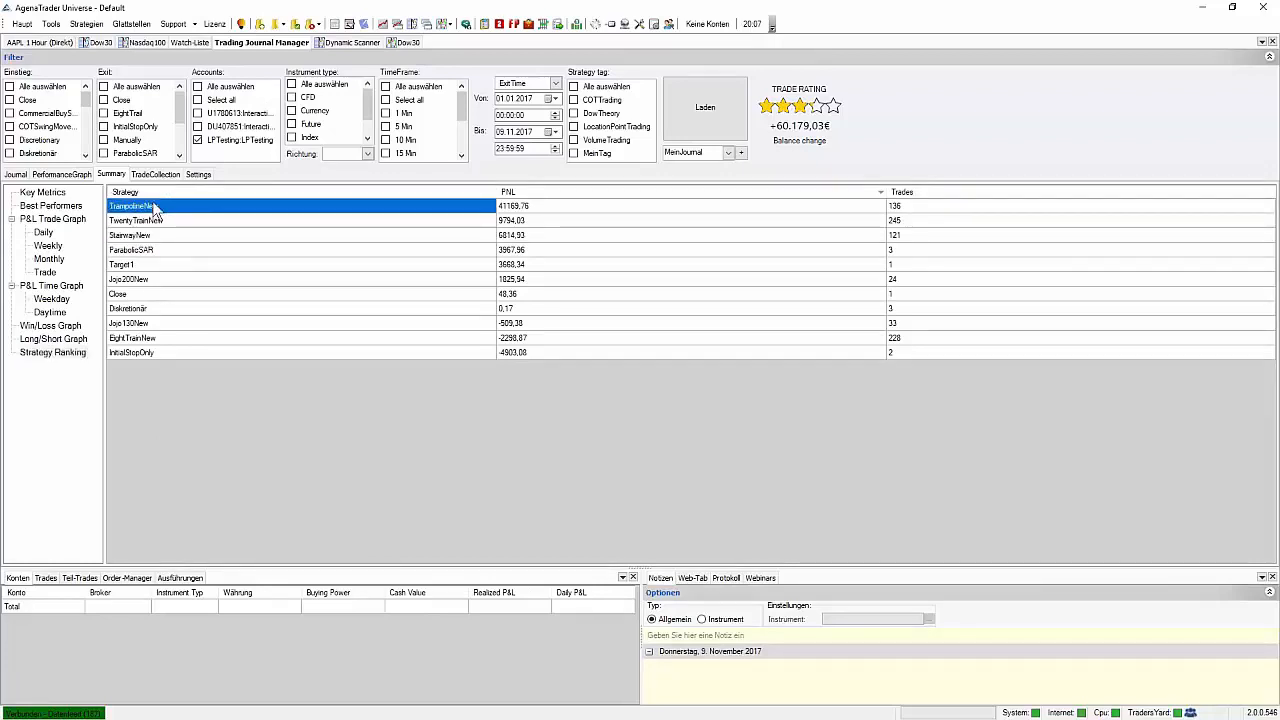
mouse_move(457, 224)
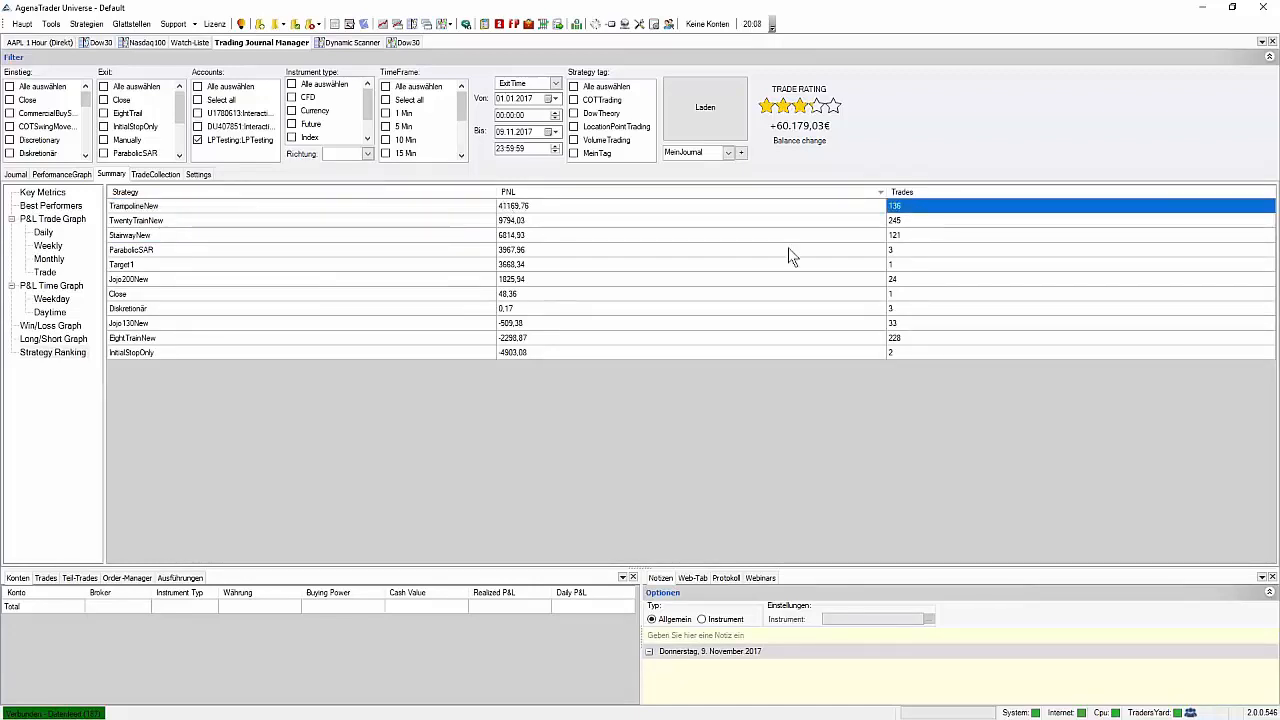
click(129, 234)
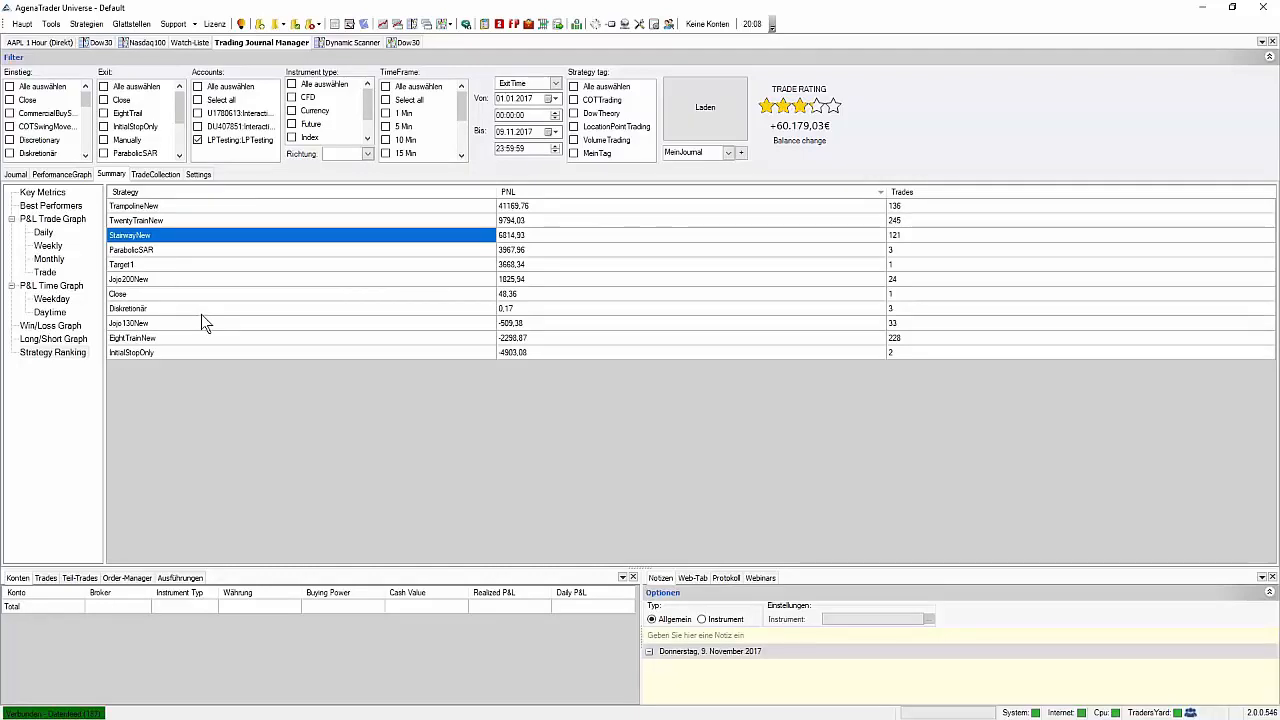
mouse_move(165, 318)
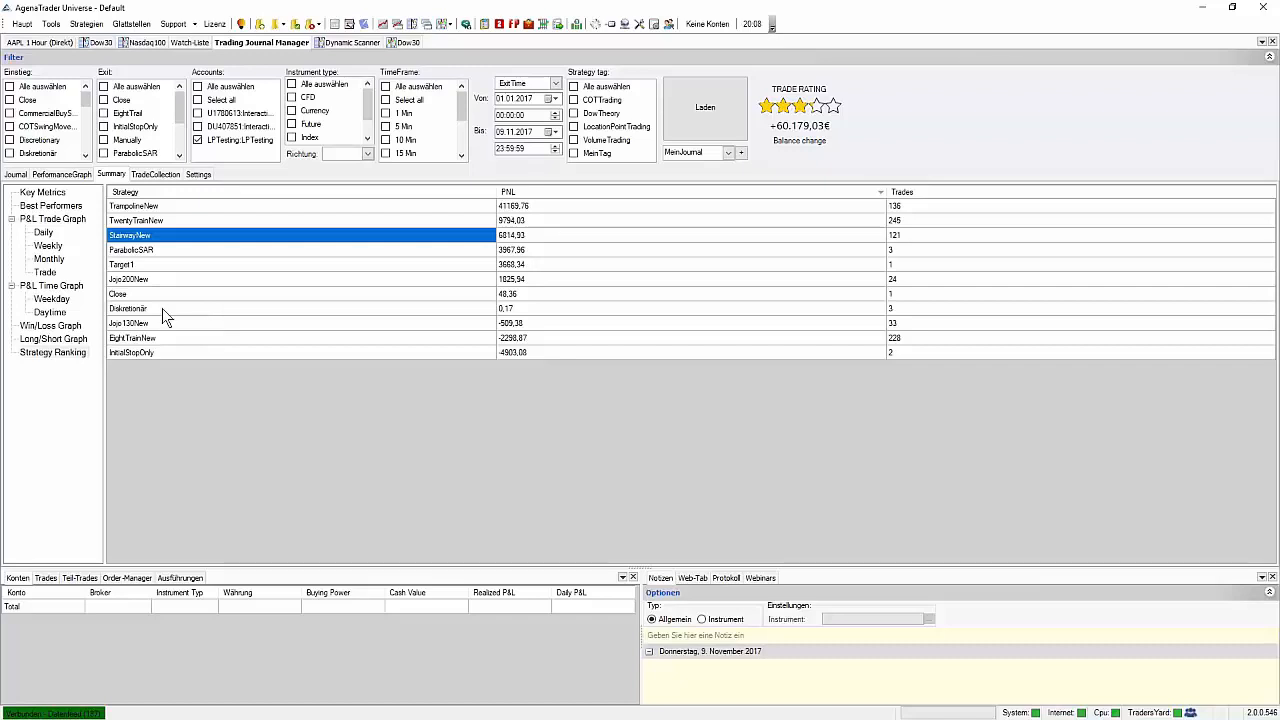
click(42, 192)
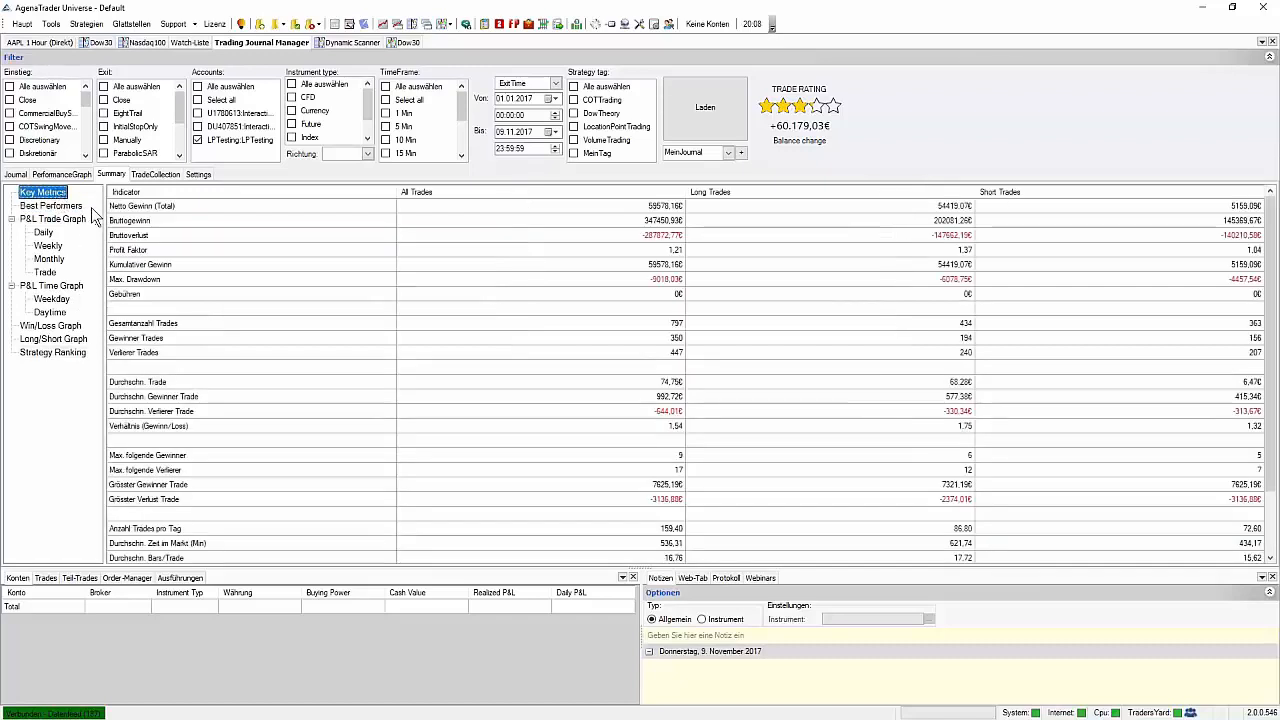
mouse_move(344, 107)
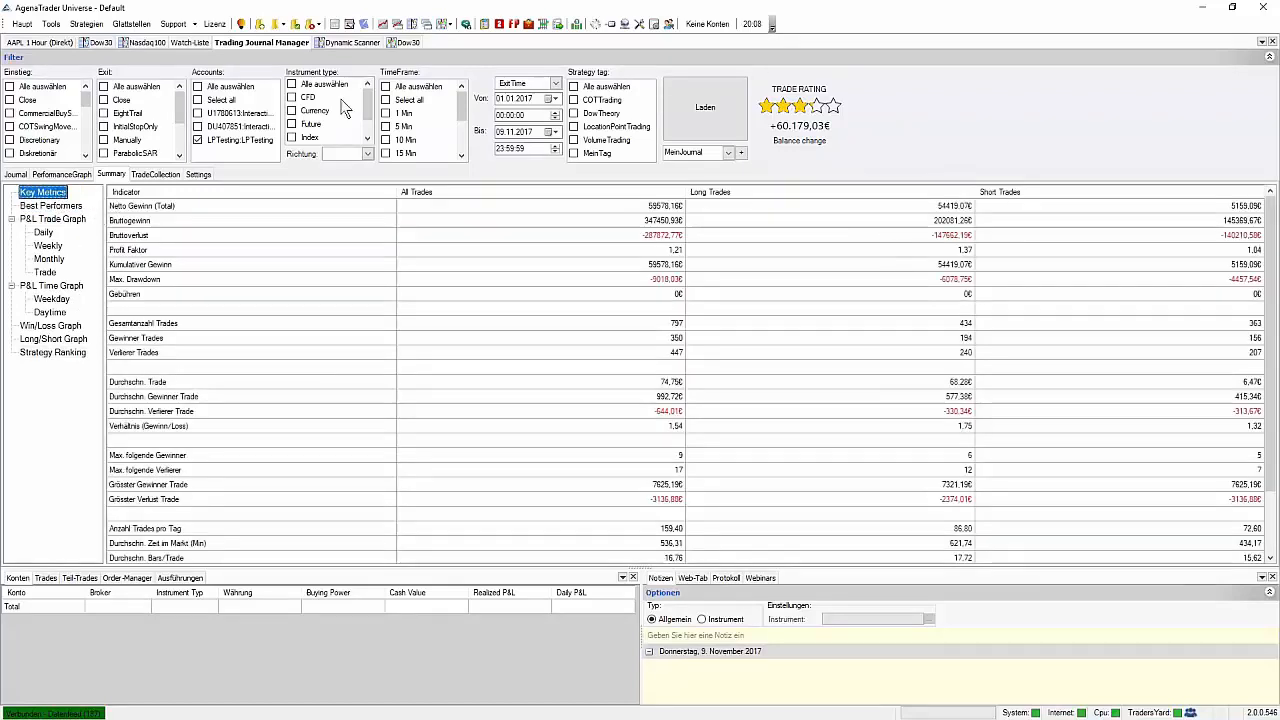
mouse_move(335, 168)
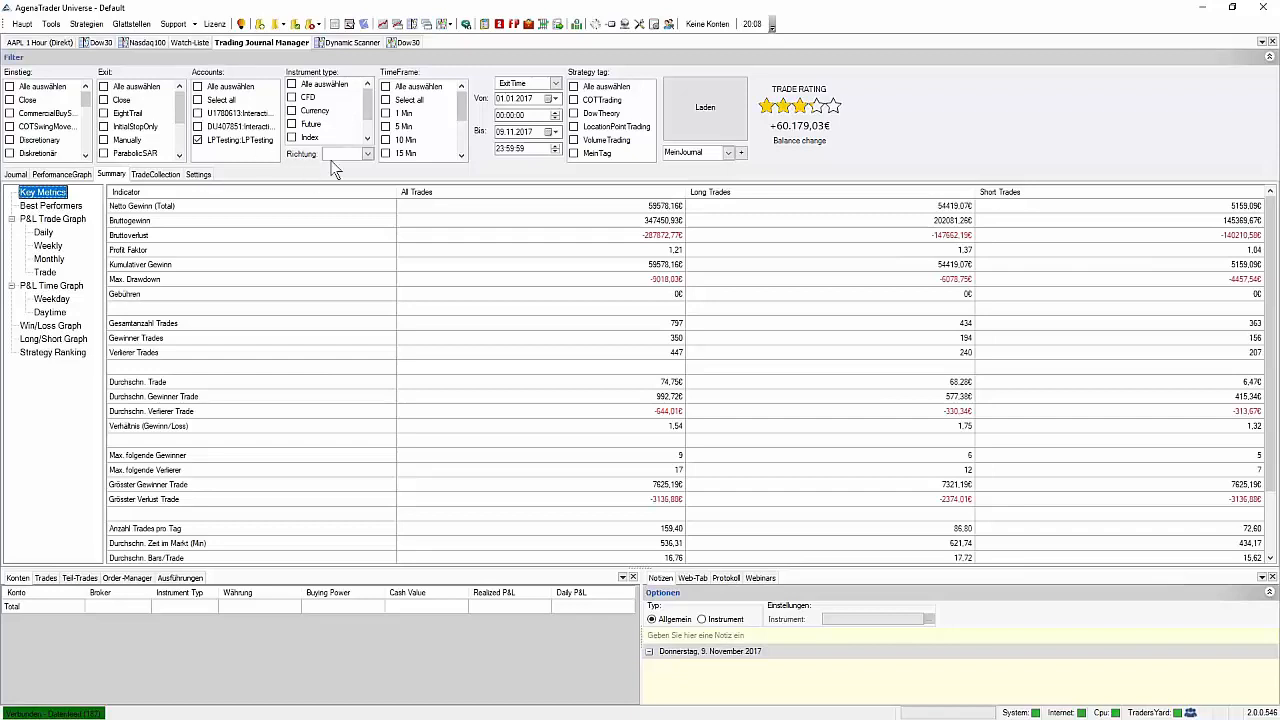
click(40, 206)
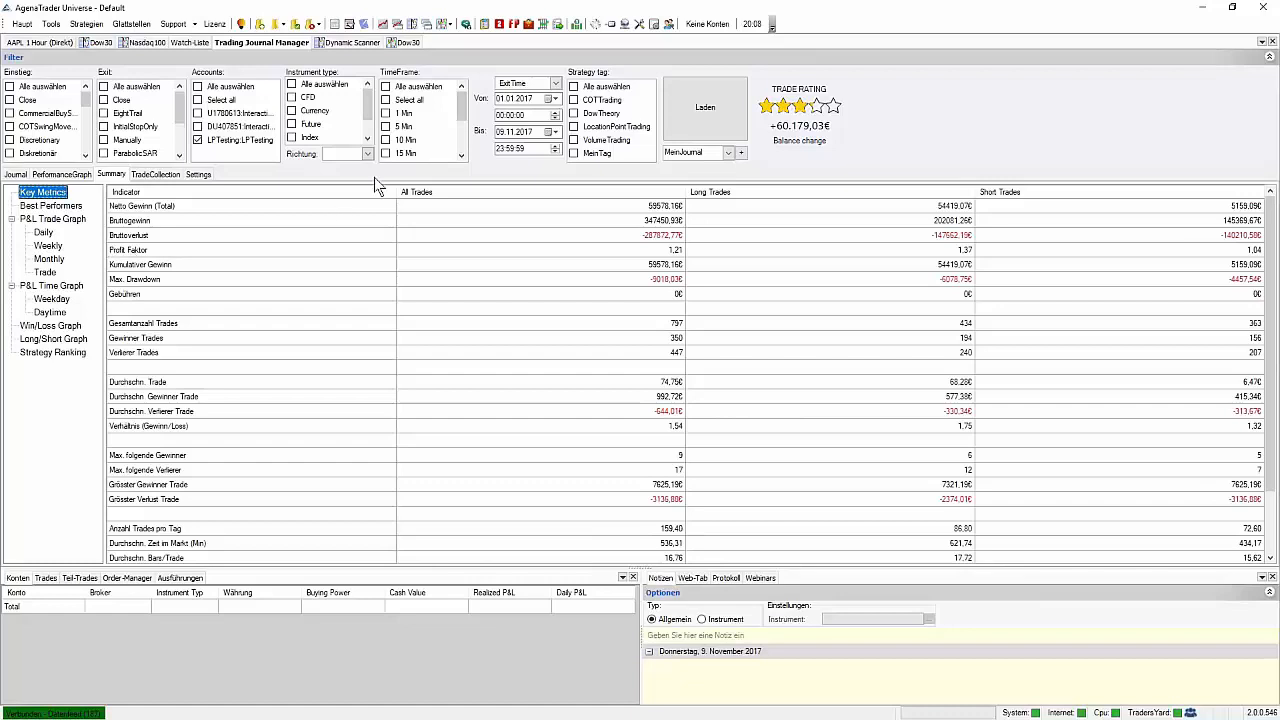
mouse_move(518, 180)
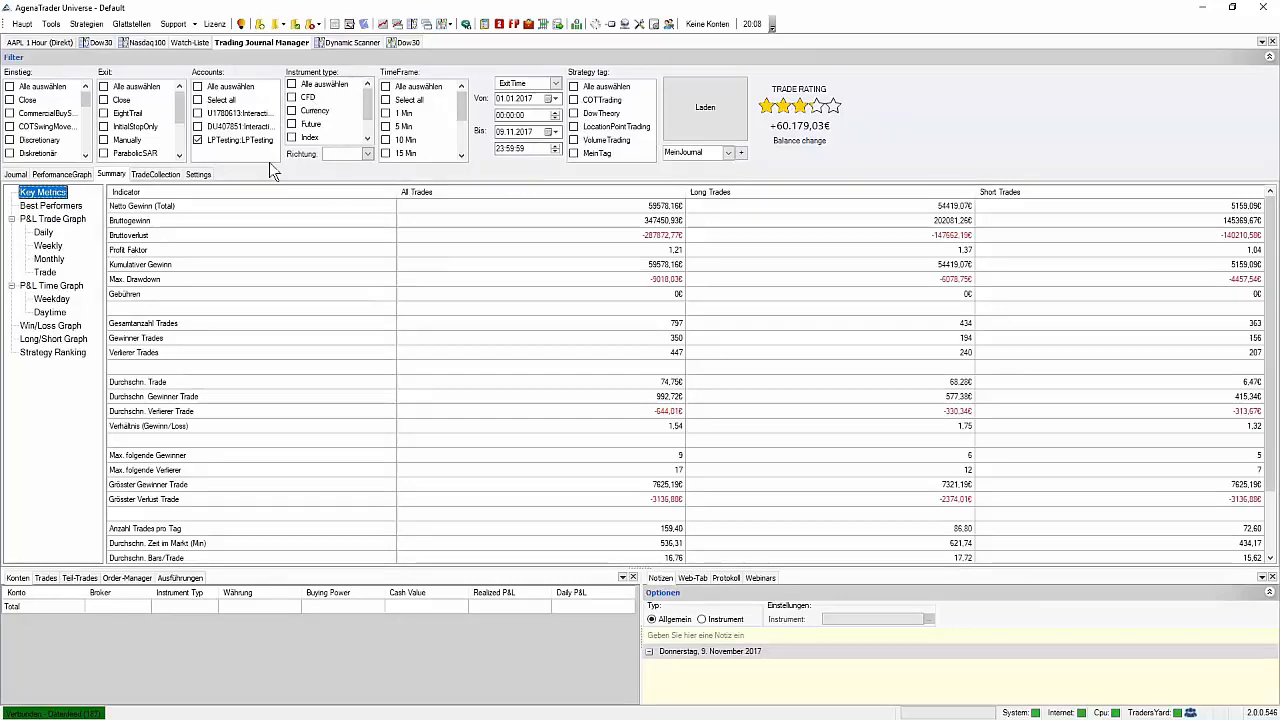
mouse_move(255, 180)
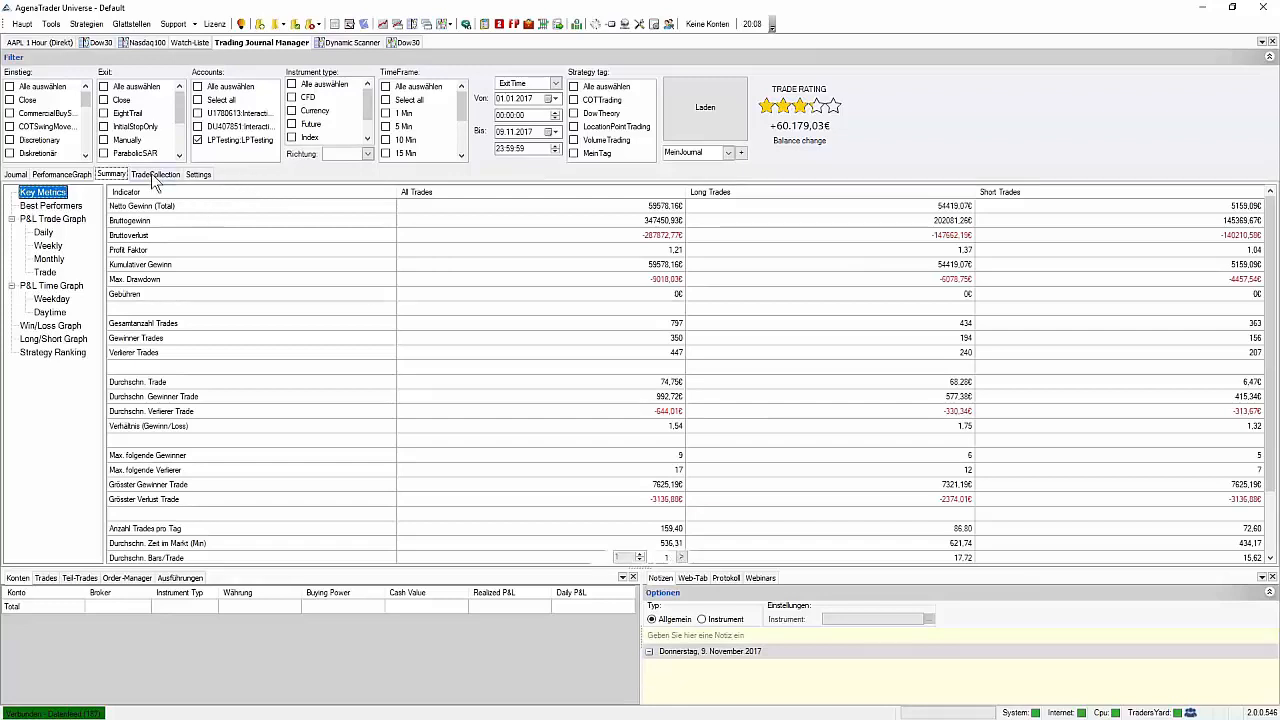
Show the Trade Collection charts and browse down toward the ILMN trade.
click(156, 174)
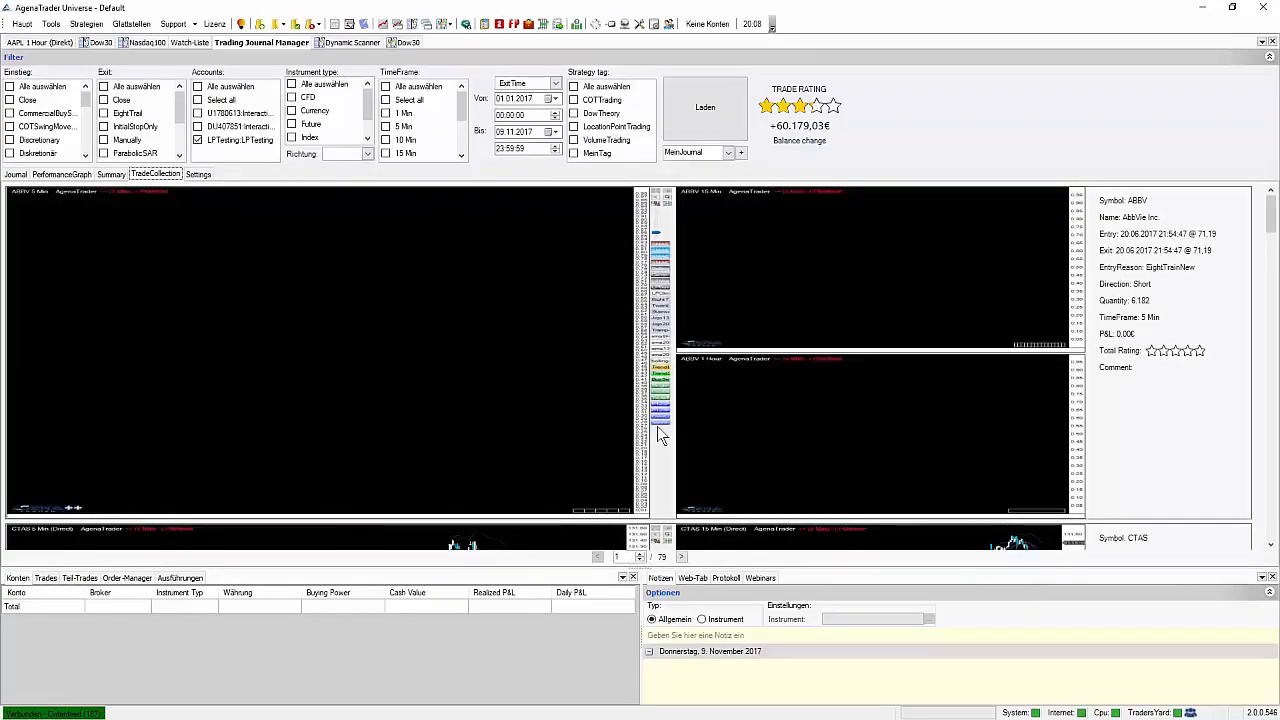
scroll(down, 3)
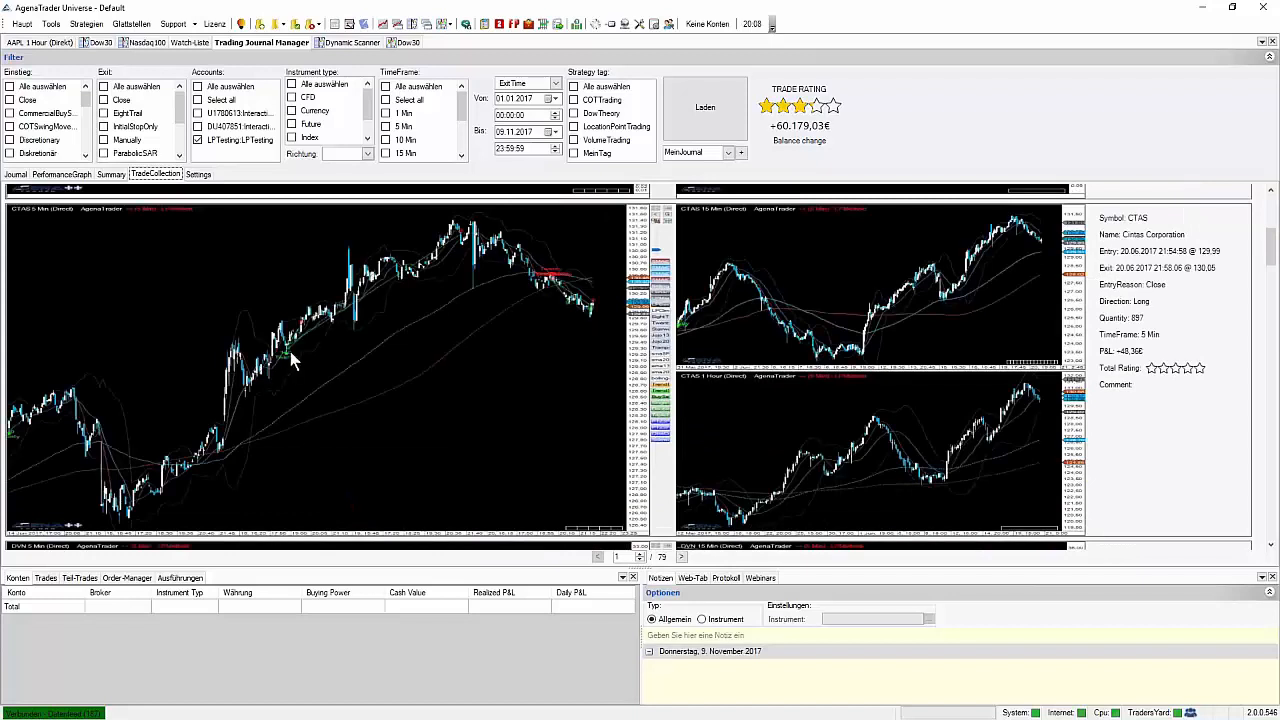
mouse_move(457, 255)
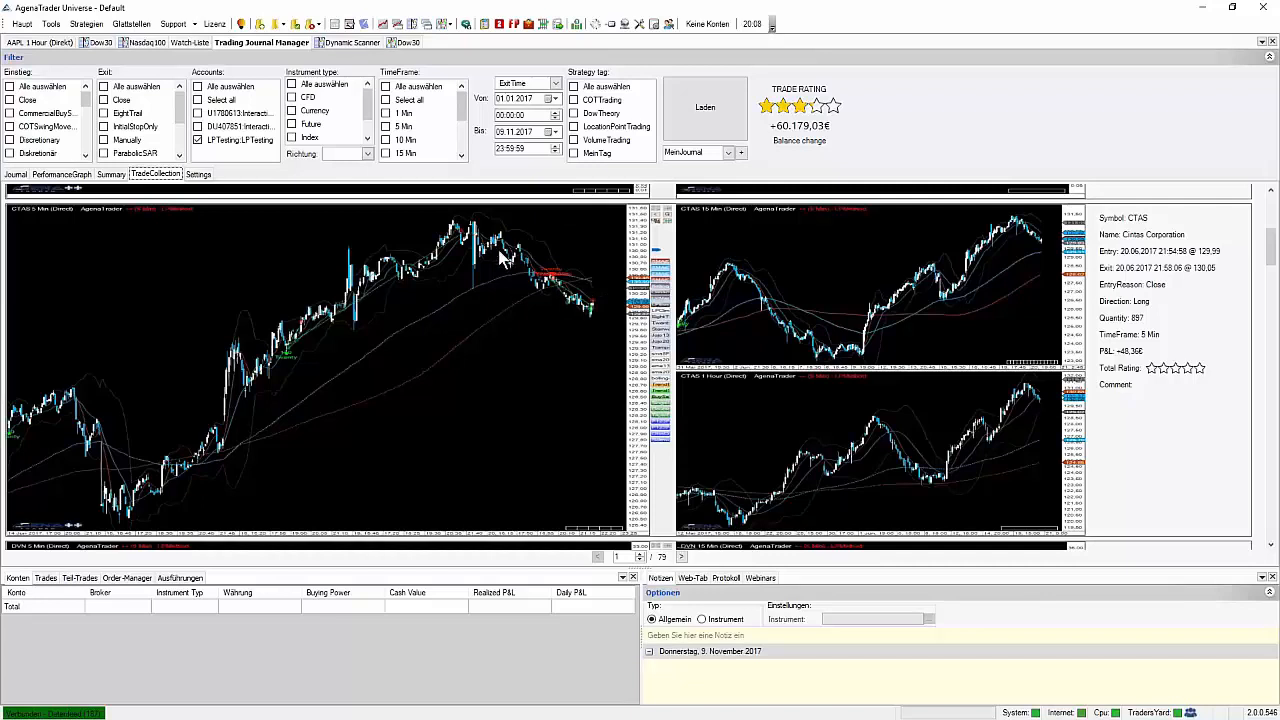
mouse_move(457, 253)
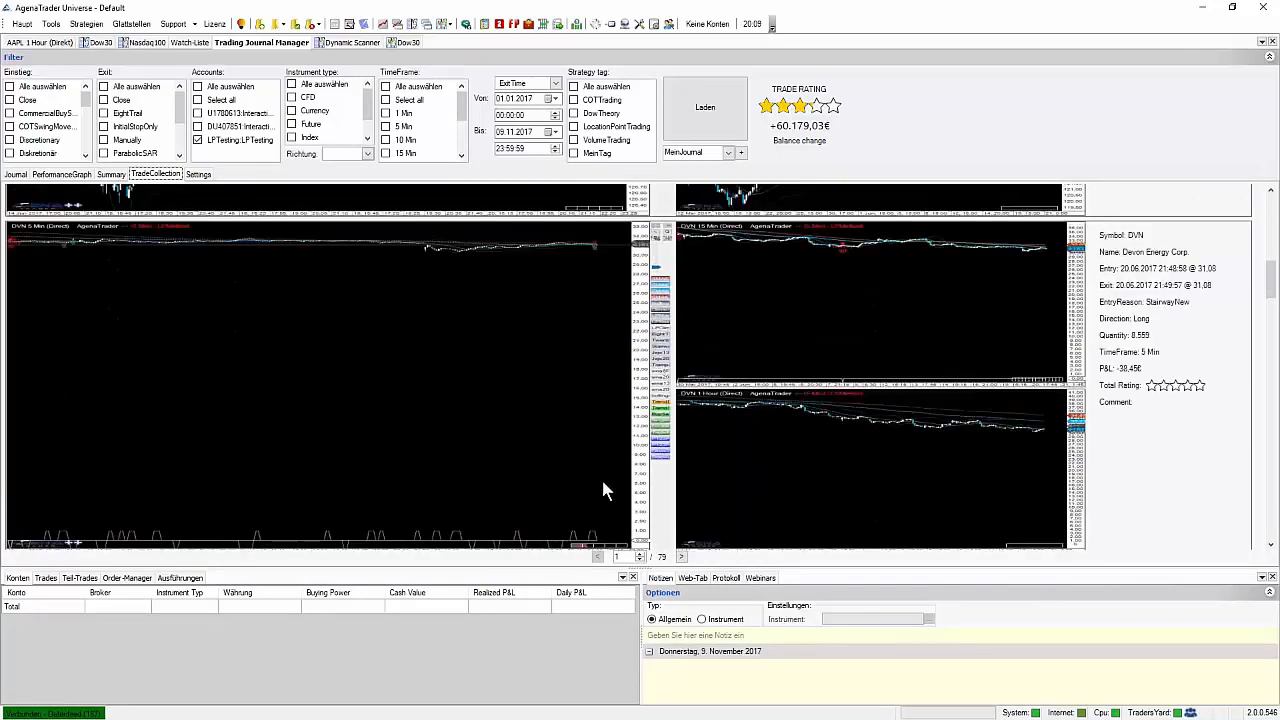
mouse_move(460, 559)
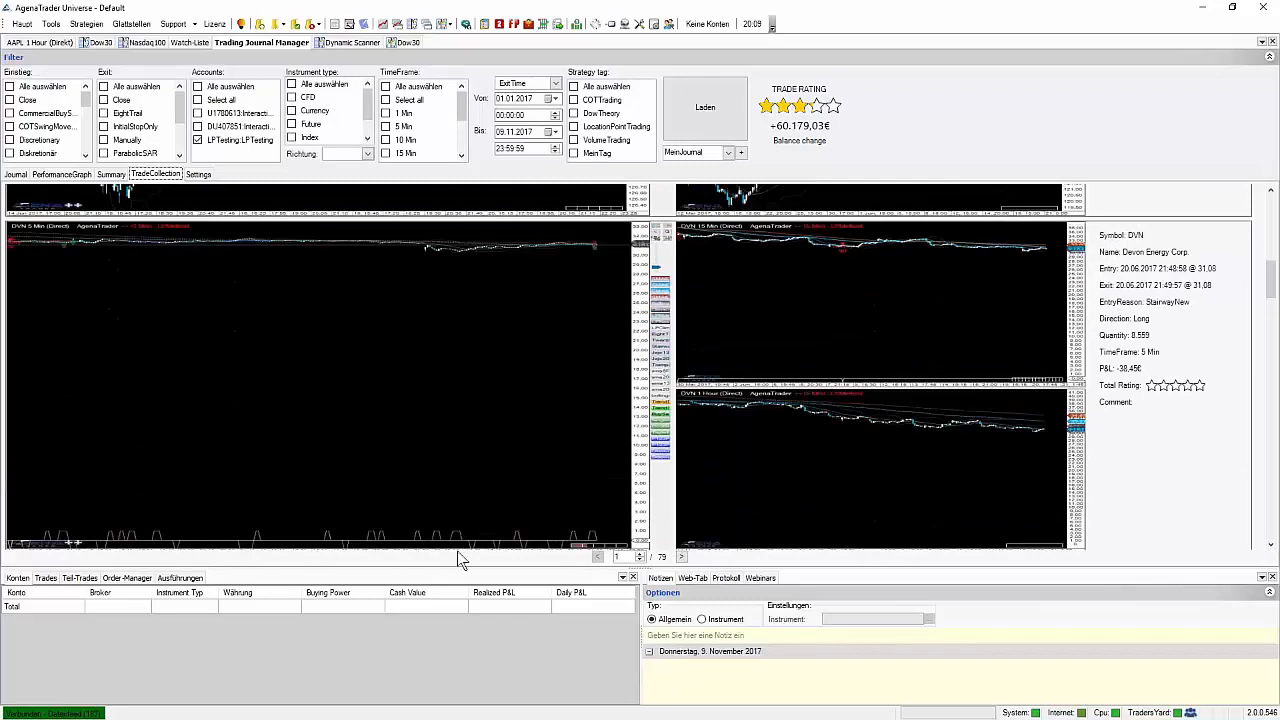
mouse_move(125, 550)
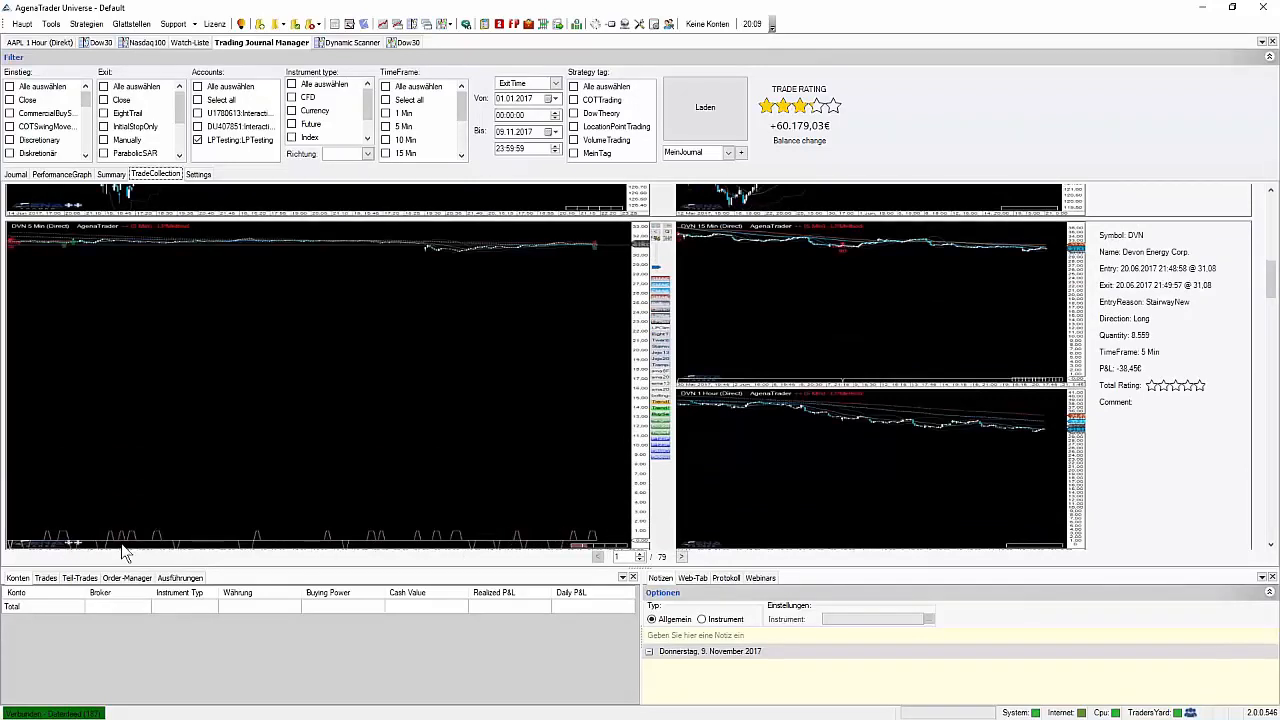
mouse_move(364, 545)
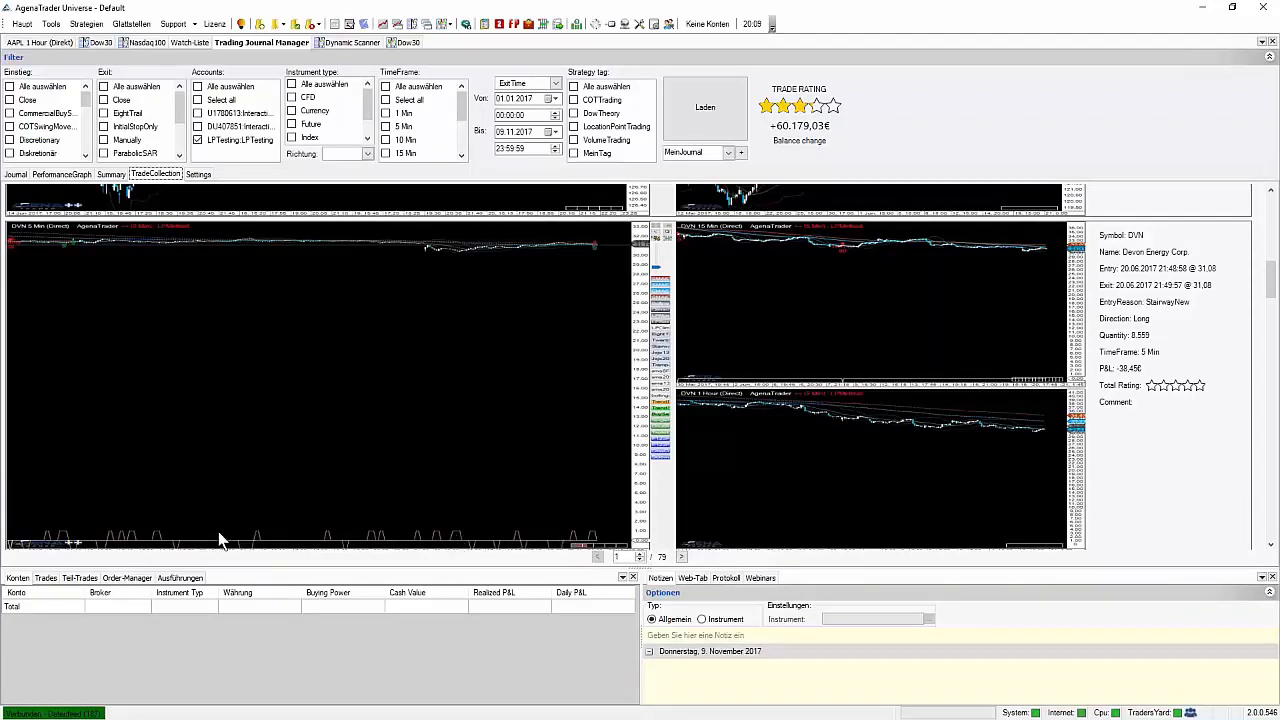
mouse_move(170, 247)
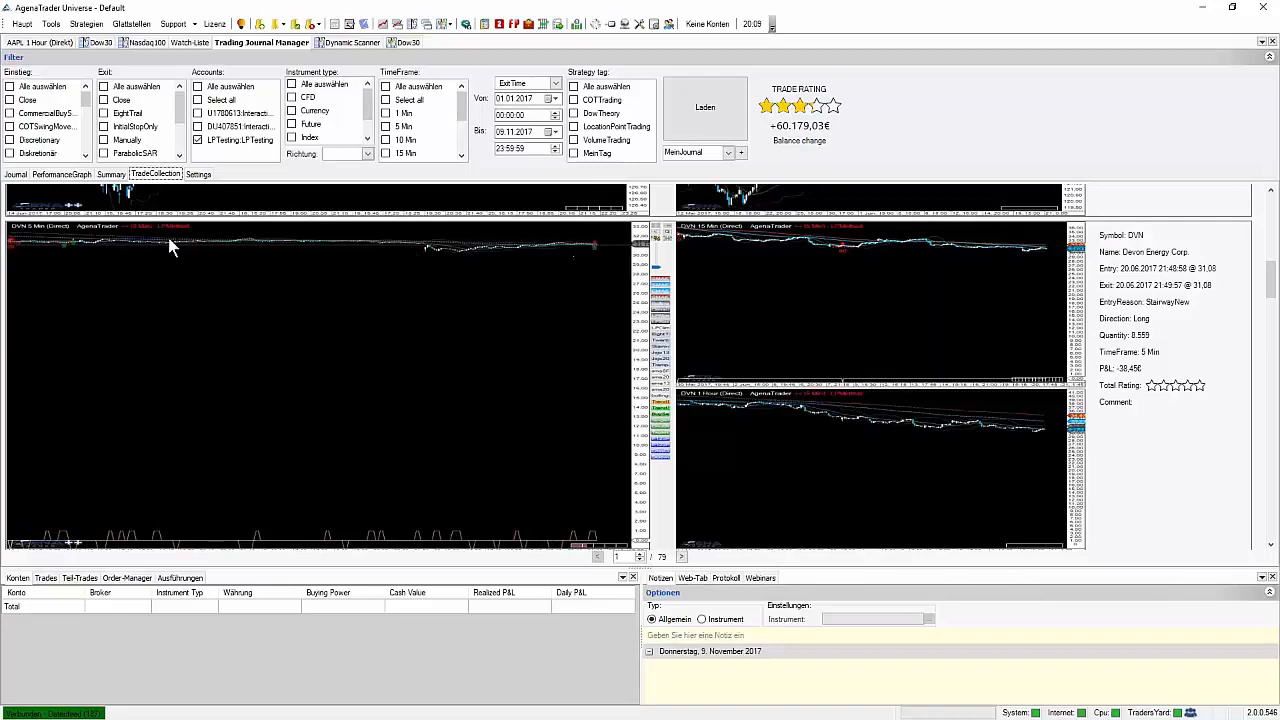
mouse_move(435, 405)
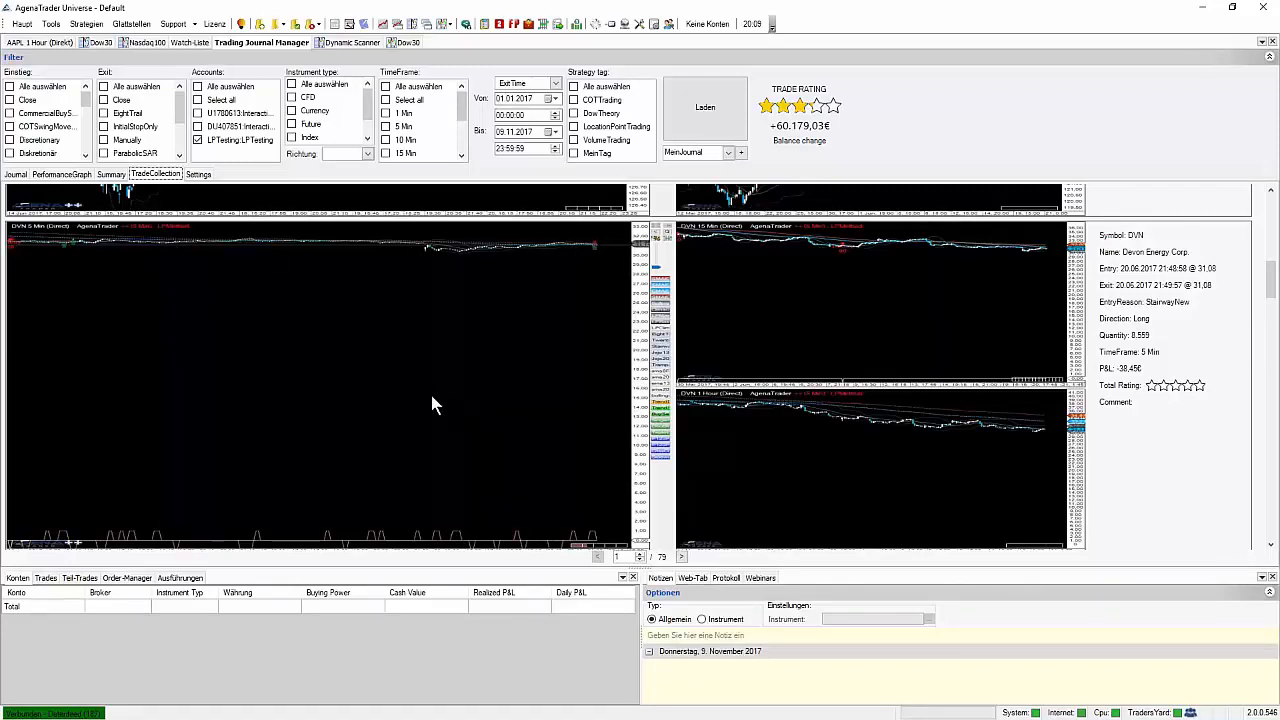
mouse_move(283, 329)
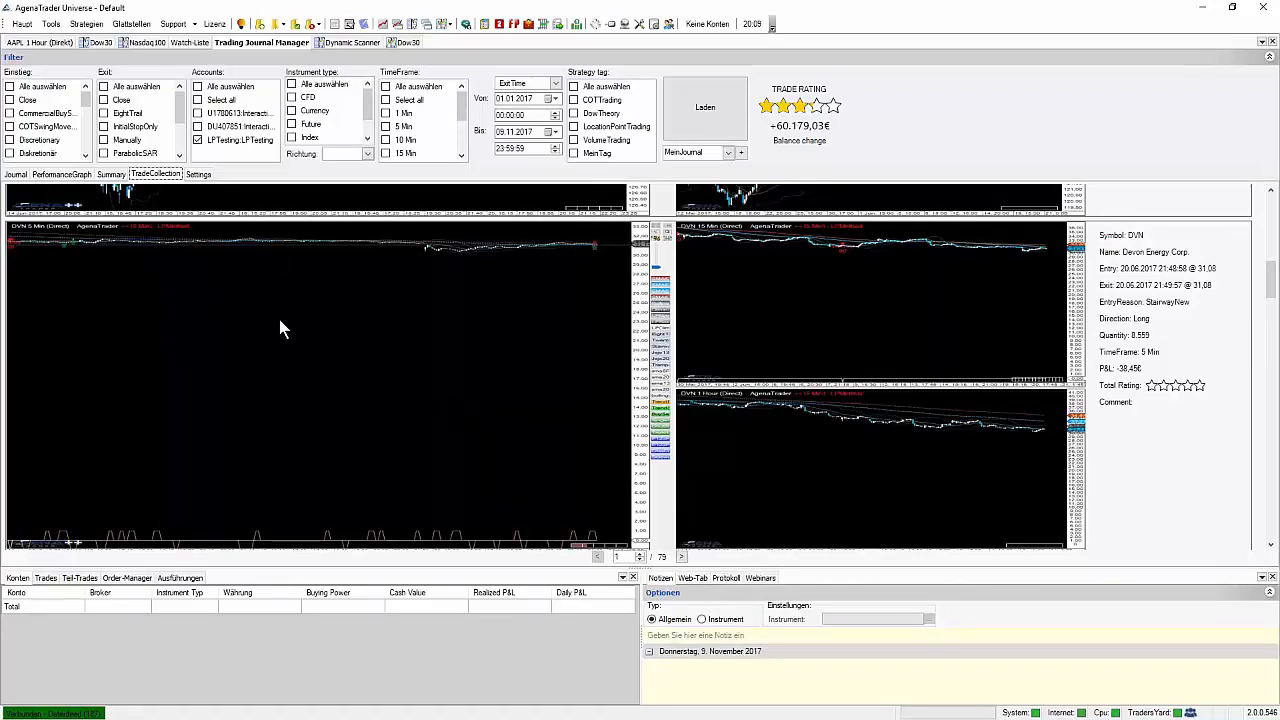
mouse_move(355, 372)
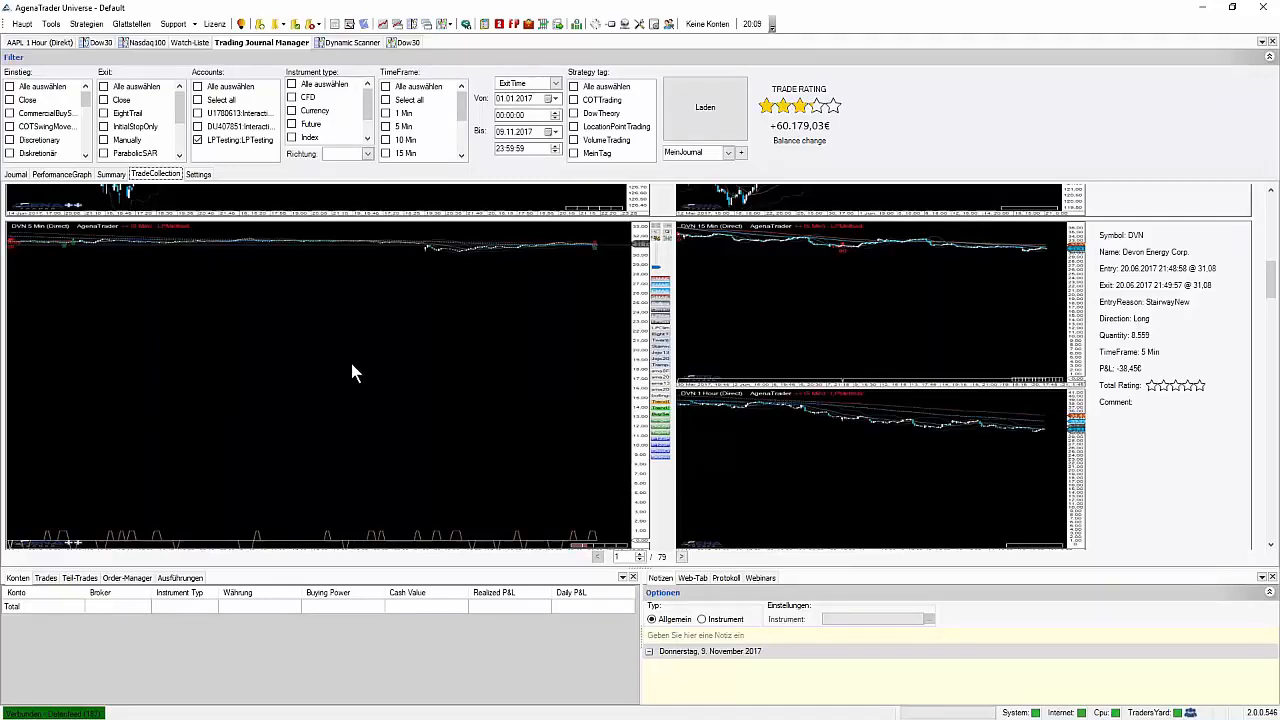
mouse_move(362, 440)
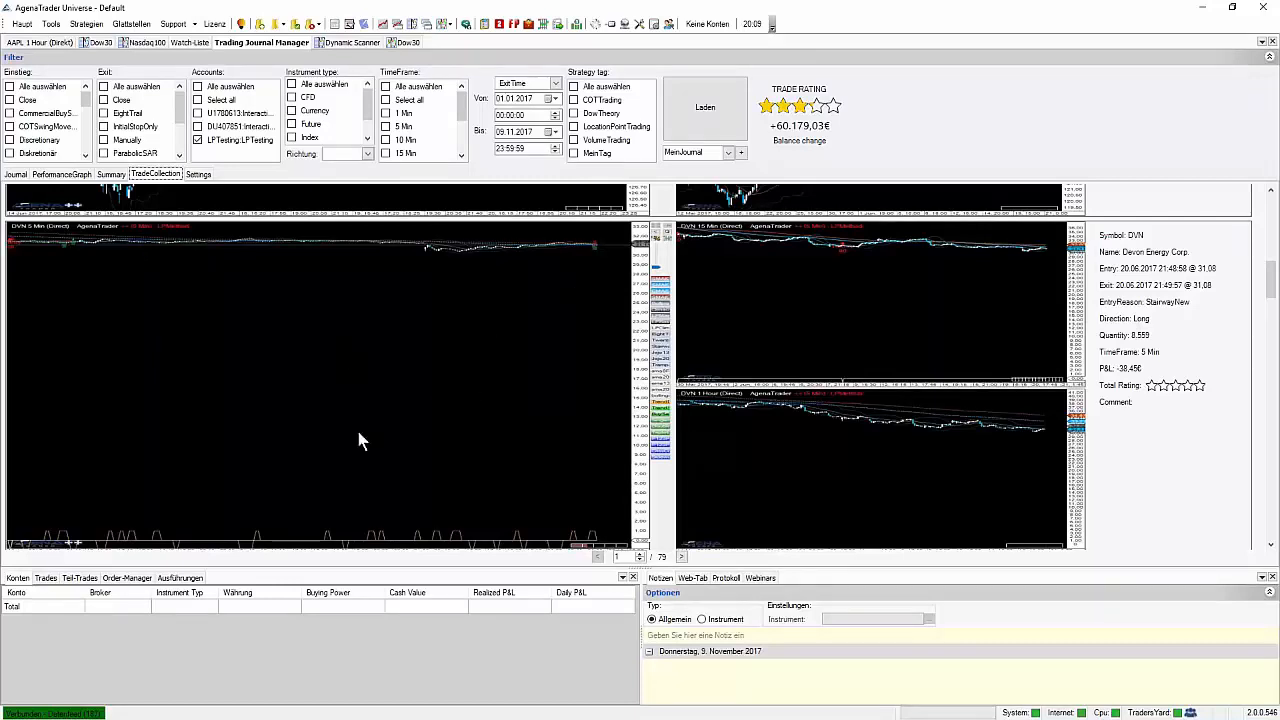
mouse_move(421, 430)
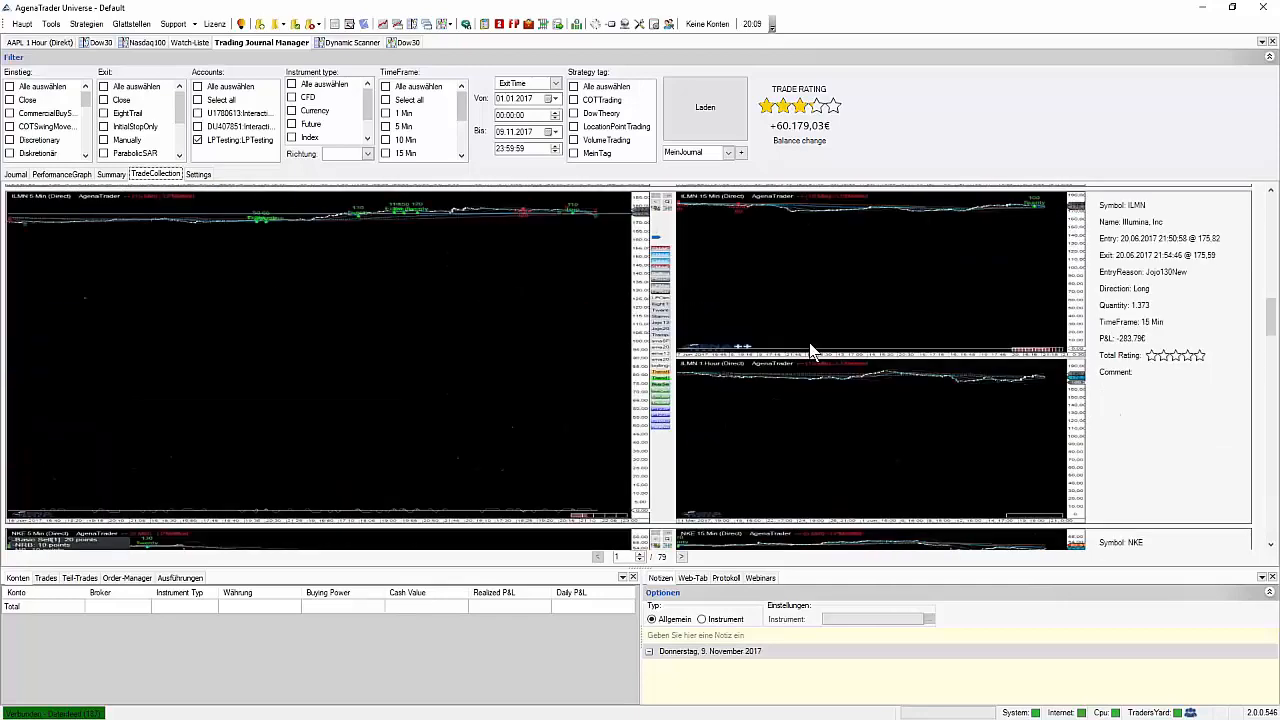
Add a three-star MeinBewertung criterion under TRADE MANAGEMENT, then return to the Journal trade list.
click(198, 174)
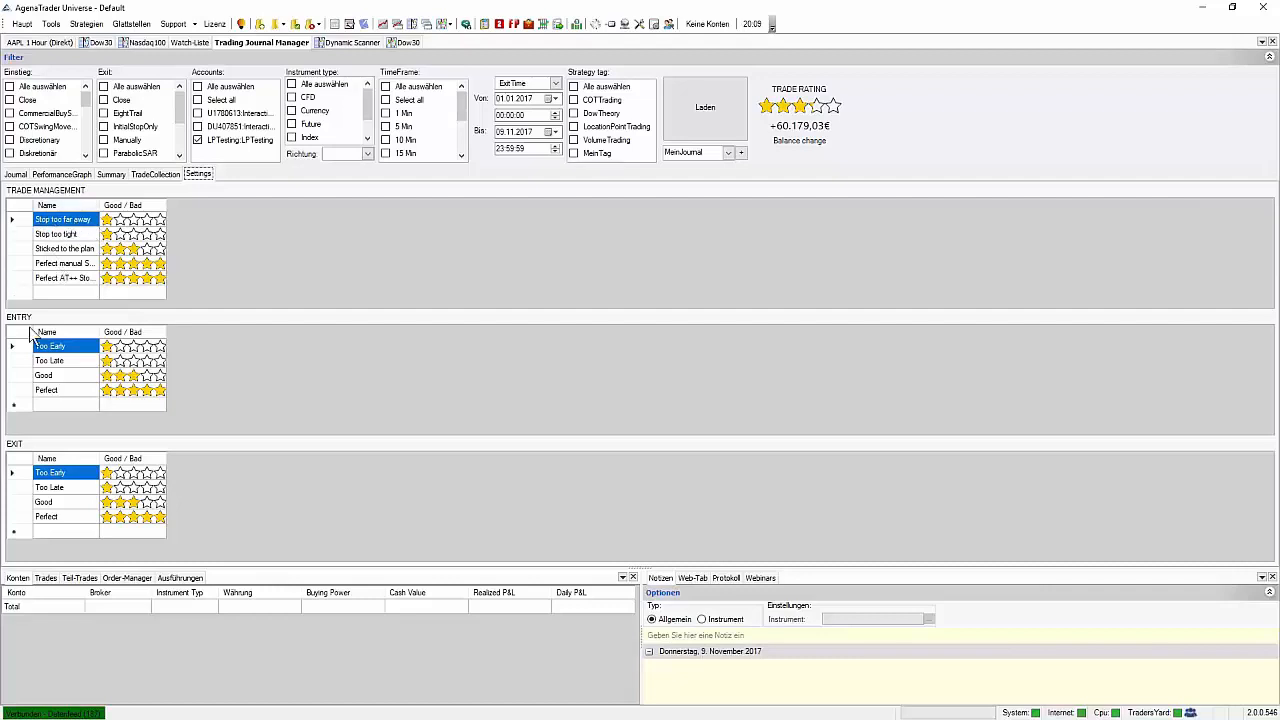
mouse_move(50, 299)
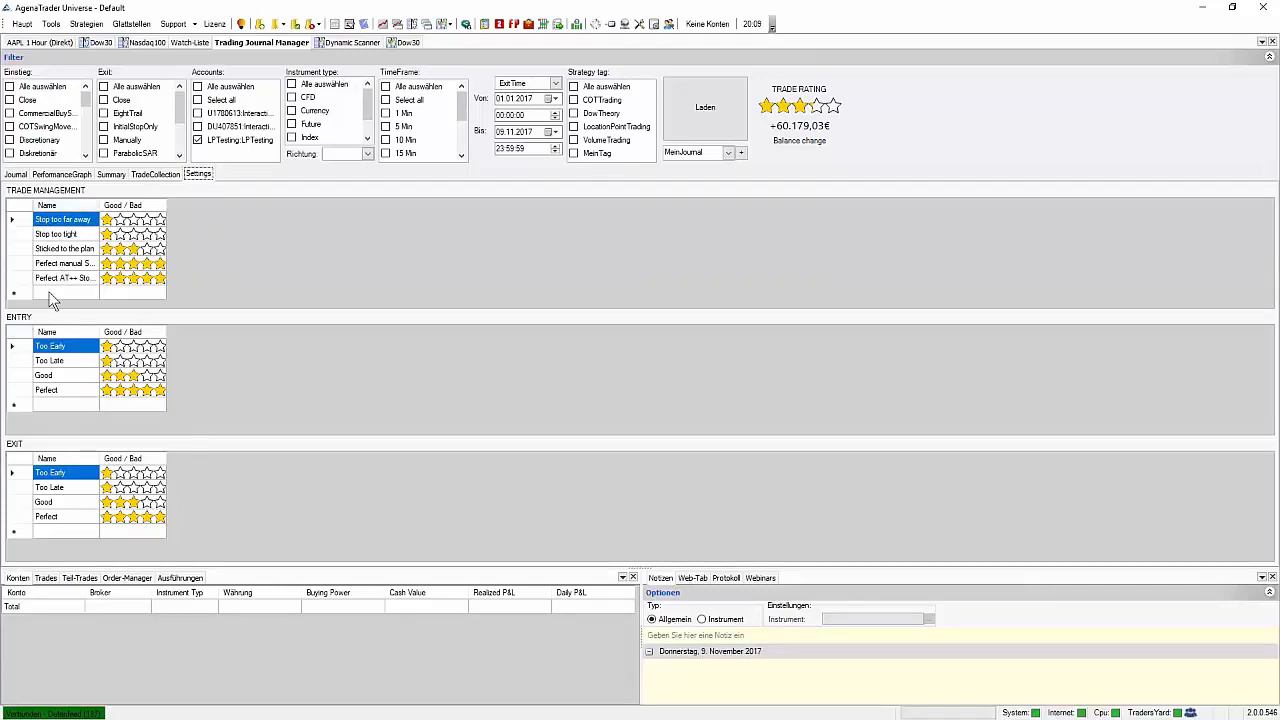
mouse_move(66, 302)
text(MeinBewertung)
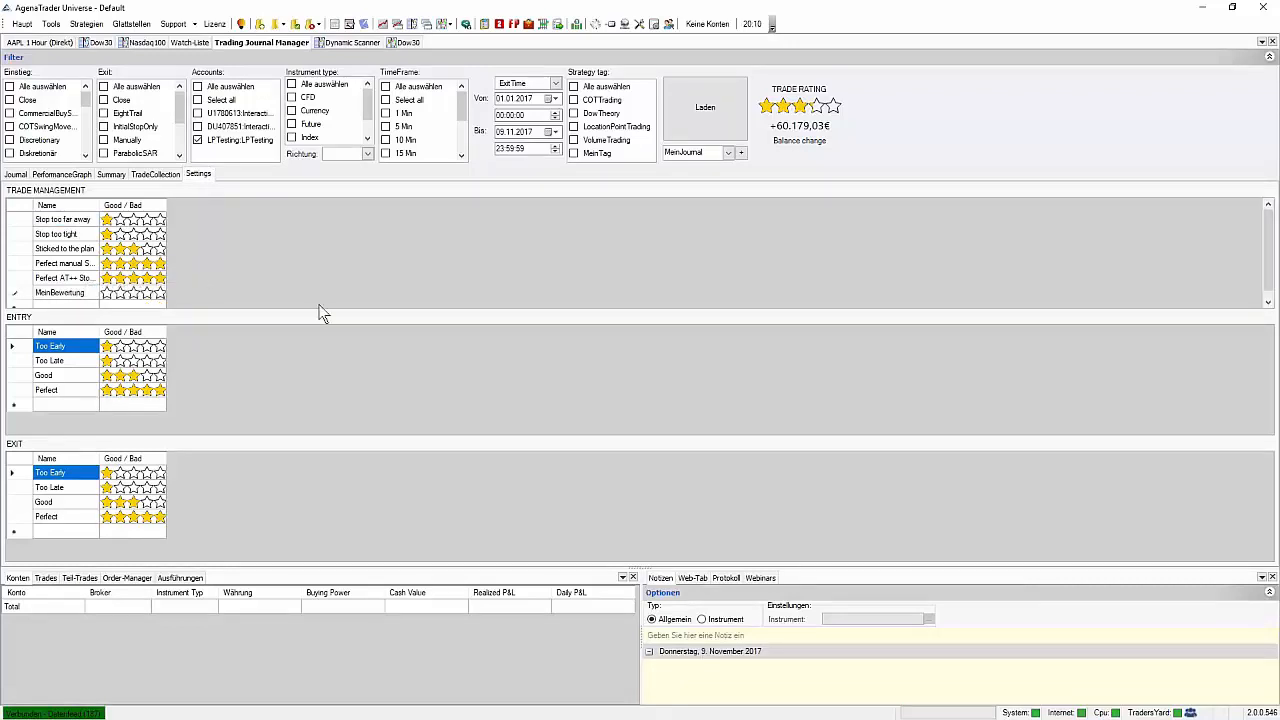
mouse_move(119, 307)
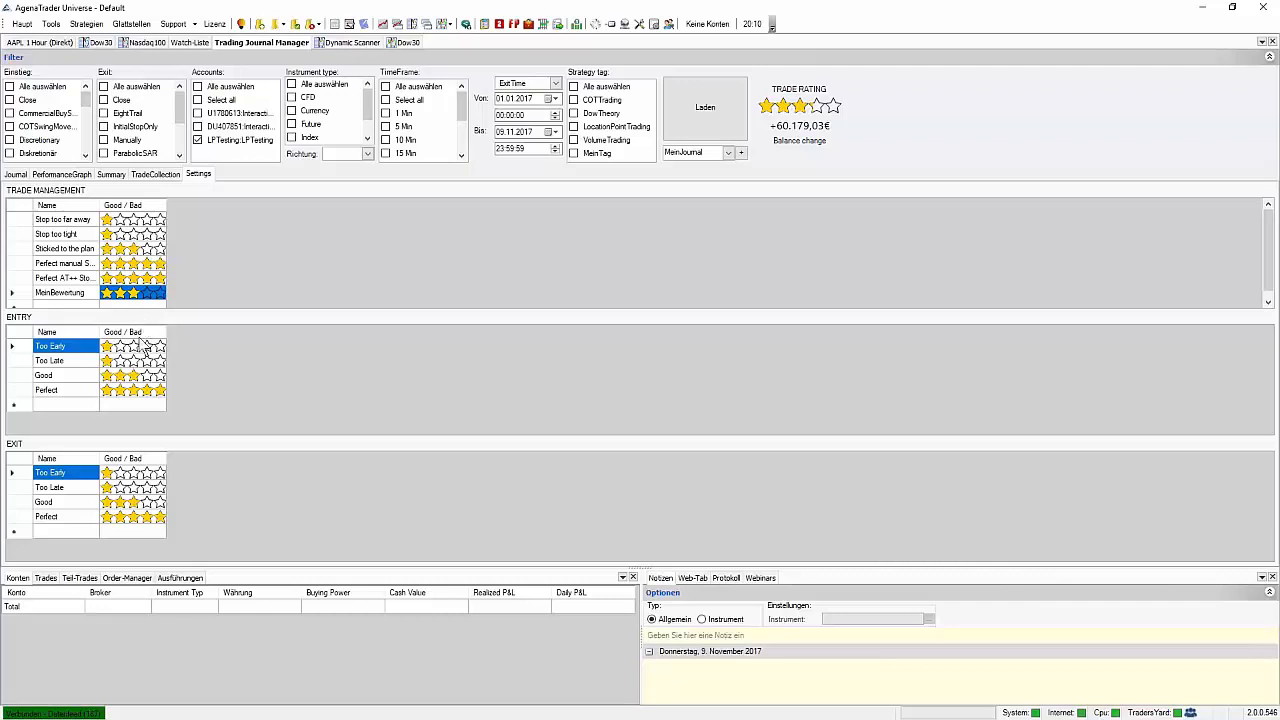
mouse_move(50, 210)
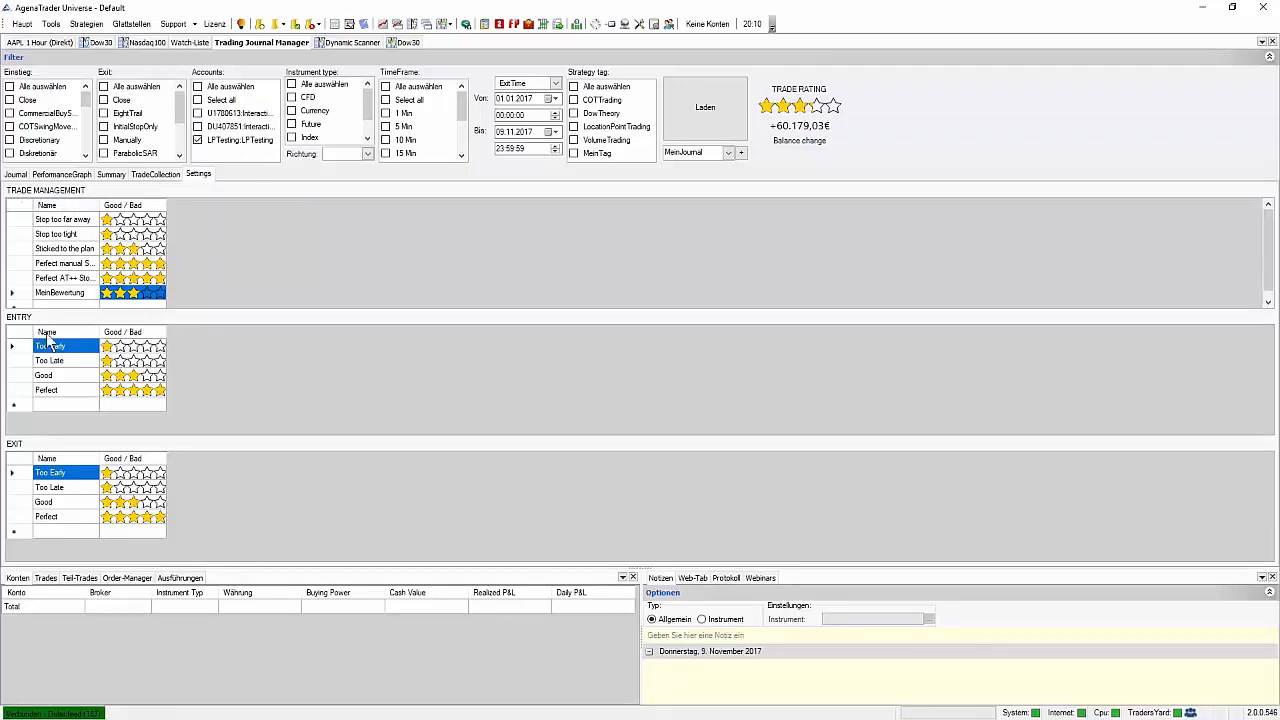
mouse_move(150, 445)
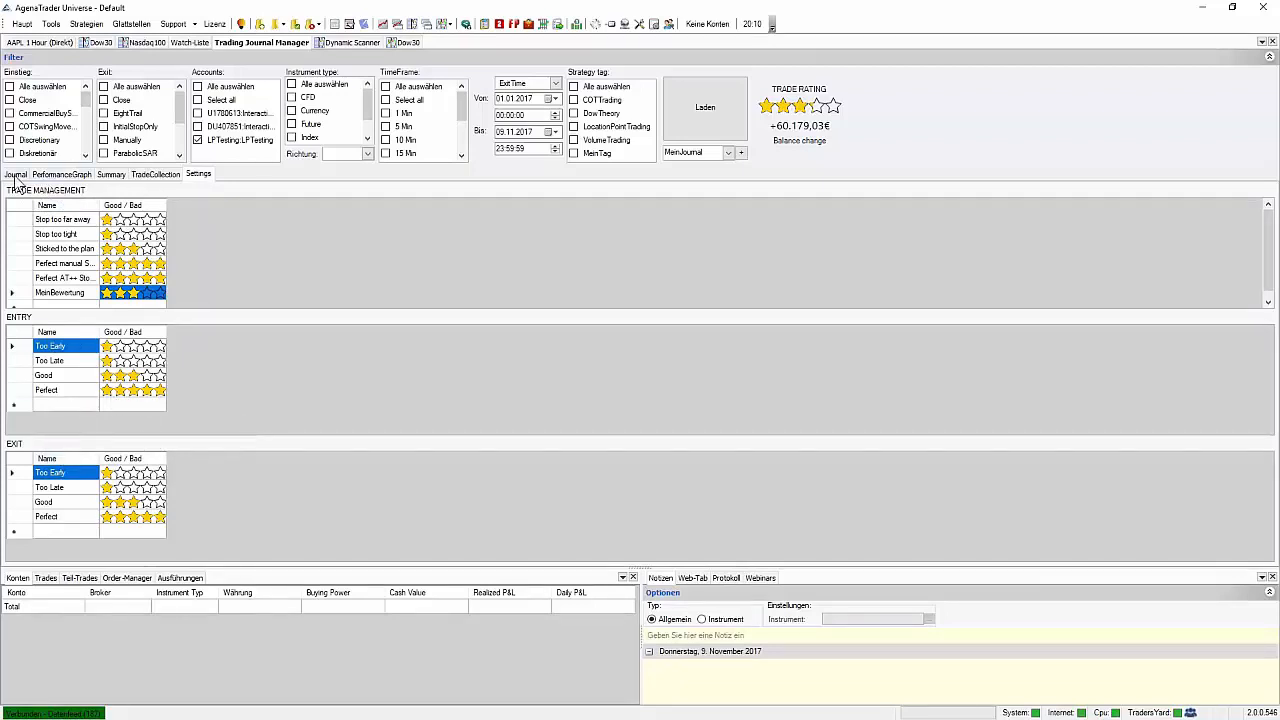
click(13, 174)
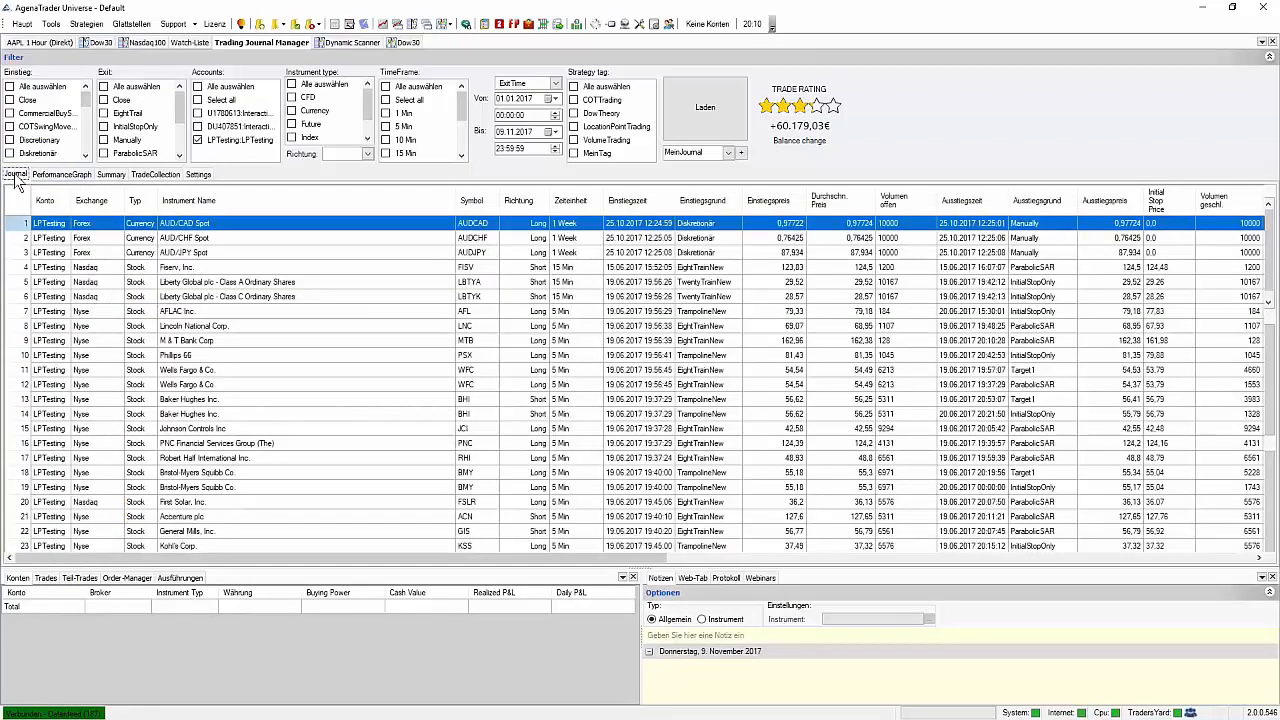